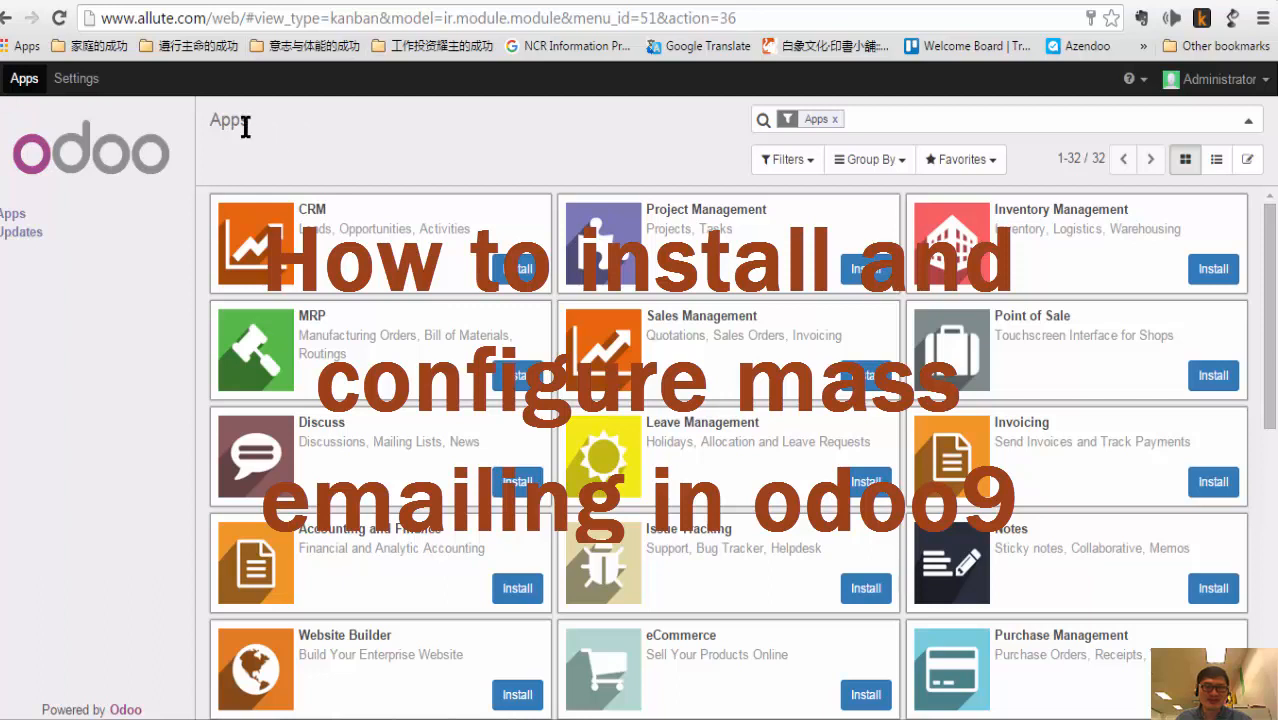
pyautogui.moveTo(228, 160)
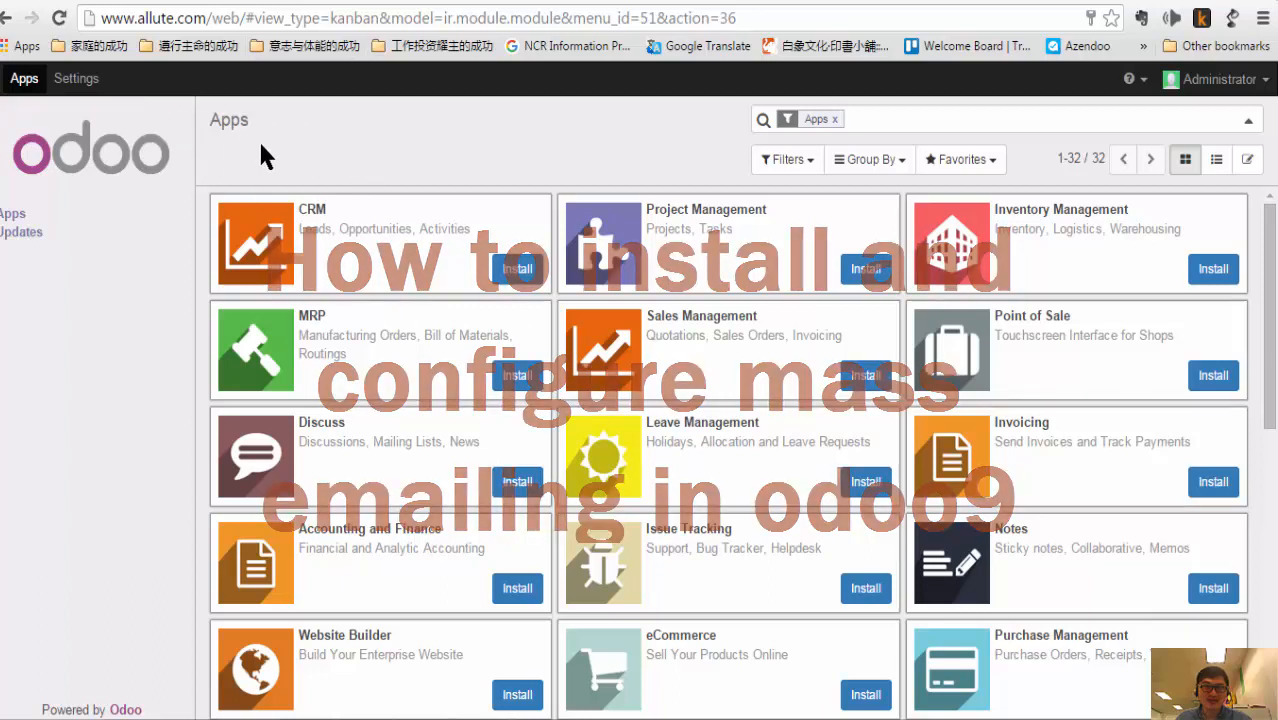
# Browse the Apps catalogue to find and install Website Builder.
pyautogui.click(24, 78)
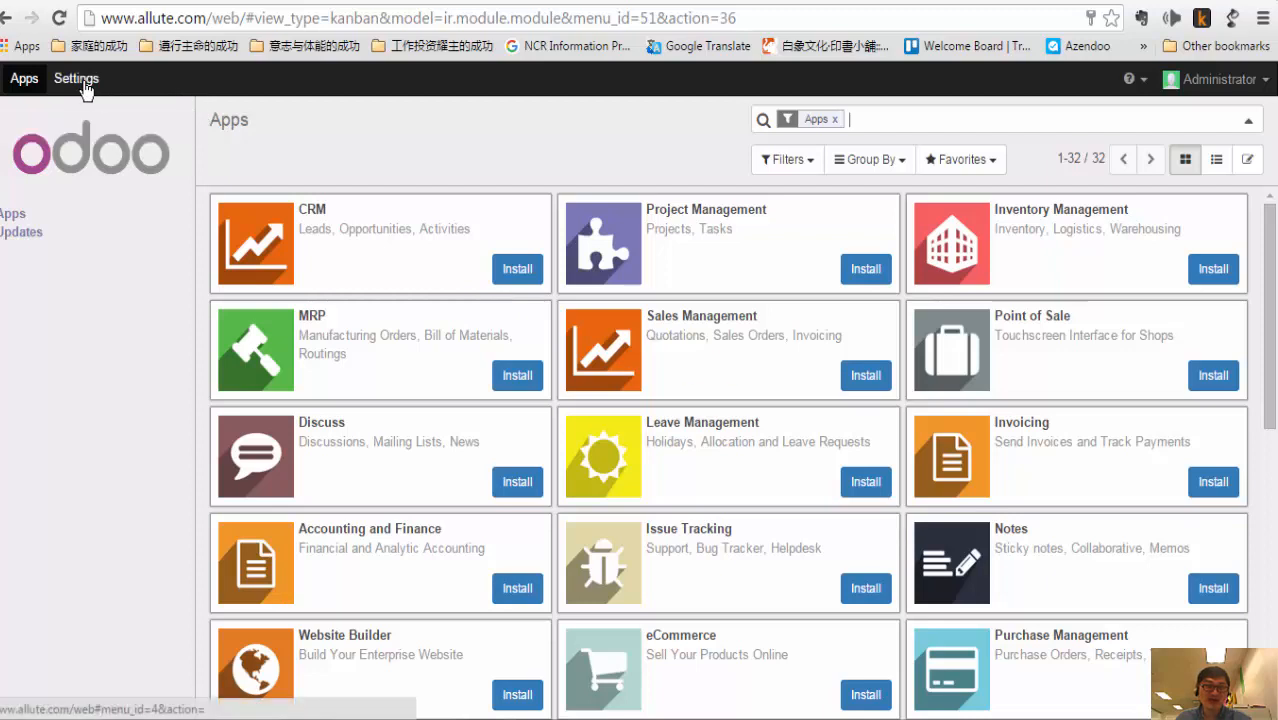
pyautogui.click(76, 80)
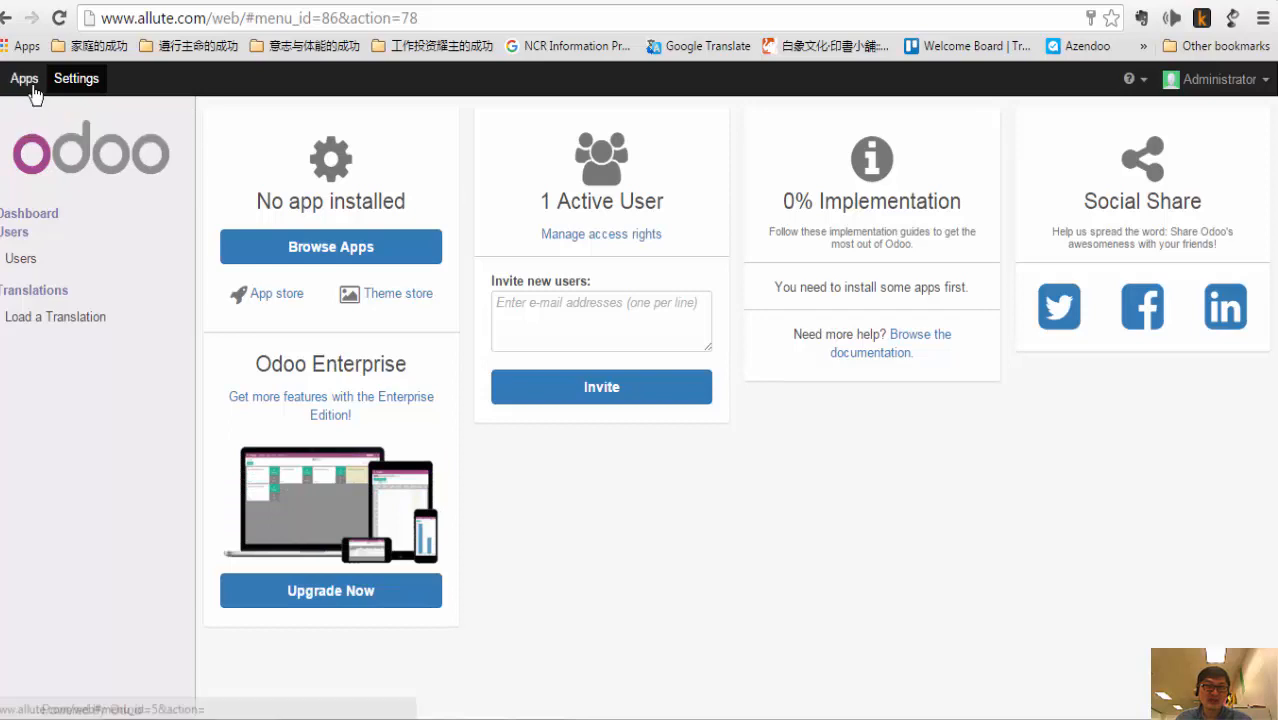
pyautogui.click(24, 78)
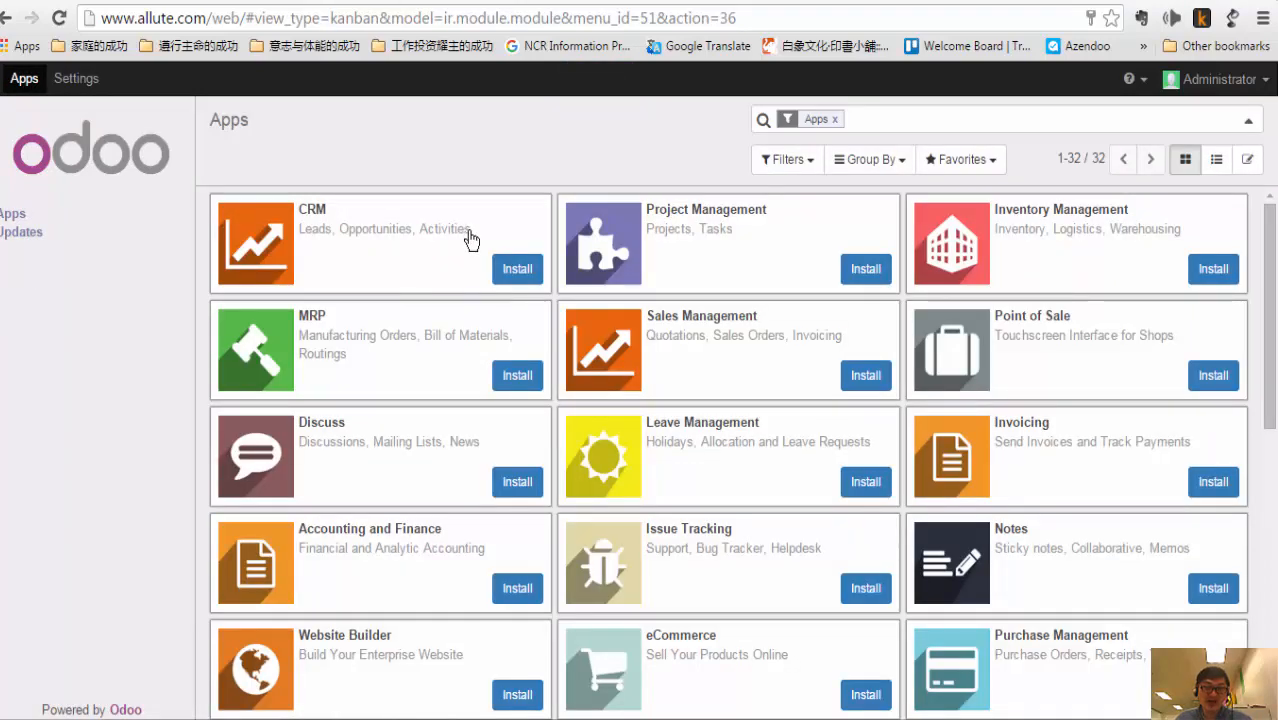
pyautogui.scroll(-3)
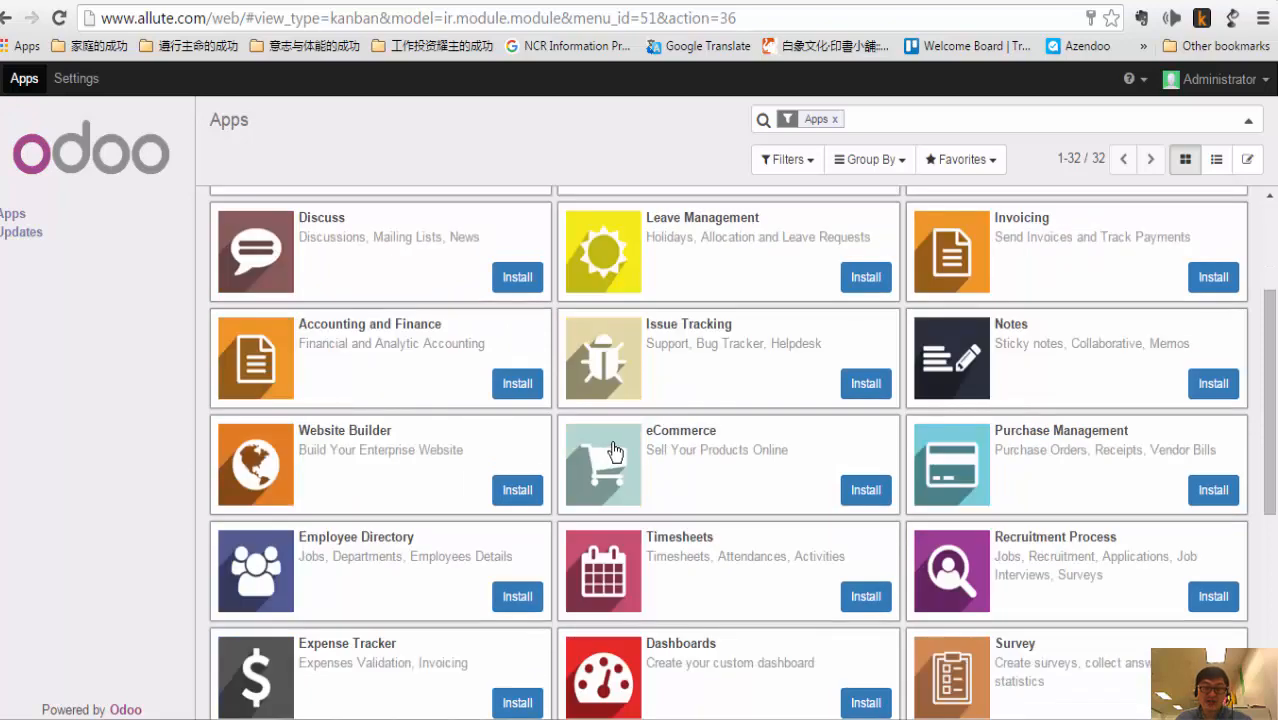
pyautogui.scroll(-3)
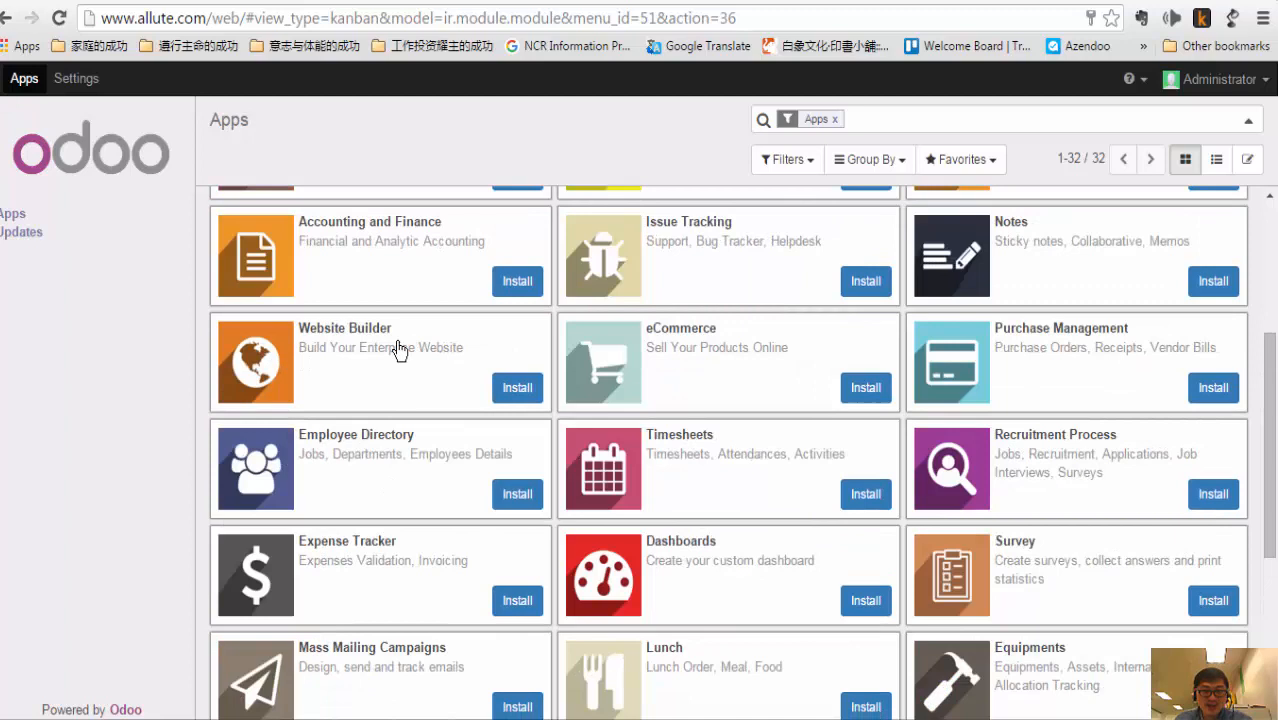
pyautogui.moveTo(310, 668)
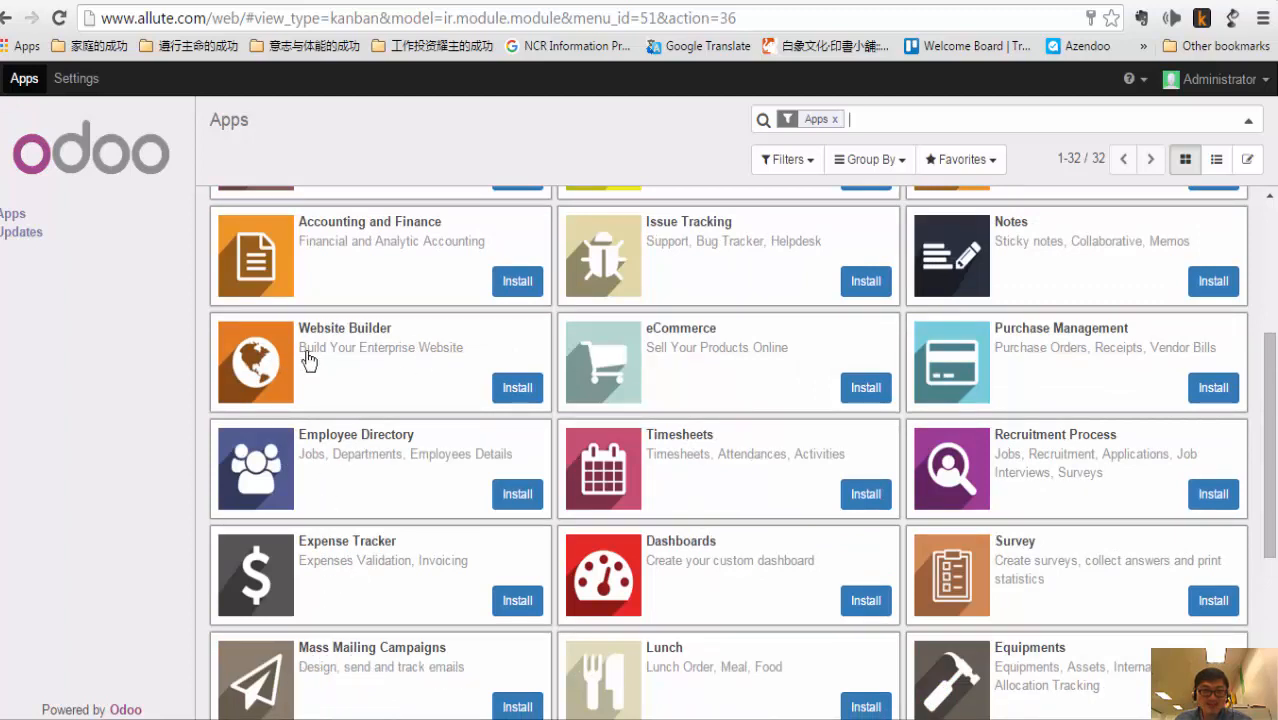
pyautogui.moveTo(490, 398)
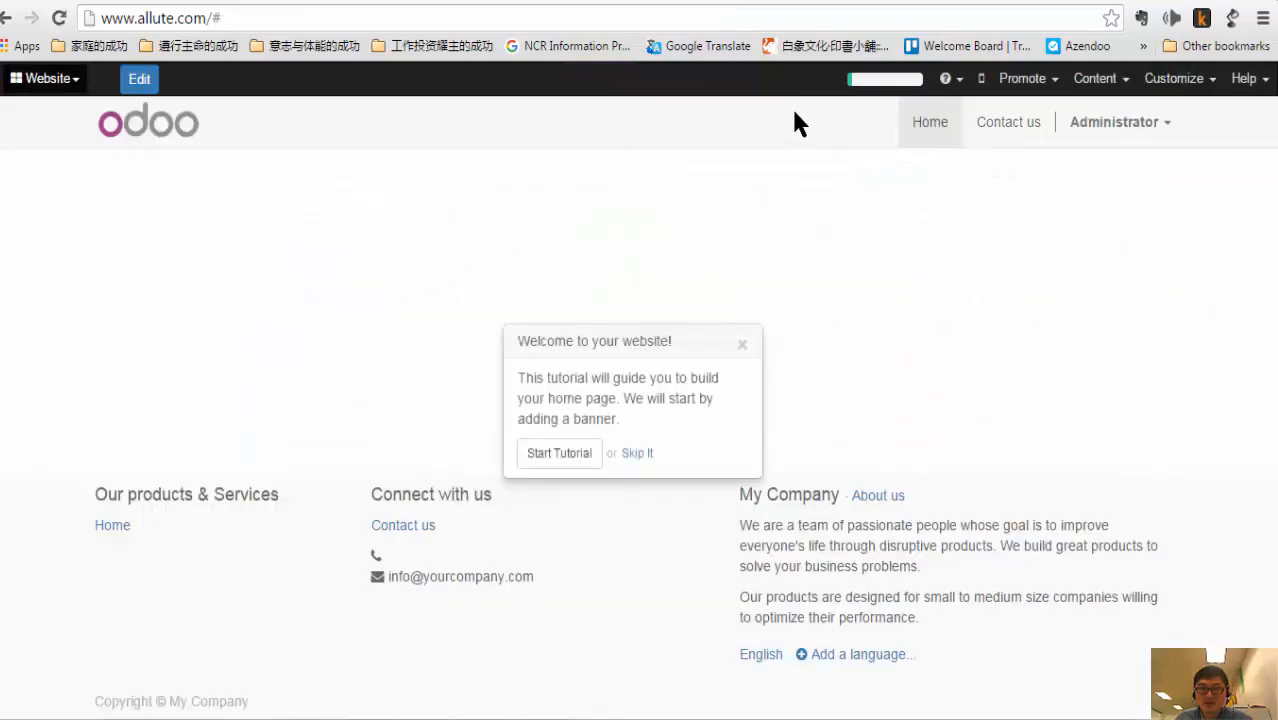
pyautogui.moveTo(724, 368)
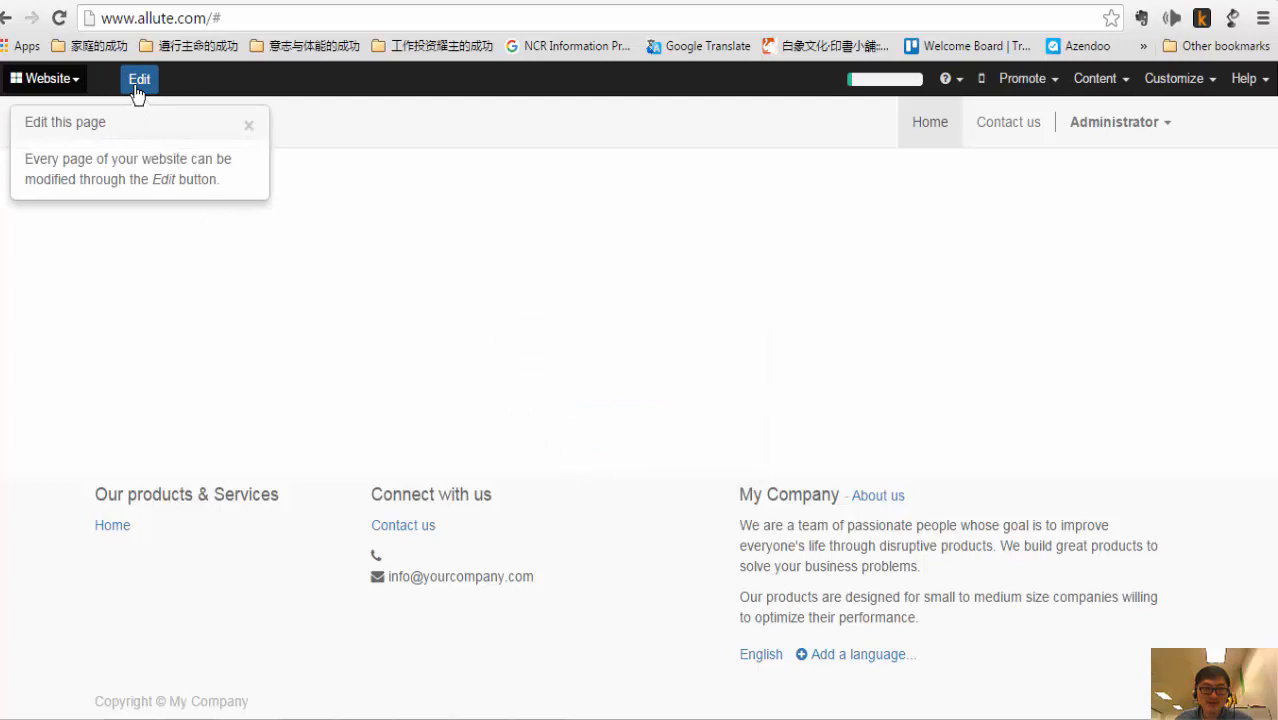
# Start editing the website homepage, then discard without changes.
pyautogui.click(140, 80)
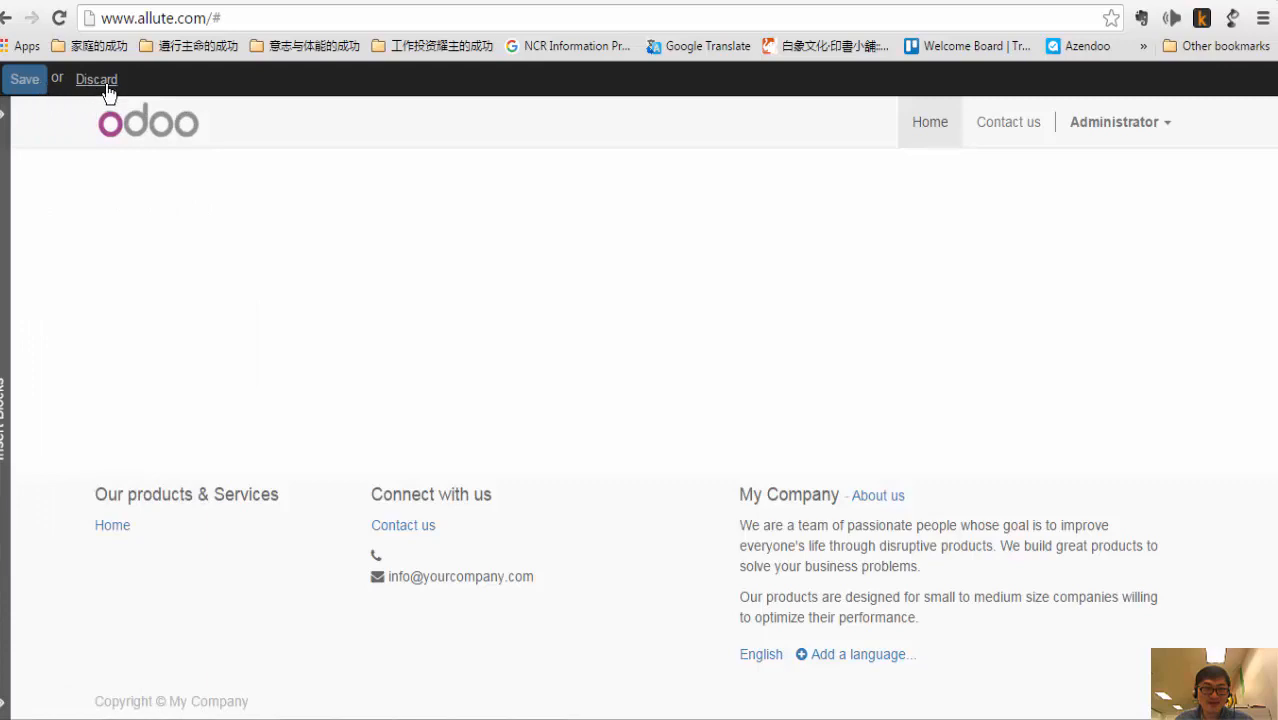
pyautogui.click(96, 80)
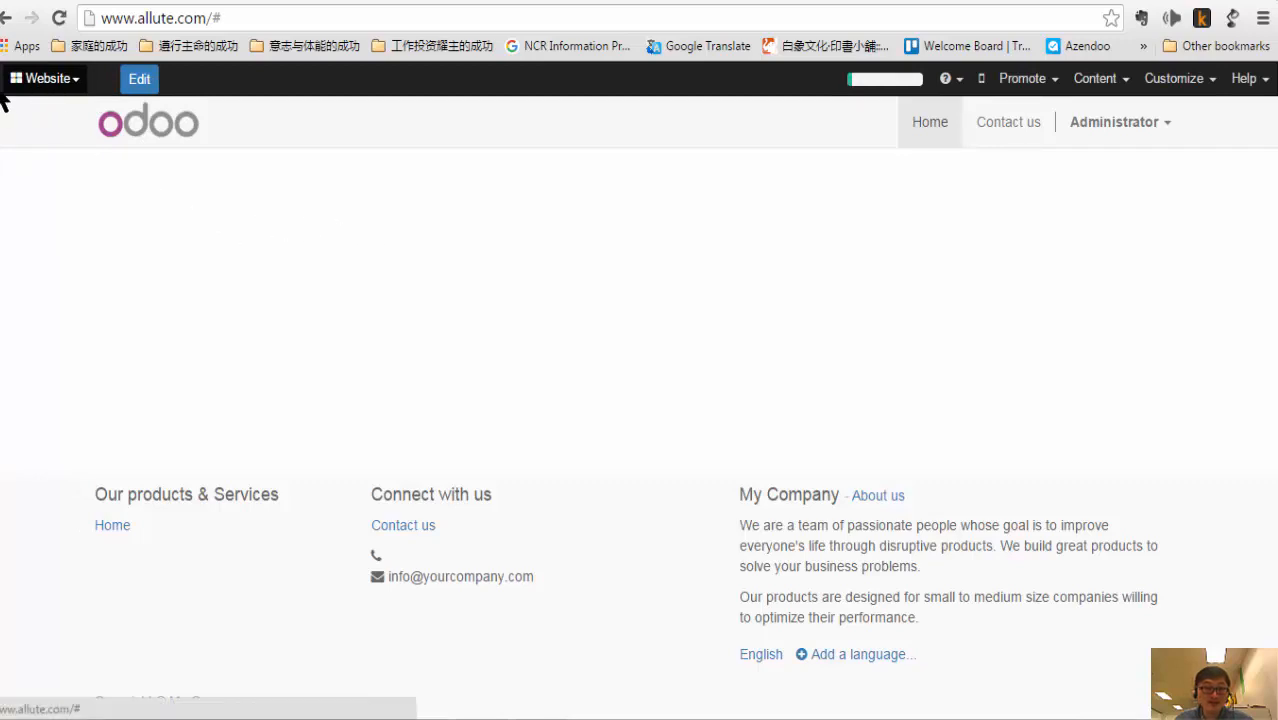
# Return to the Apps catalogue and install Mass Mailing Campaigns.
pyautogui.click(44, 78)
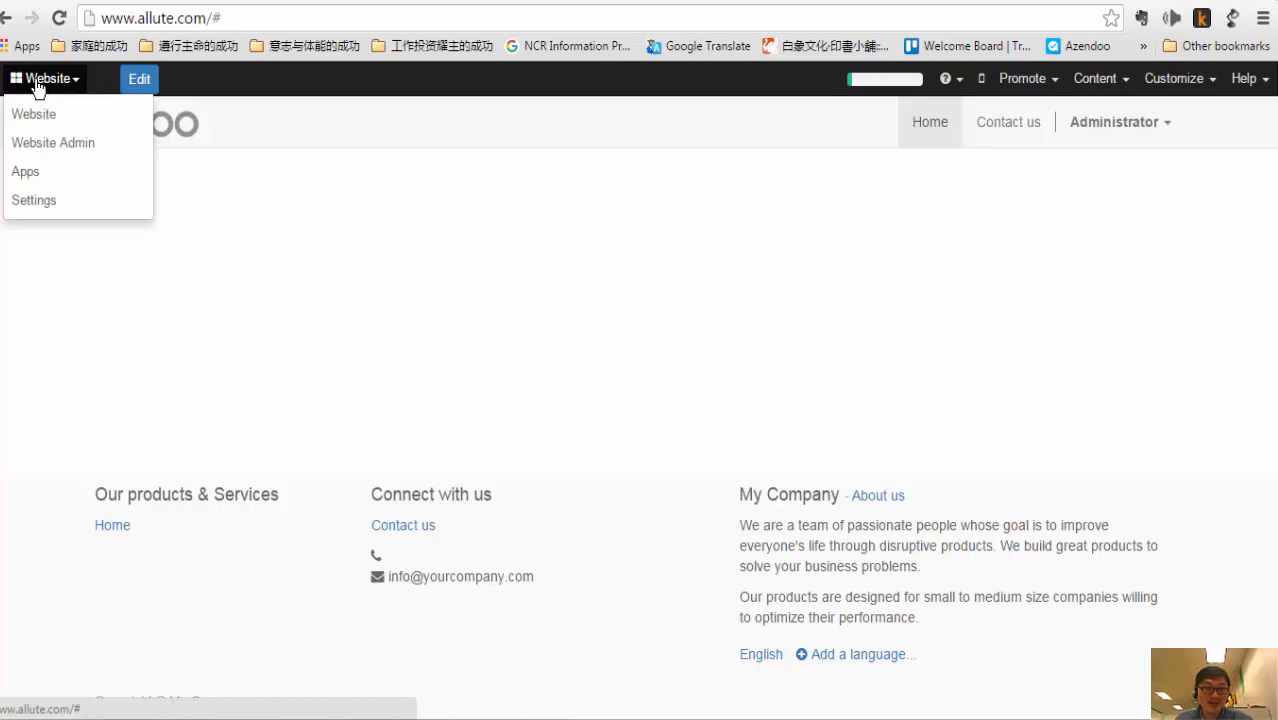
pyautogui.moveTo(30, 172)
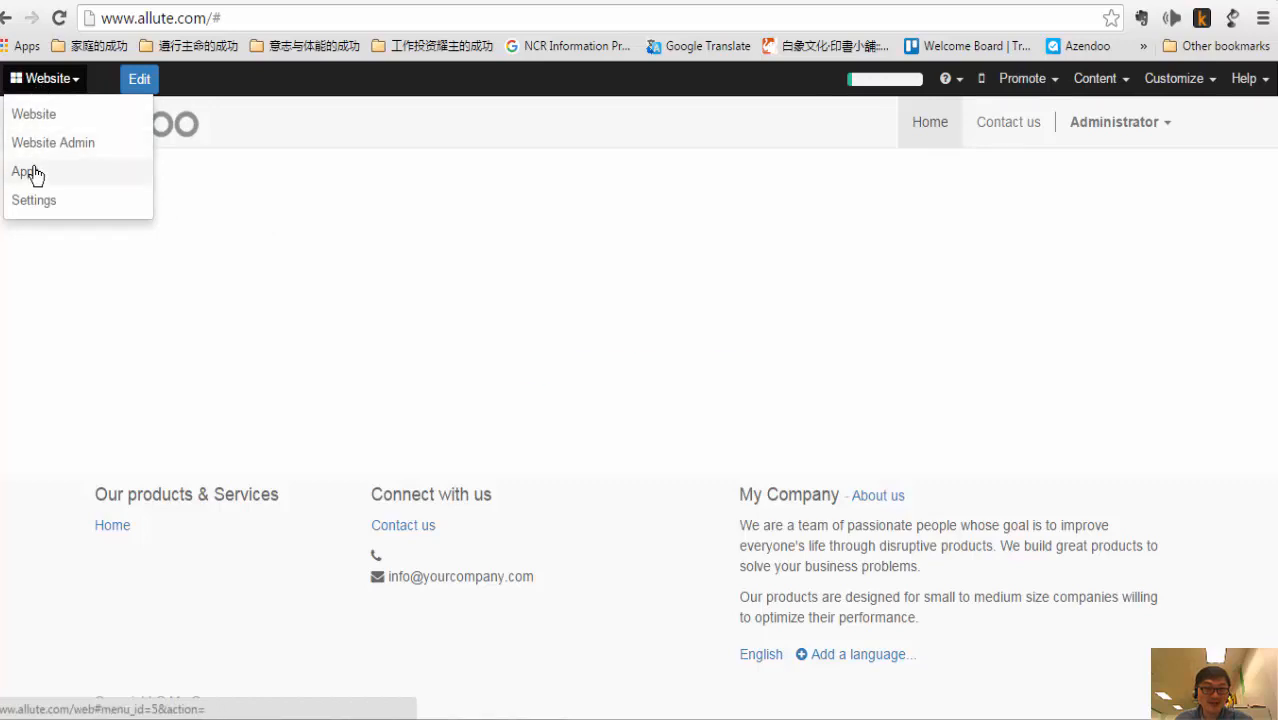
pyautogui.click(24, 172)
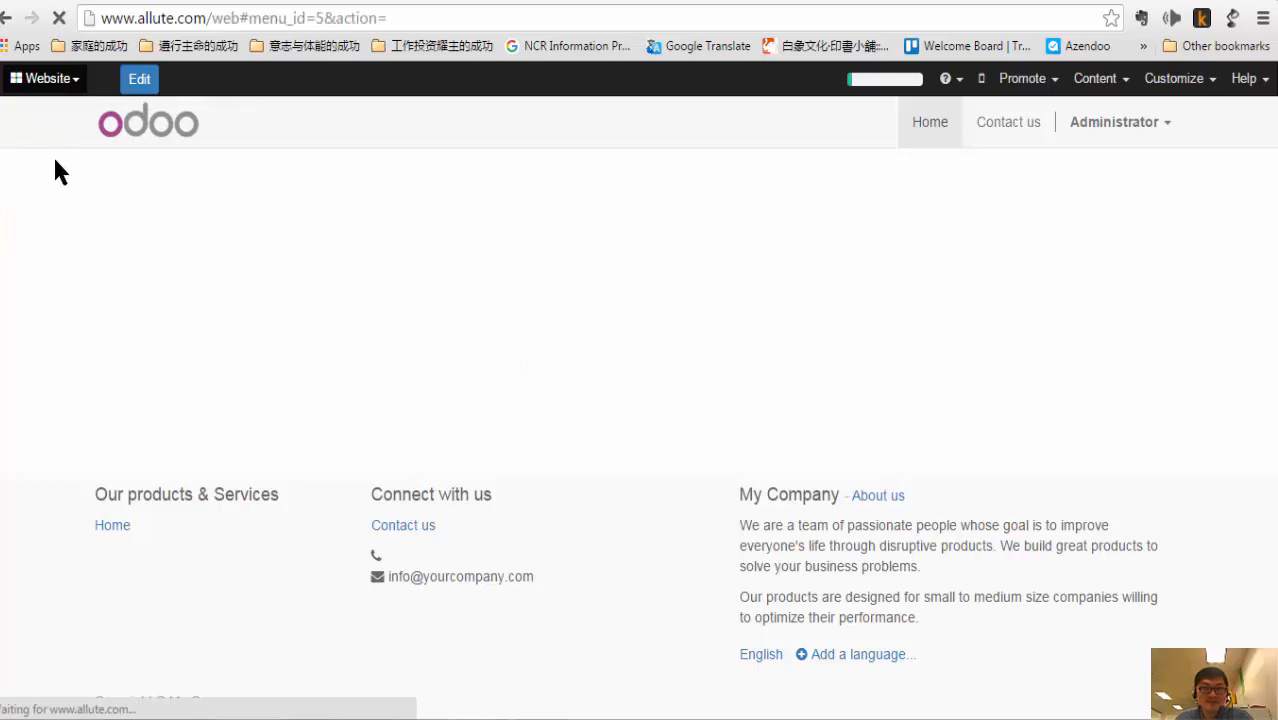
pyautogui.moveTo(92, 170)
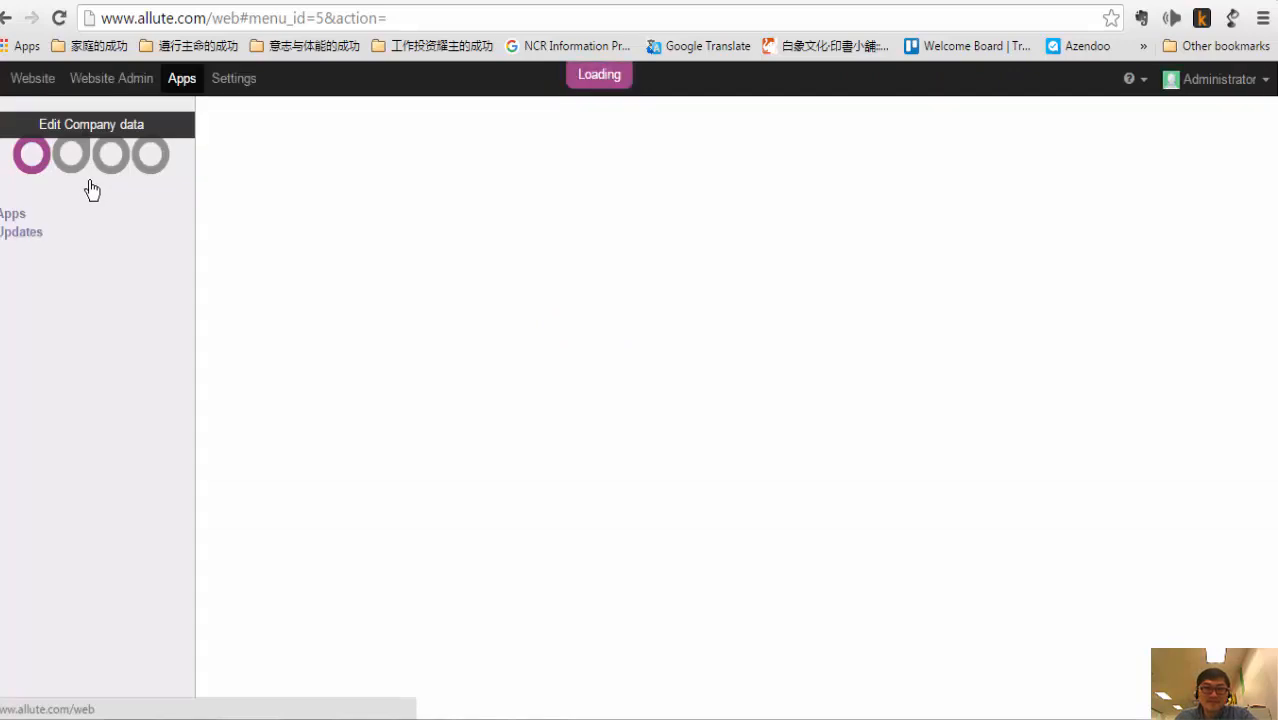
pyautogui.click(182, 78)
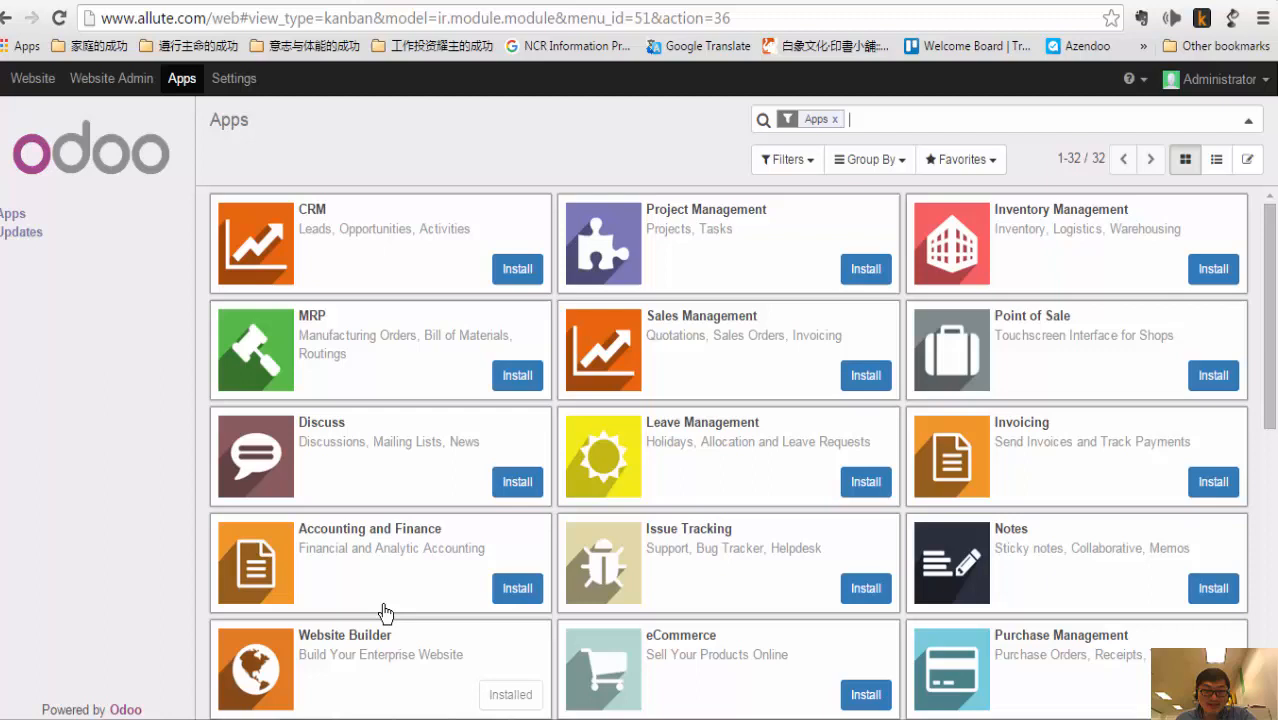
pyautogui.scroll(-3)
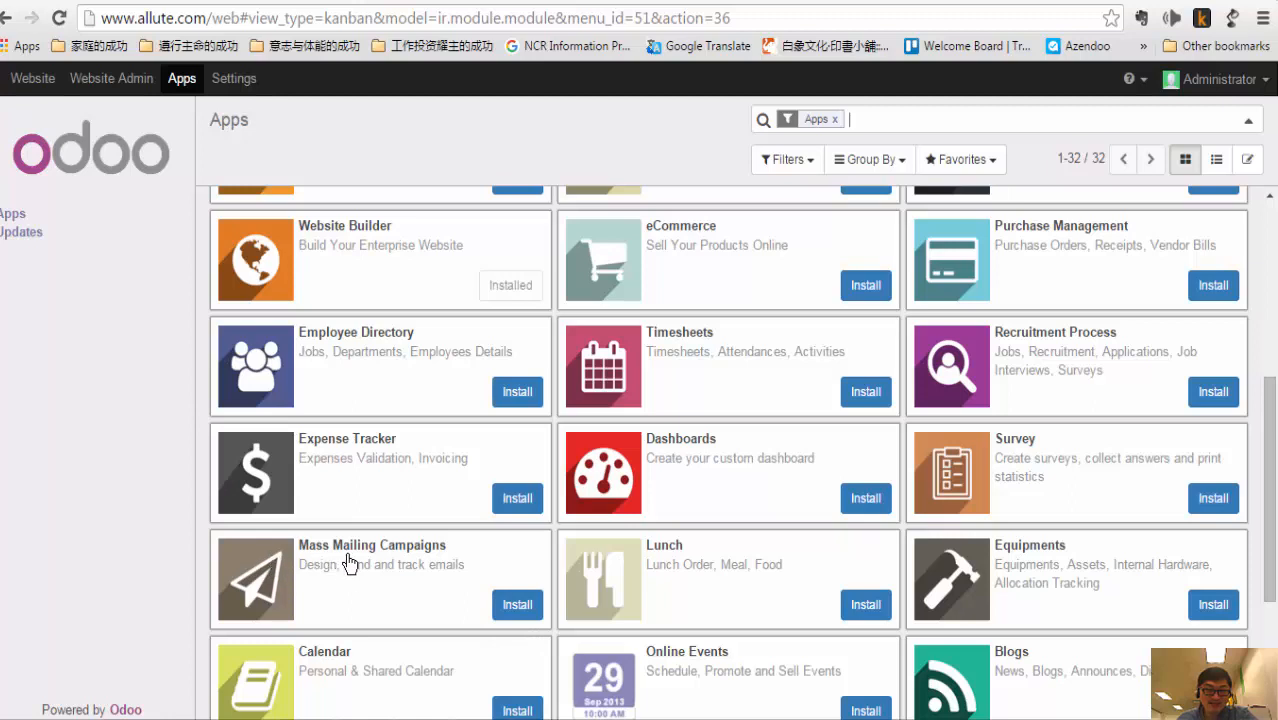
pyautogui.click(516, 604)
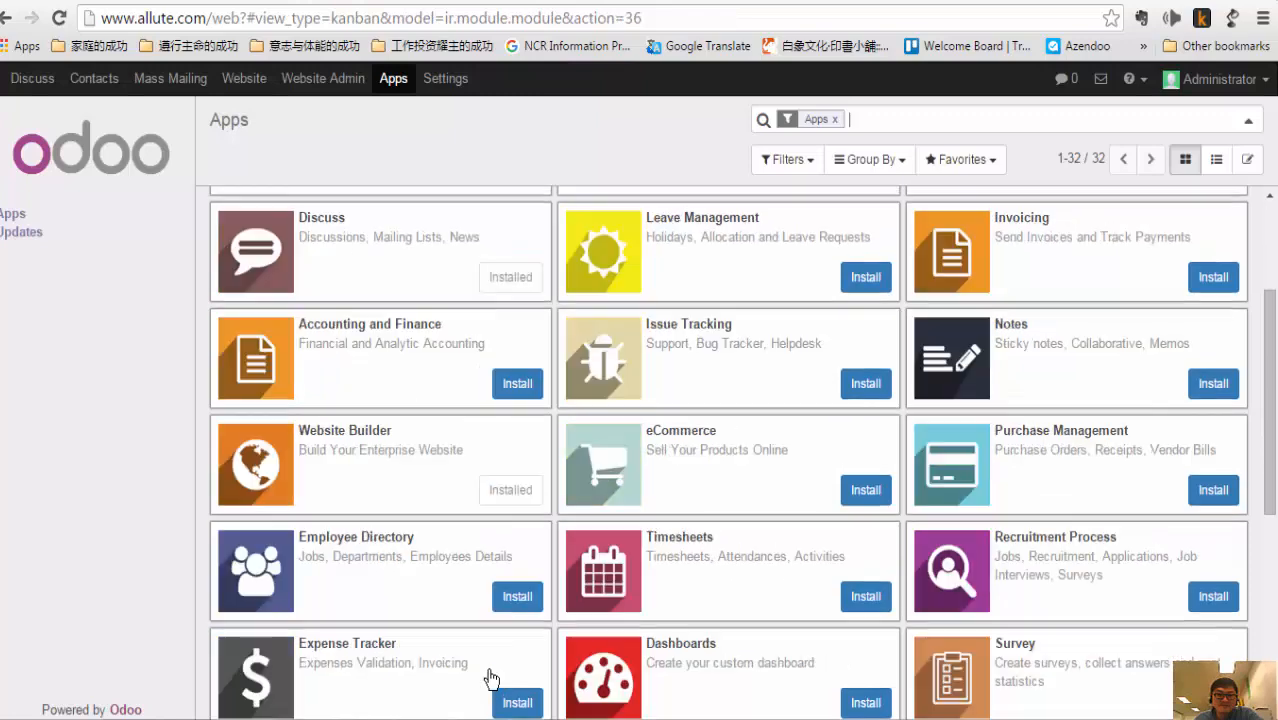
pyautogui.scroll(-3)
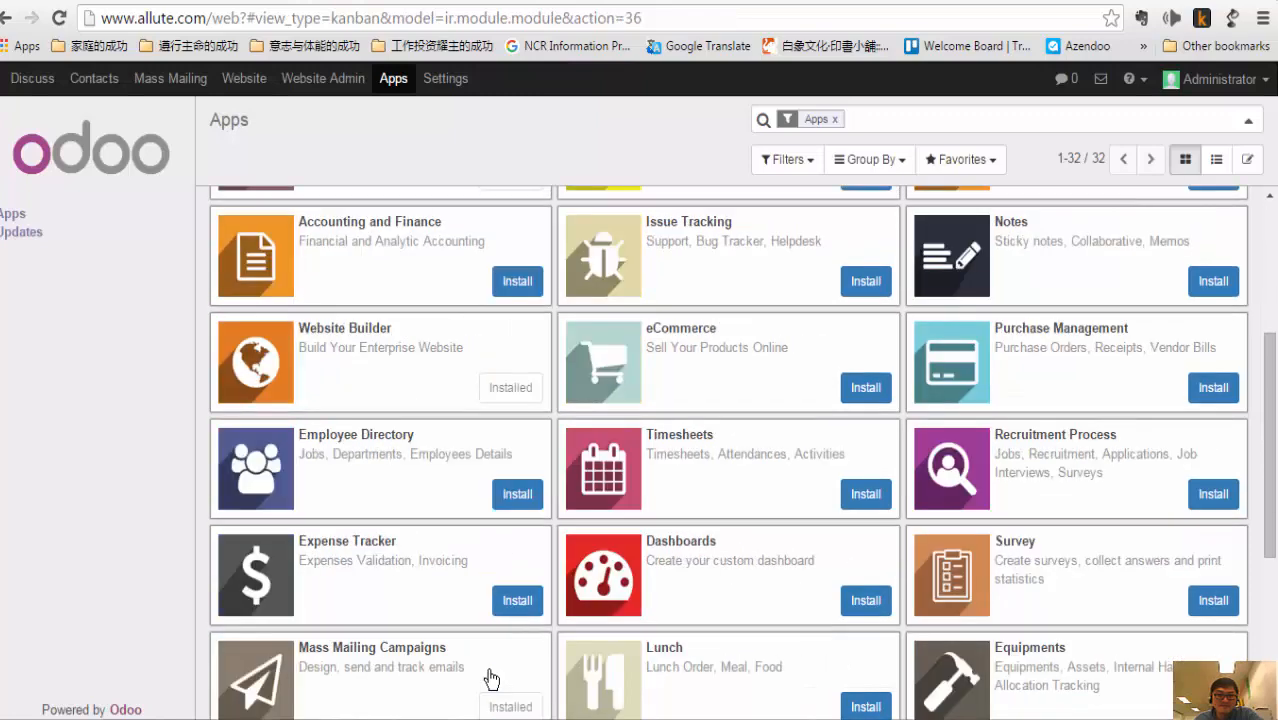
pyautogui.scroll(-3)
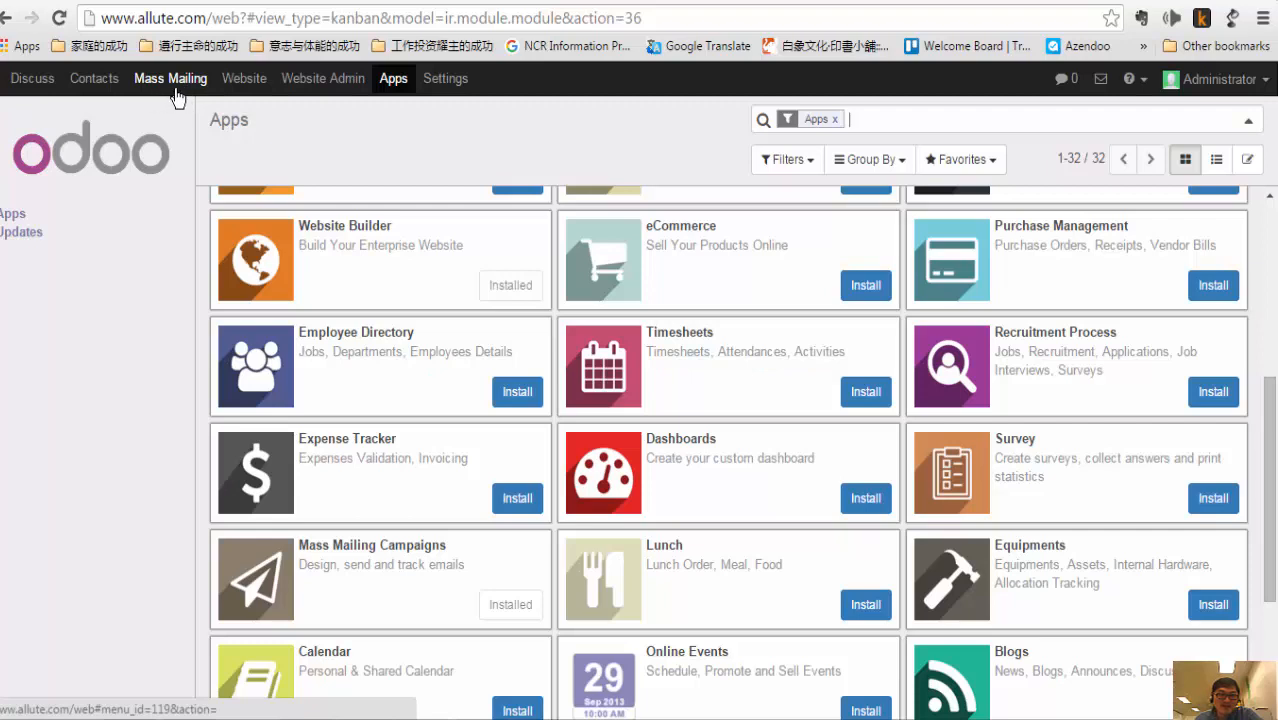
# Explore the Mass Mailing area, viewing the Newsletter mailing list and the mailings board.
pyautogui.click(170, 78)
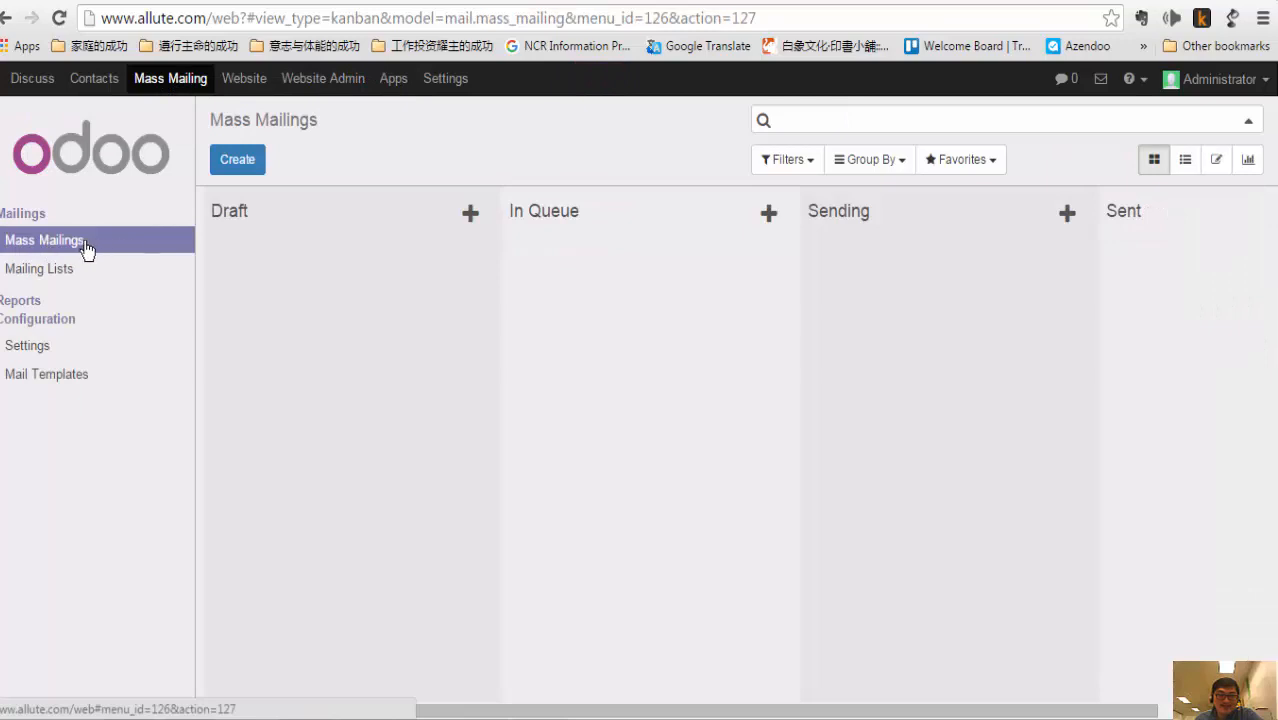
pyautogui.click(40, 268)
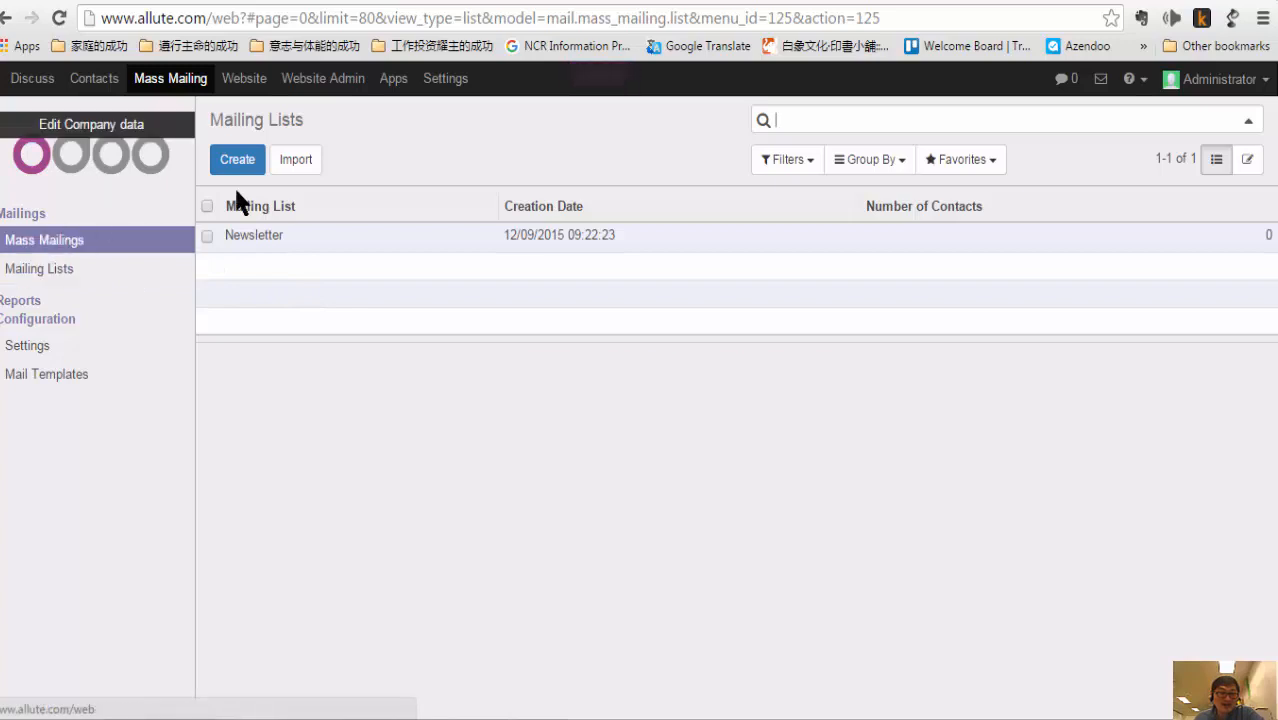
pyautogui.click(44, 240)
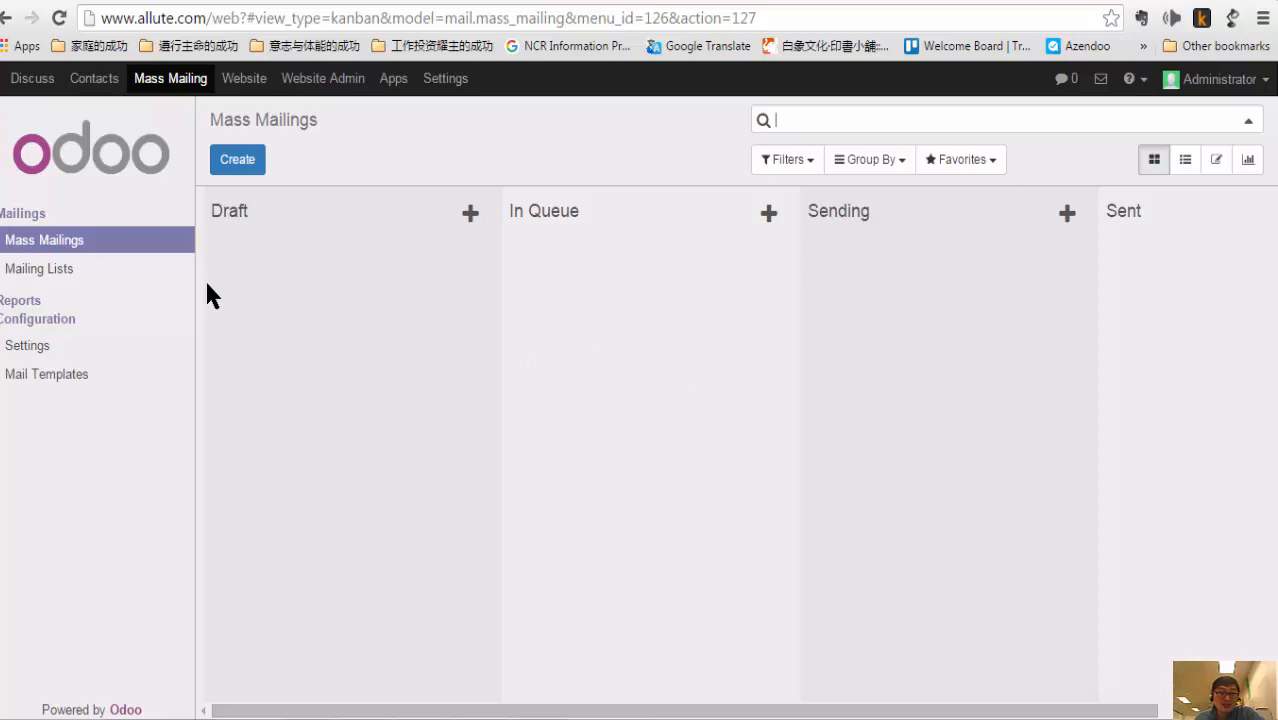
pyautogui.moveTo(218, 292)
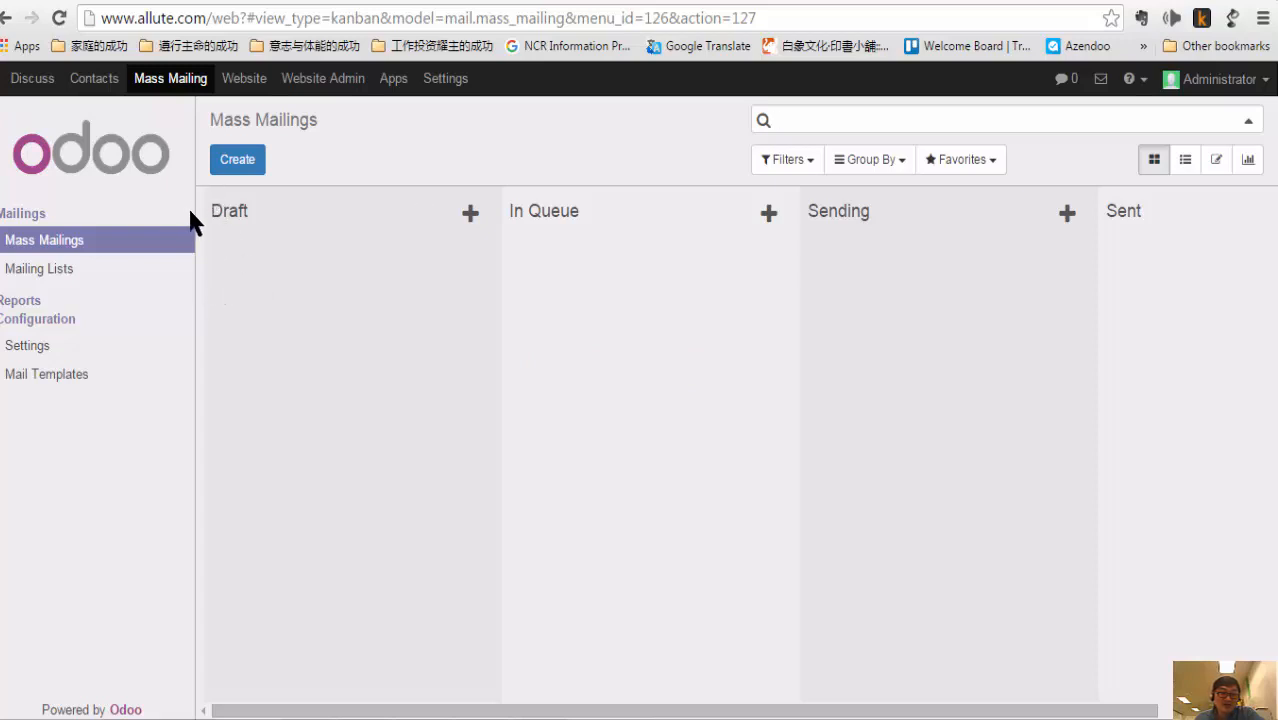
pyautogui.moveTo(320, 228)
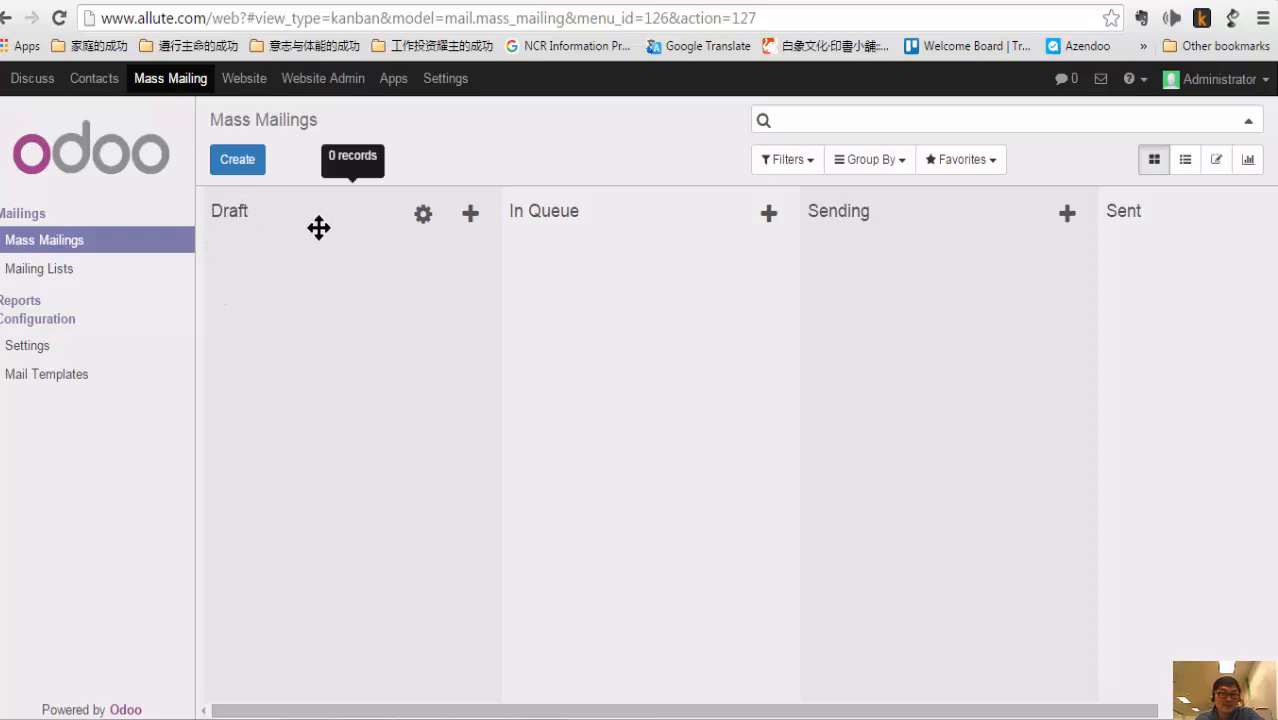
pyautogui.click(40, 268)
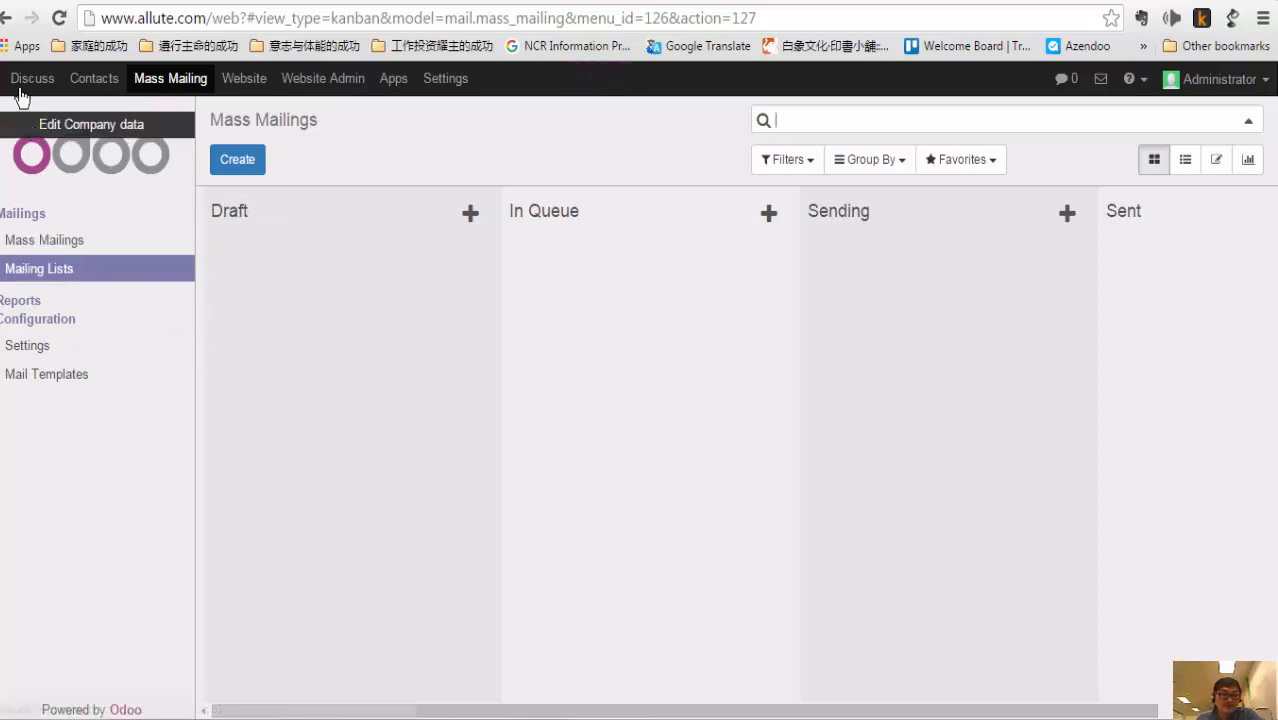
pyautogui.click(40, 268)
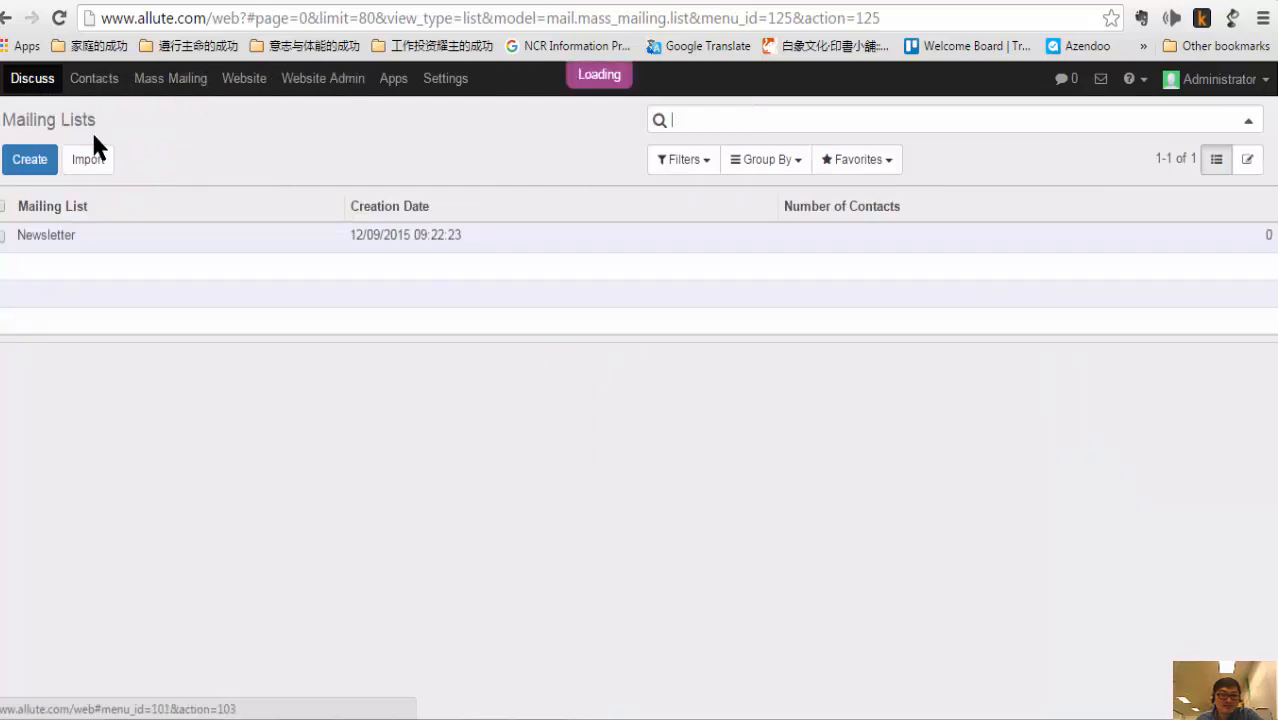
# Visit Discuss and Contacts, then land on the Mass Mailings board with its stages.
pyautogui.click(32, 78)
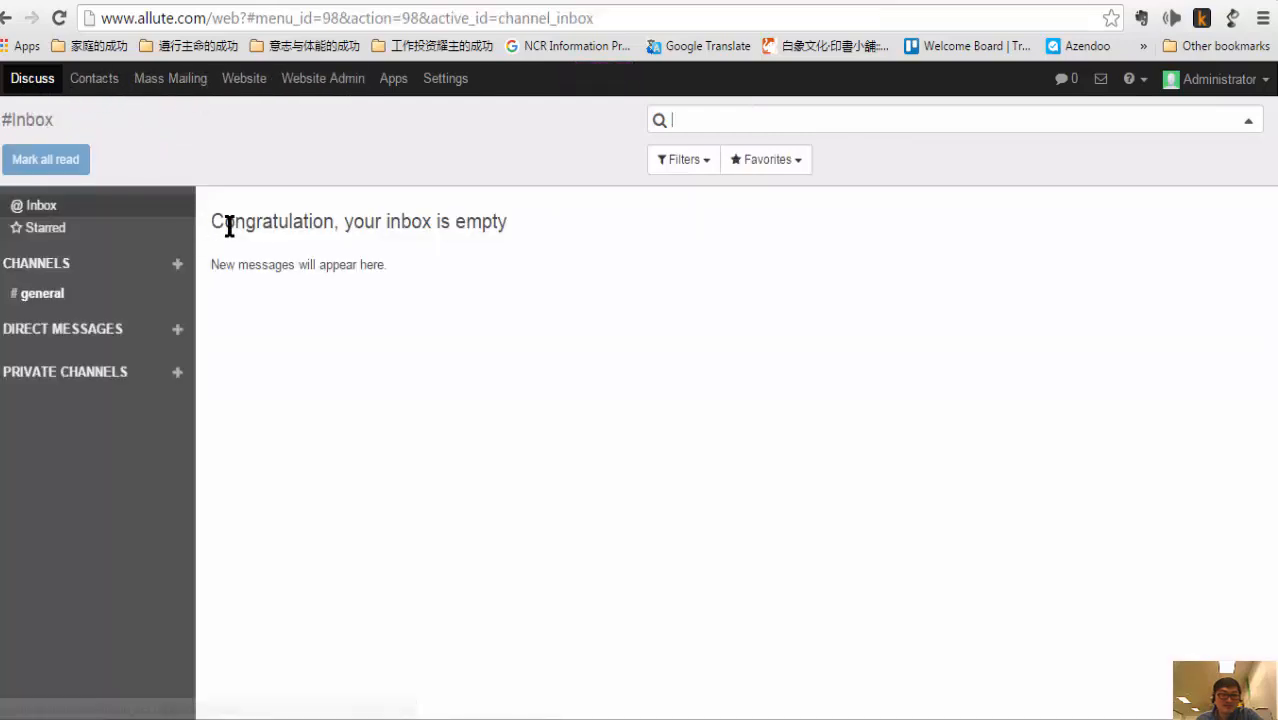
pyautogui.click(94, 78)
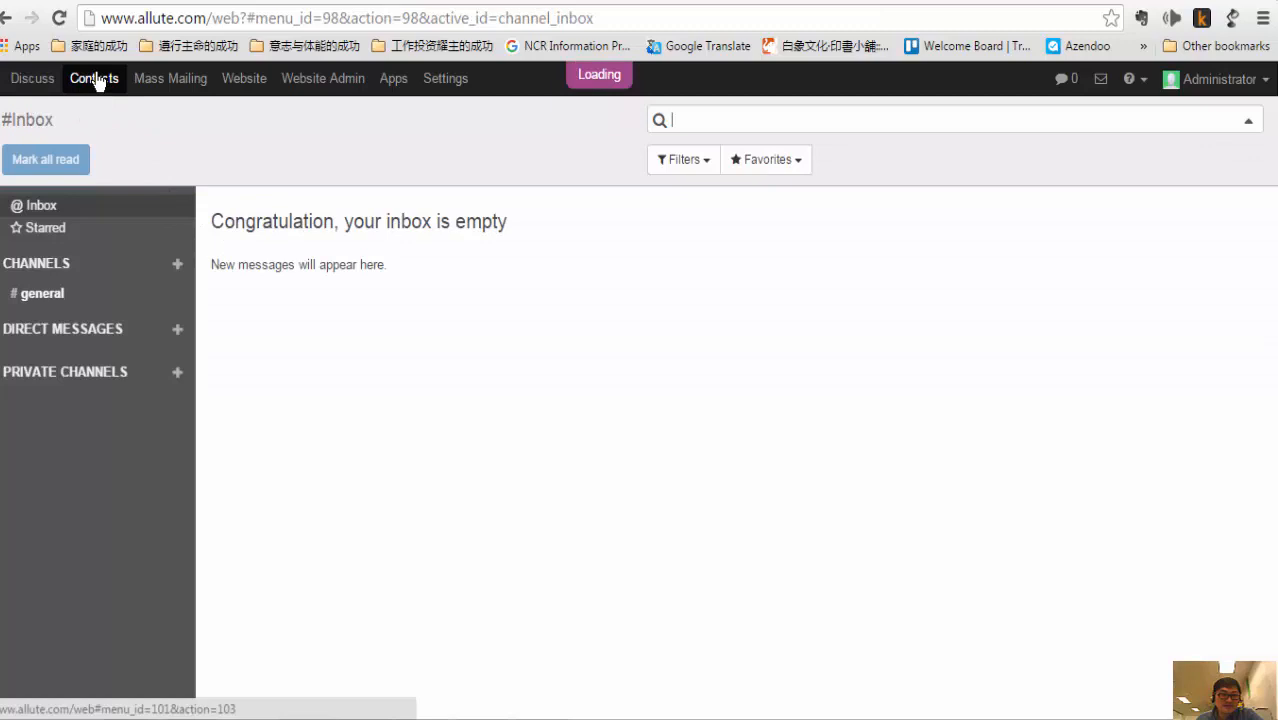
pyautogui.click(94, 78)
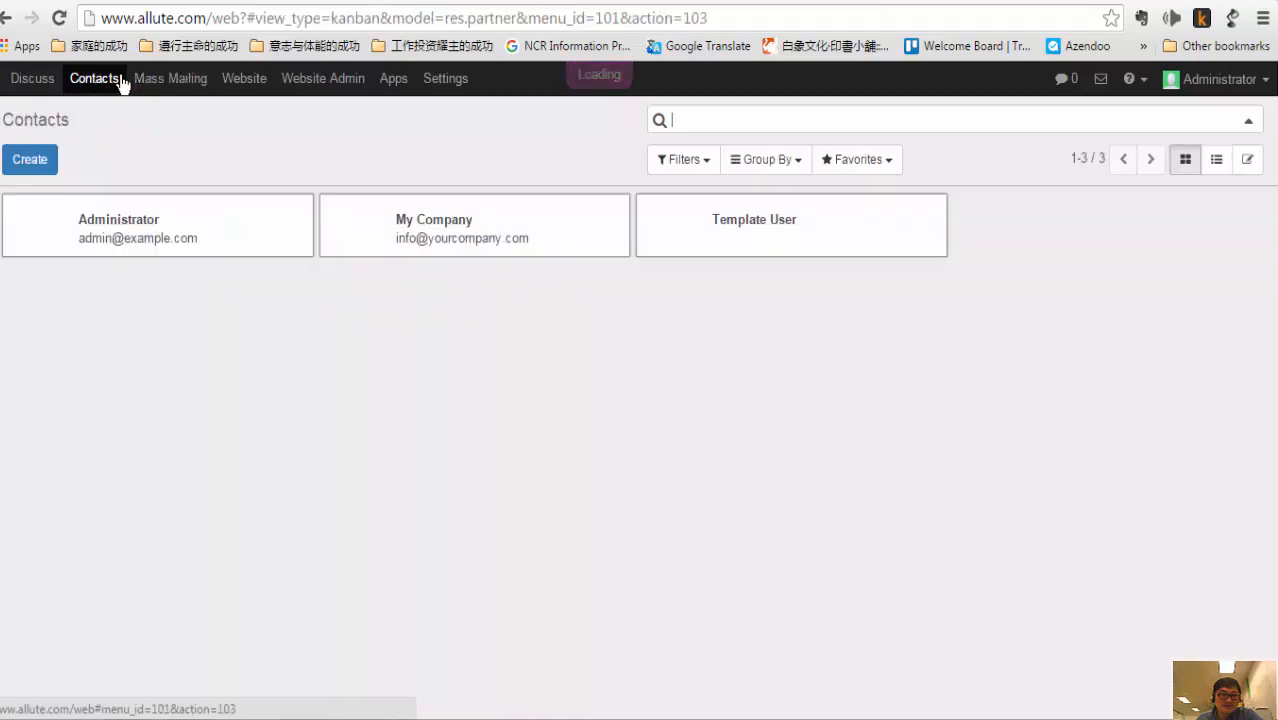
pyautogui.click(170, 78)
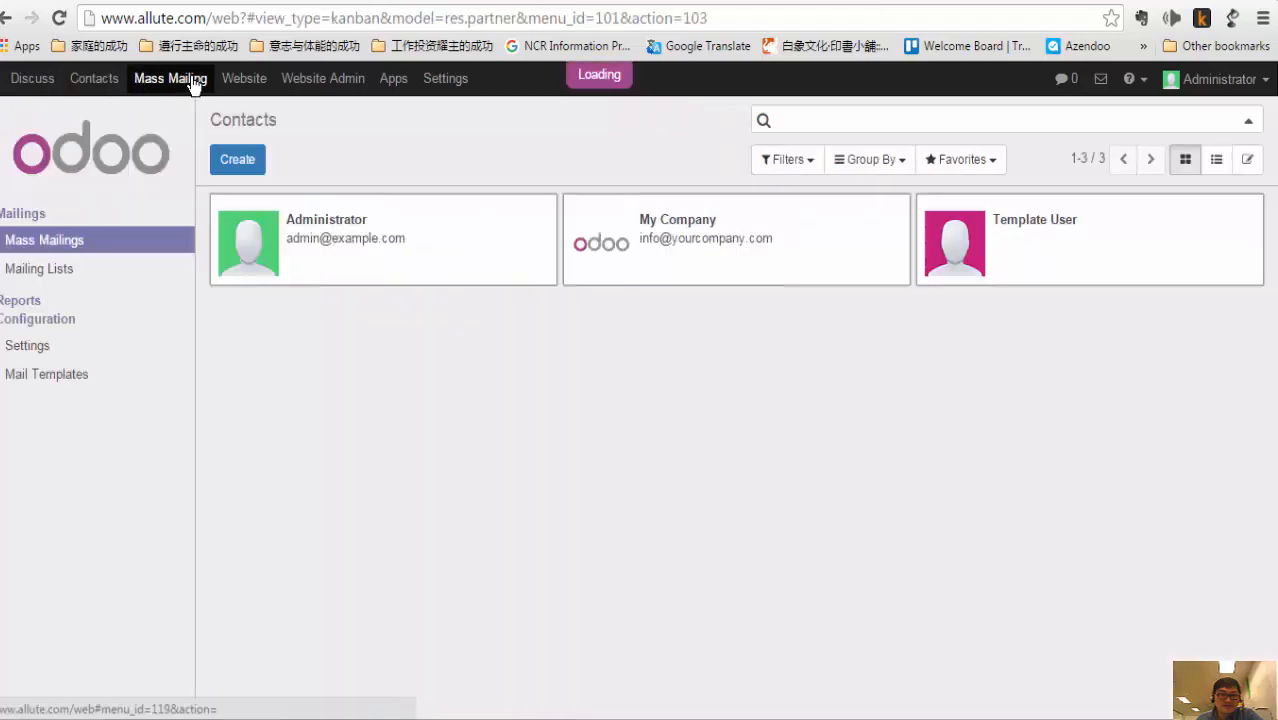
pyautogui.click(170, 78)
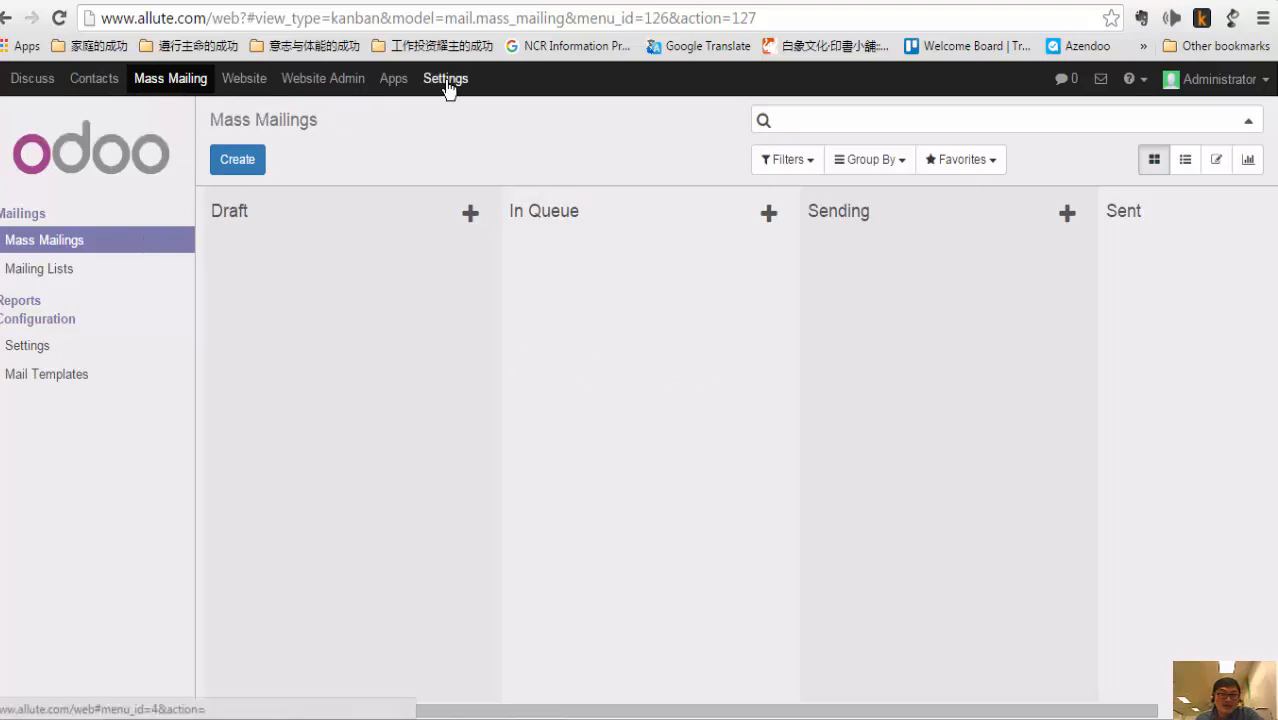
# Go to Settings > General Settings and bring up outgoing email server configuration.
pyautogui.click(444, 78)
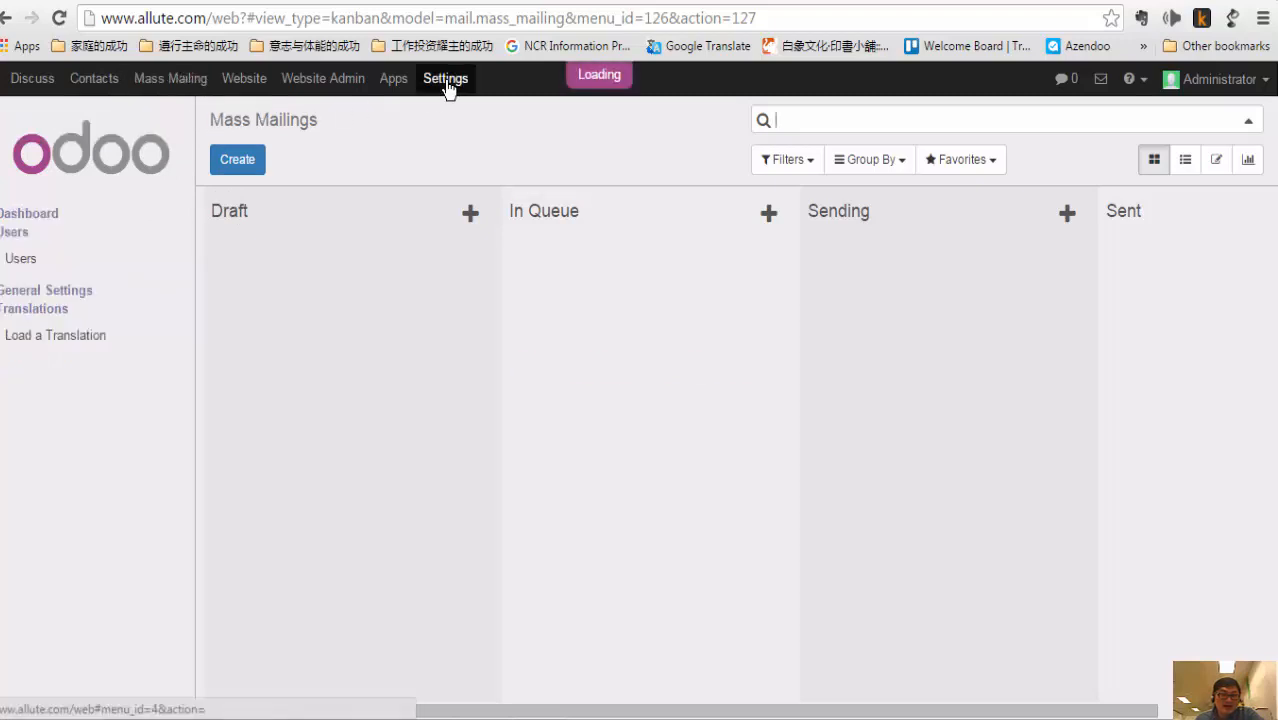
pyautogui.click(444, 78)
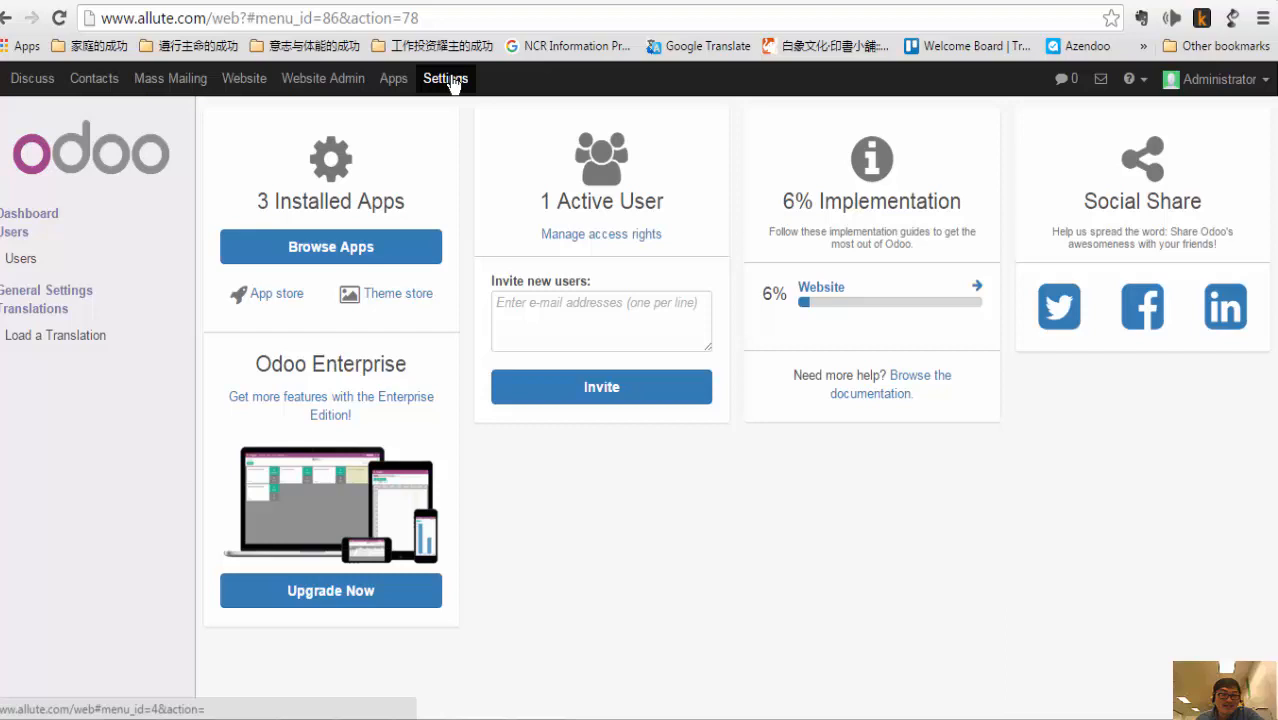
pyautogui.moveTo(448, 96)
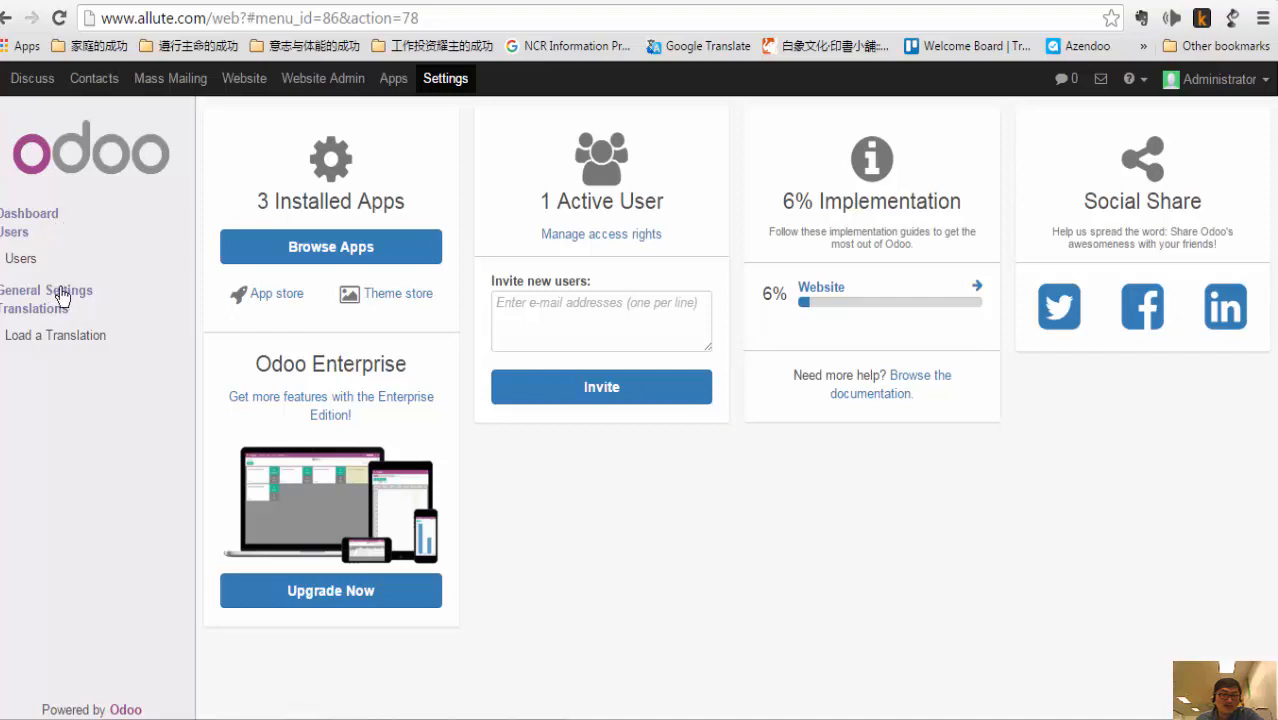
pyautogui.moveTo(50, 302)
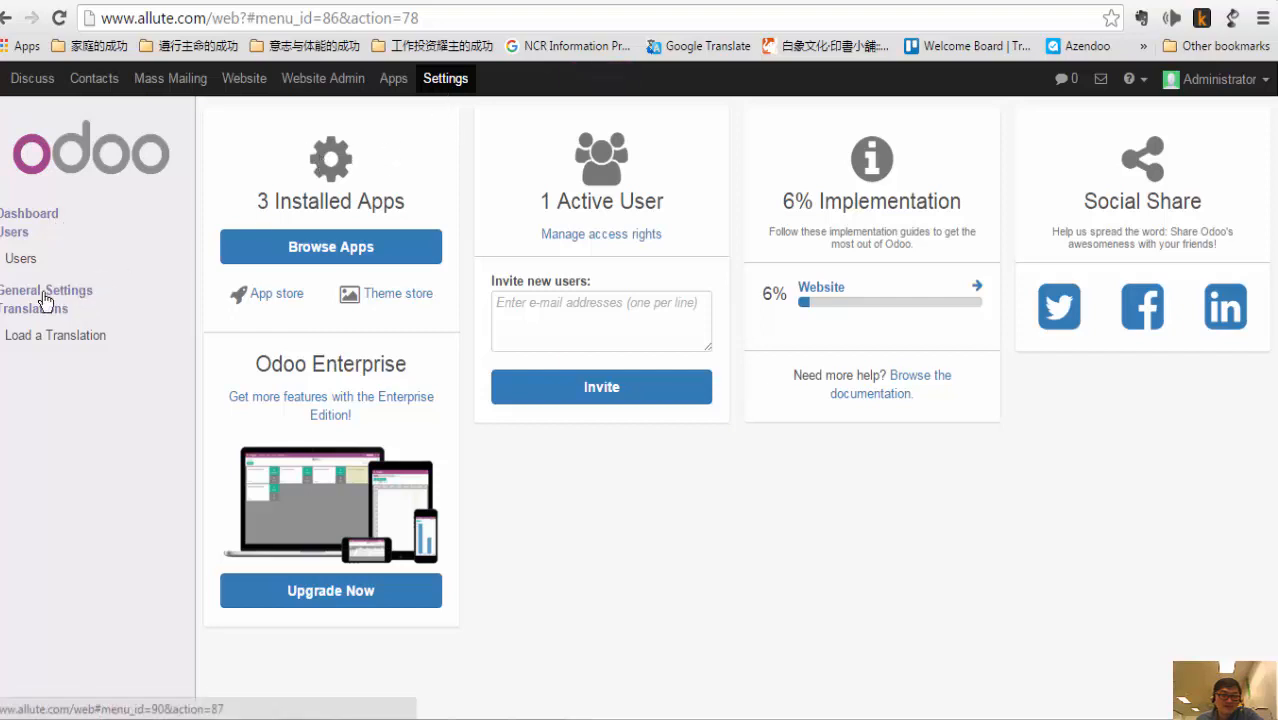
pyautogui.click(46, 290)
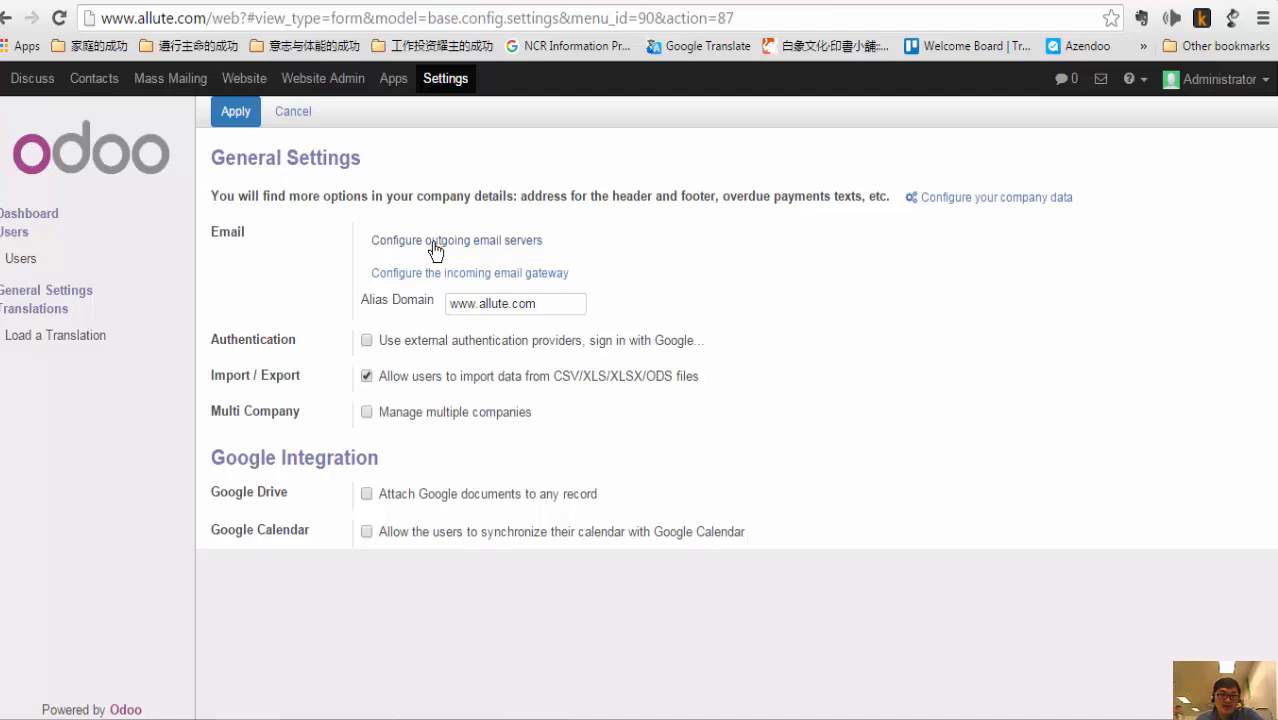
pyautogui.moveTo(504, 252)
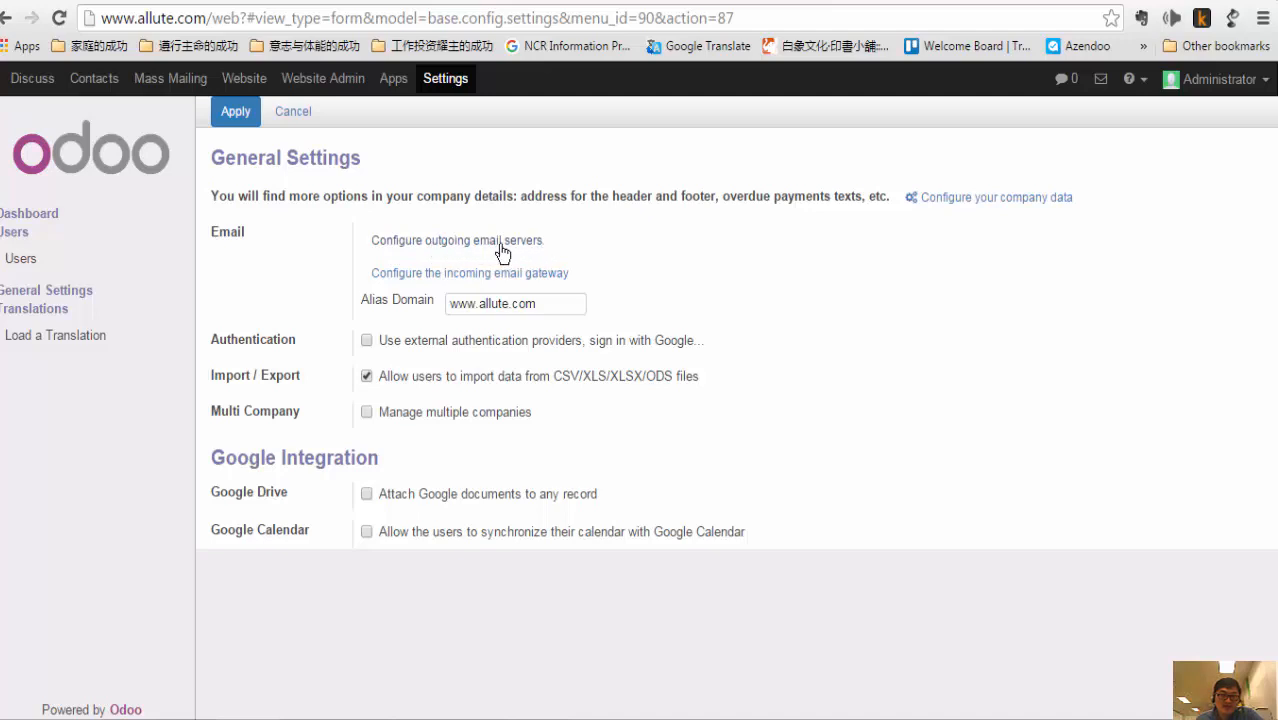
pyautogui.click(456, 240)
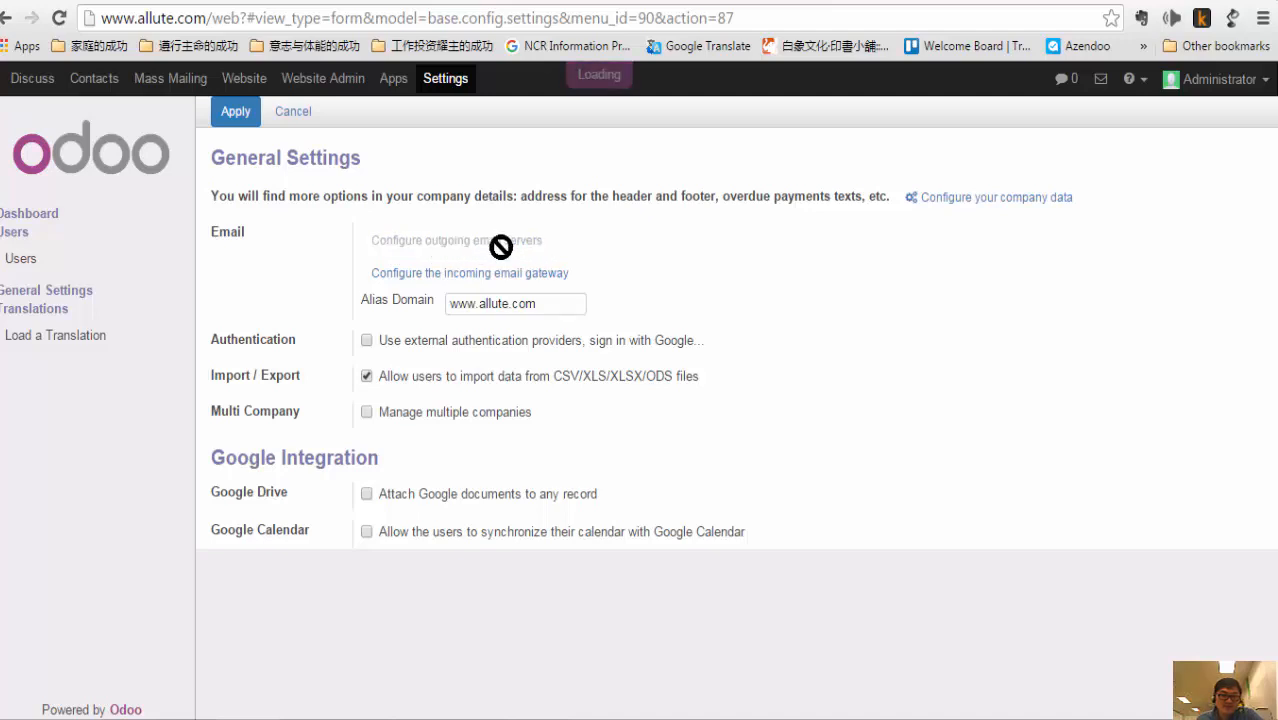
pyautogui.click(516, 304)
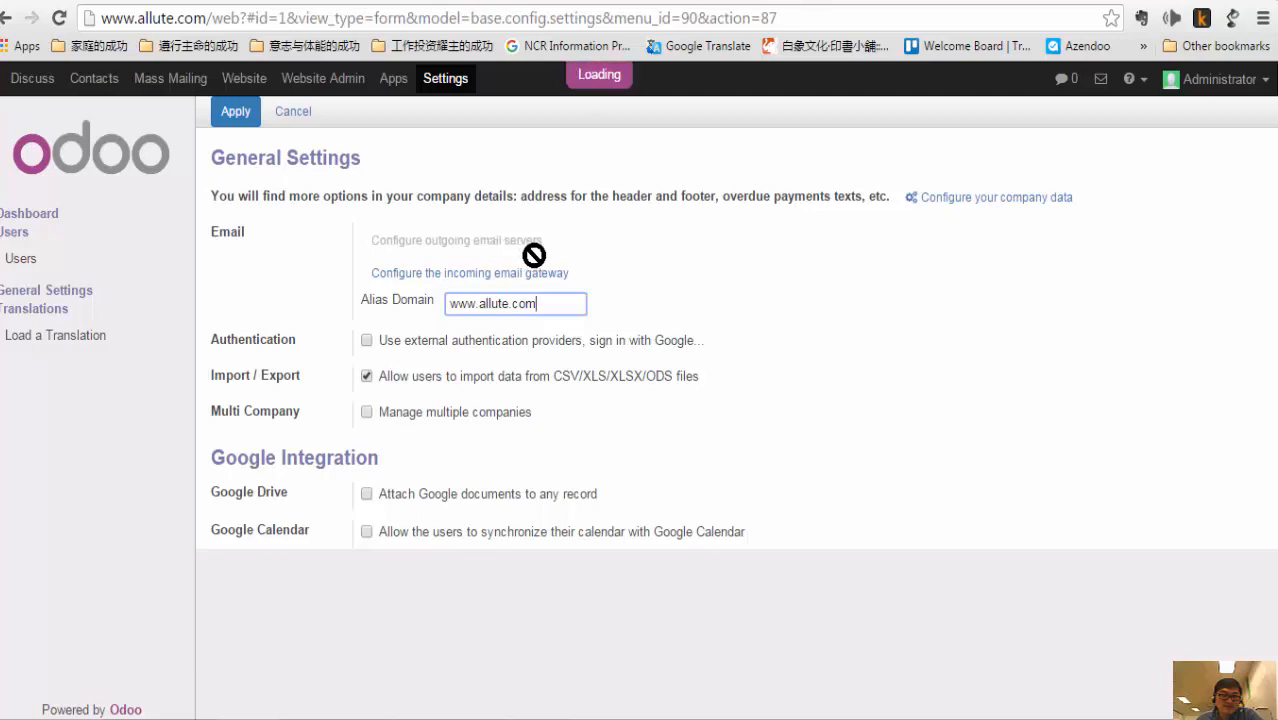
# Edit the localhost server, naming it and its SMTP host smtp.gmail.com.
pyautogui.click(454, 240)
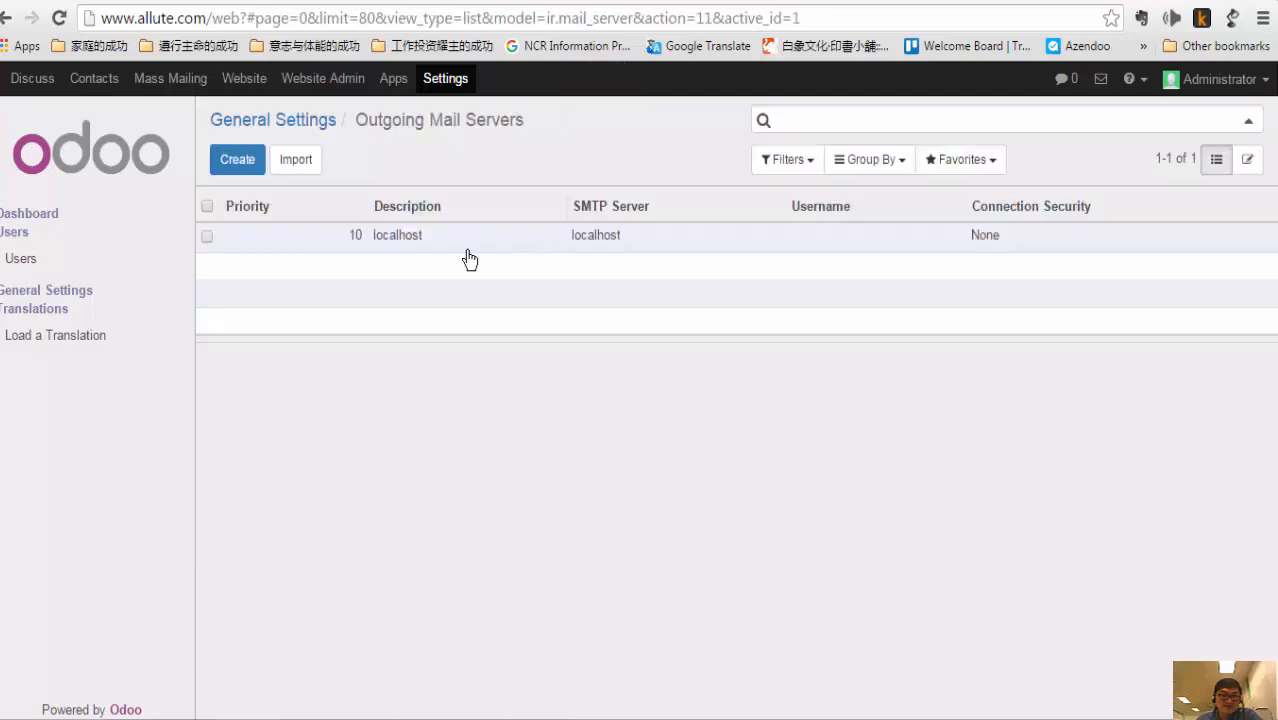
pyautogui.moveTo(316, 232)
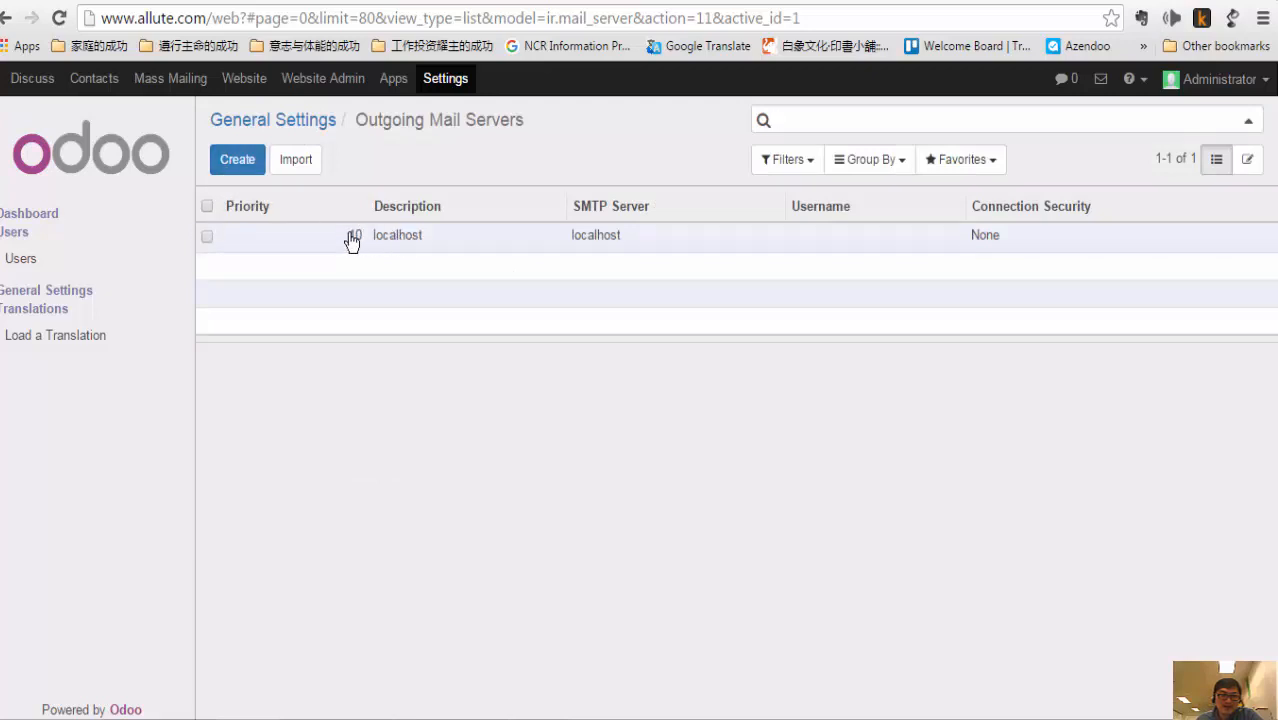
pyautogui.click(396, 234)
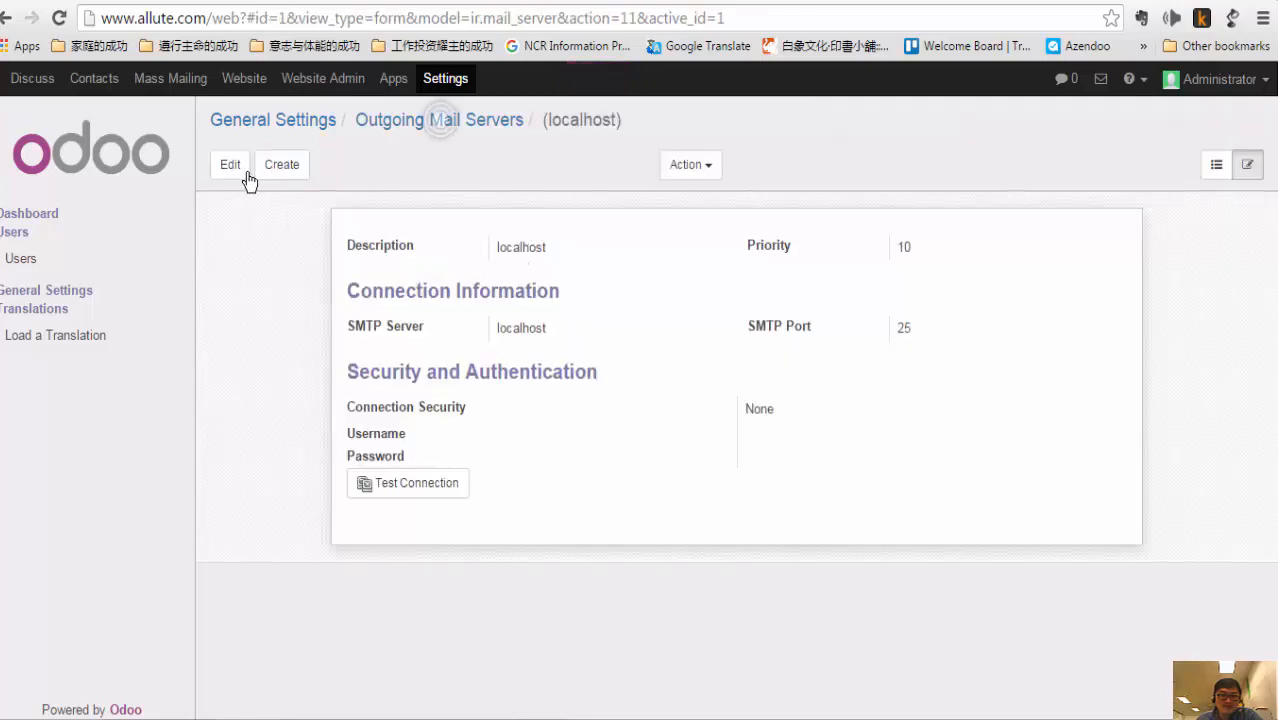
pyautogui.click(230, 164)
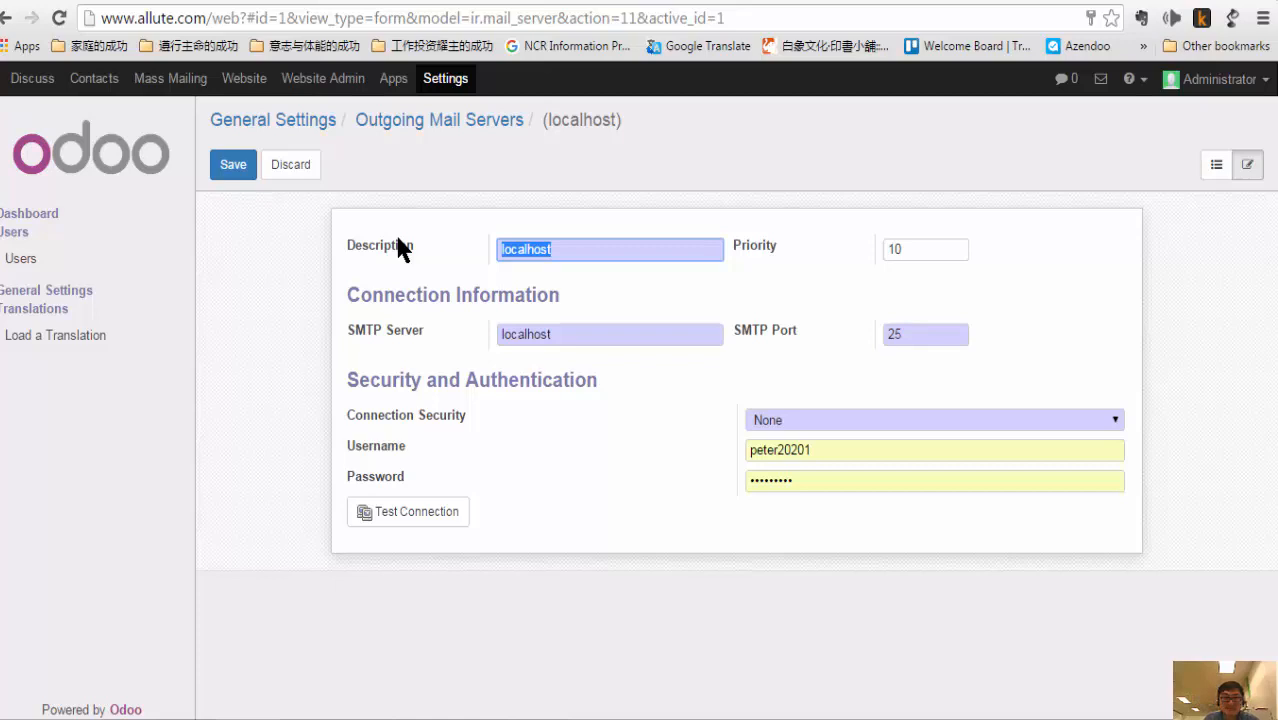
pyautogui.write('smtp.gmail.co')
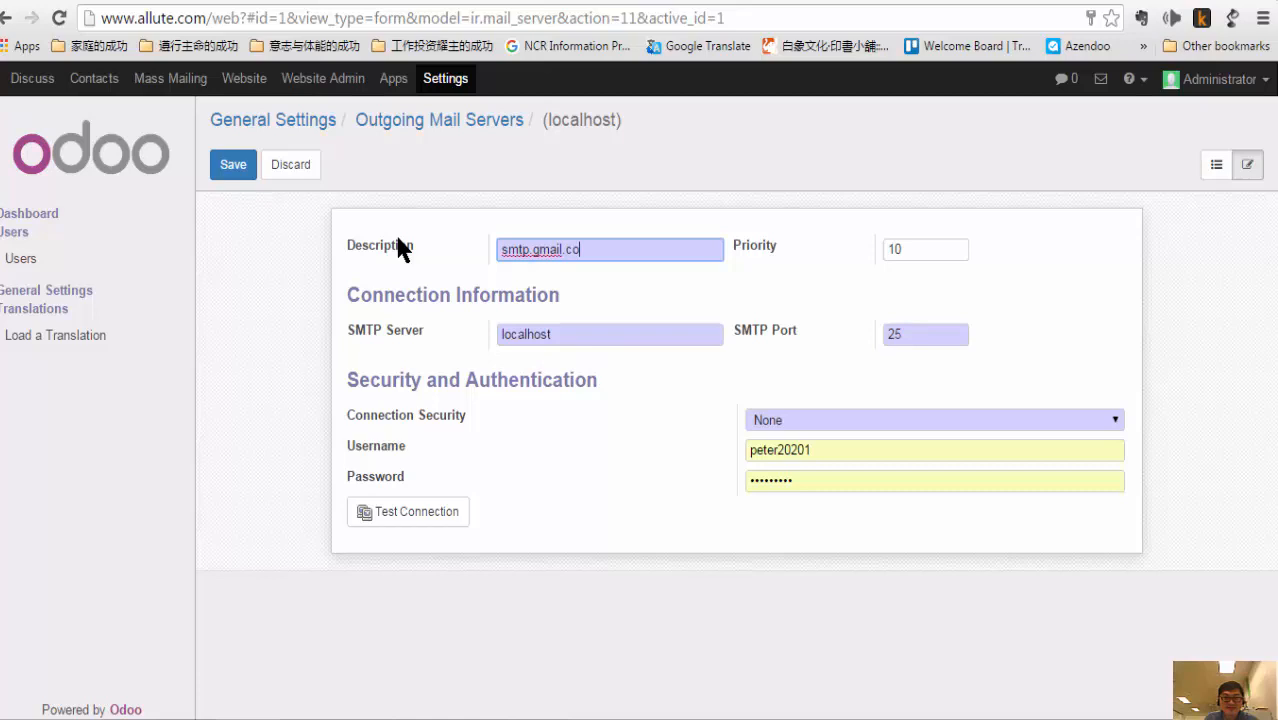
pyautogui.write('m')
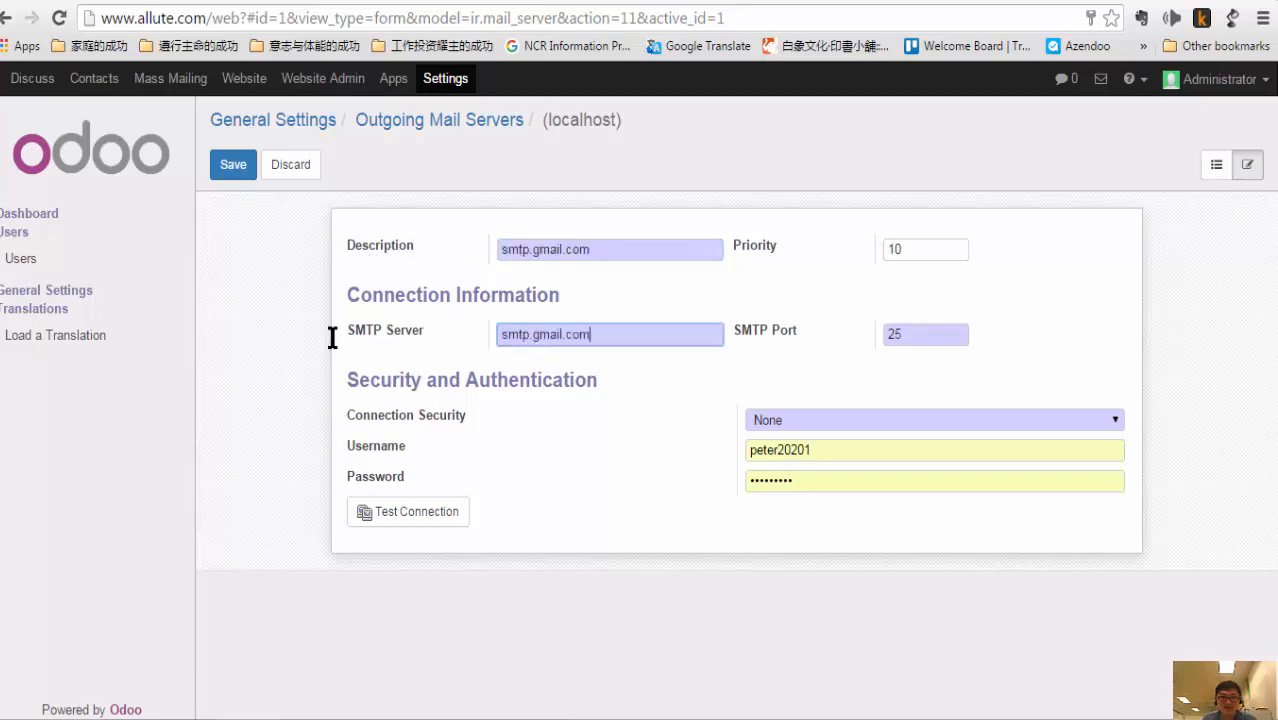
pyautogui.moveTo(864, 424)
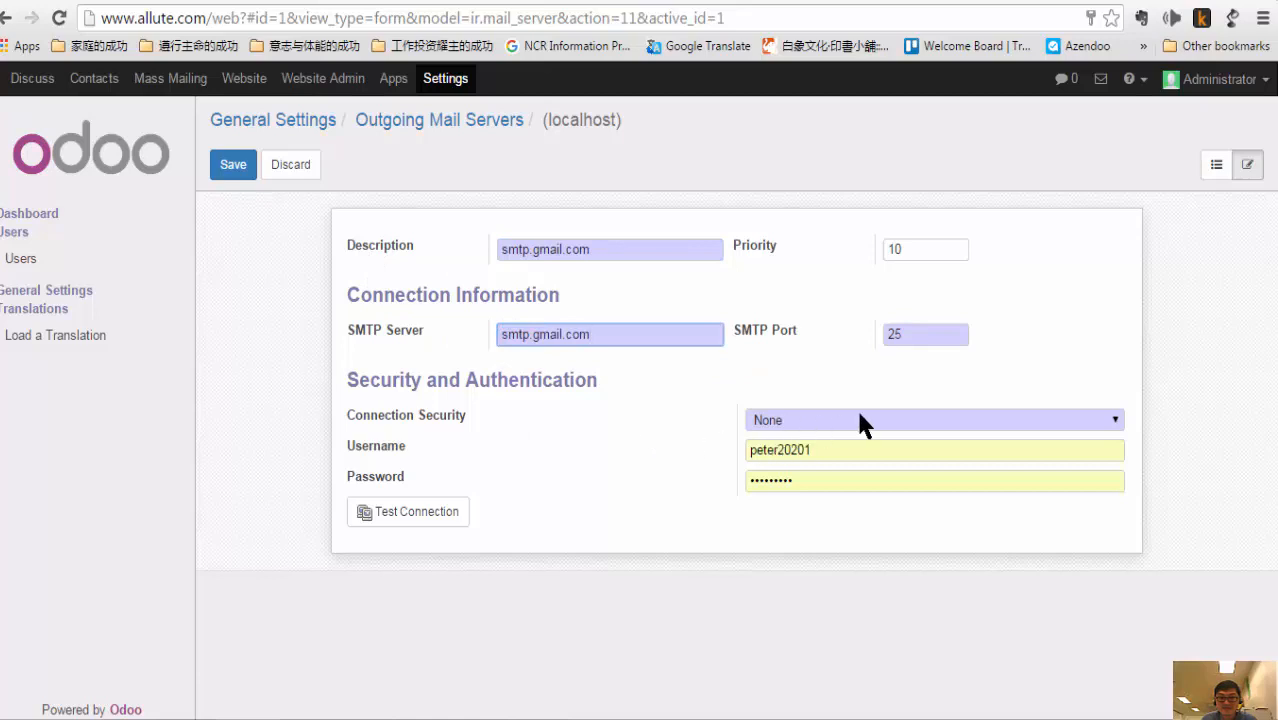
# Set port 465 with SSL/TLS security and confirm the connection test succeeds.
pyautogui.click(932, 420)
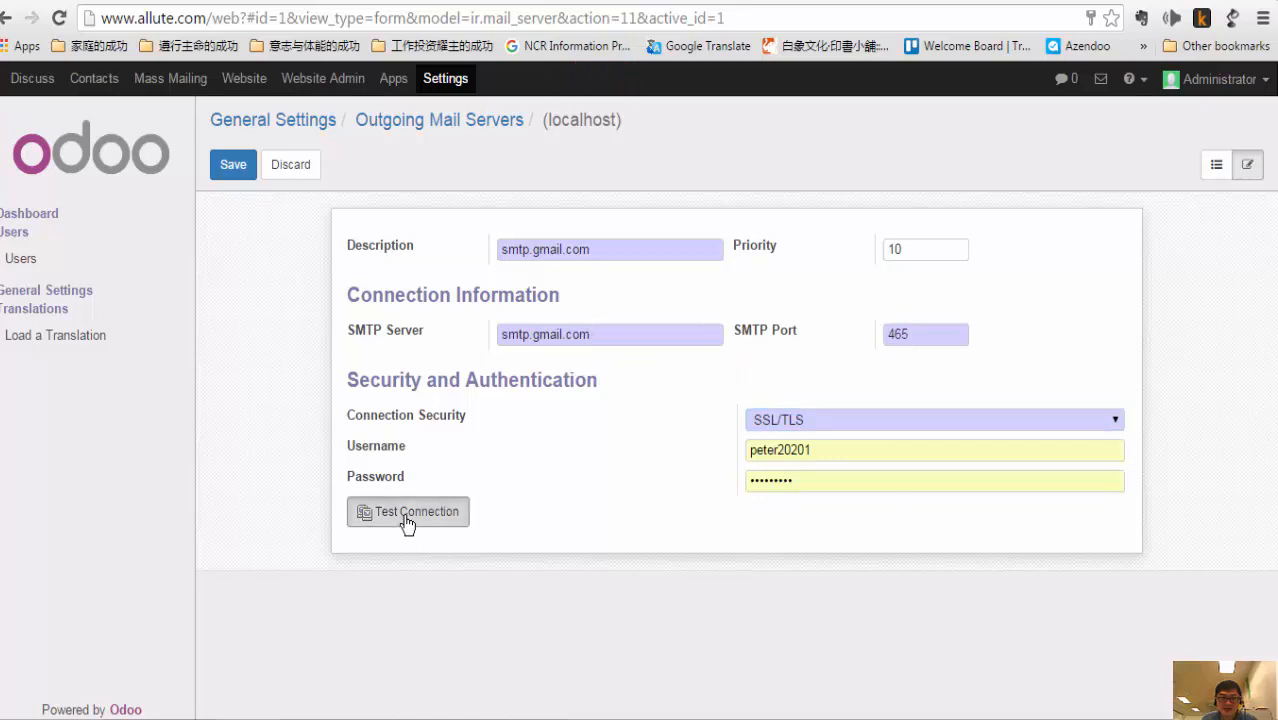
pyautogui.click(408, 512)
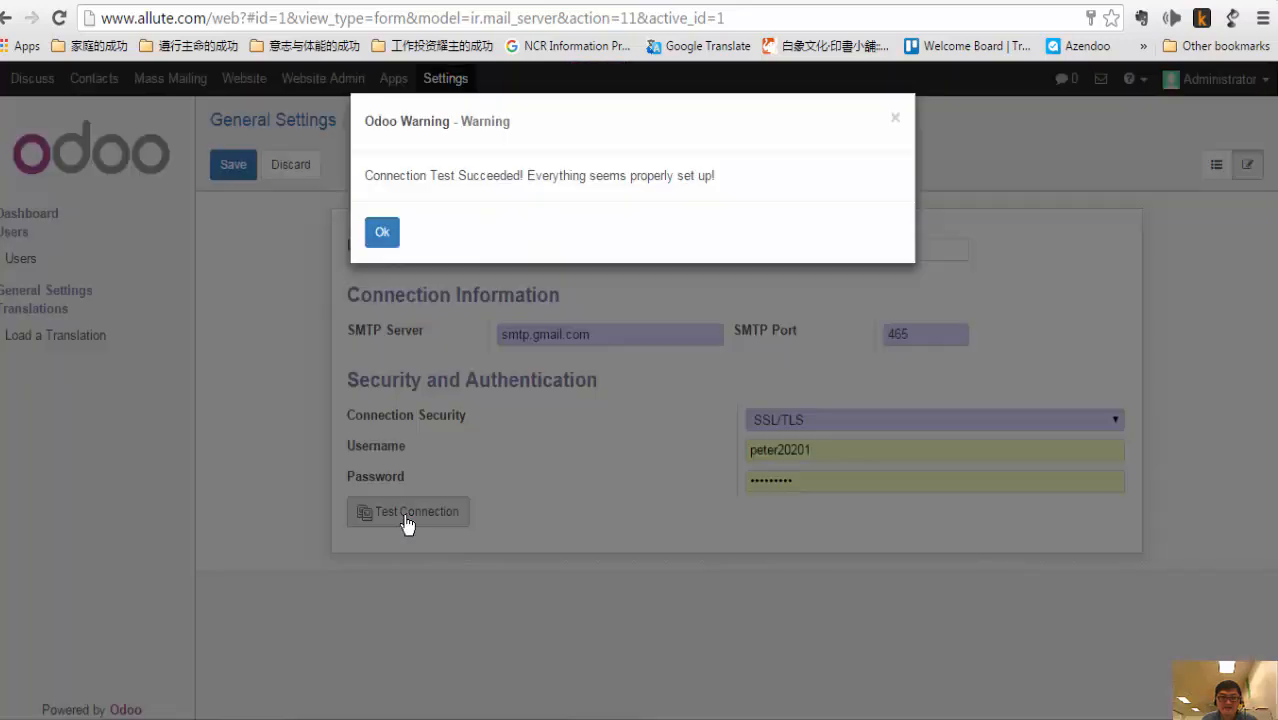
pyautogui.moveTo(464, 198)
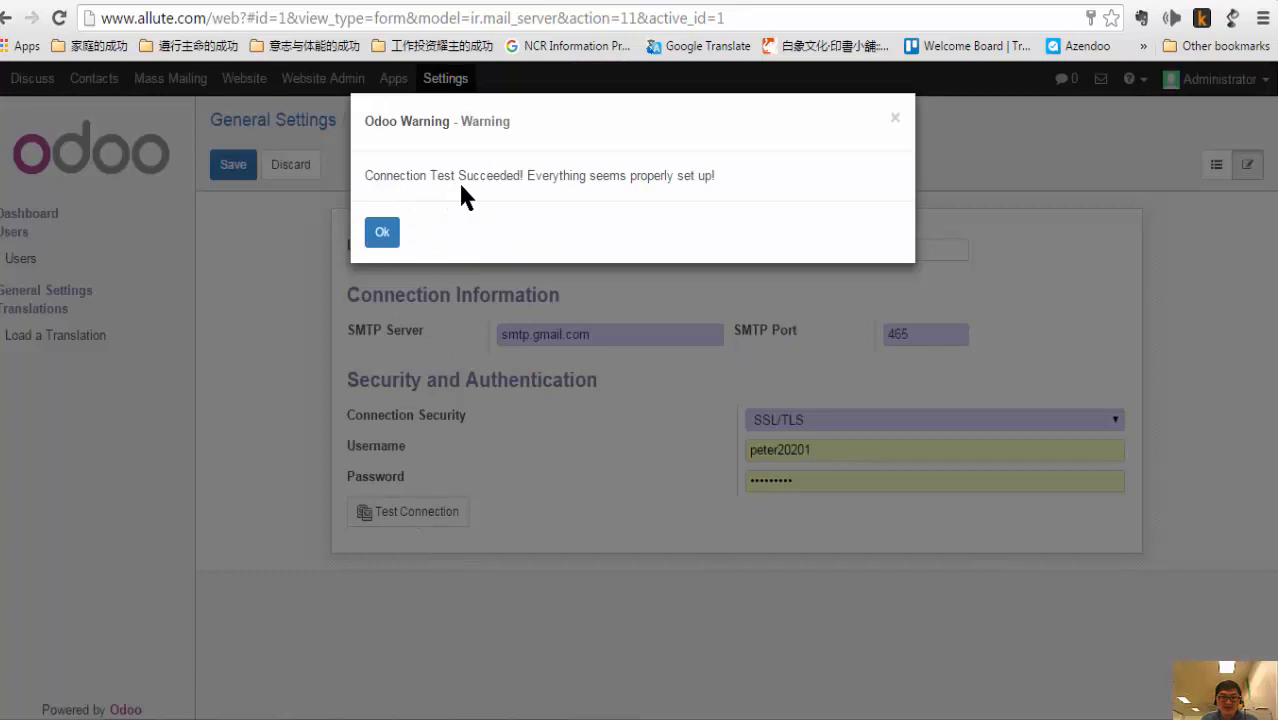
pyautogui.moveTo(560, 198)
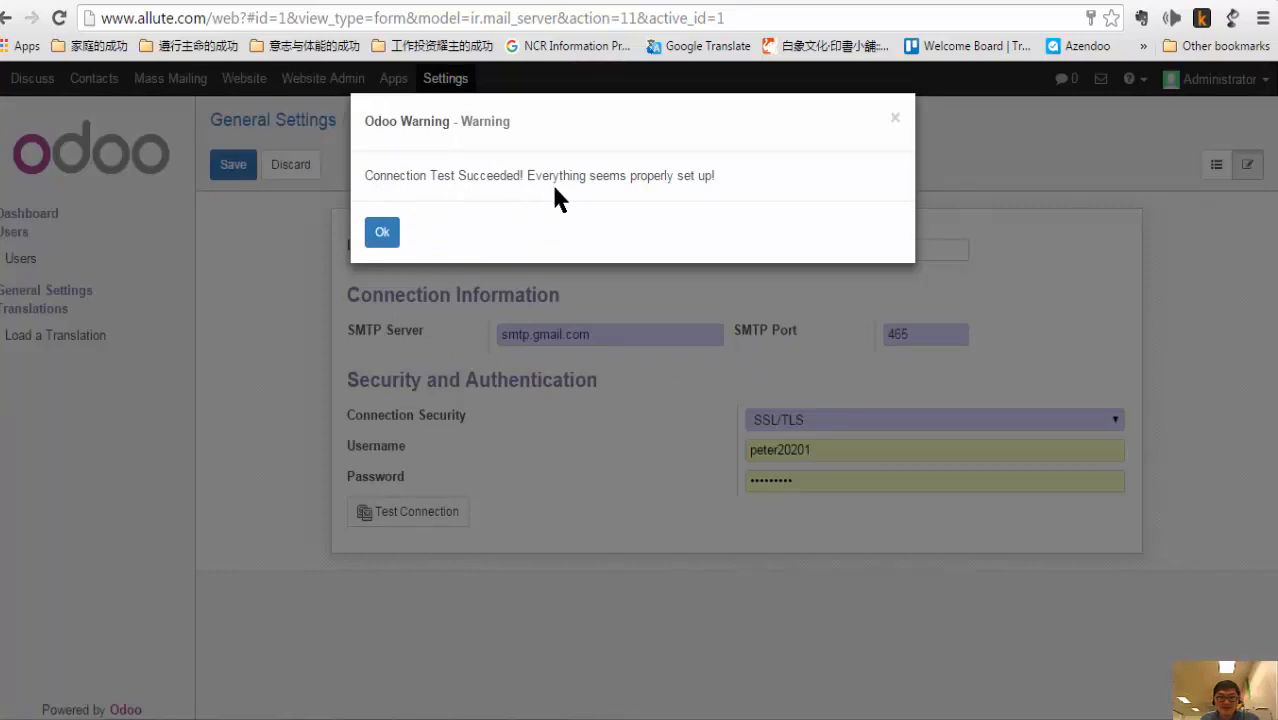
pyautogui.moveTo(432, 222)
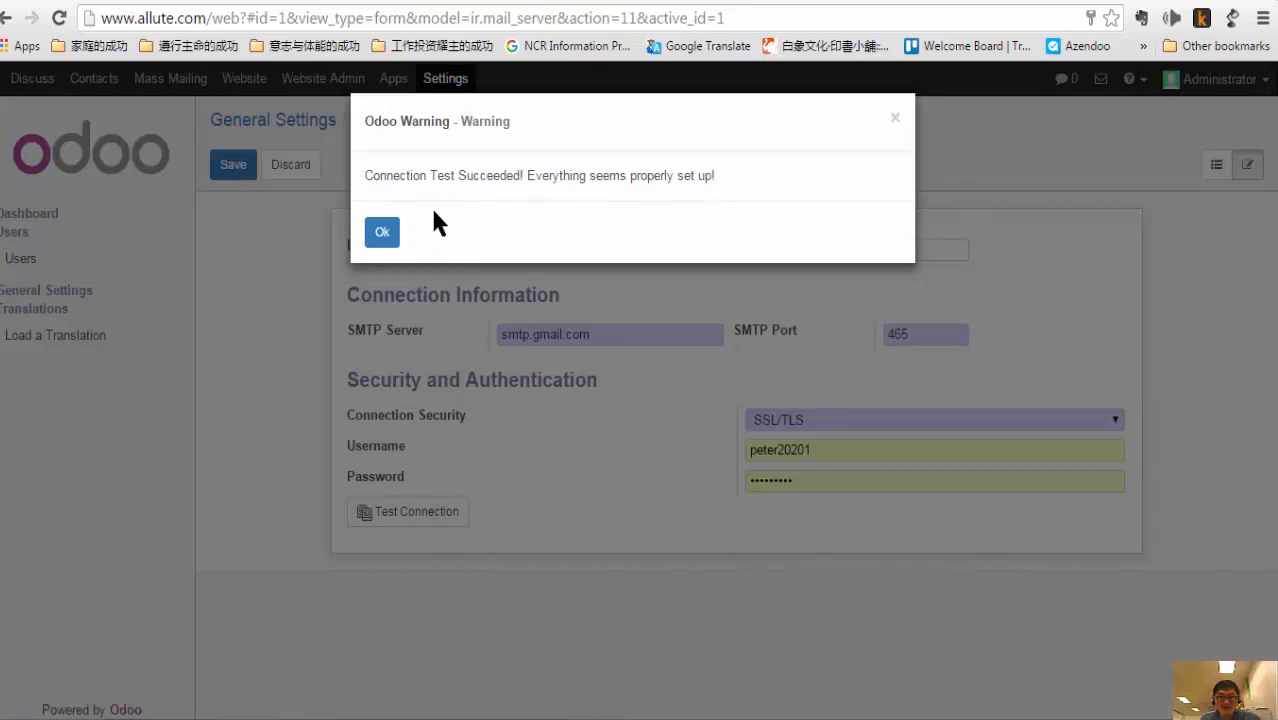
pyautogui.click(380, 232)
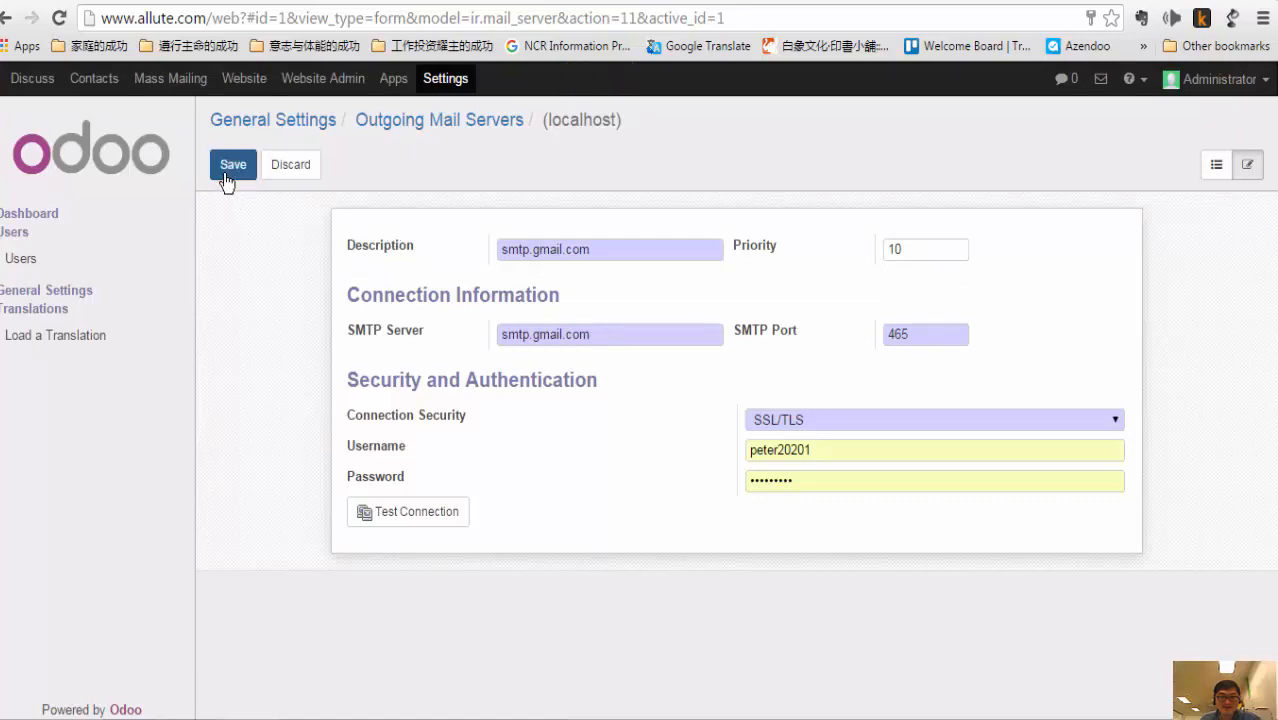
# Save the Gmail server record and return to the Mass Mailing app.
pyautogui.click(232, 164)
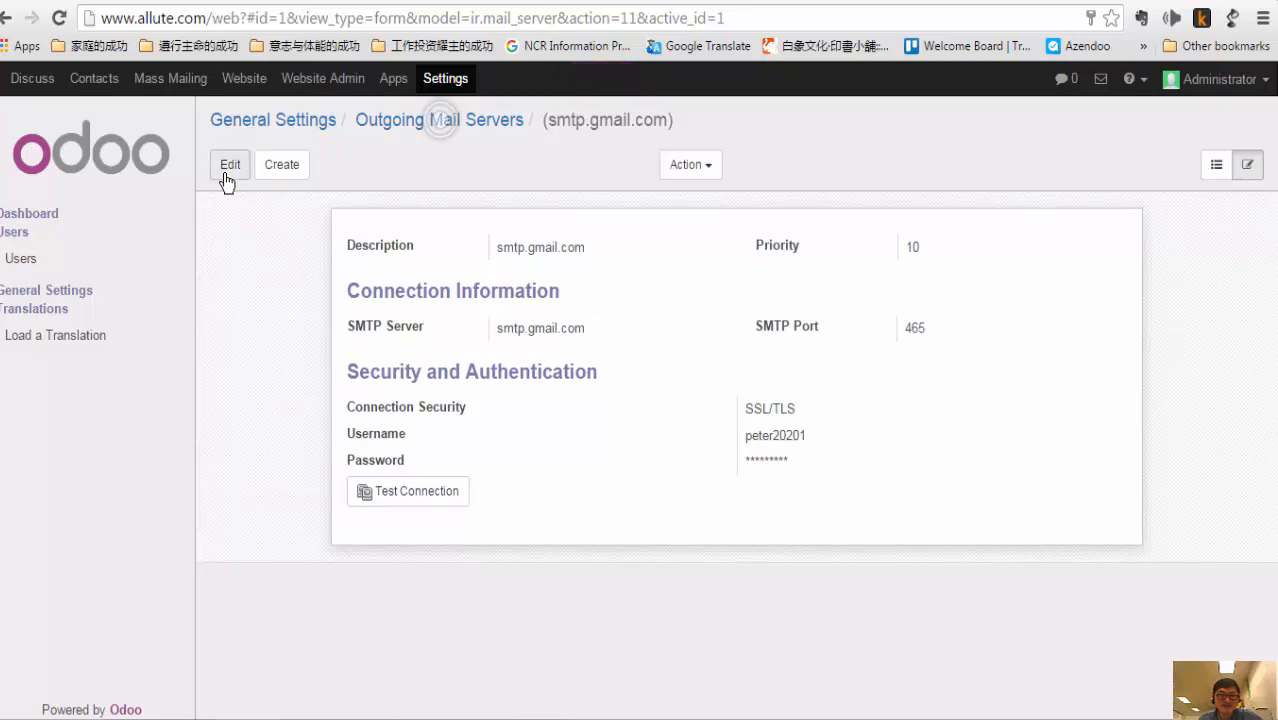
pyautogui.moveTo(160, 84)
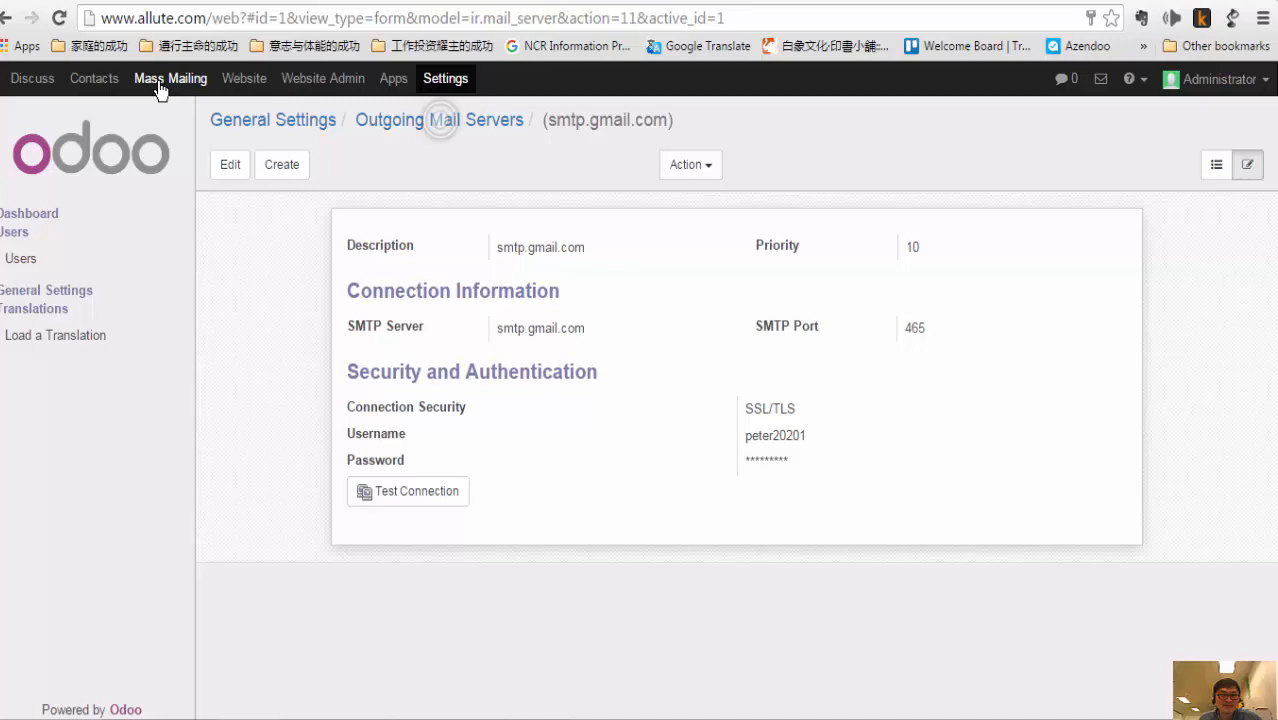
pyautogui.click(170, 78)
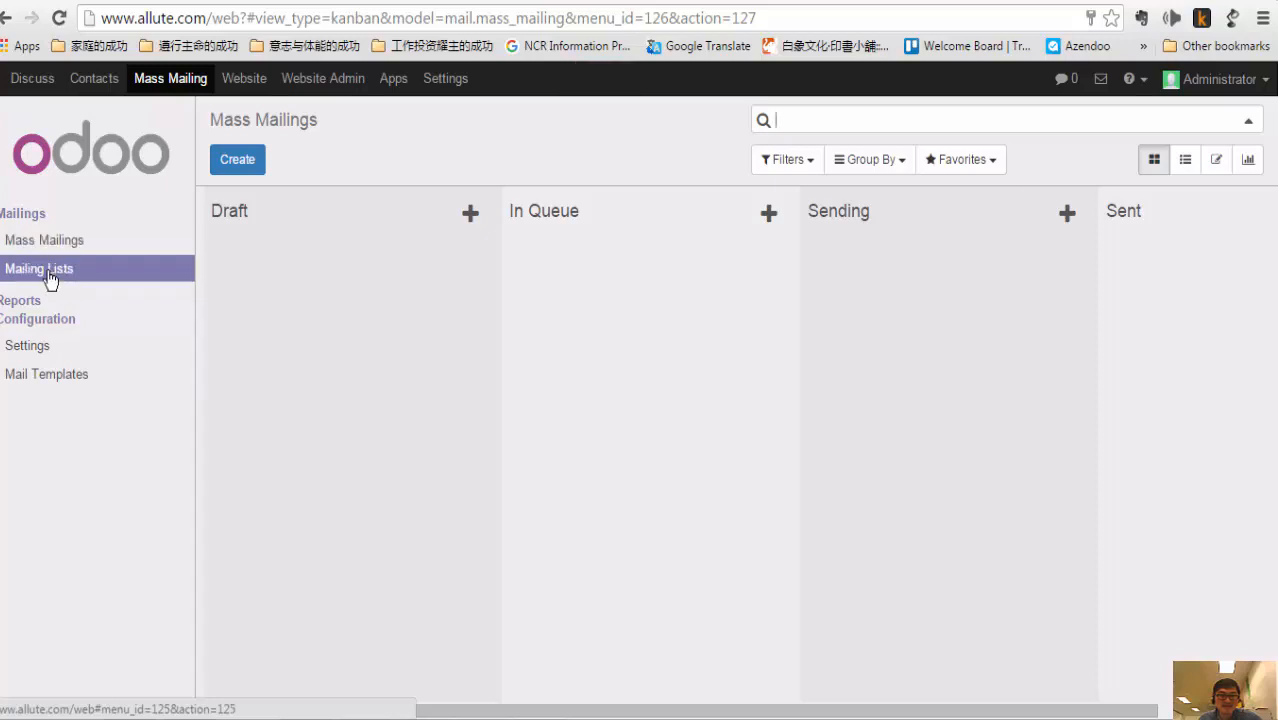
# Open the Newsletter mailing list and show its empty recipients page.
pyautogui.click(40, 268)
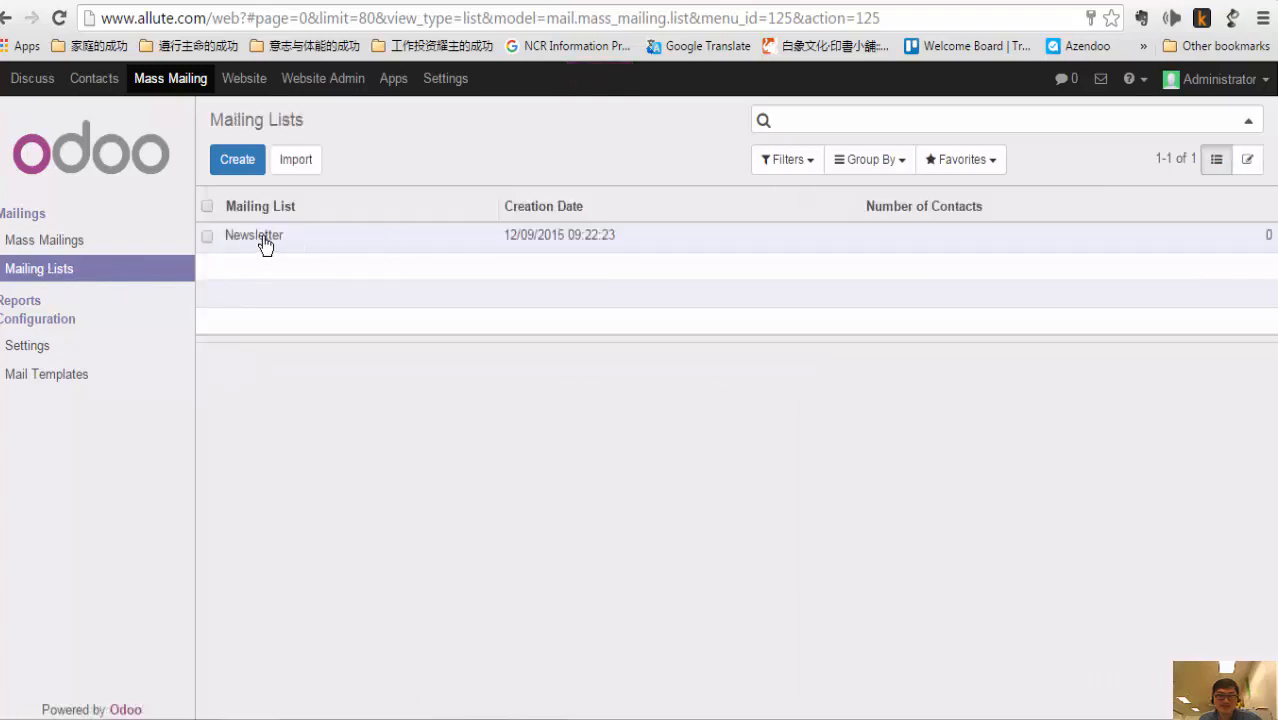
pyautogui.click(254, 236)
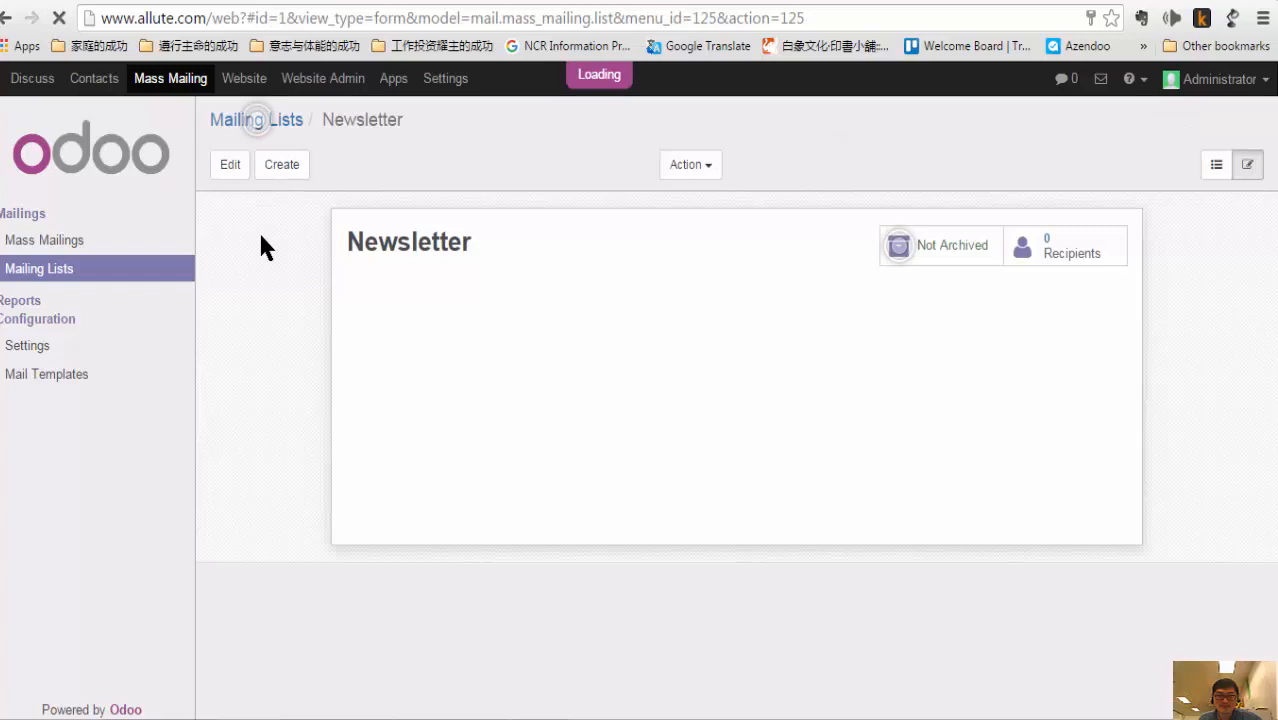
pyautogui.click(1072, 246)
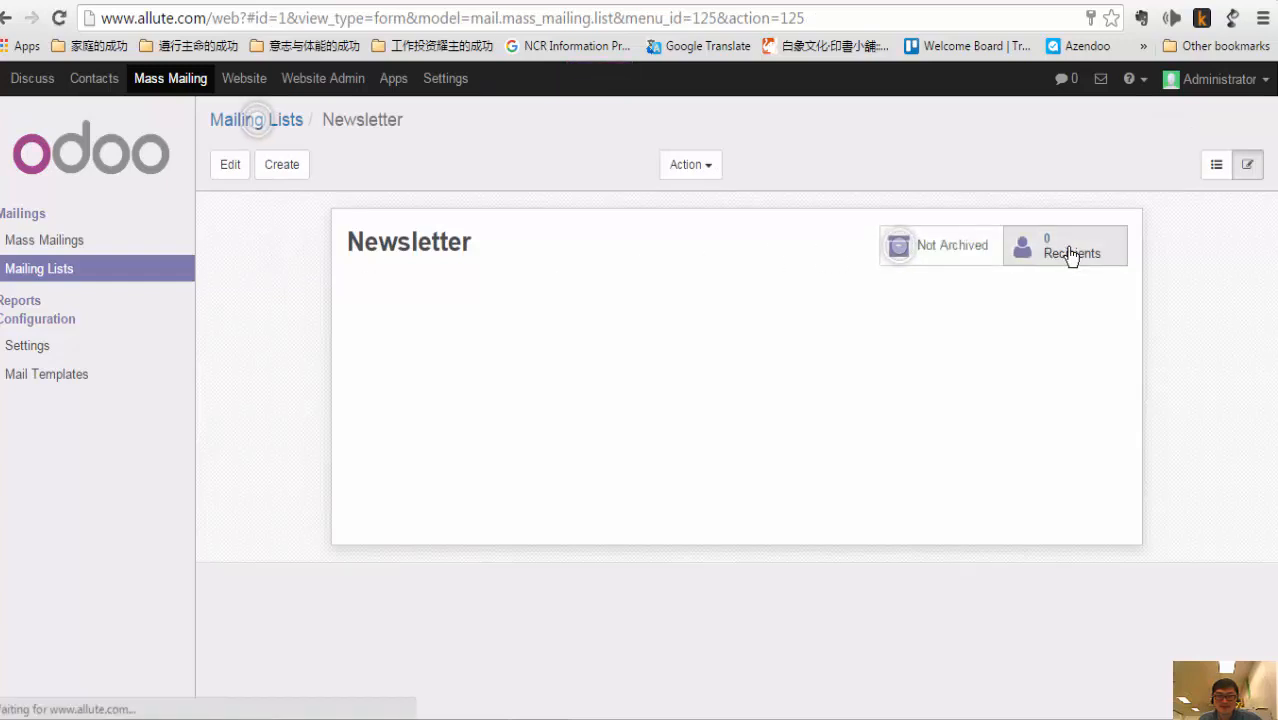
pyautogui.click(1064, 246)
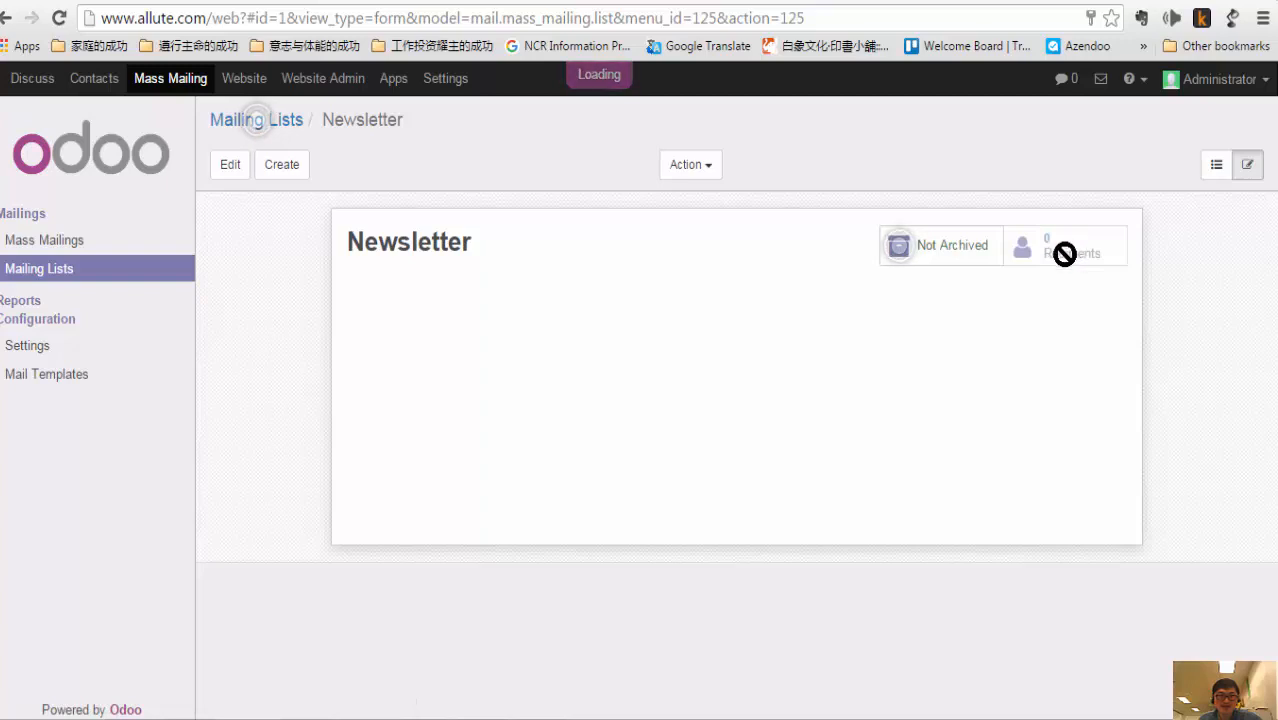
pyautogui.click(1070, 244)
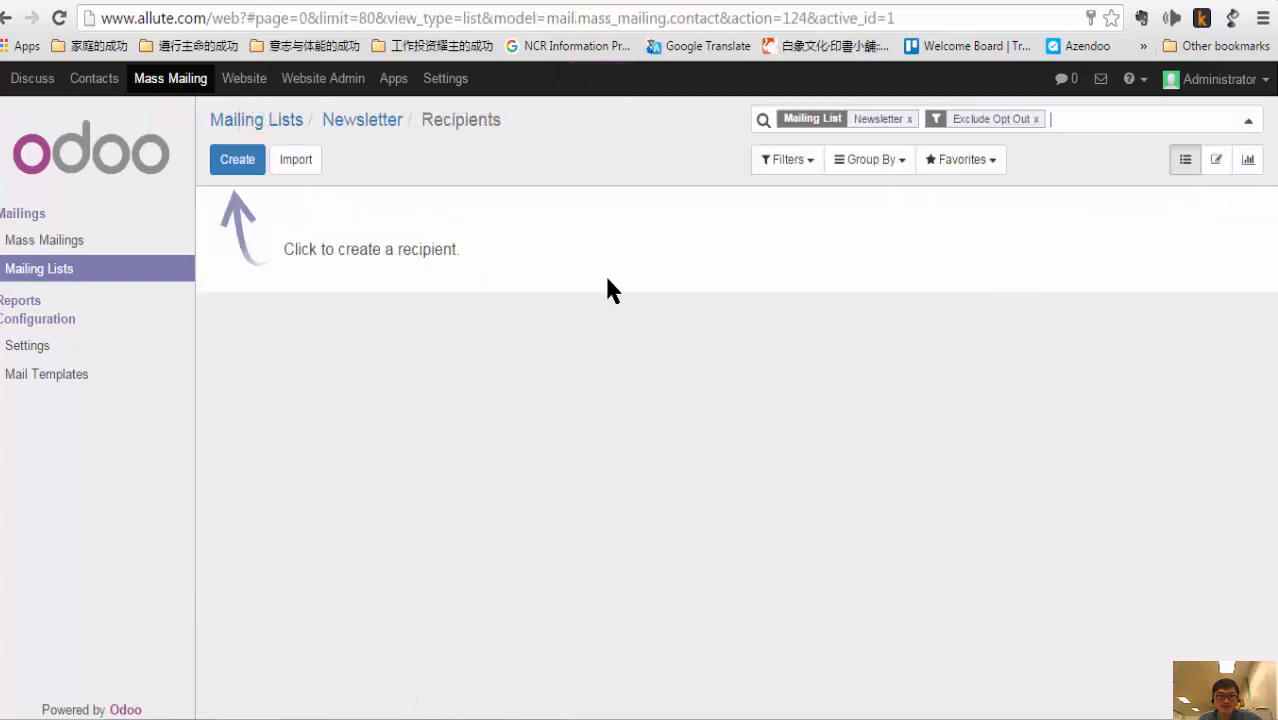
pyautogui.click(238, 160)
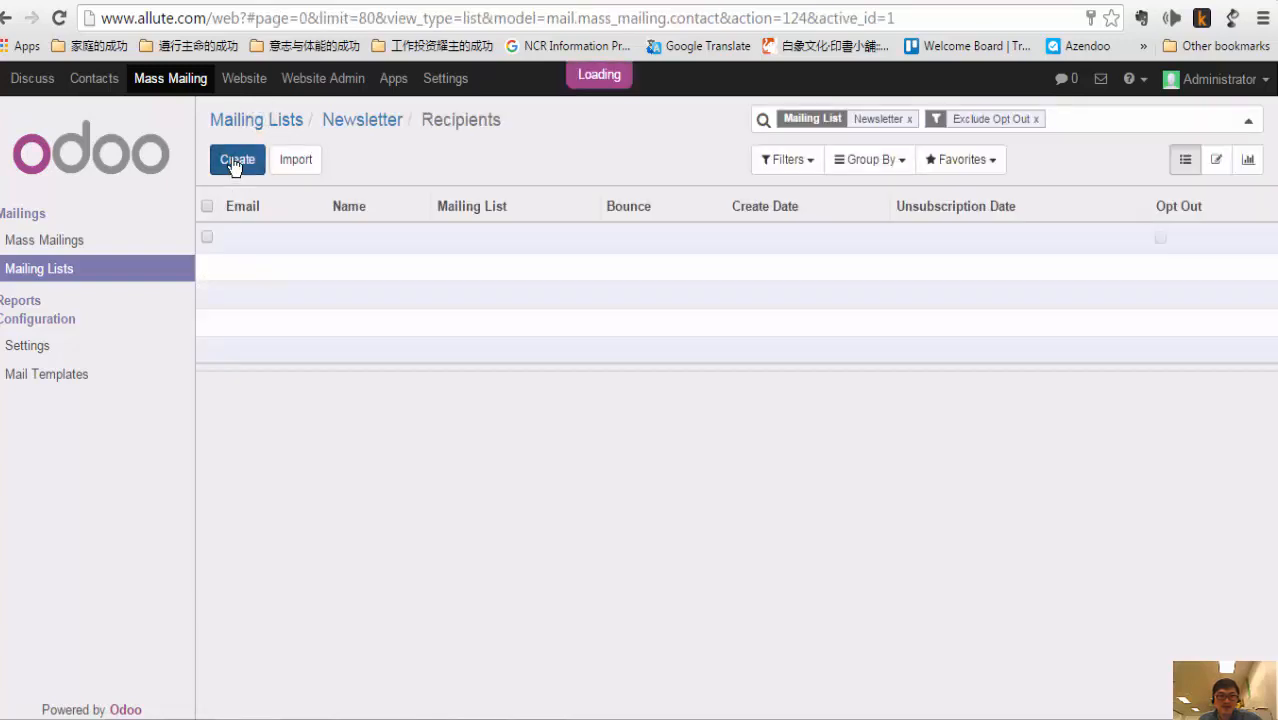
pyautogui.click(238, 160)
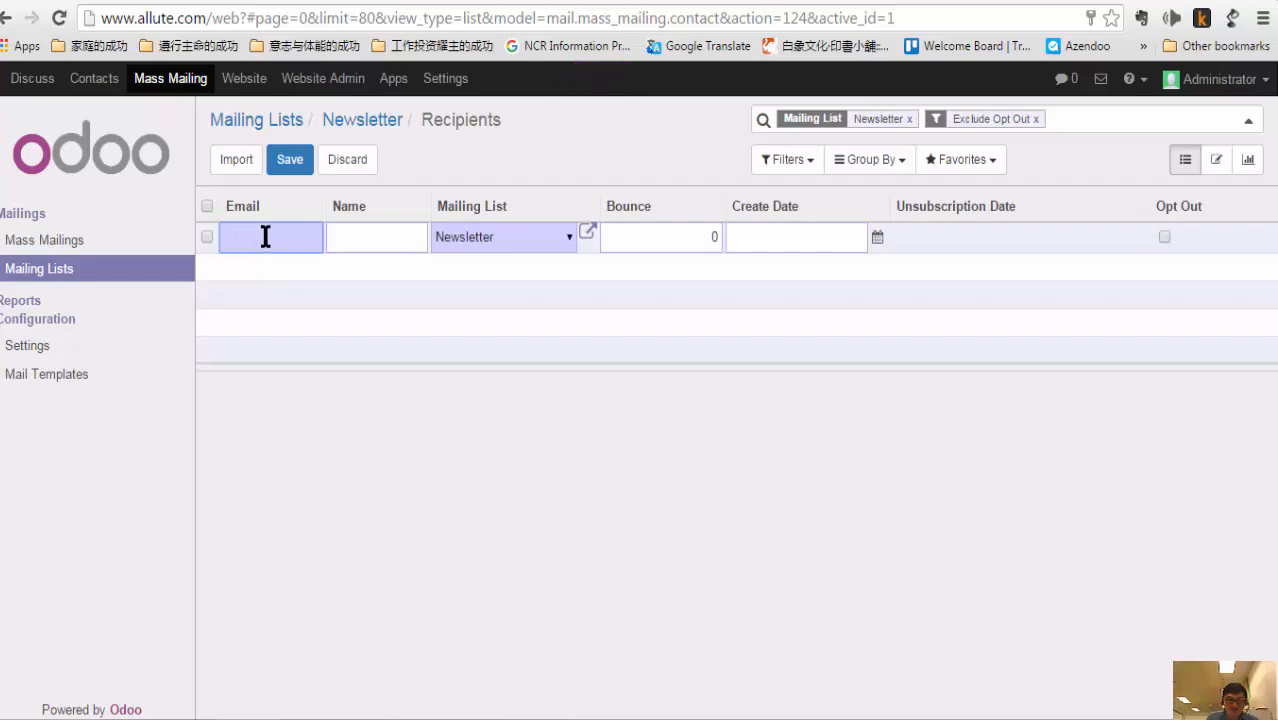
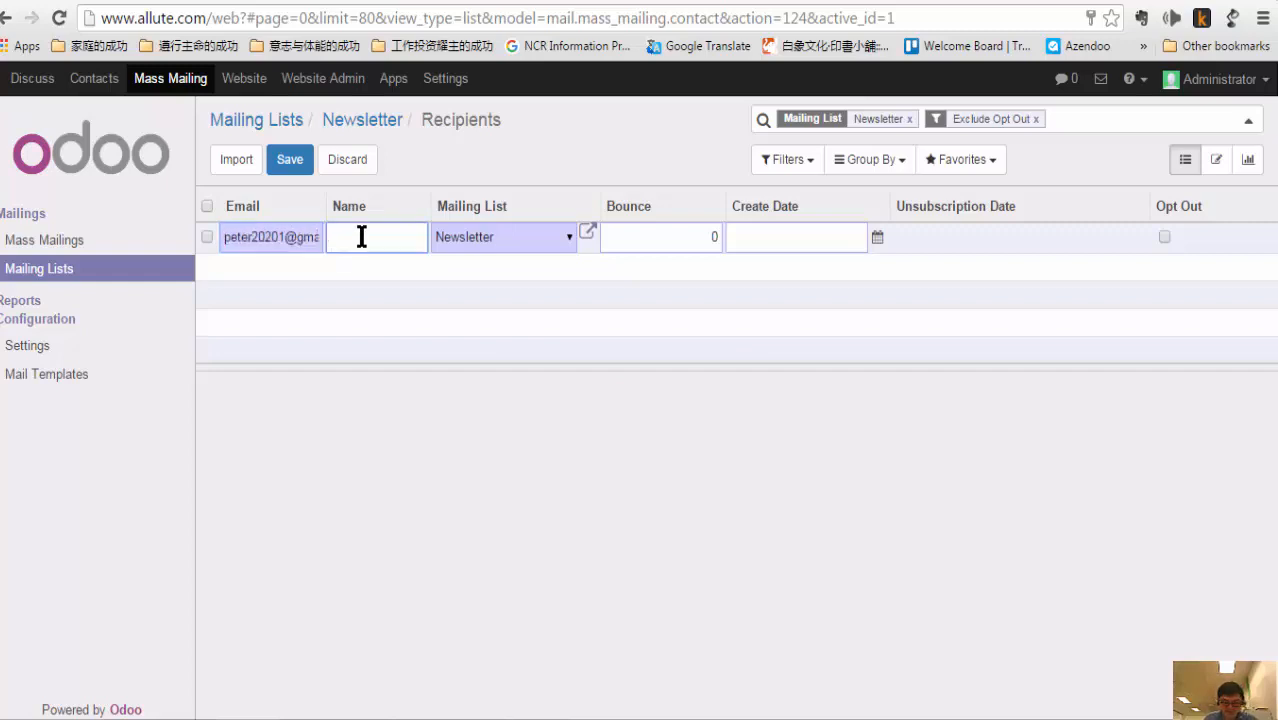
pyautogui.write('Peter')
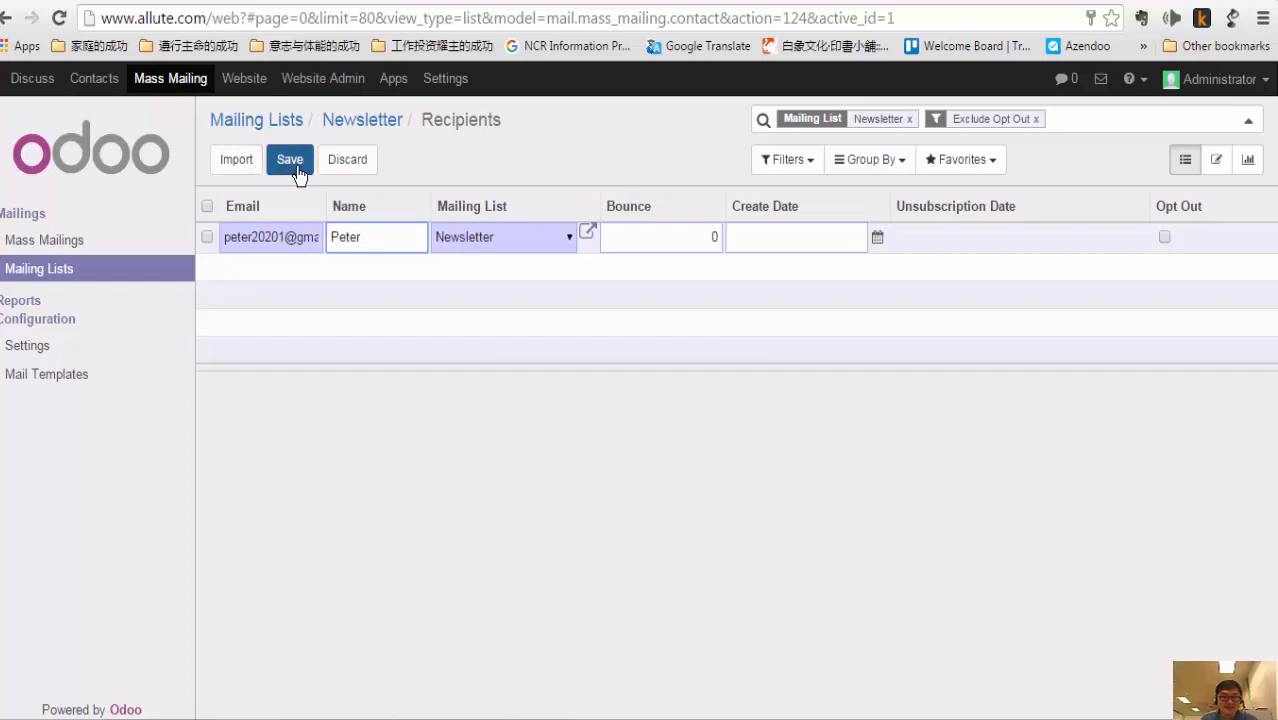
pyautogui.click(288, 160)
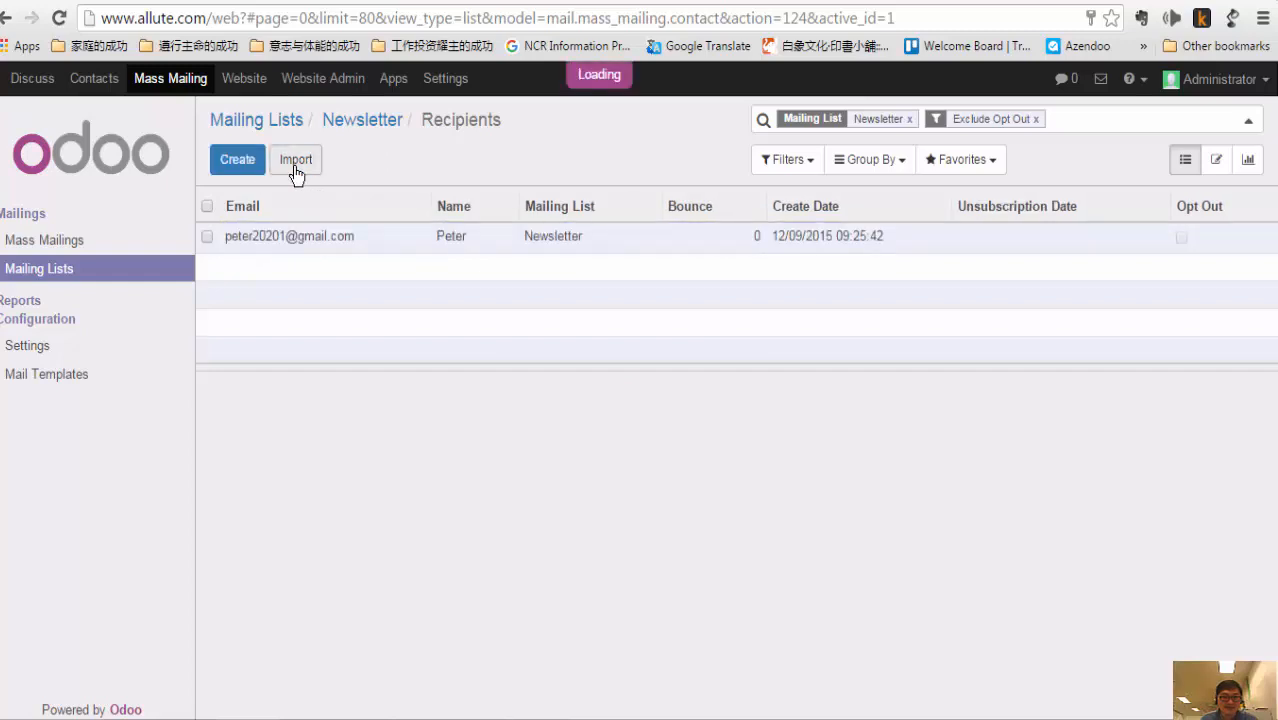
# Add a second recipient named Peter with a different email address.
pyautogui.click(238, 160)
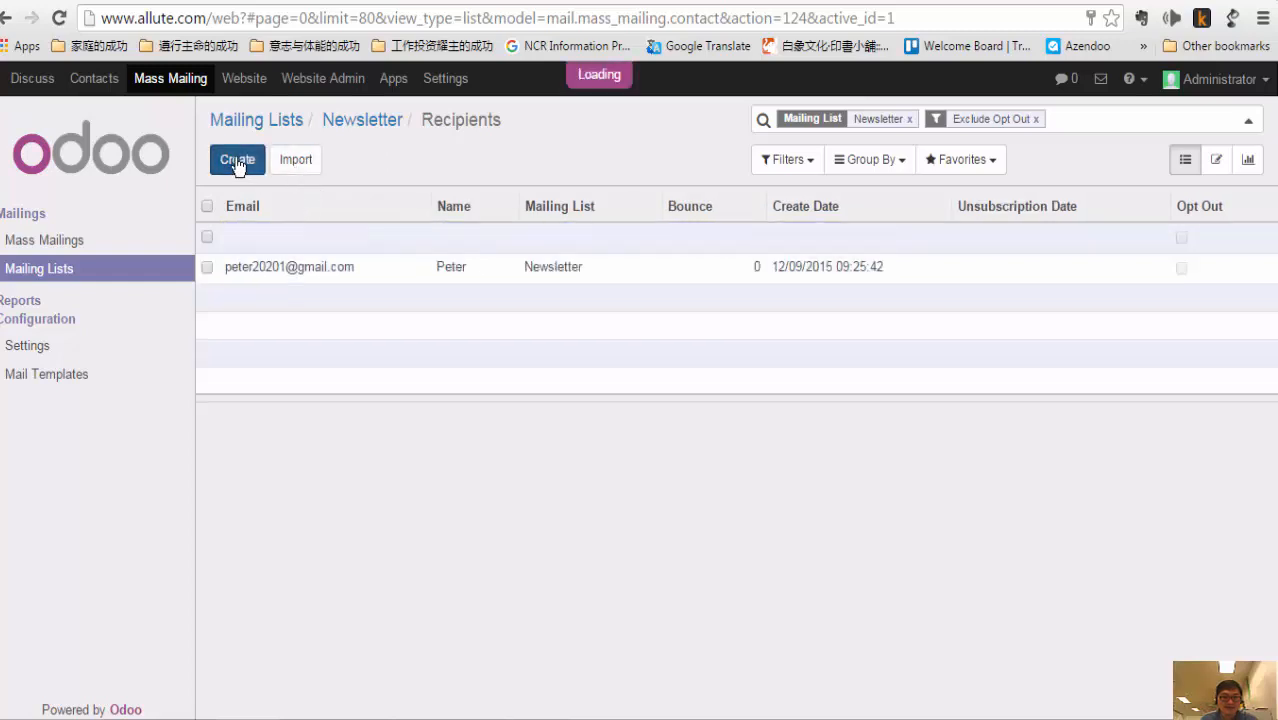
pyautogui.click(238, 160)
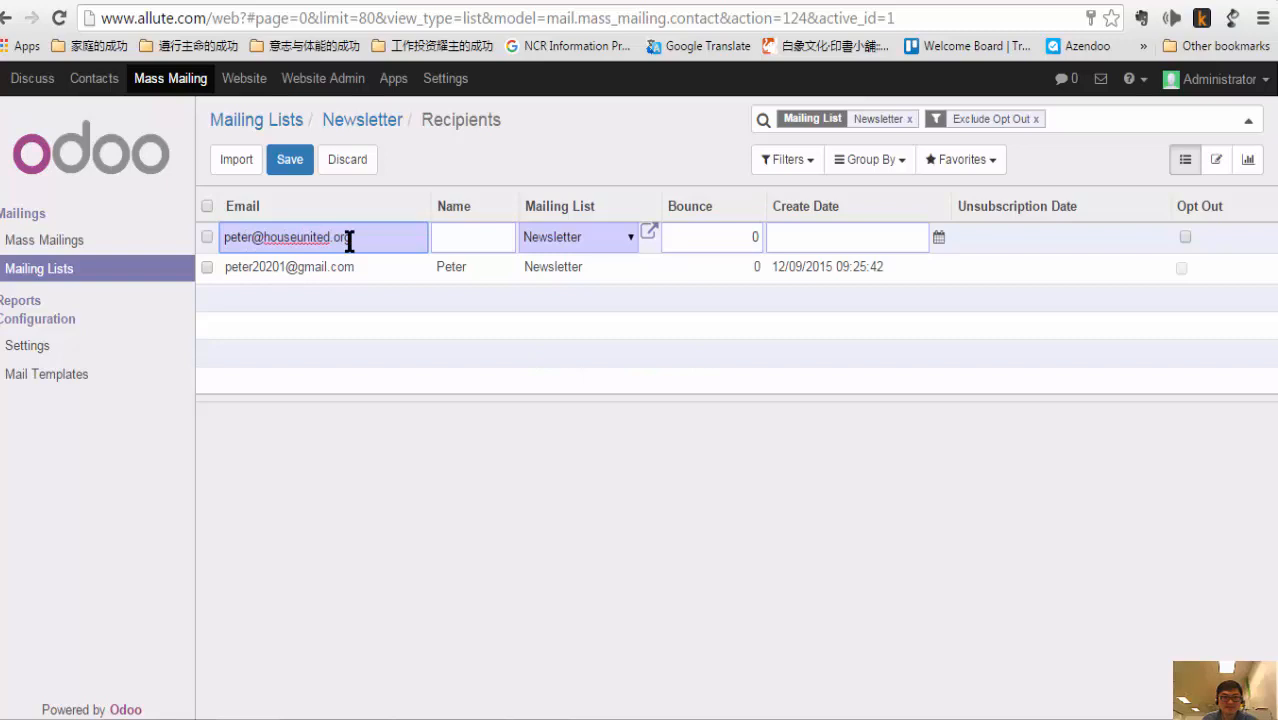
pyautogui.write('Pe')
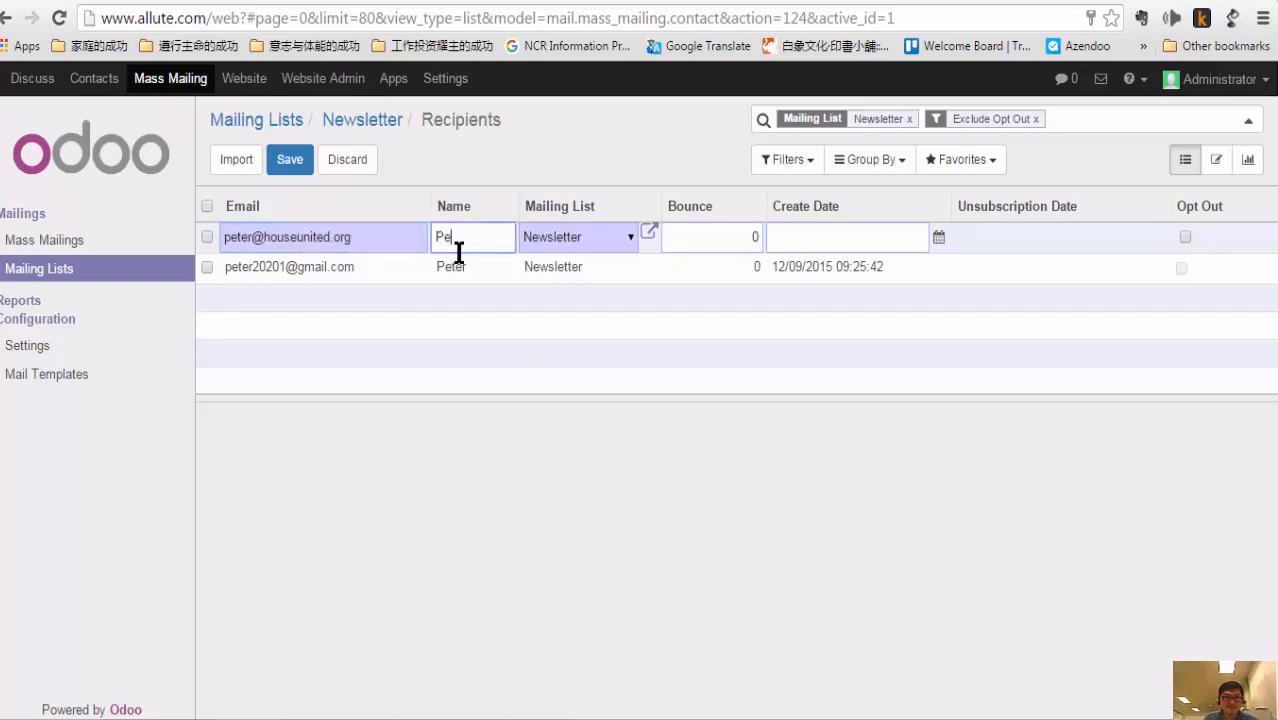
pyautogui.click(290, 160)
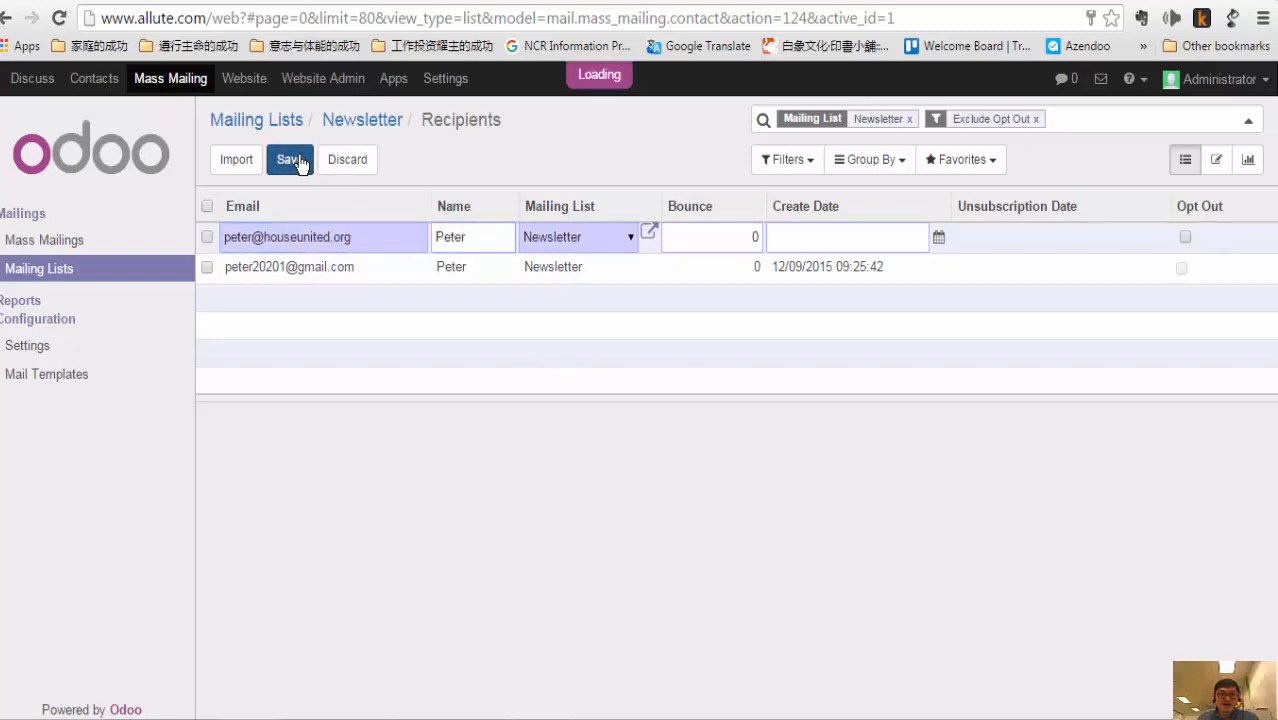
pyautogui.click(290, 160)
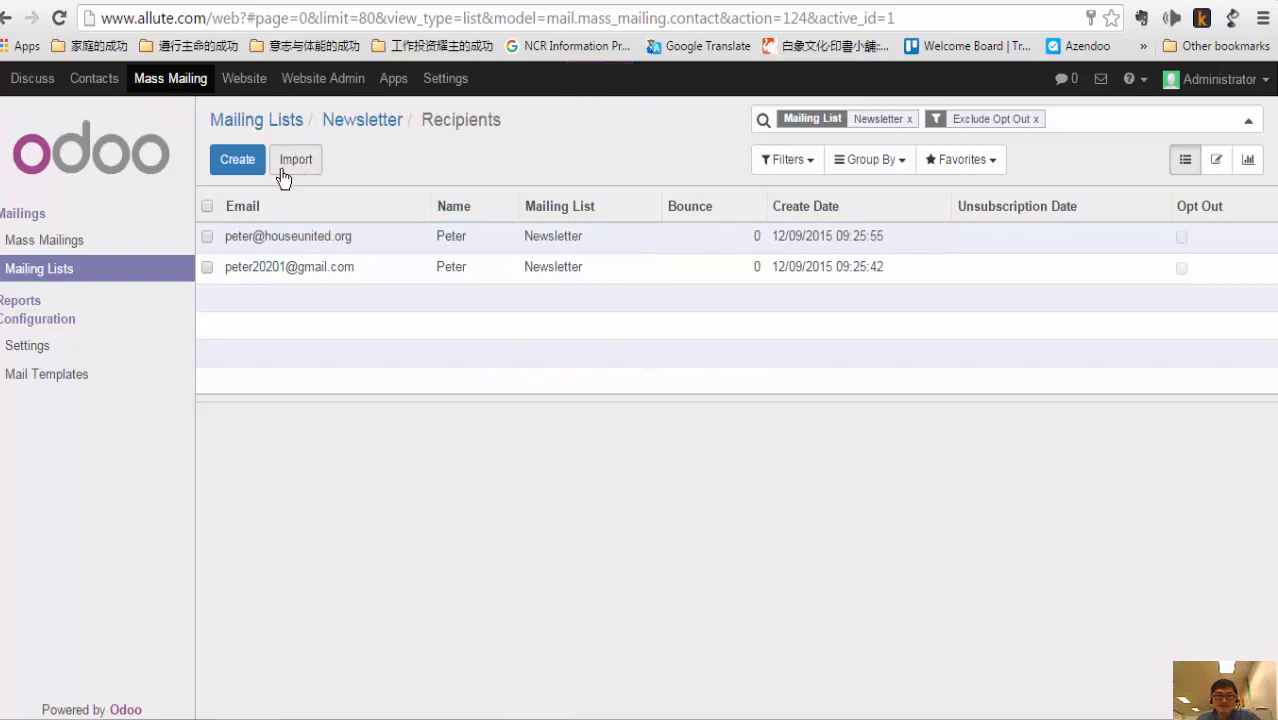
pyautogui.moveTo(44, 240)
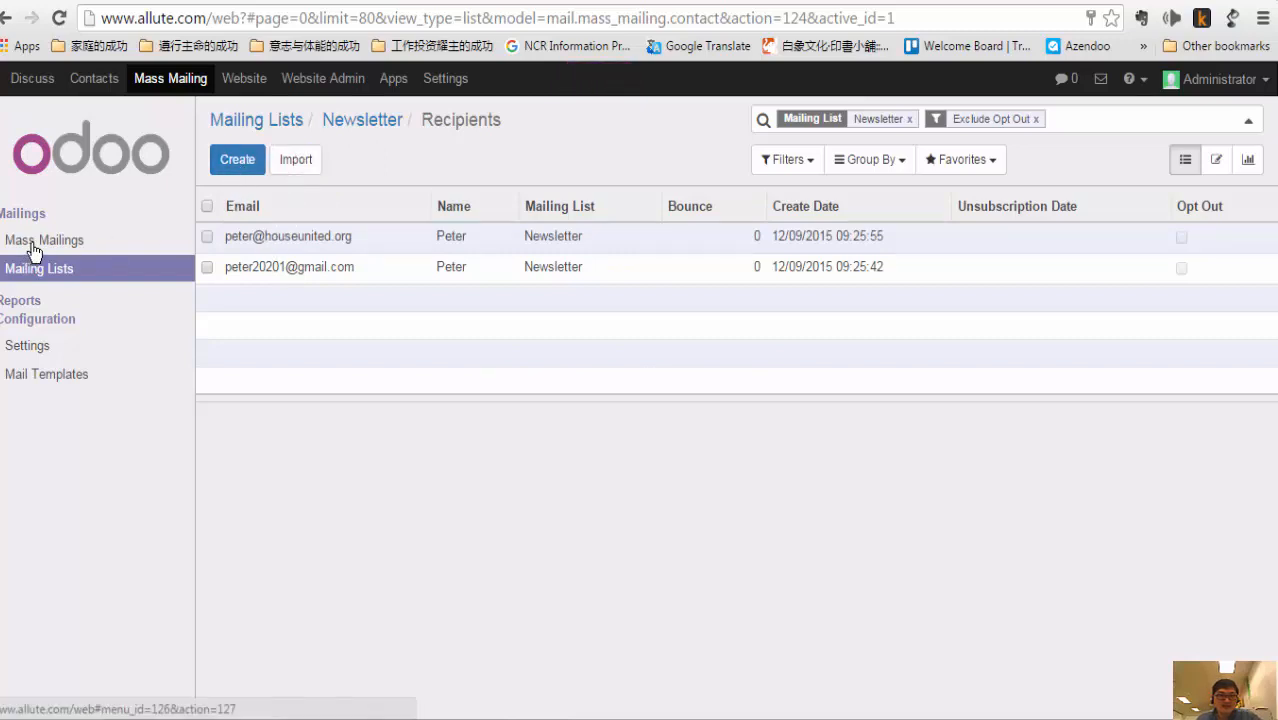
# Create a new draft mass mailing from the Mass Mailings board, then open the admin account menu.
pyautogui.click(44, 240)
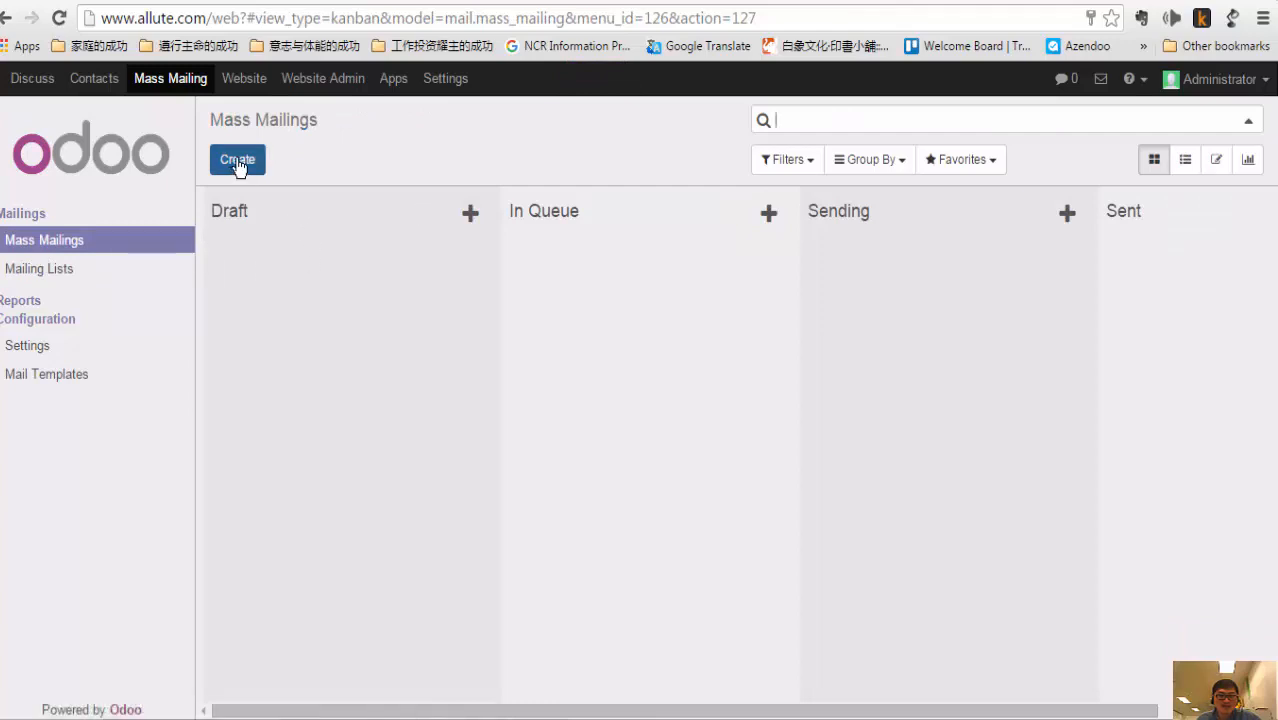
pyautogui.click(238, 160)
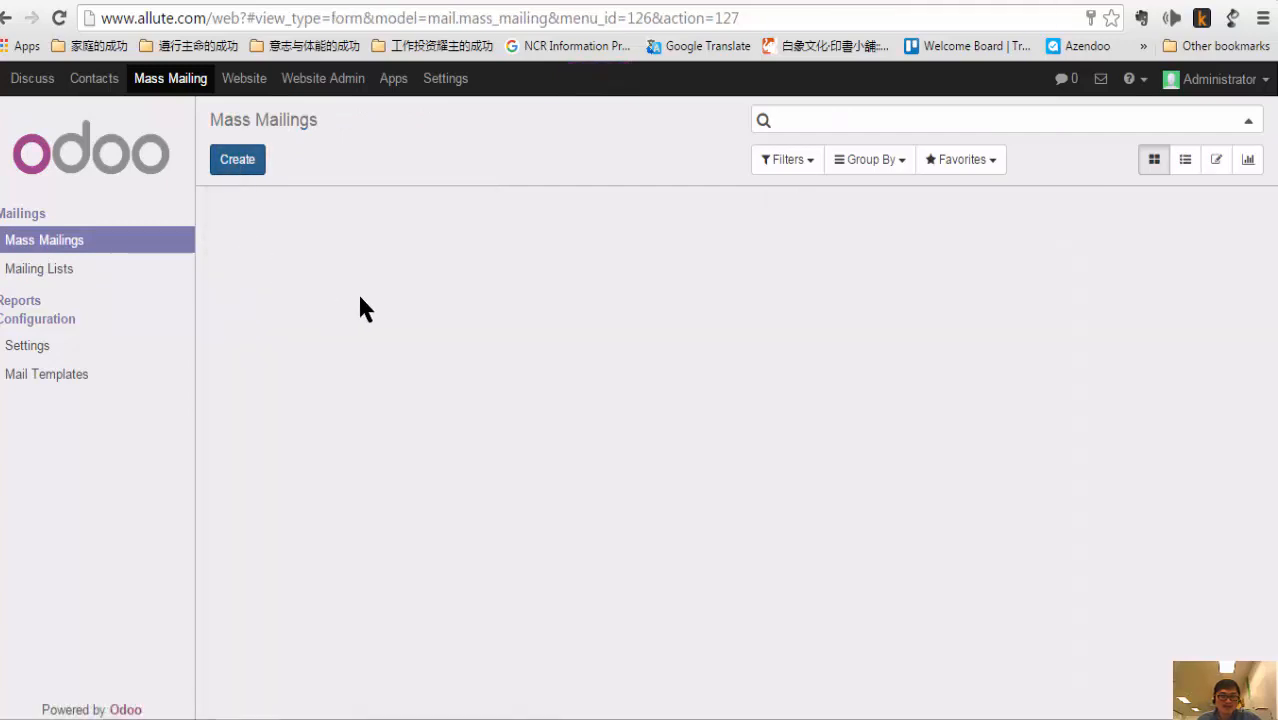
pyautogui.click(238, 160)
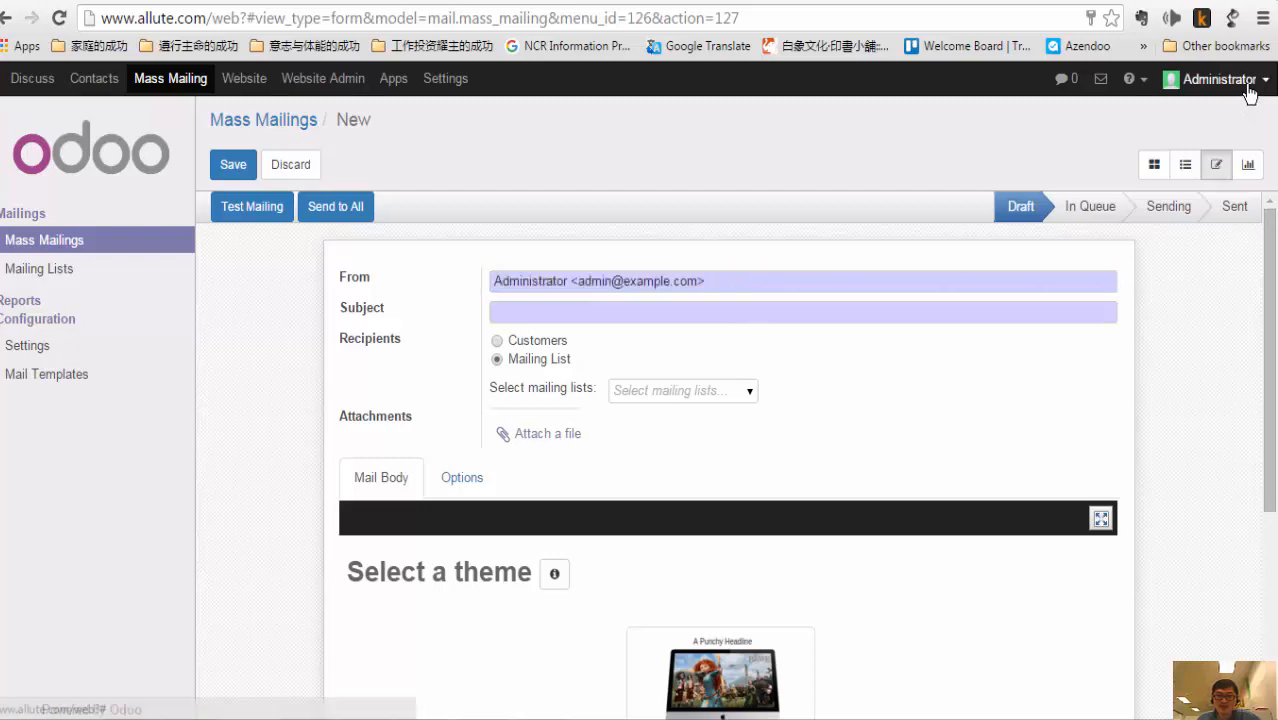
pyautogui.click(1216, 80)
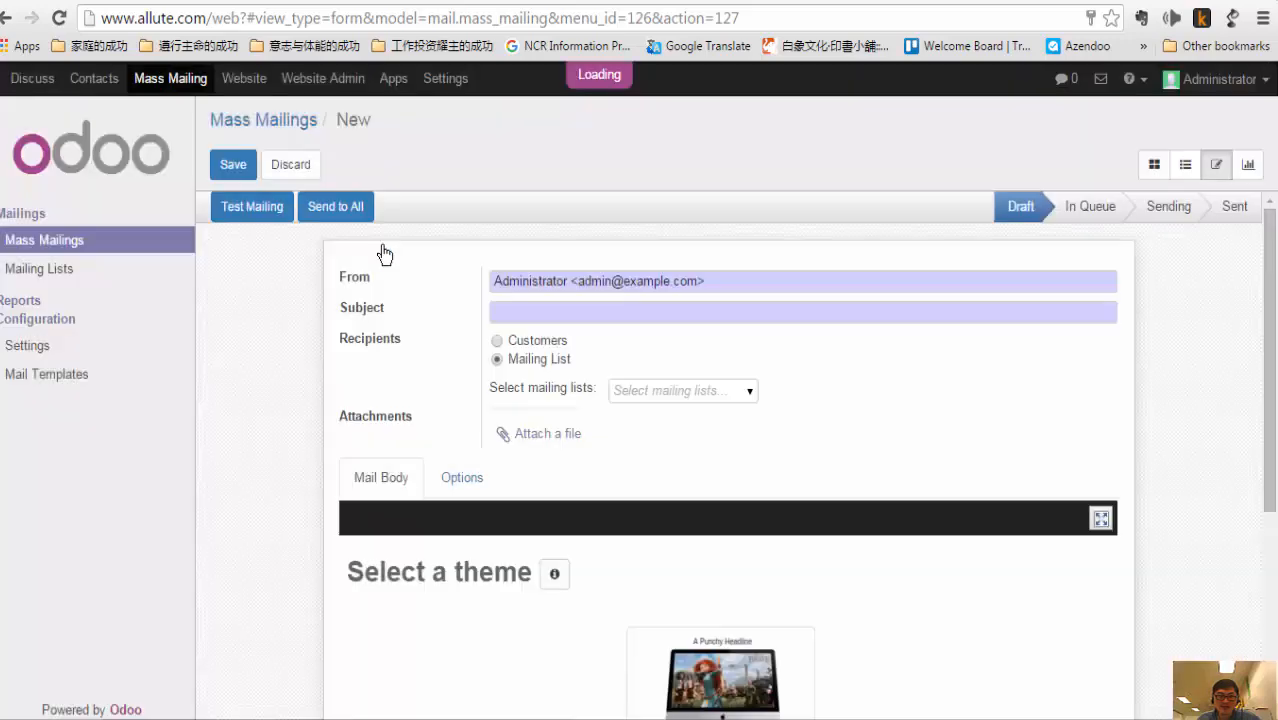
pyautogui.click(1216, 80)
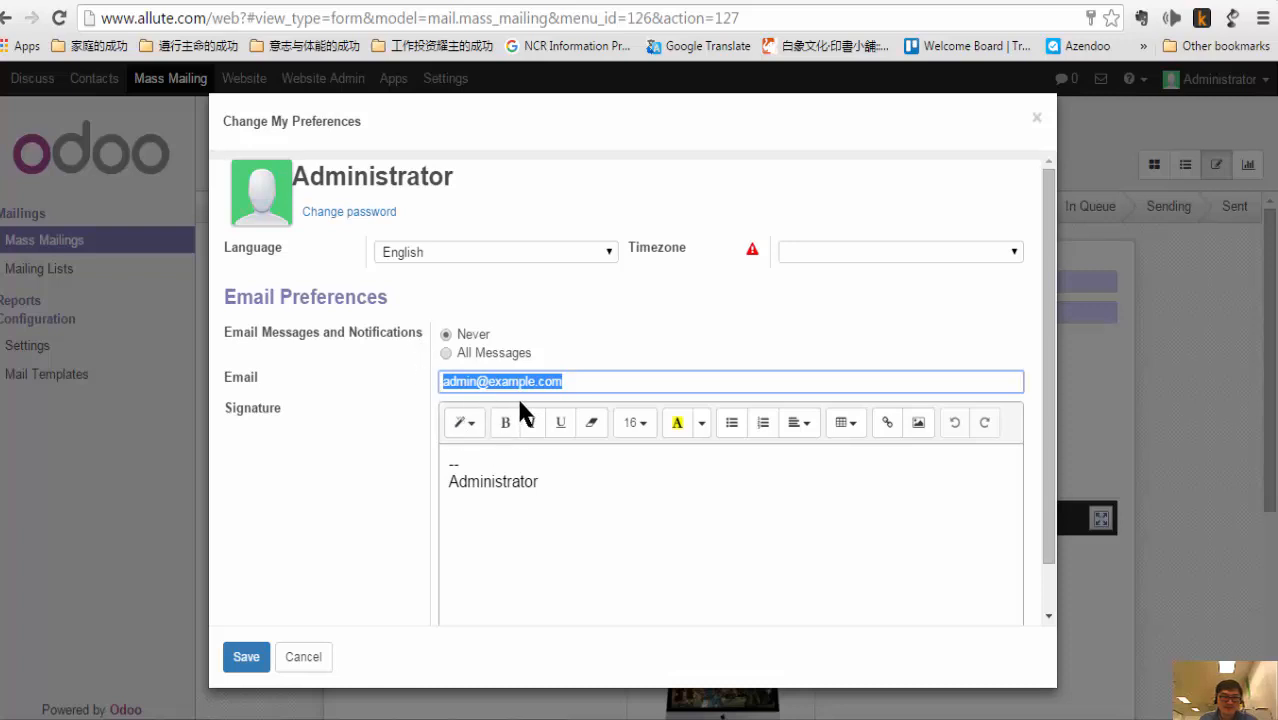
pyautogui.moveTo(594, 378)
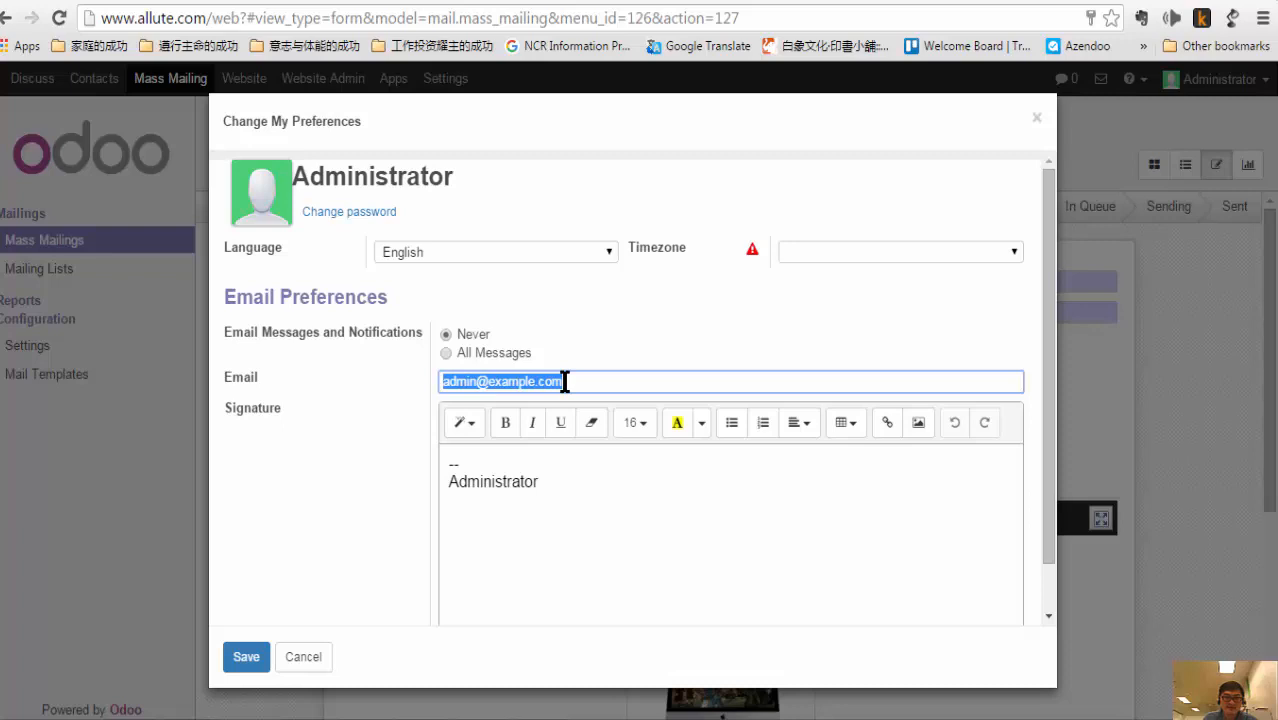
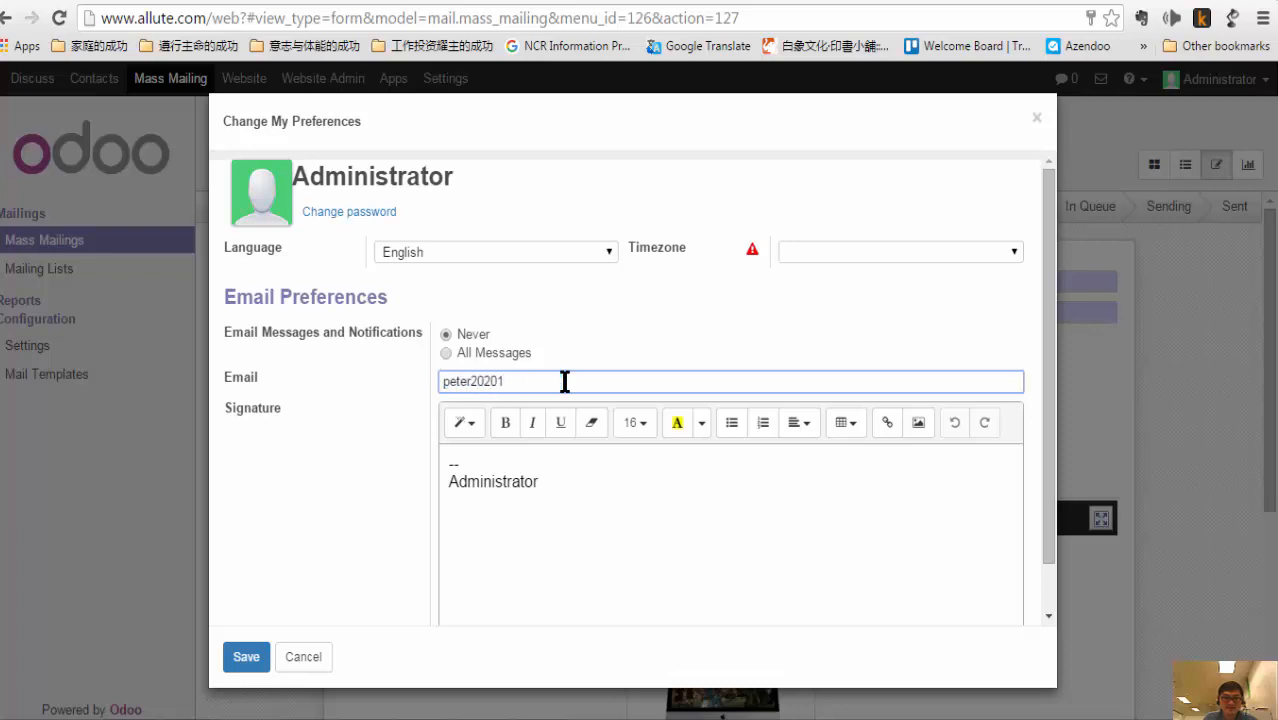
pyautogui.tripleClick(472, 380)
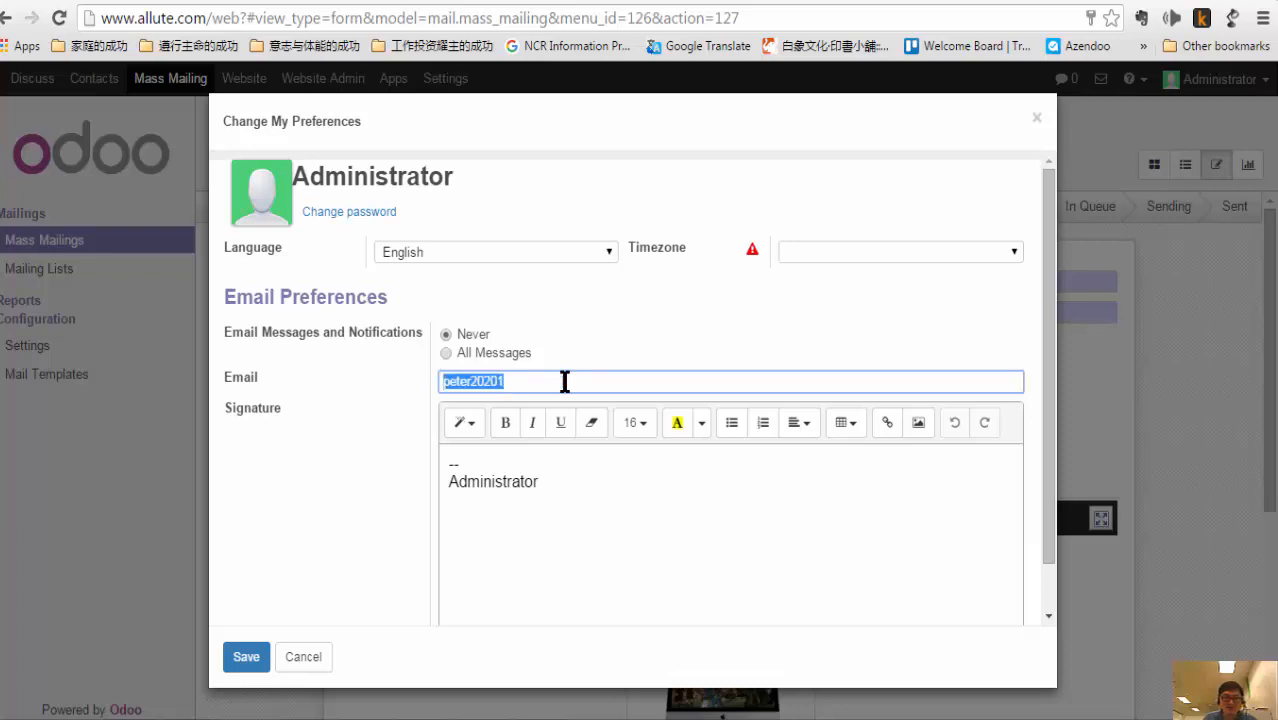
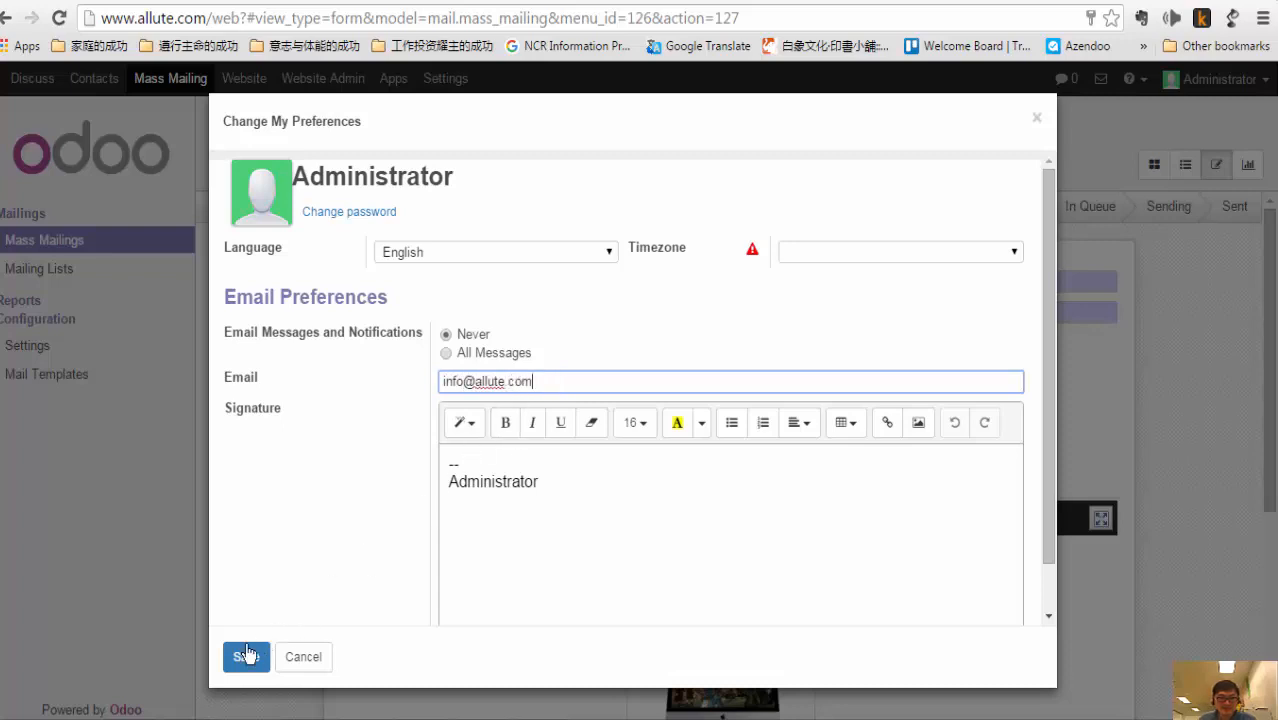
pyautogui.click(244, 656)
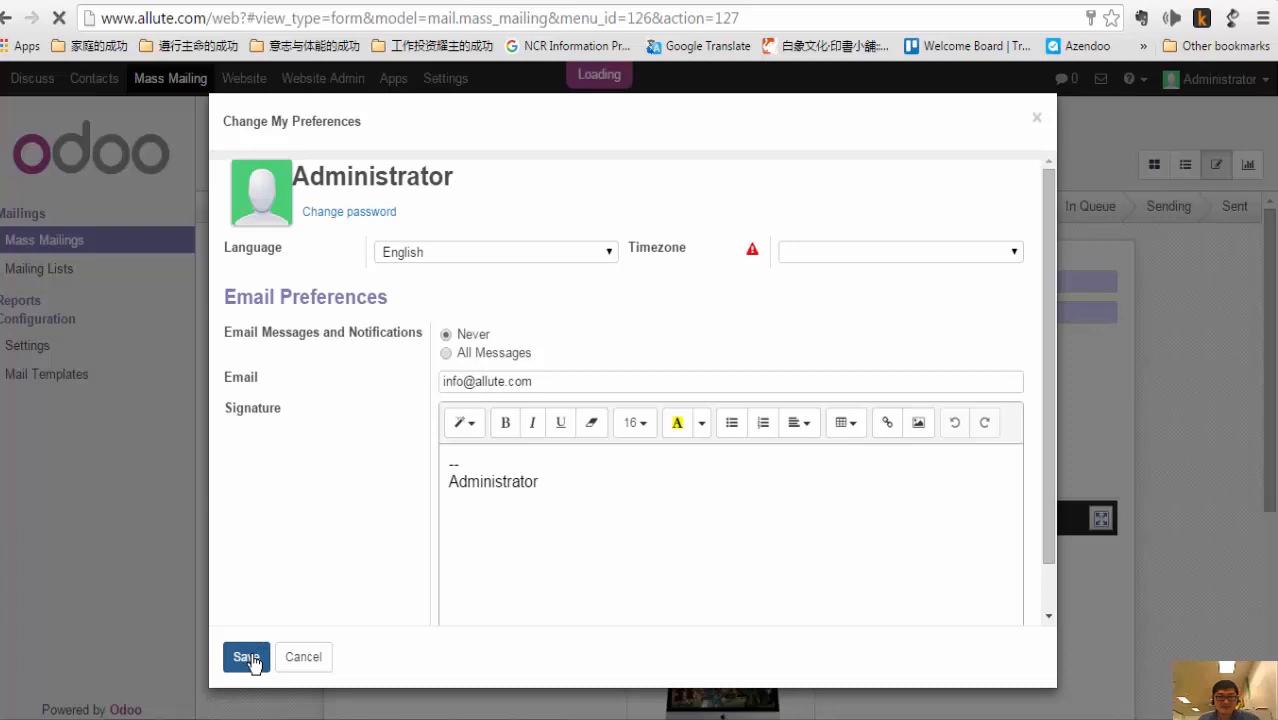
pyautogui.click(246, 656)
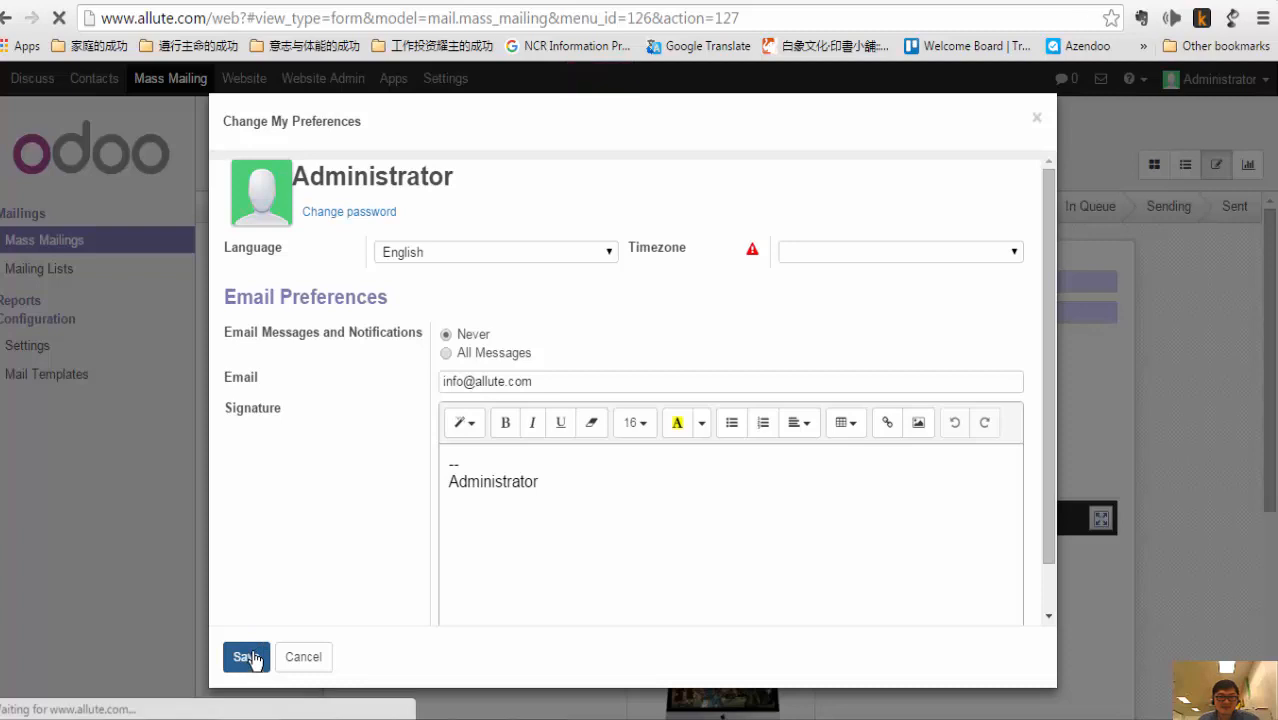
pyautogui.click(244, 656)
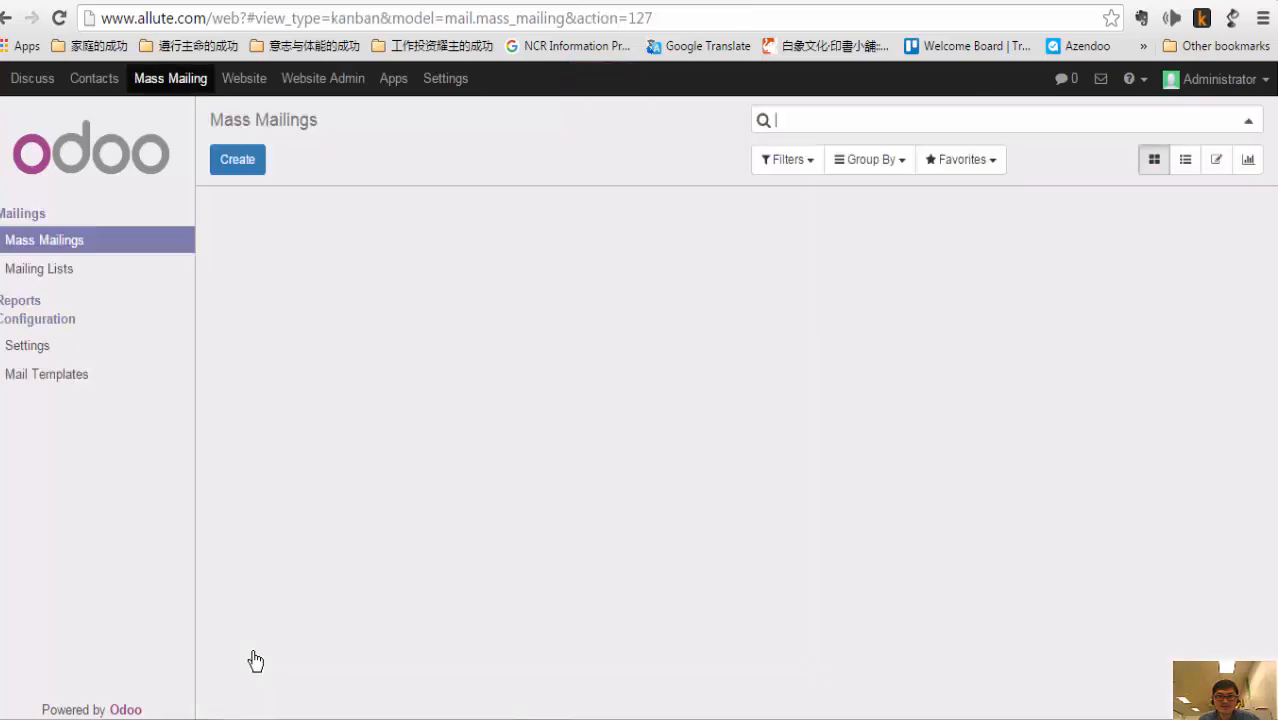
# Create a new mass mailing with subject 'Test 12/09/2015 at 09:27'.
pyautogui.click(238, 160)
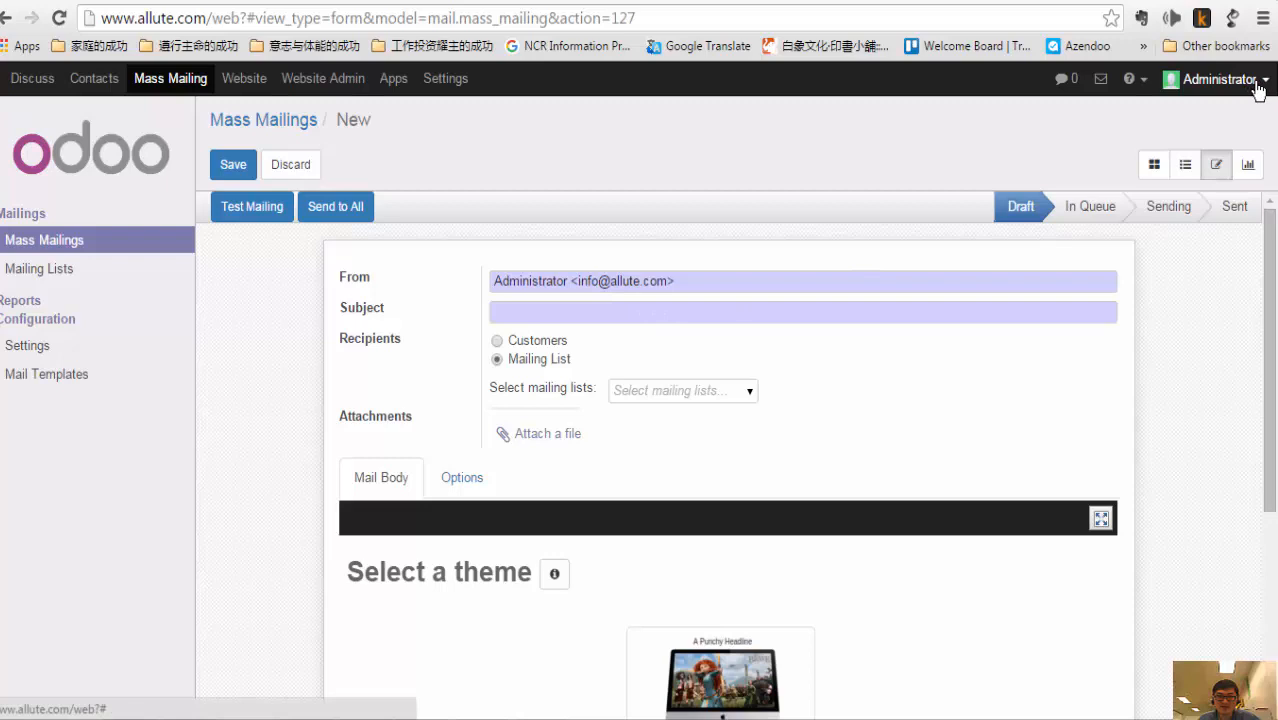
pyautogui.click(1216, 80)
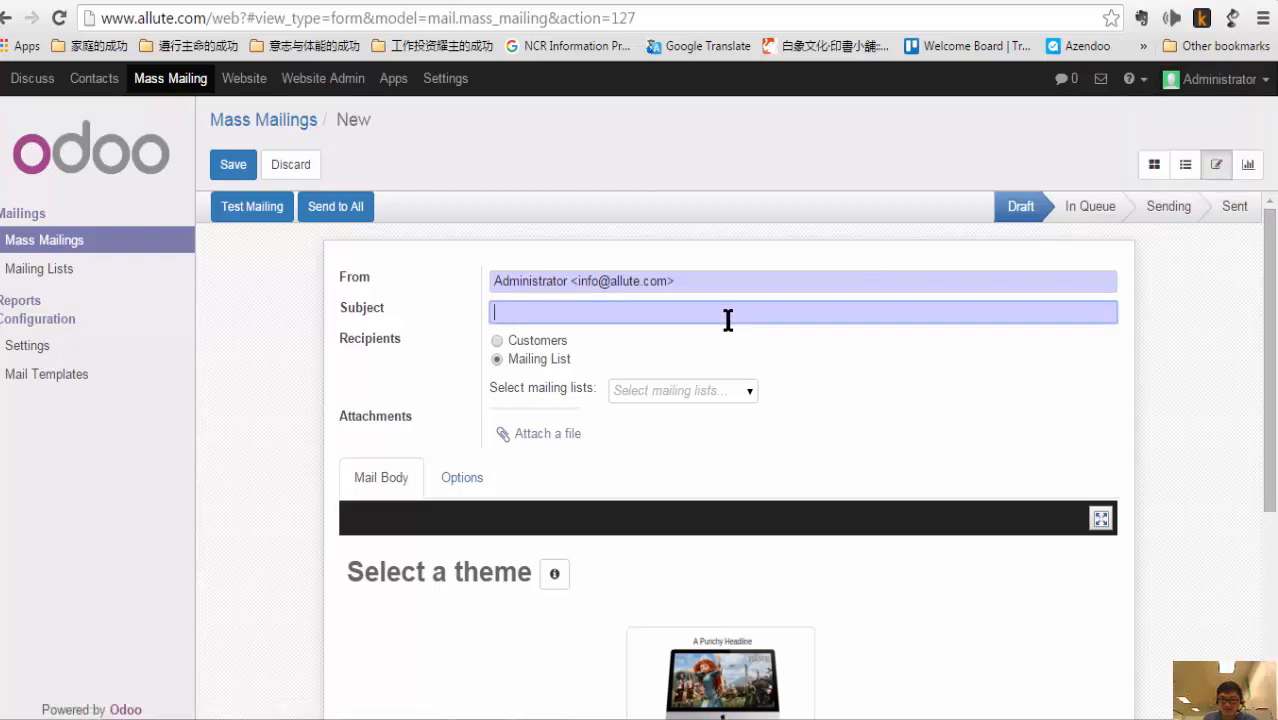
pyautogui.write('Test')
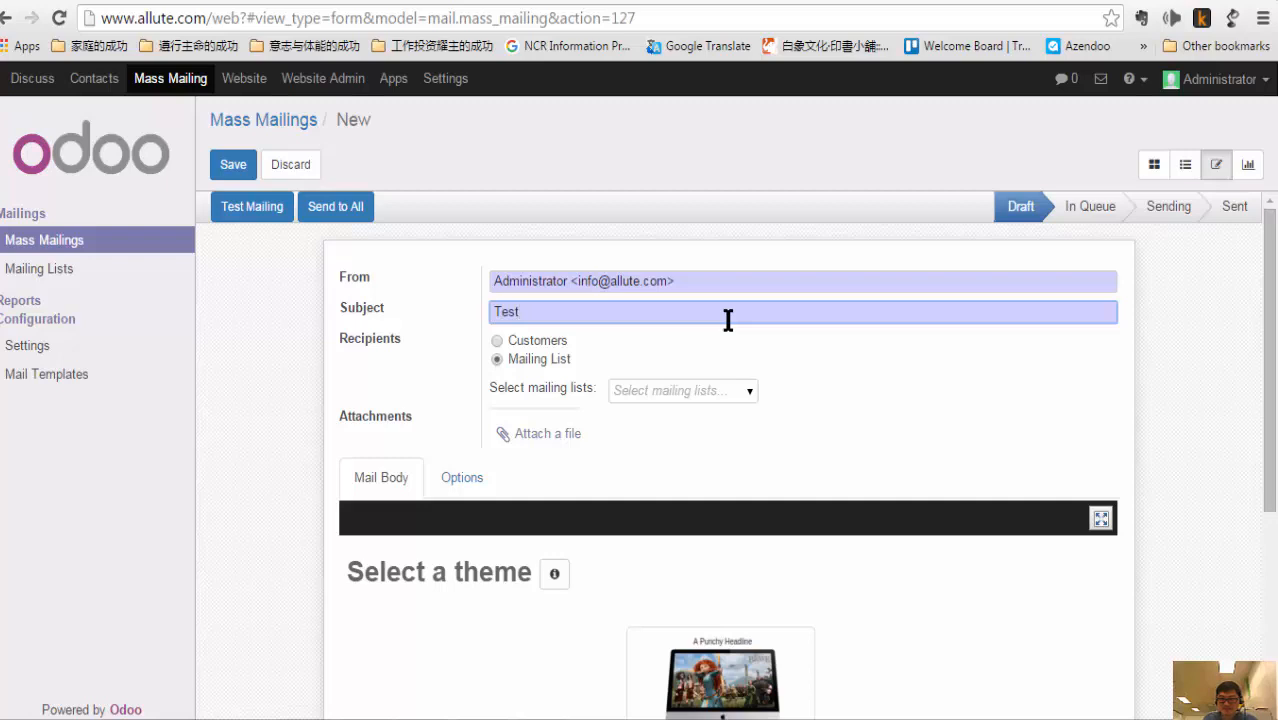
pyautogui.write('1')
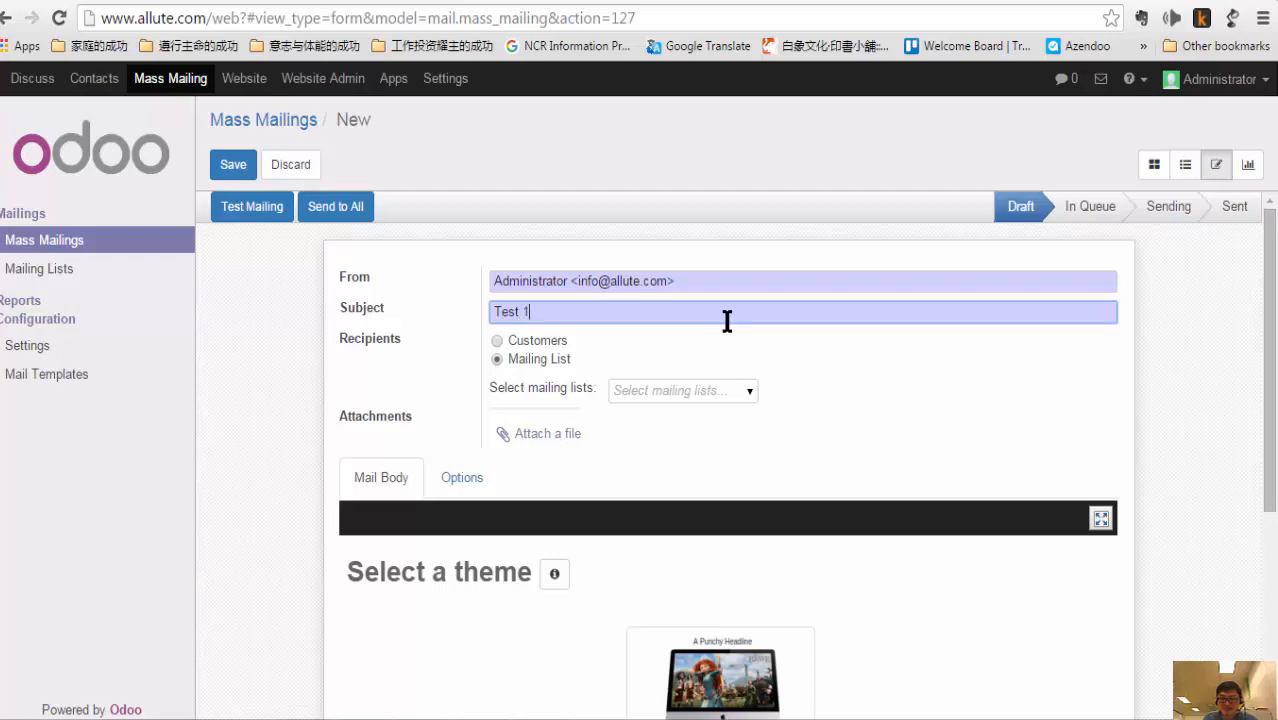
pyautogui.write('2/09/')
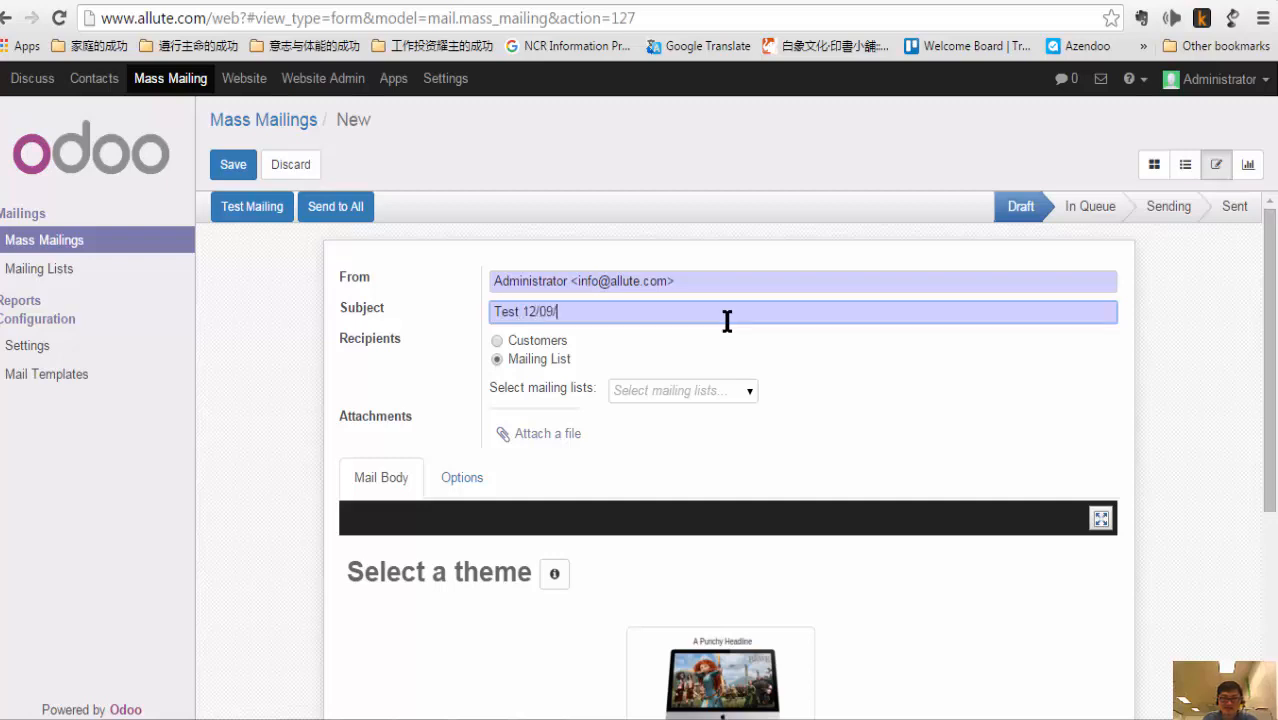
pyautogui.write('2015 at')
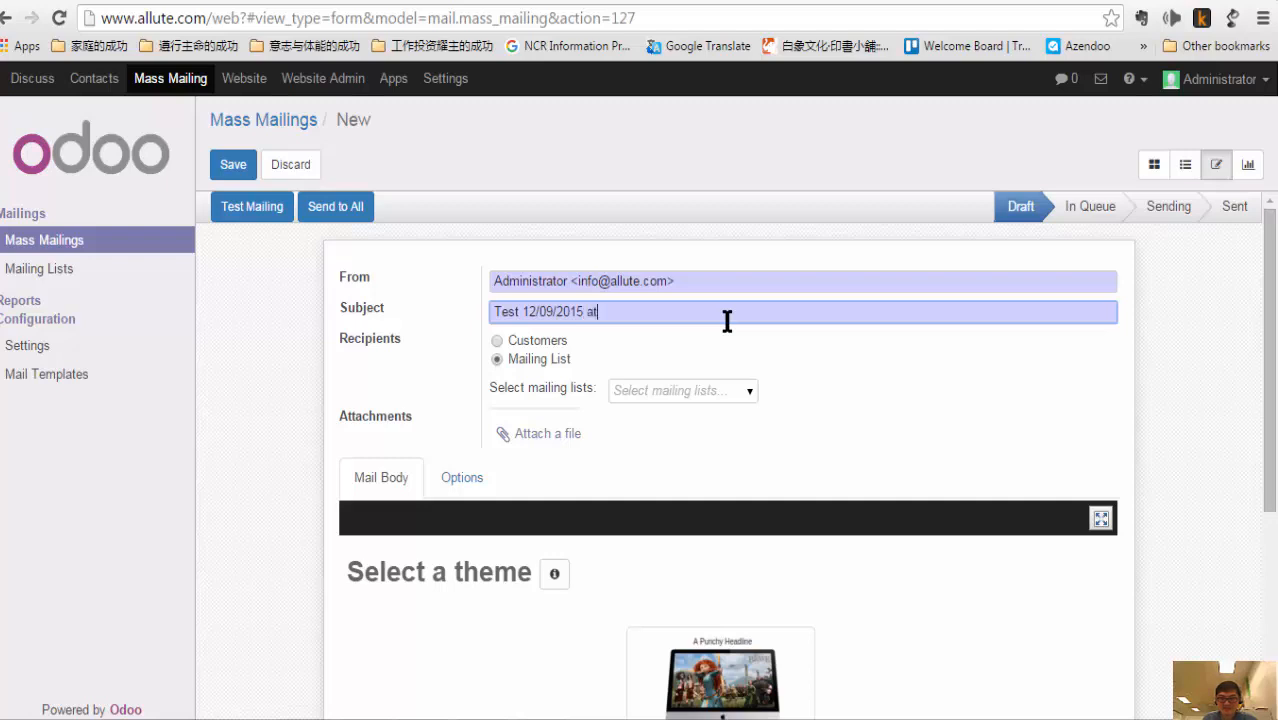
pyautogui.write('09:27')
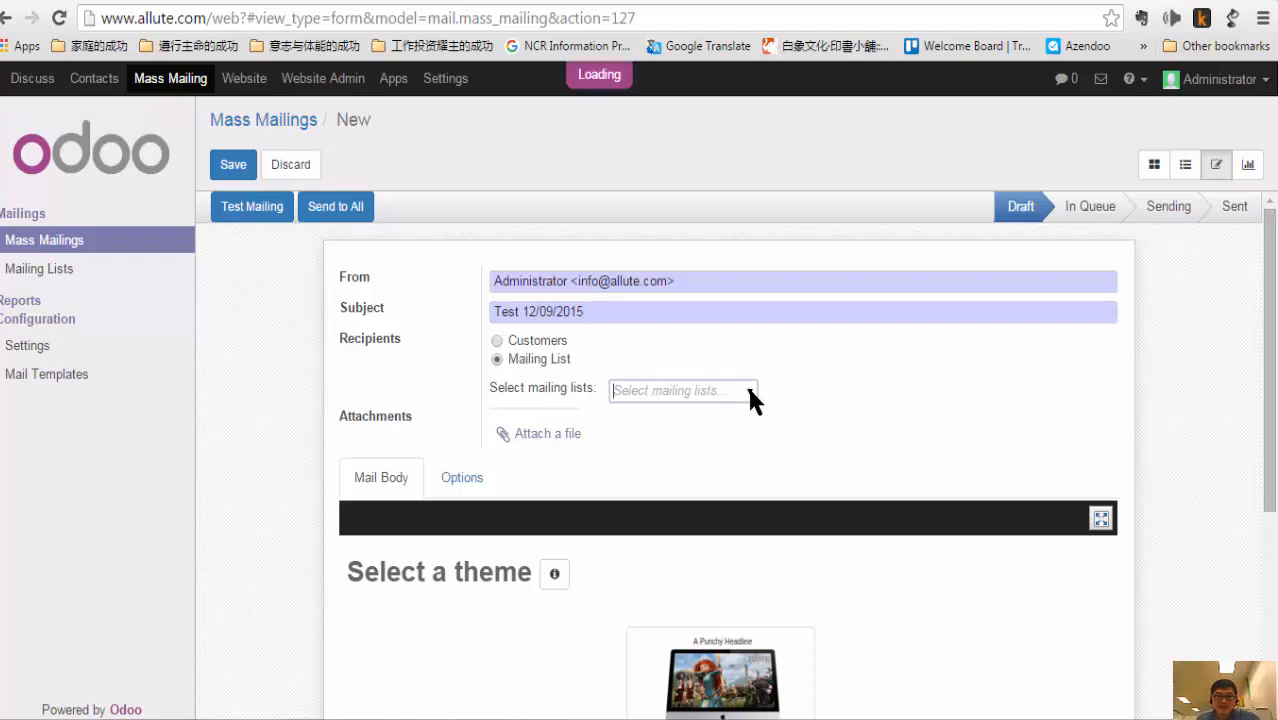
# Choose the Newsletter mailing list as recipients and move down to the themes.
pyautogui.click(684, 390)
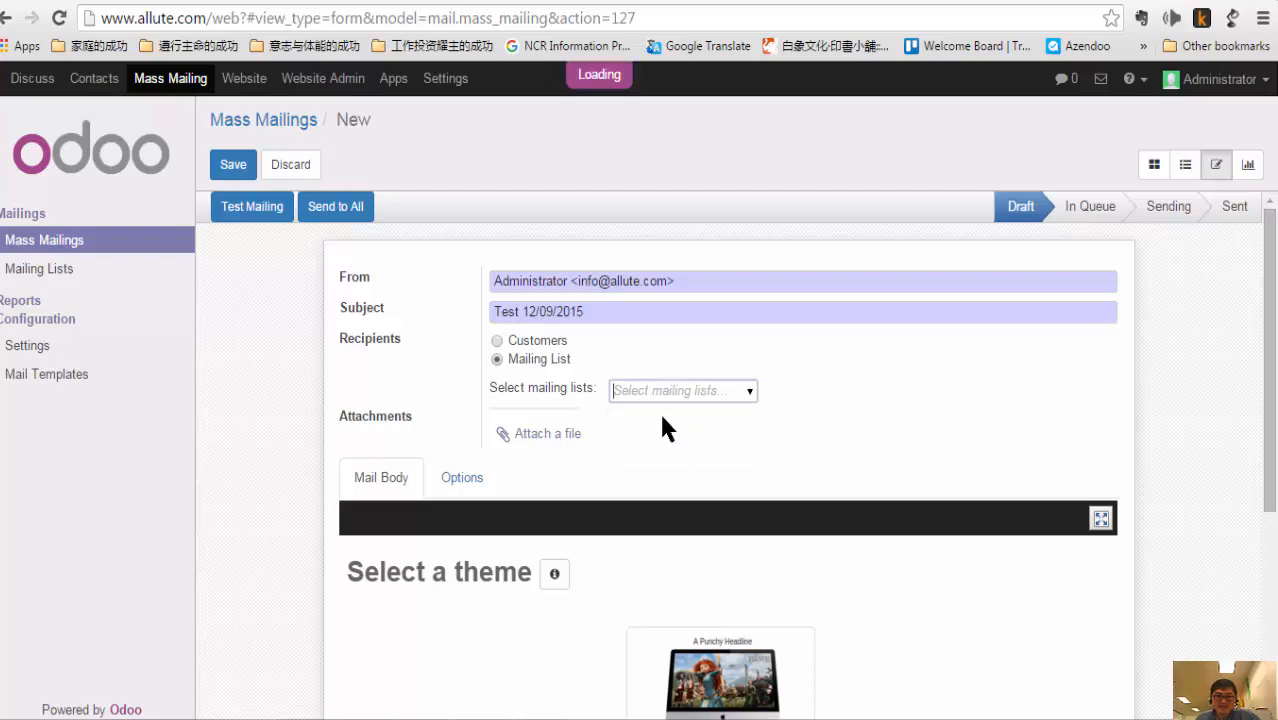
pyautogui.click(684, 390)
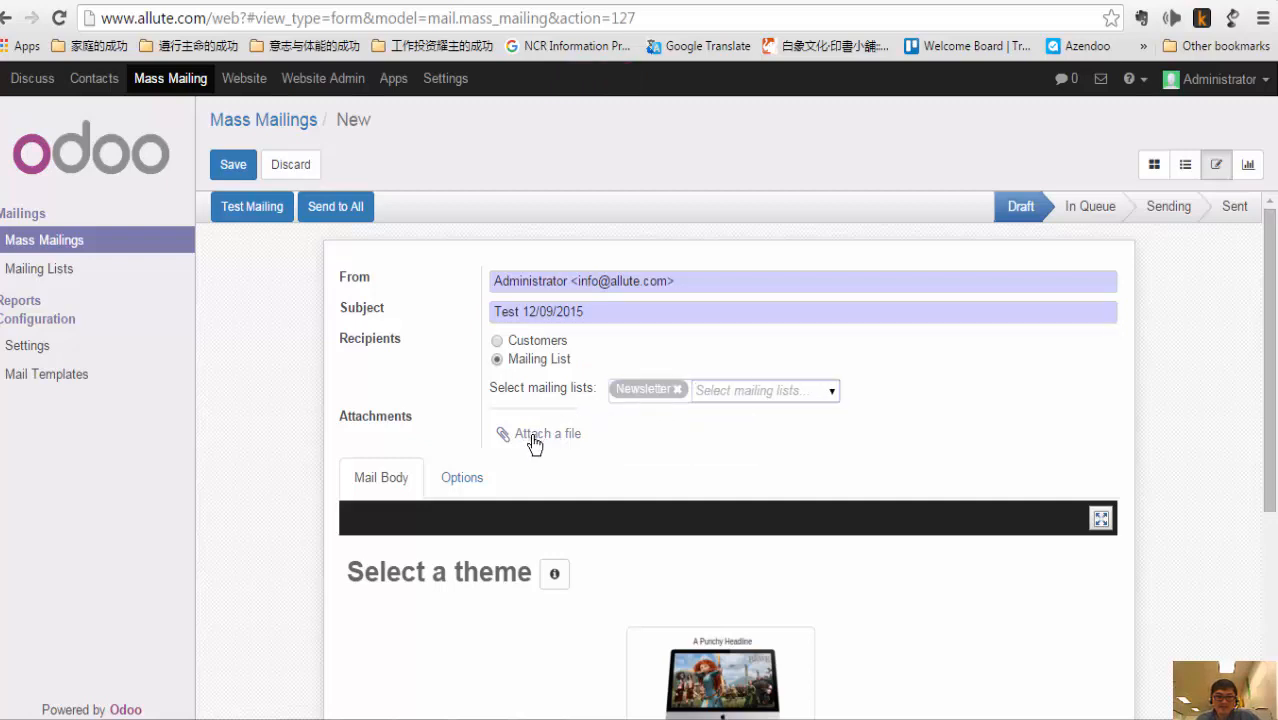
pyautogui.scroll(-3)
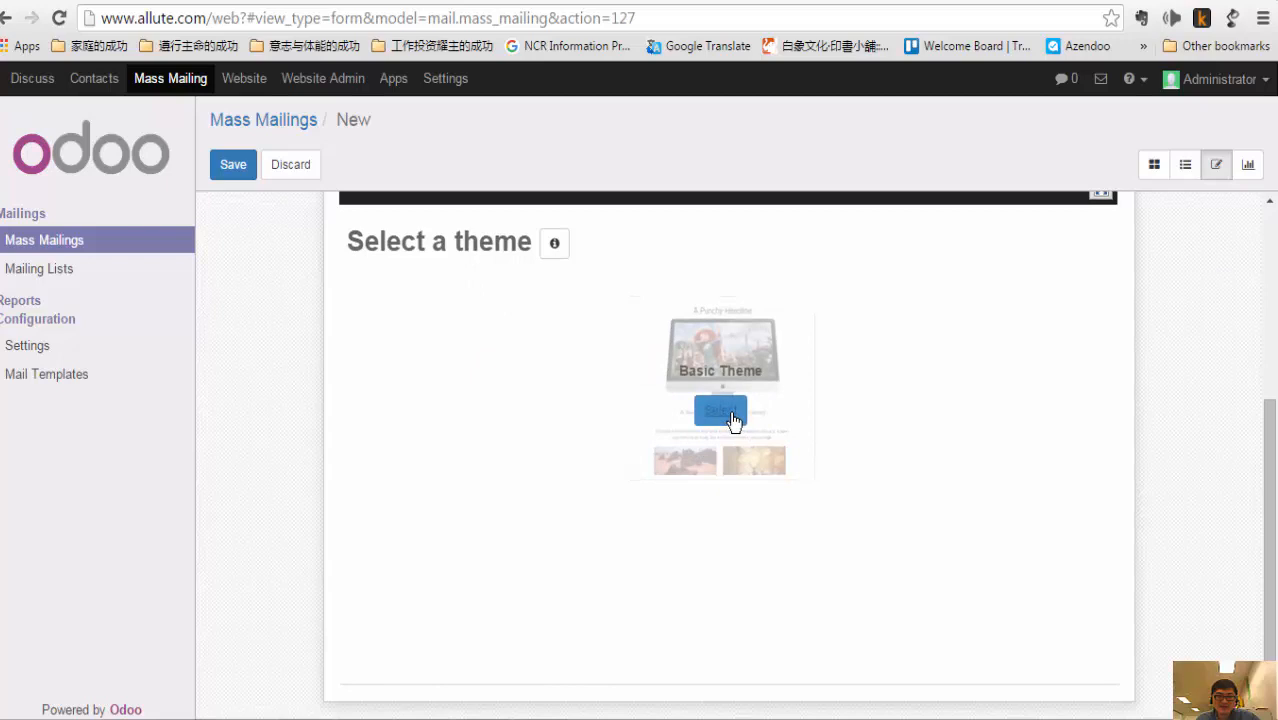
# Apply the Basic Theme, try the heading as 'Test Company', then revert it.
pyautogui.click(720, 412)
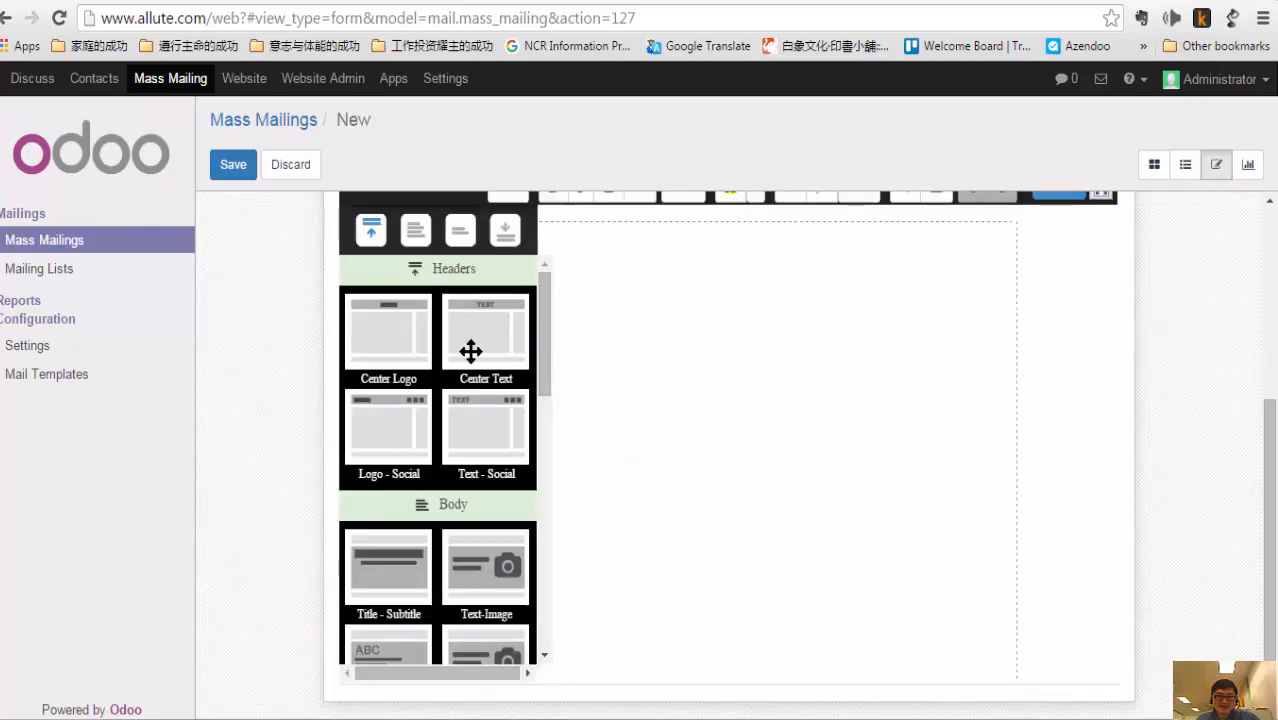
pyautogui.moveTo(464, 330)
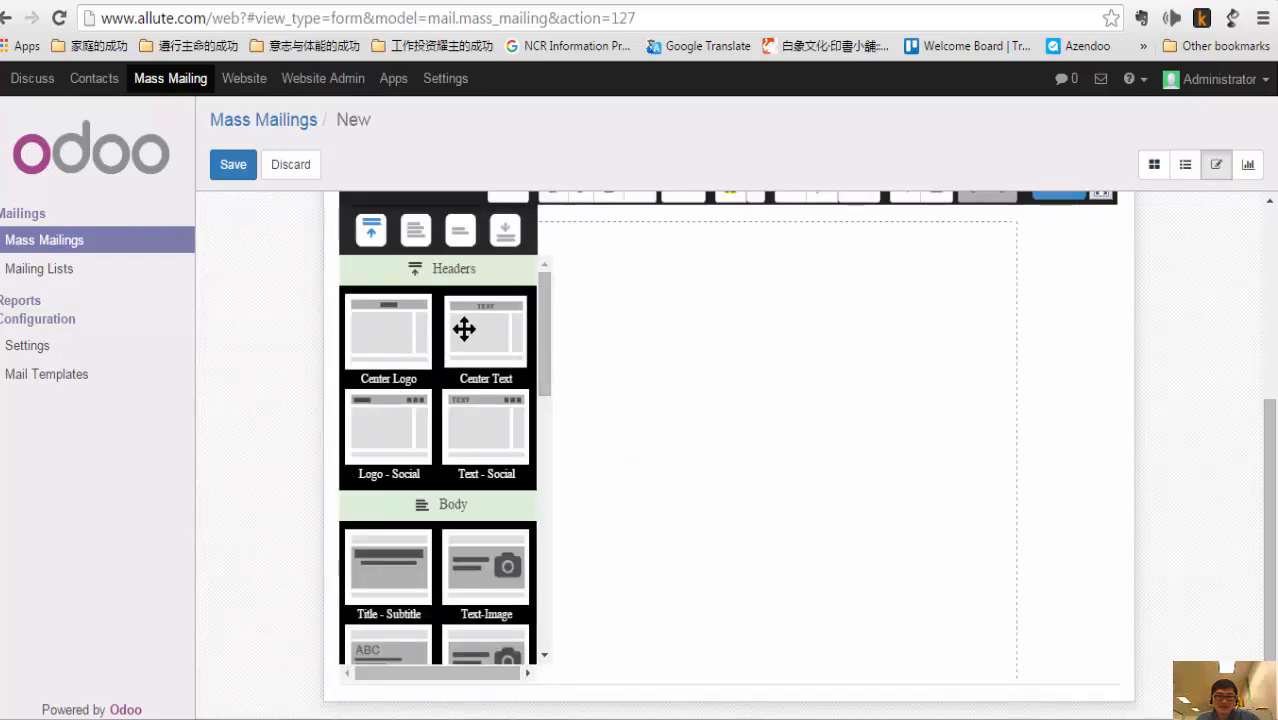
pyautogui.click(352, 222)
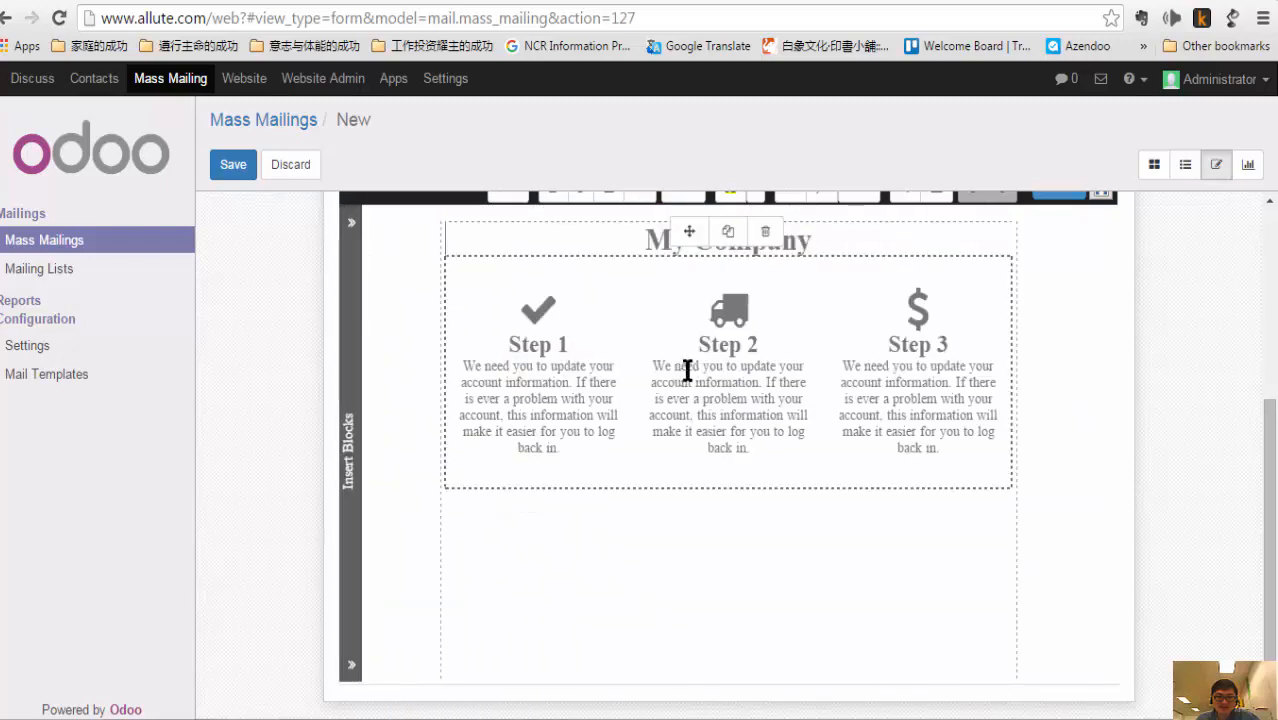
pyautogui.click(352, 450)
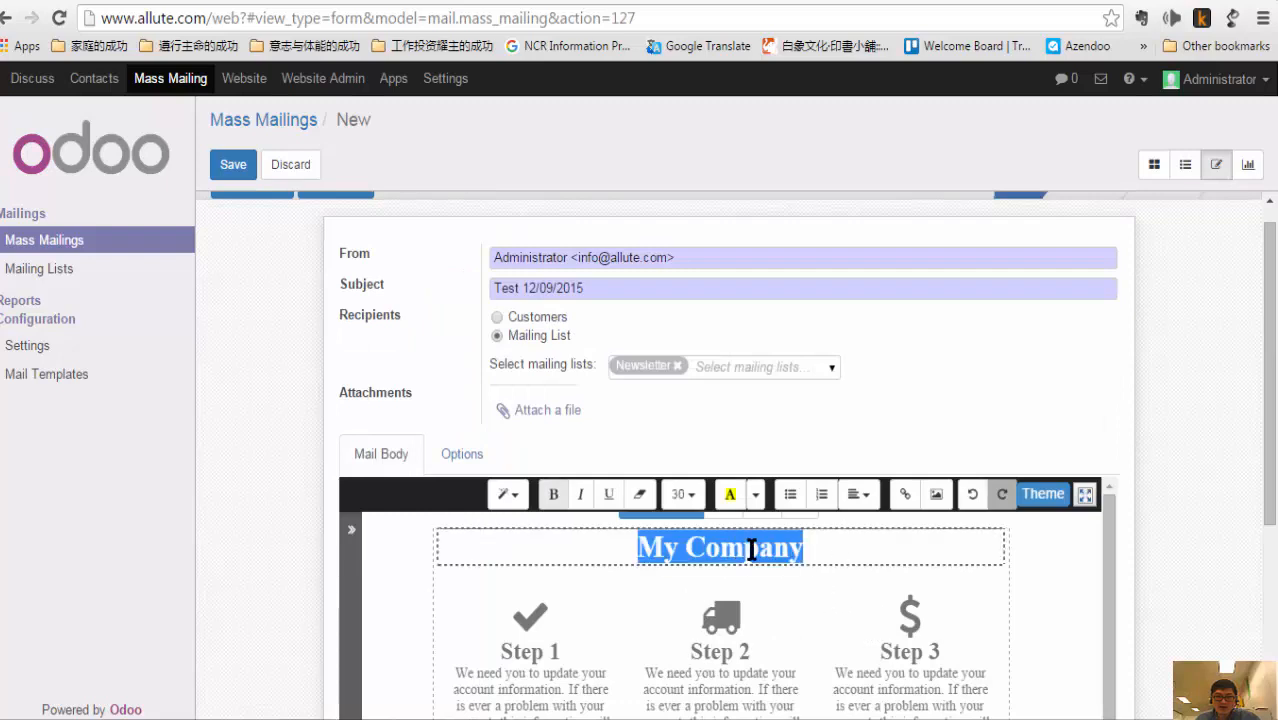
pyautogui.moveTo(844, 570)
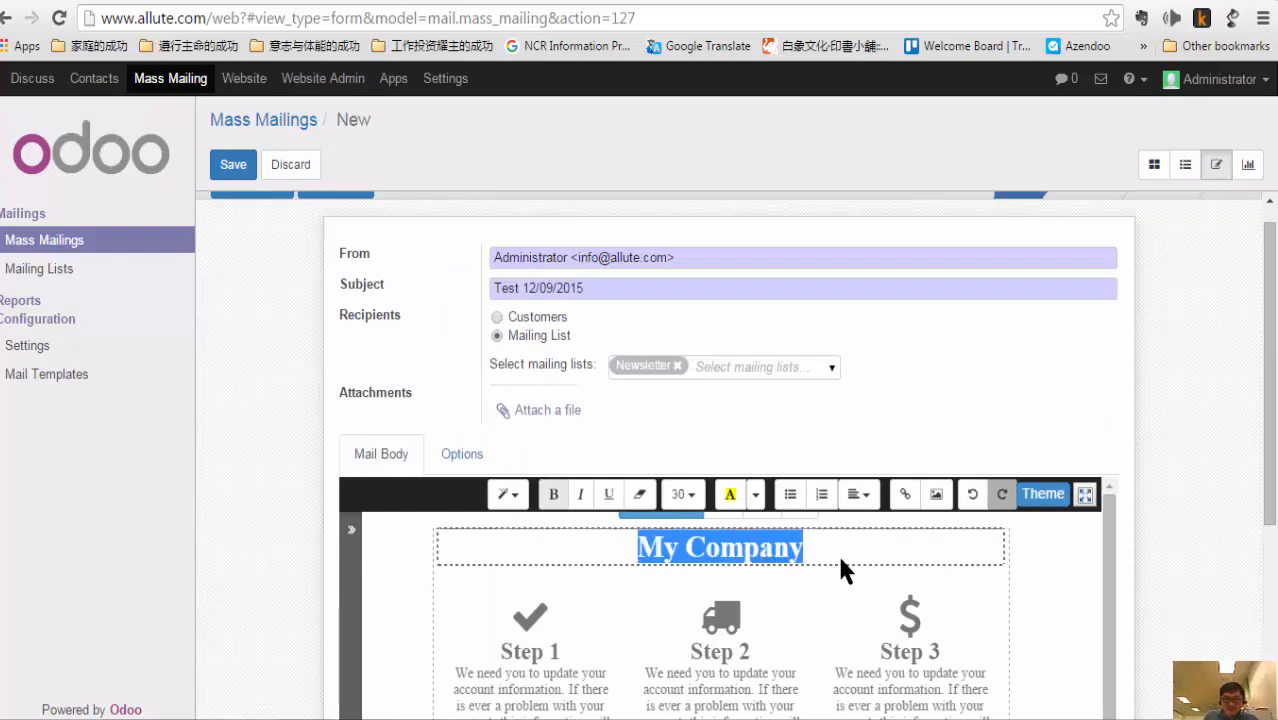
pyautogui.write('Test Company')
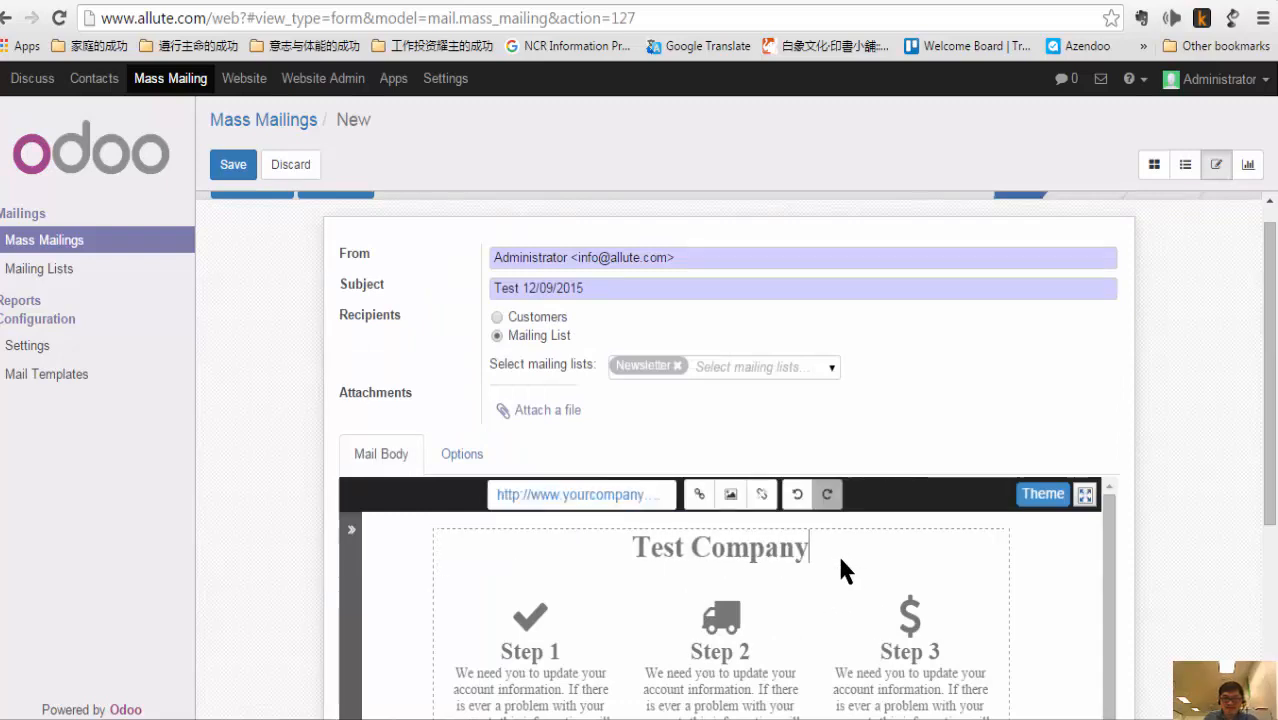
pyautogui.doubleClick(652, 548)
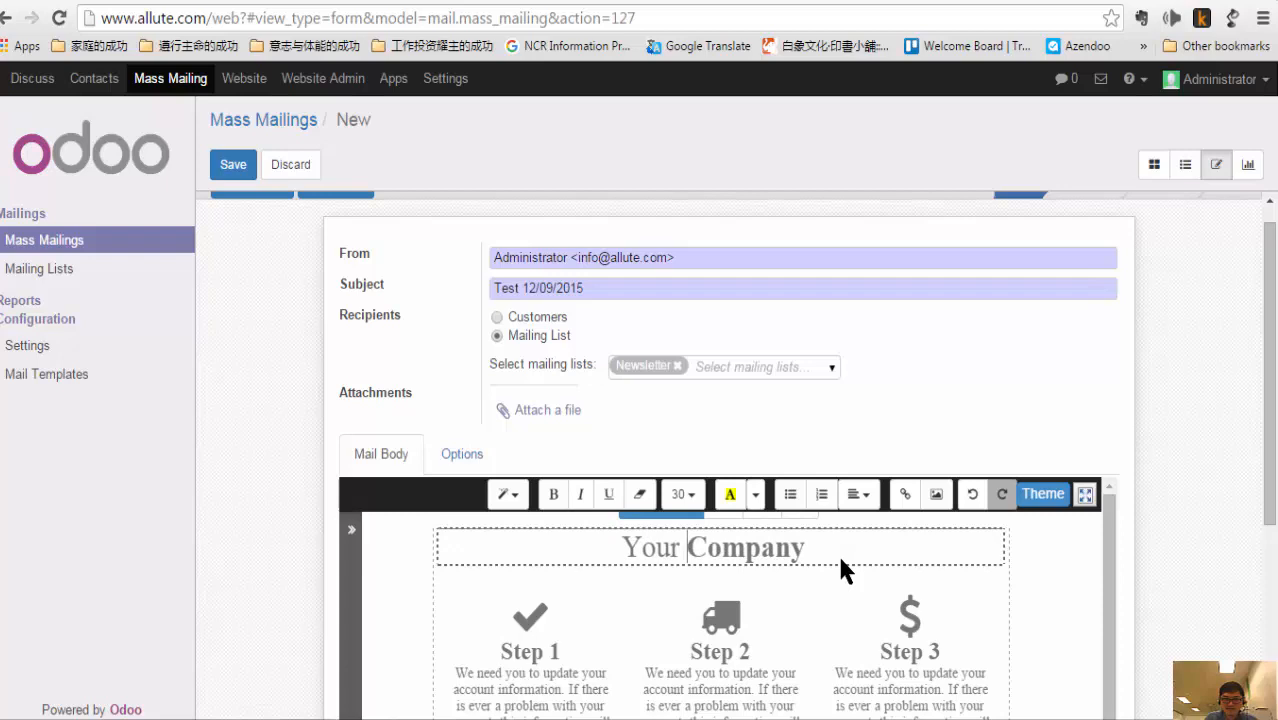
# Make the heading read 'Your Company Name'.
pyautogui.write('Nam')
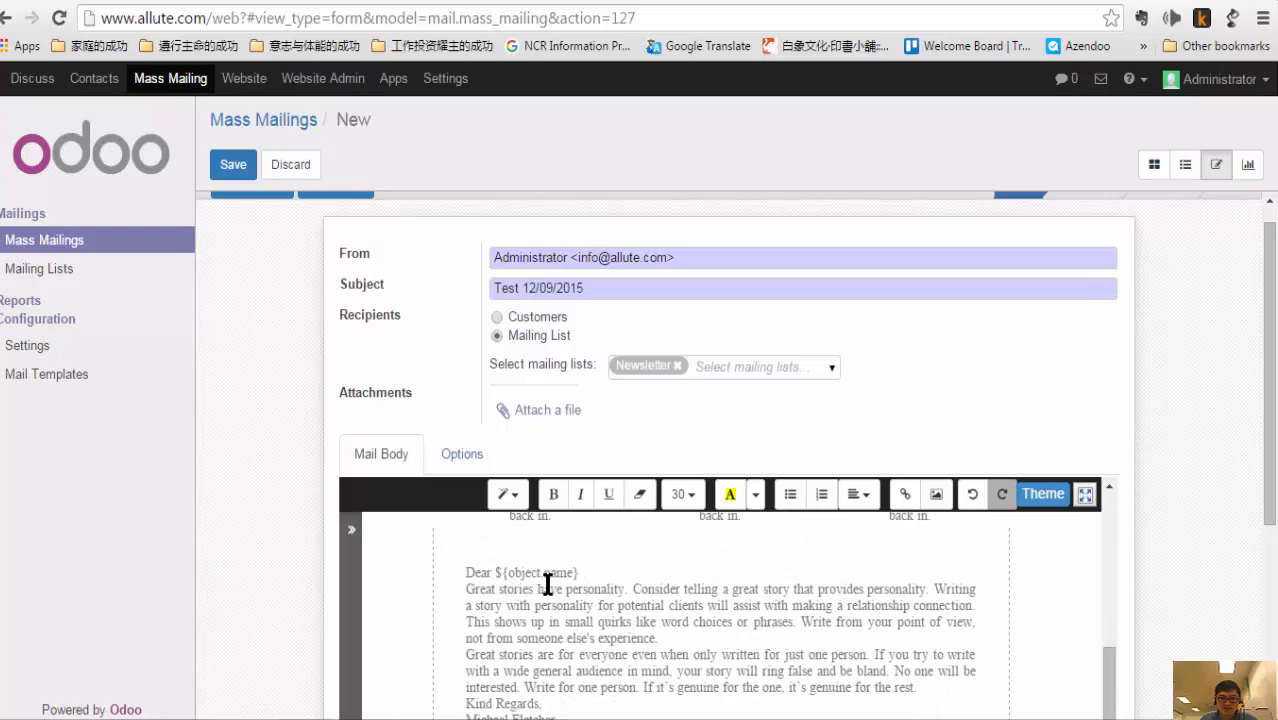
pyautogui.scroll(-3)
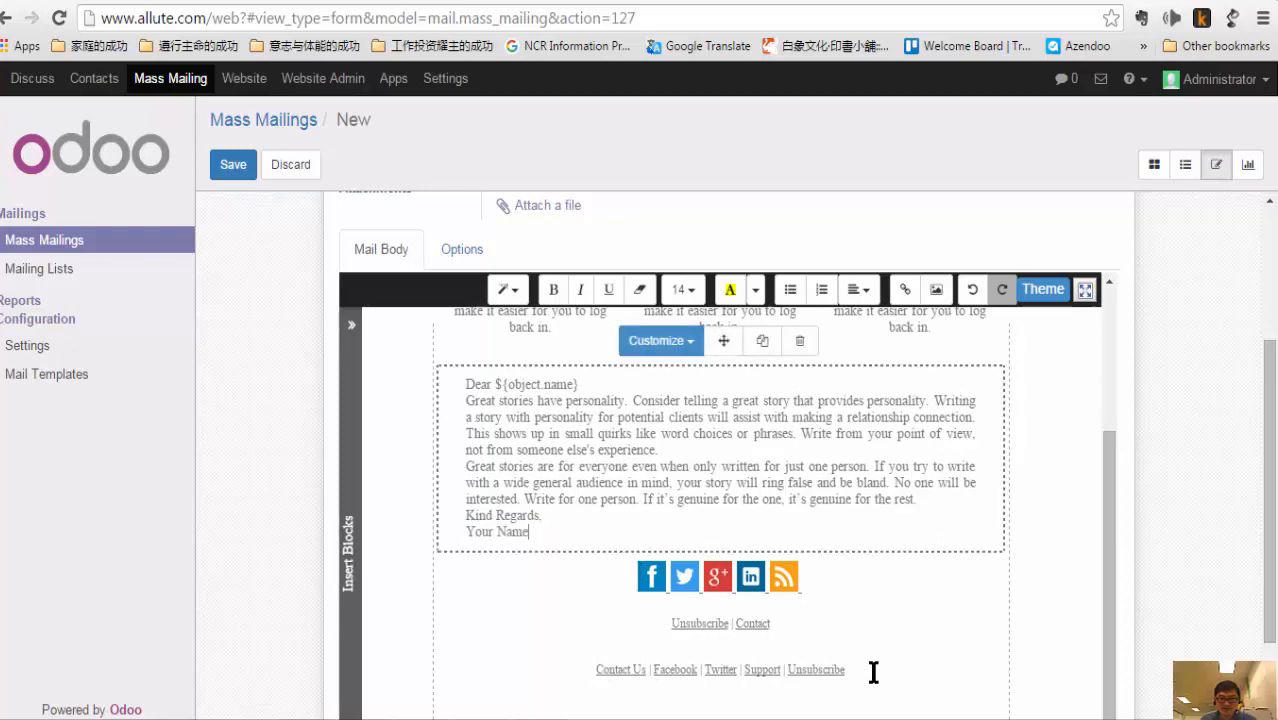
pyautogui.scroll(-3)
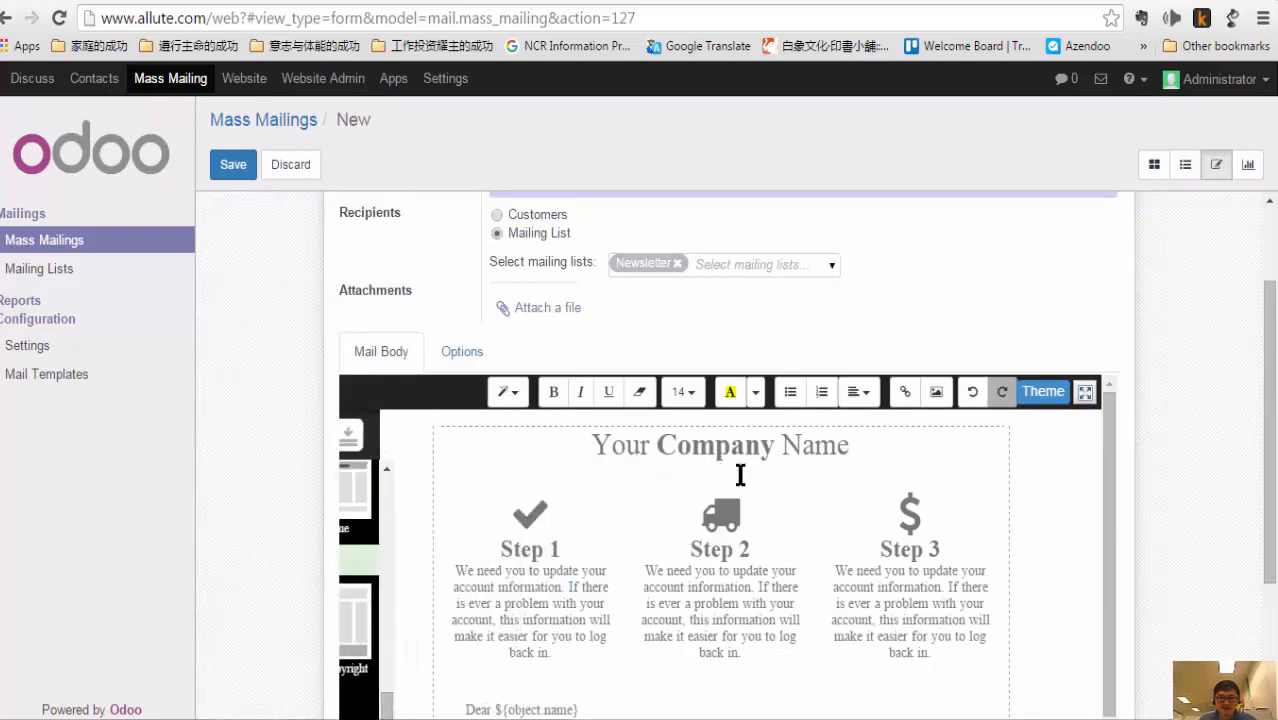
pyautogui.click(720, 444)
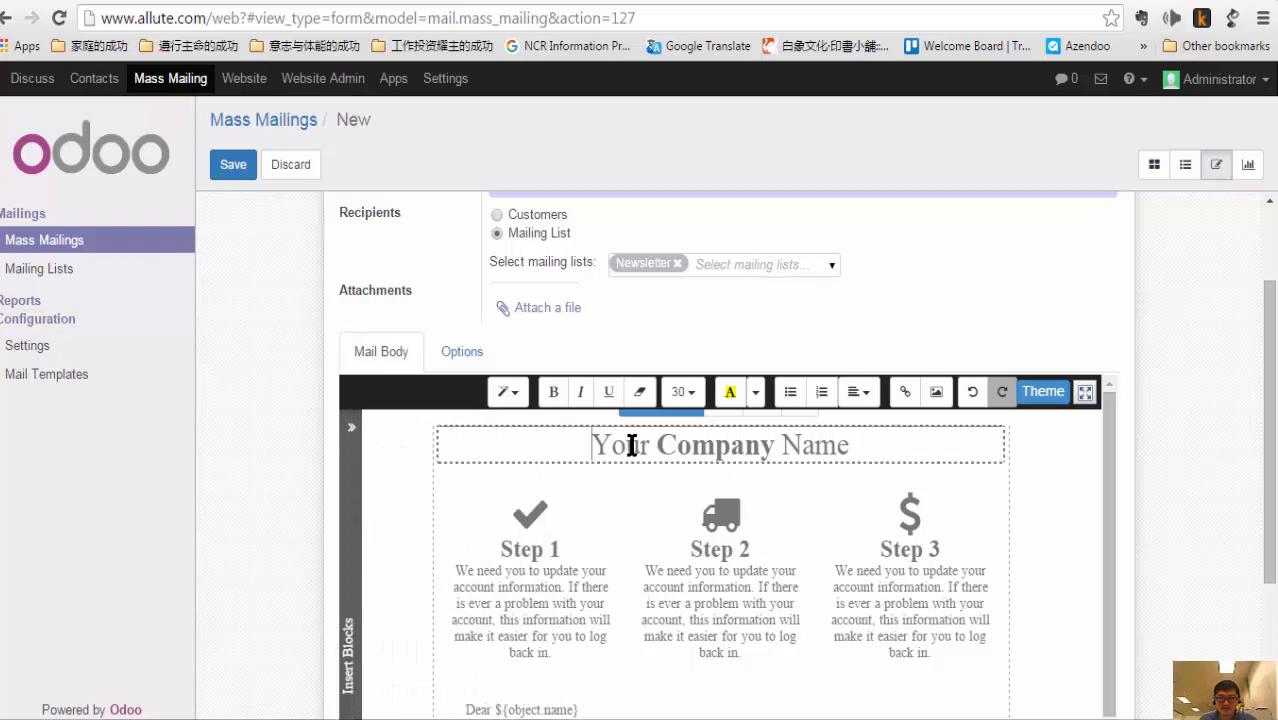
pyautogui.click(868, 444)
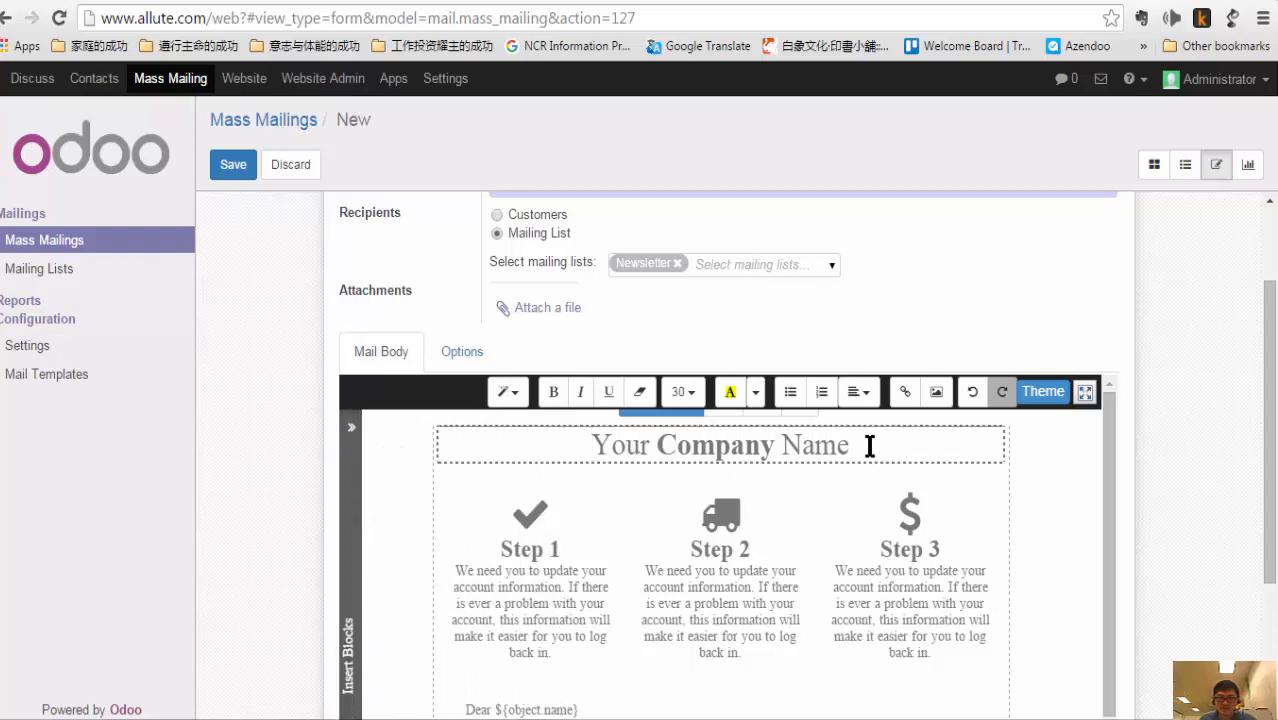
pyautogui.moveTo(936, 390)
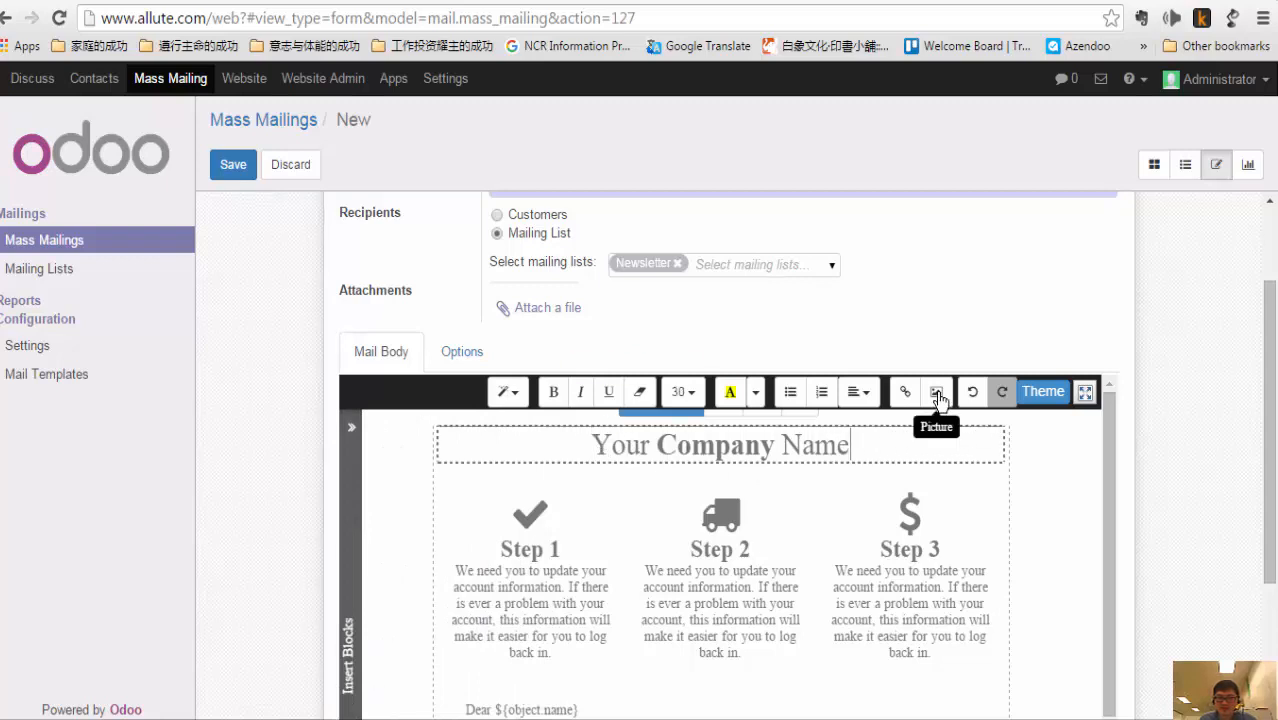
pyautogui.click(936, 390)
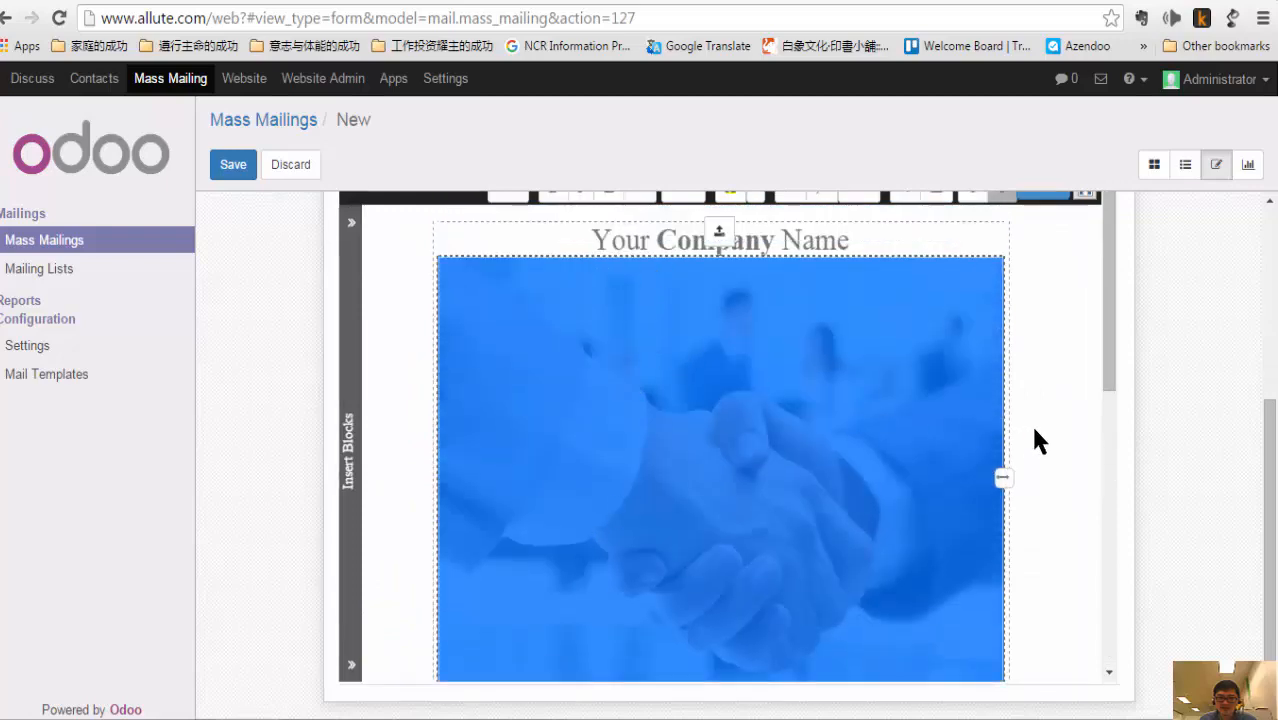
# Insert the handshake photo beneath the Your Company Name heading.
pyautogui.scroll(-3)
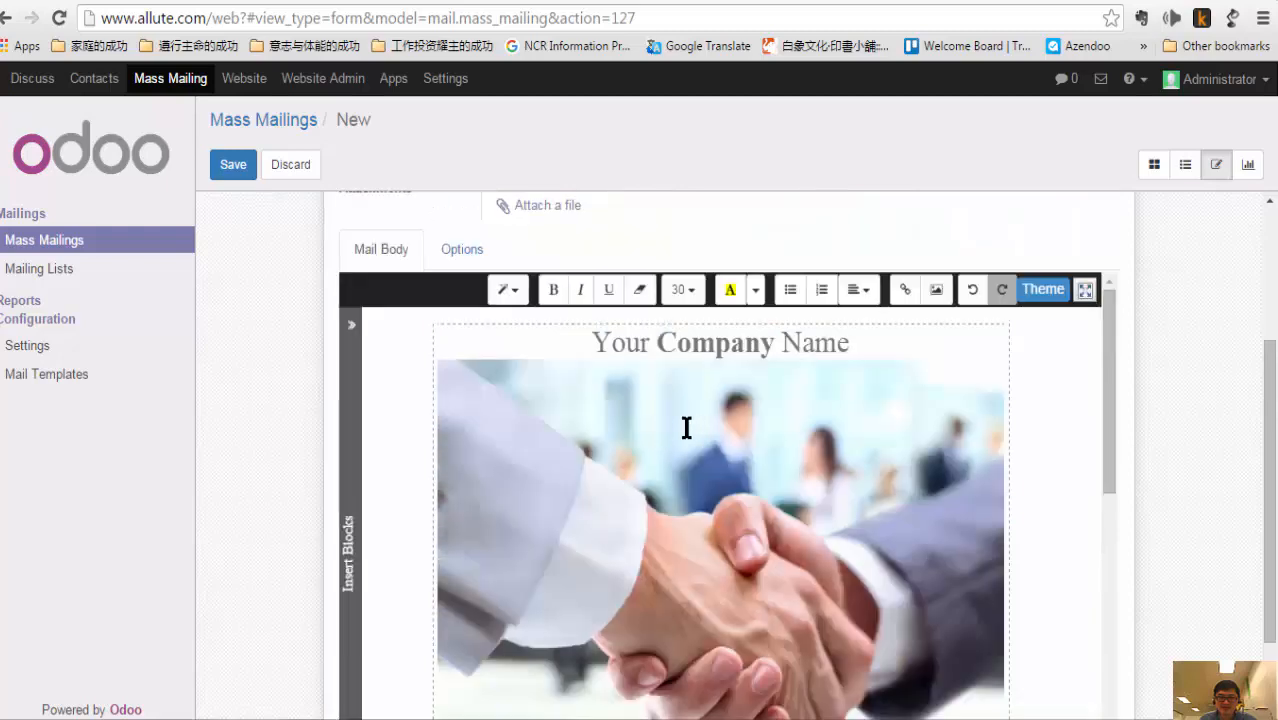
pyautogui.moveTo(936, 324)
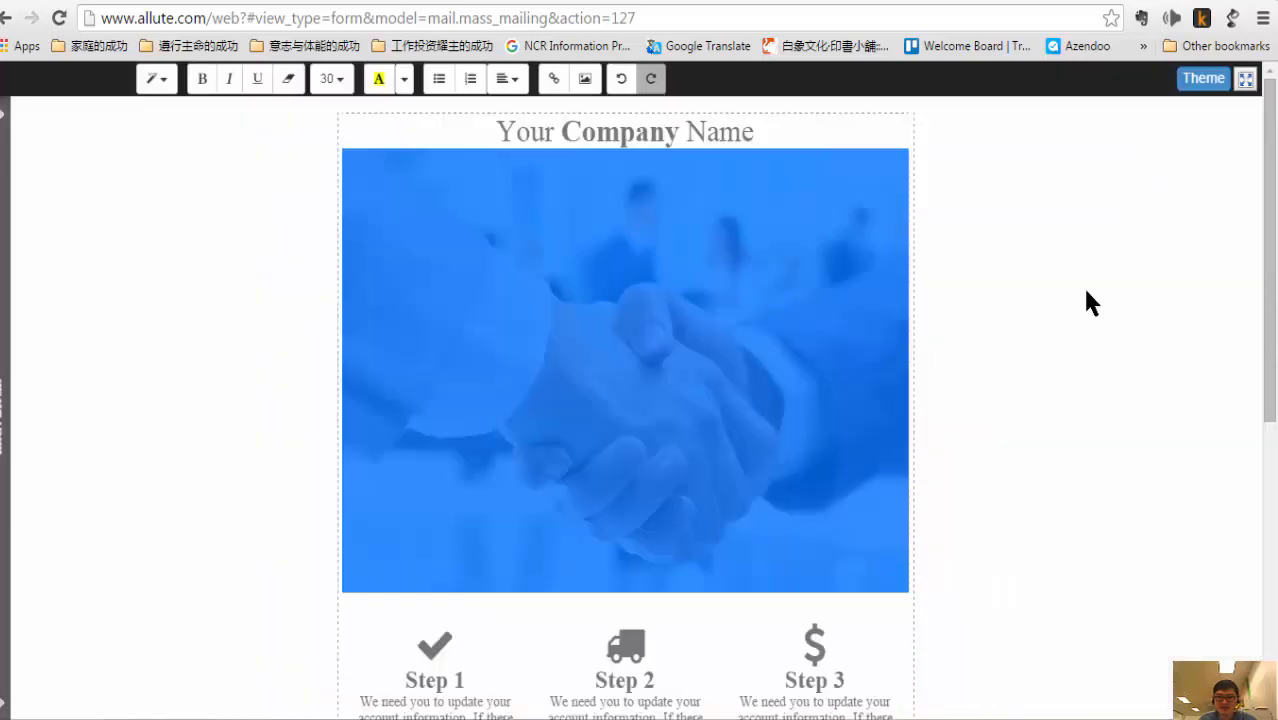
pyautogui.moveTo(192, 284)
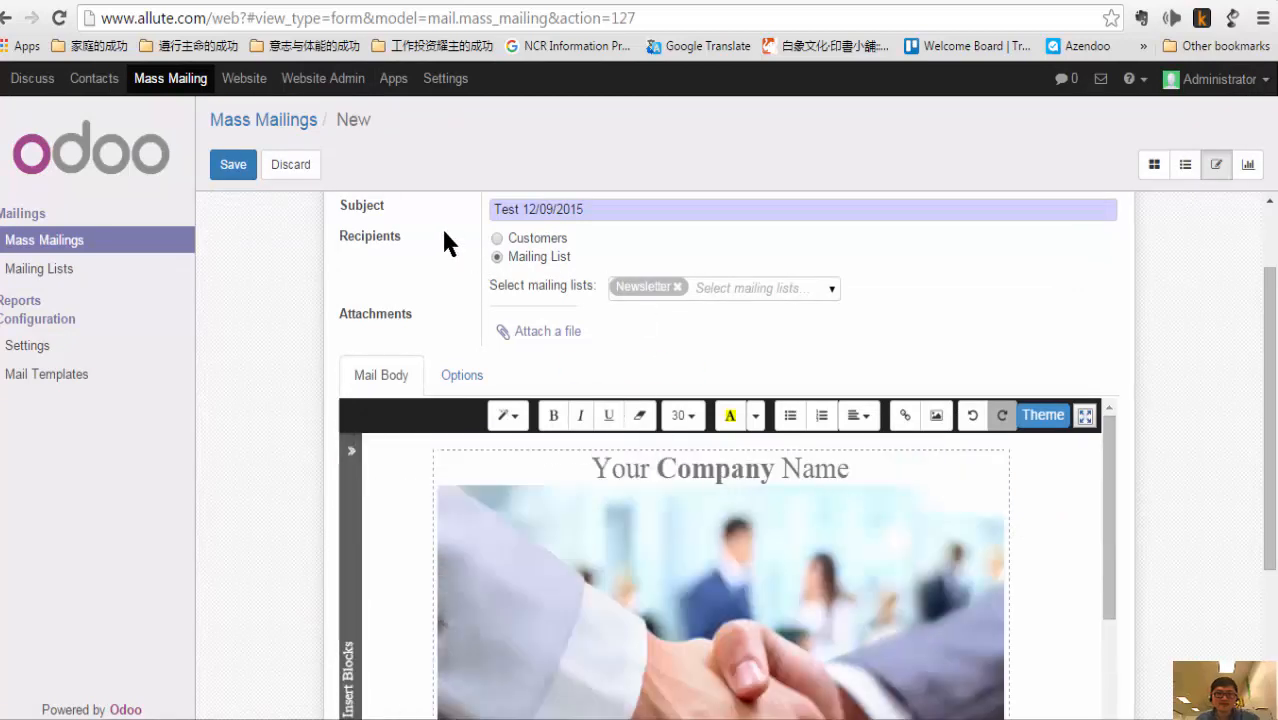
pyautogui.moveTo(232, 164)
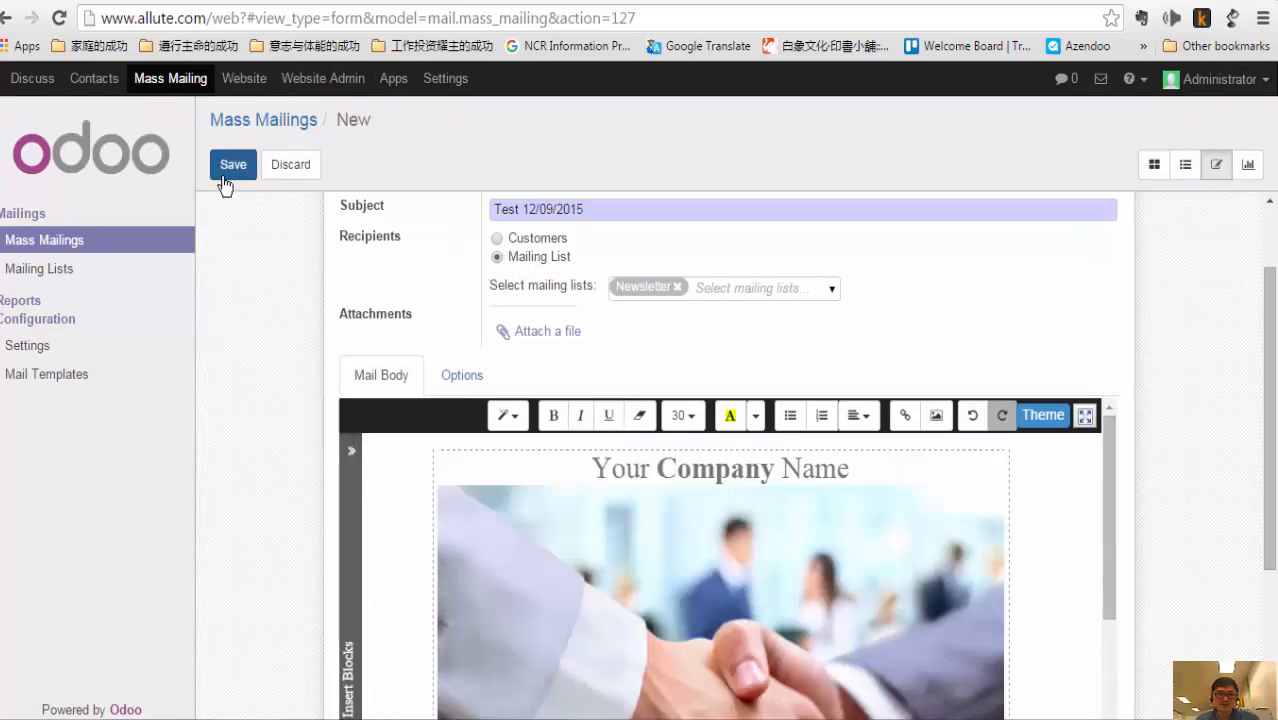
pyautogui.click(232, 164)
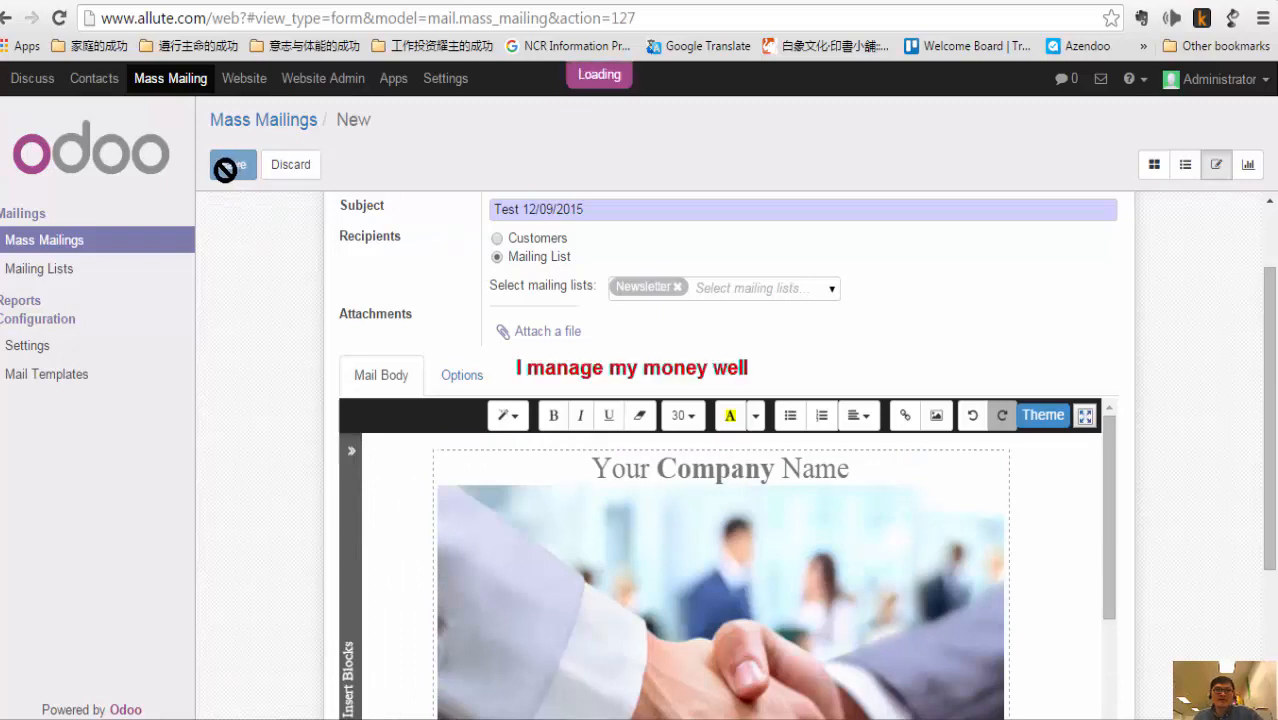
pyautogui.click(232, 164)
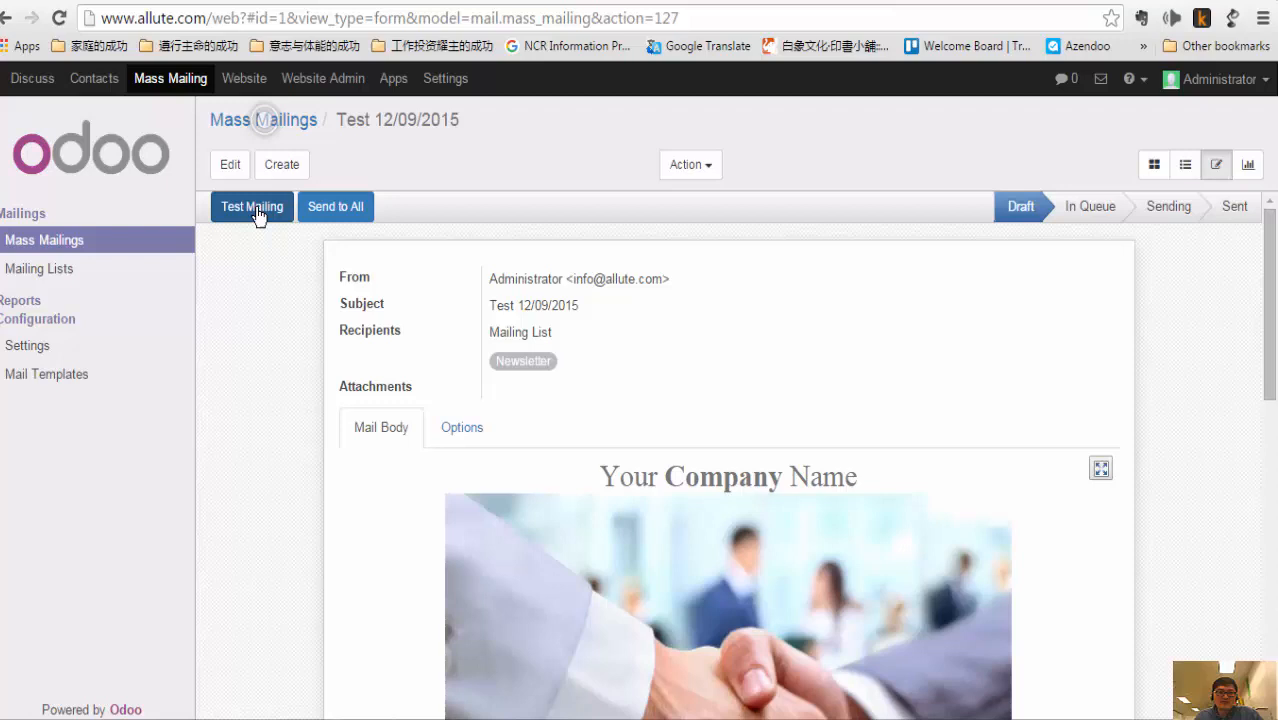
pyautogui.moveTo(240, 218)
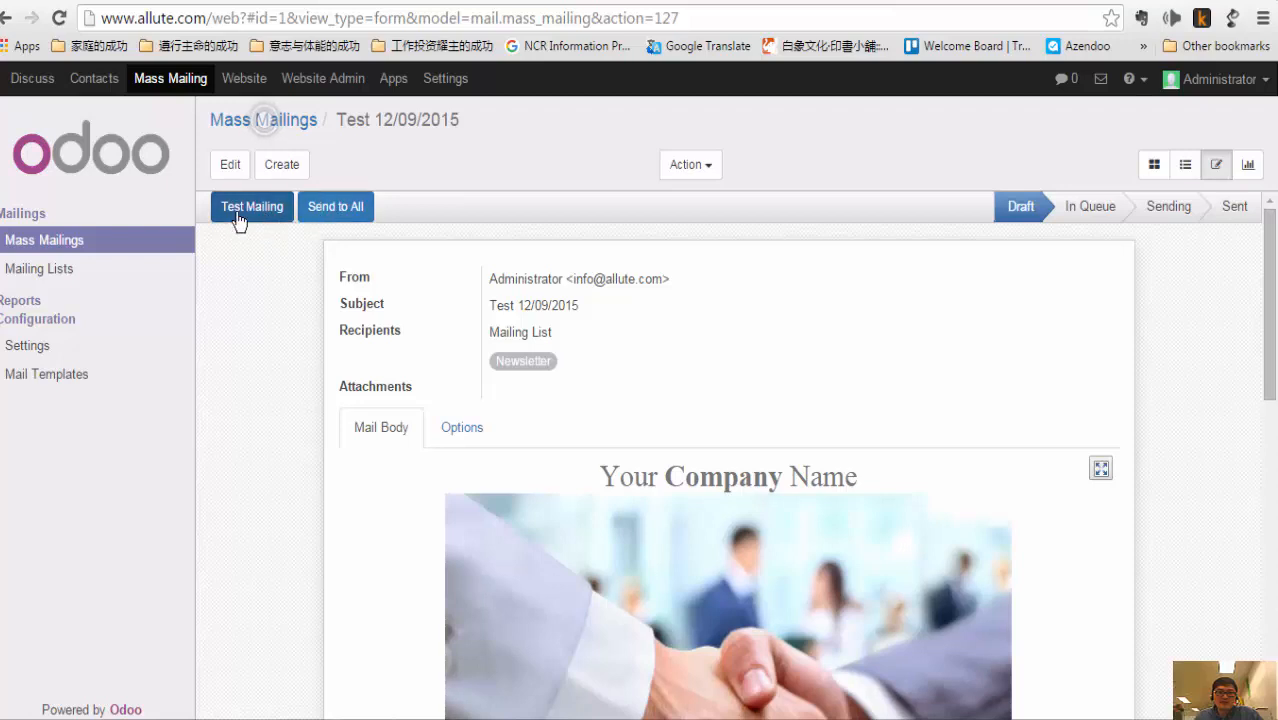
pyautogui.click(252, 206)
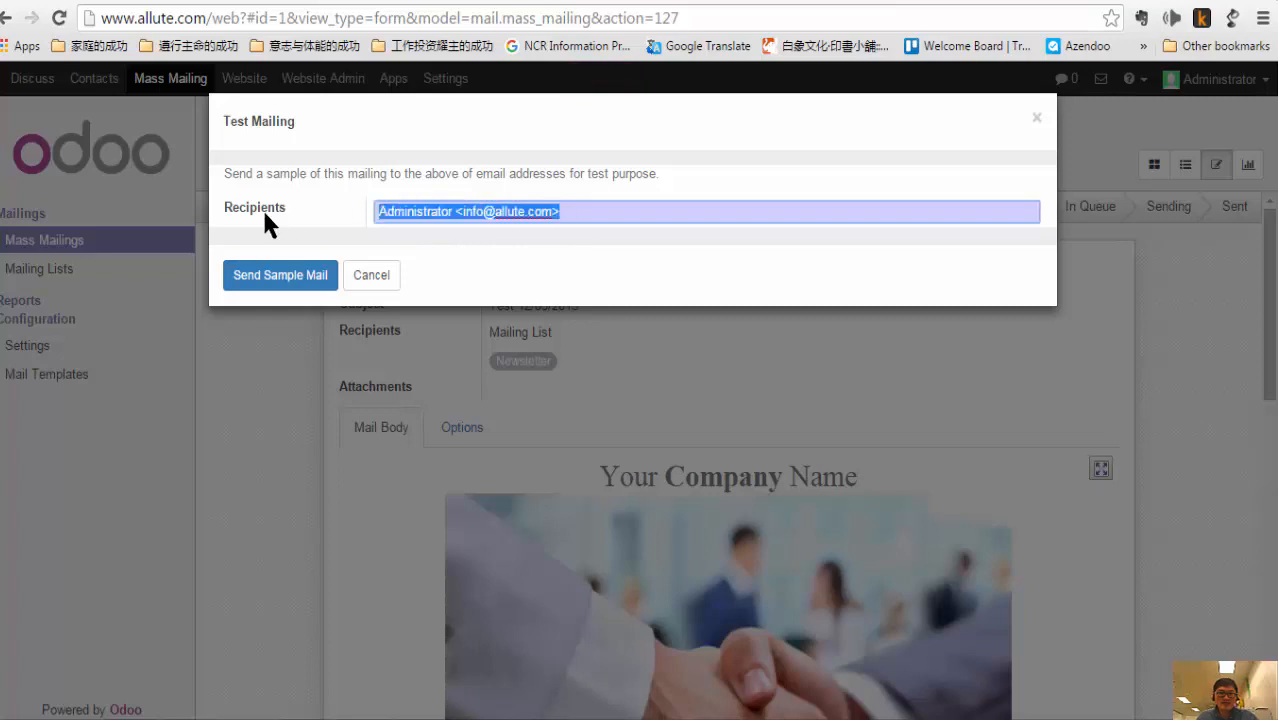
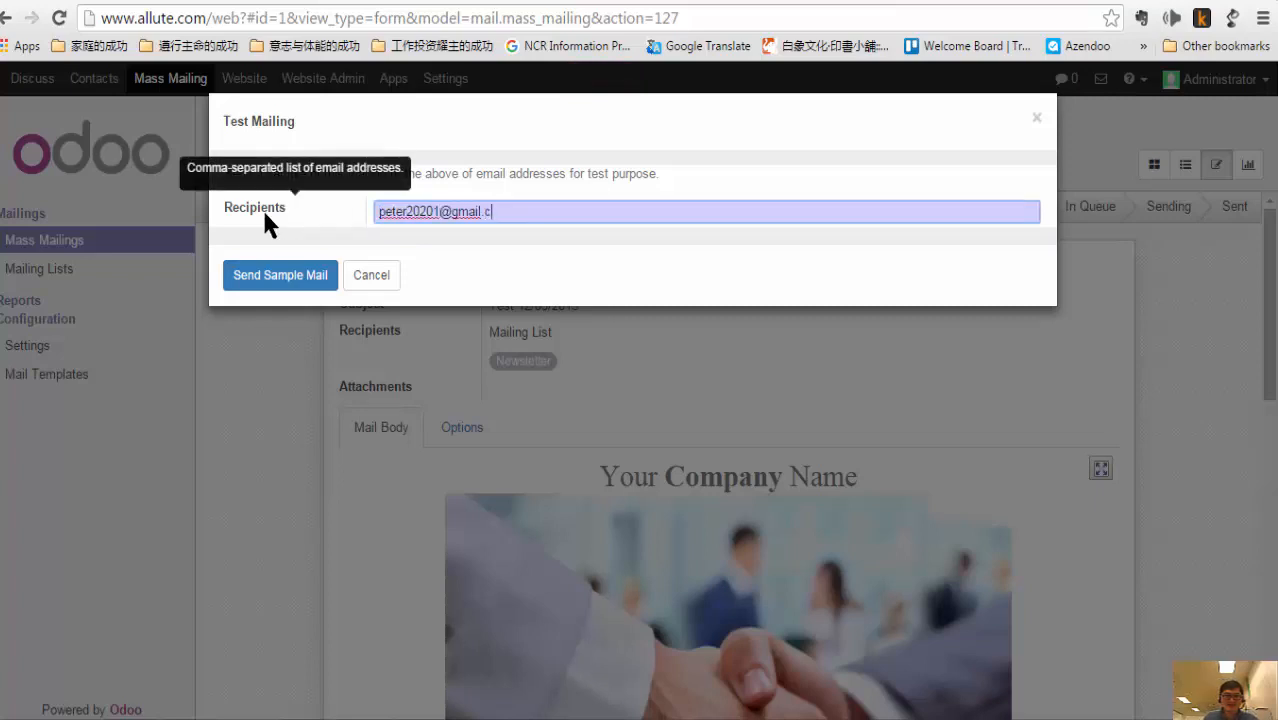
pyautogui.click(280, 276)
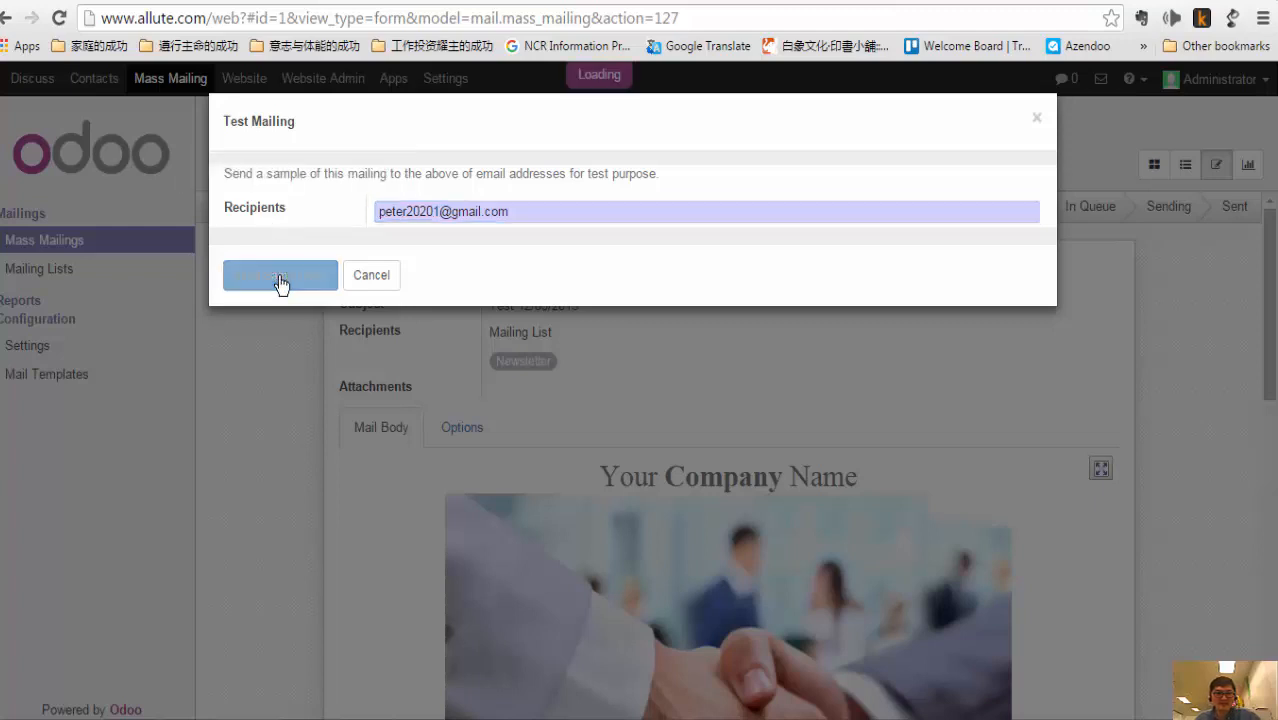
pyautogui.click(280, 276)
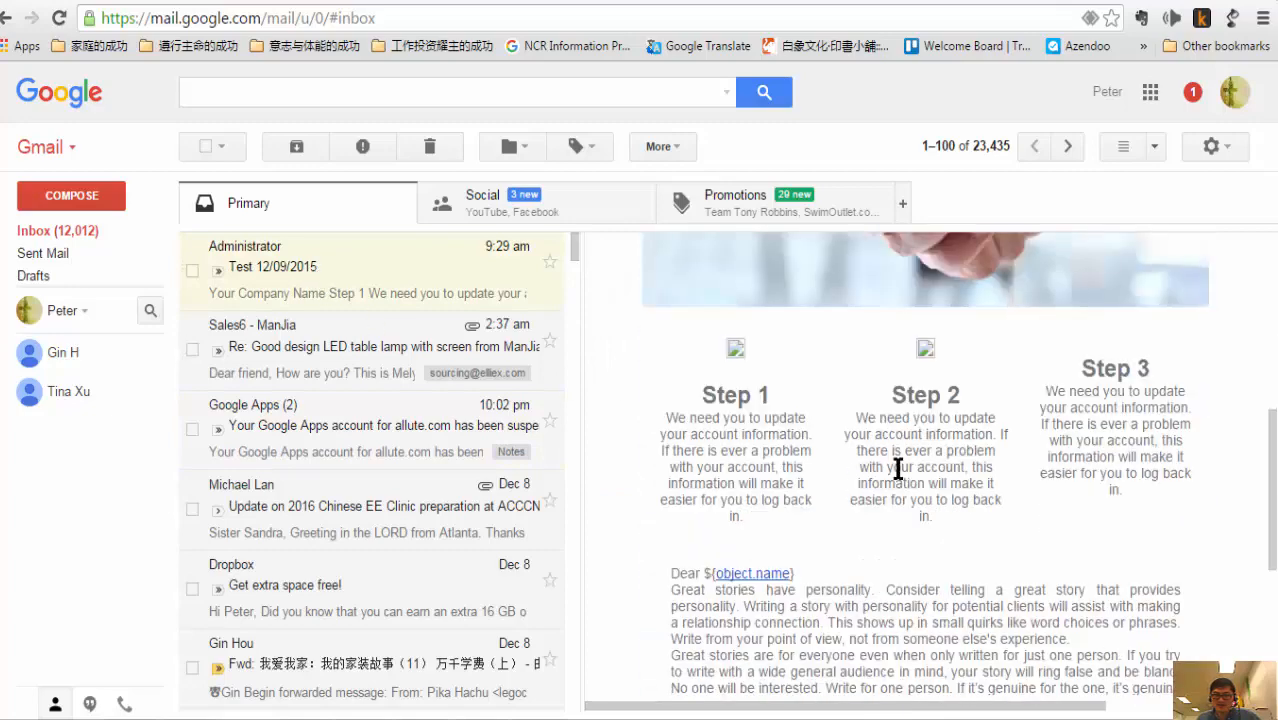
# Review the received test email in Gmail, then launch Send to All in Odoo.
pyautogui.scroll(-3)
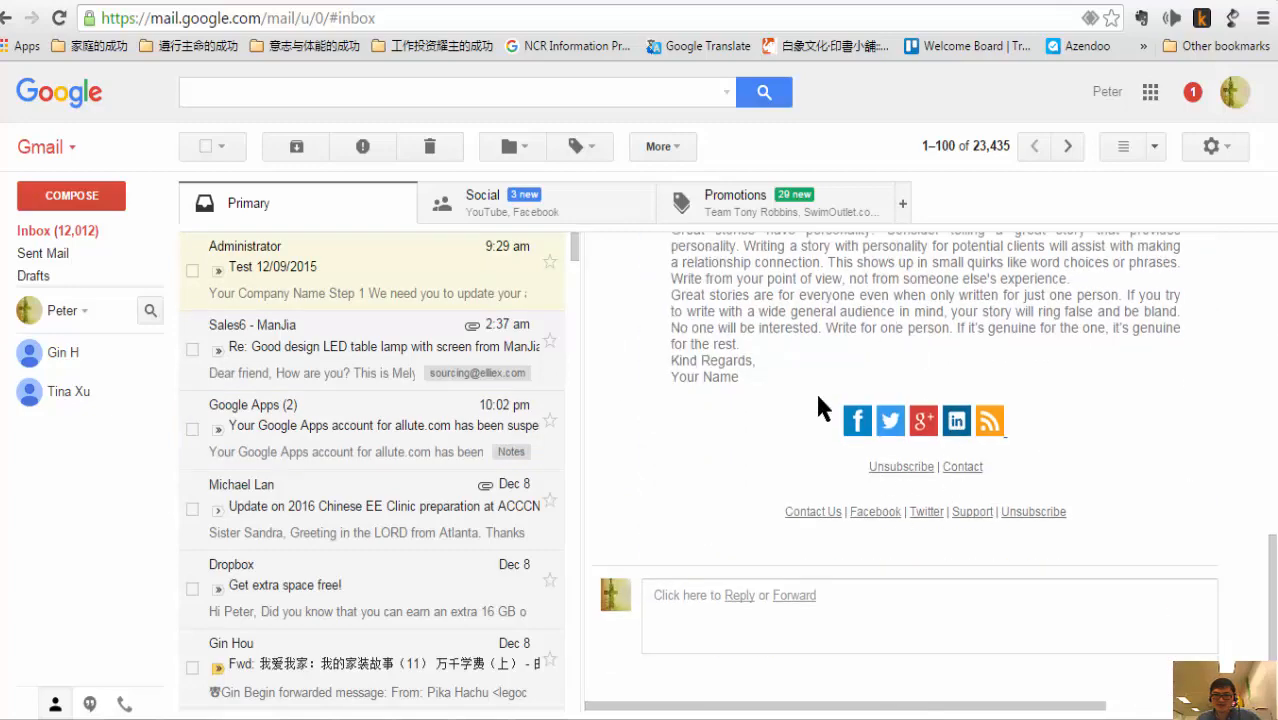
pyautogui.moveTo(304, 4)
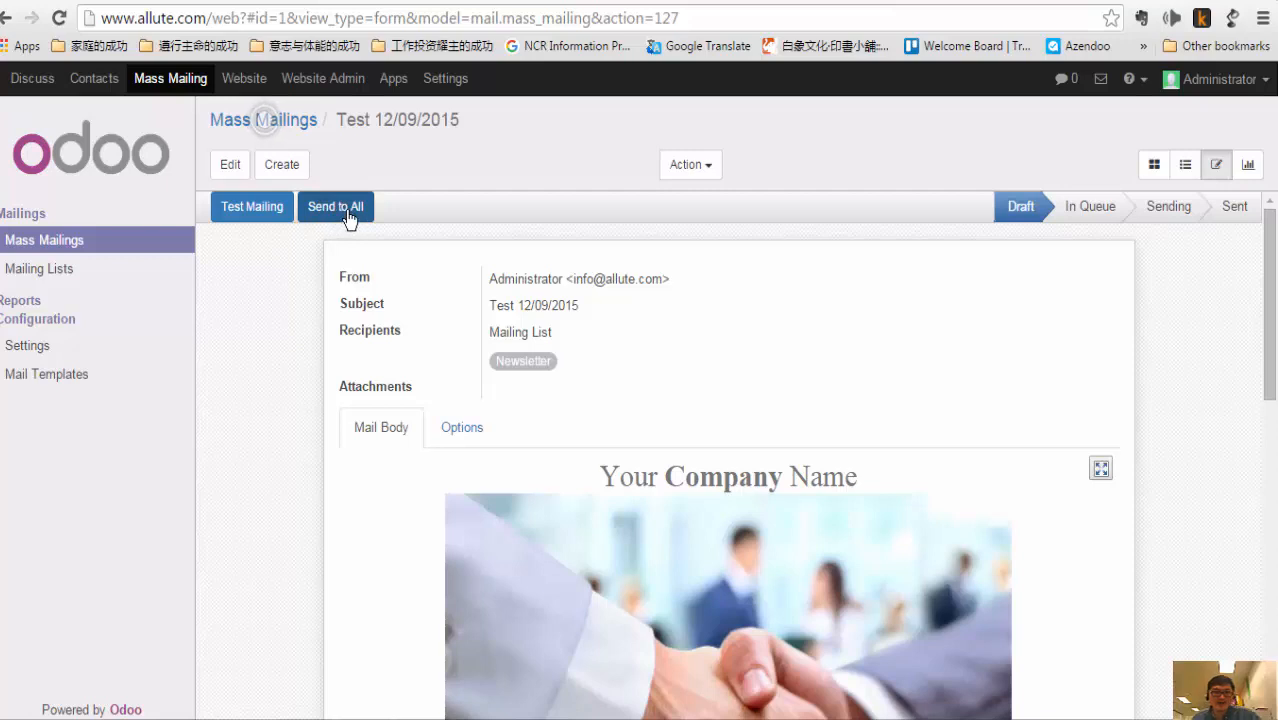
pyautogui.moveTo(348, 220)
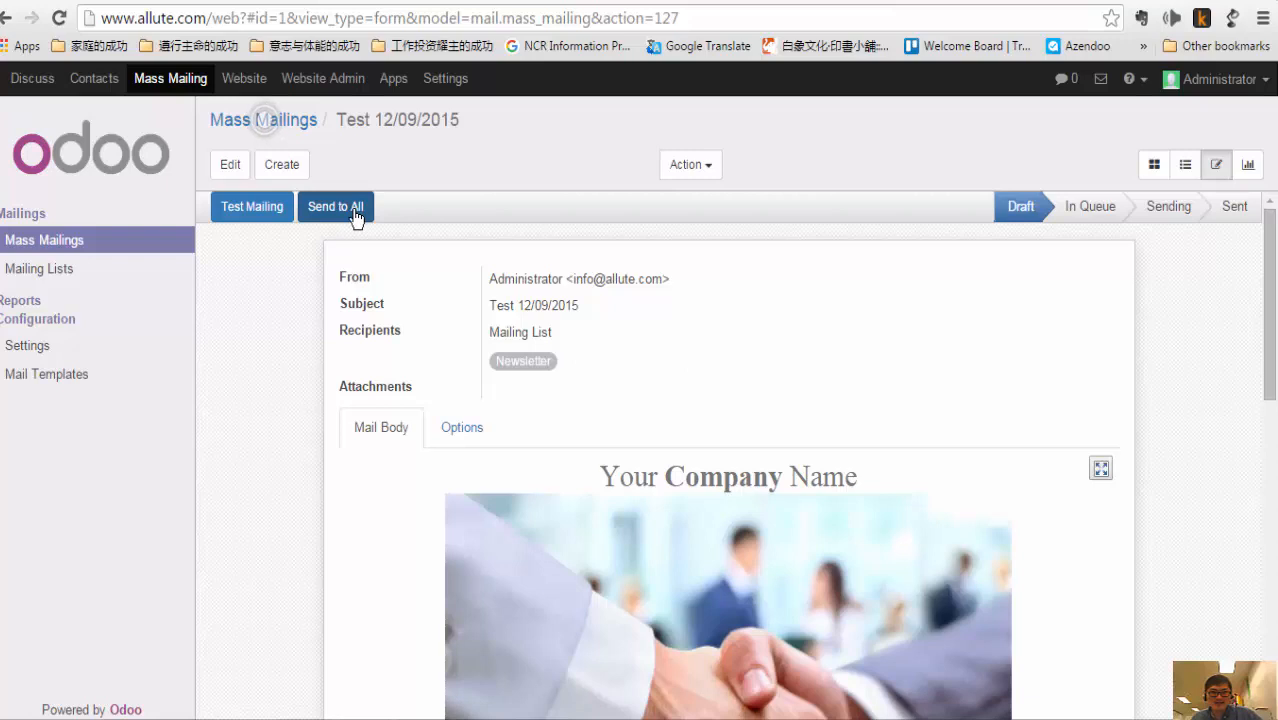
pyautogui.moveTo(356, 216)
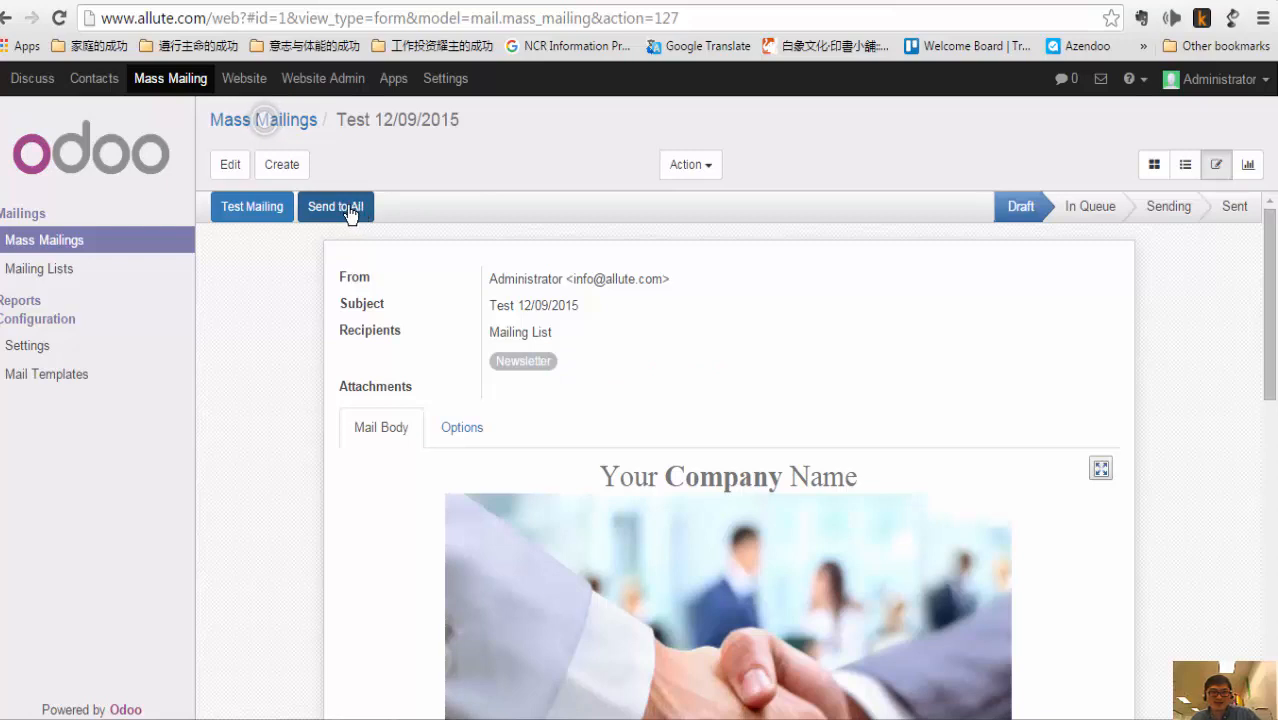
pyautogui.click(336, 206)
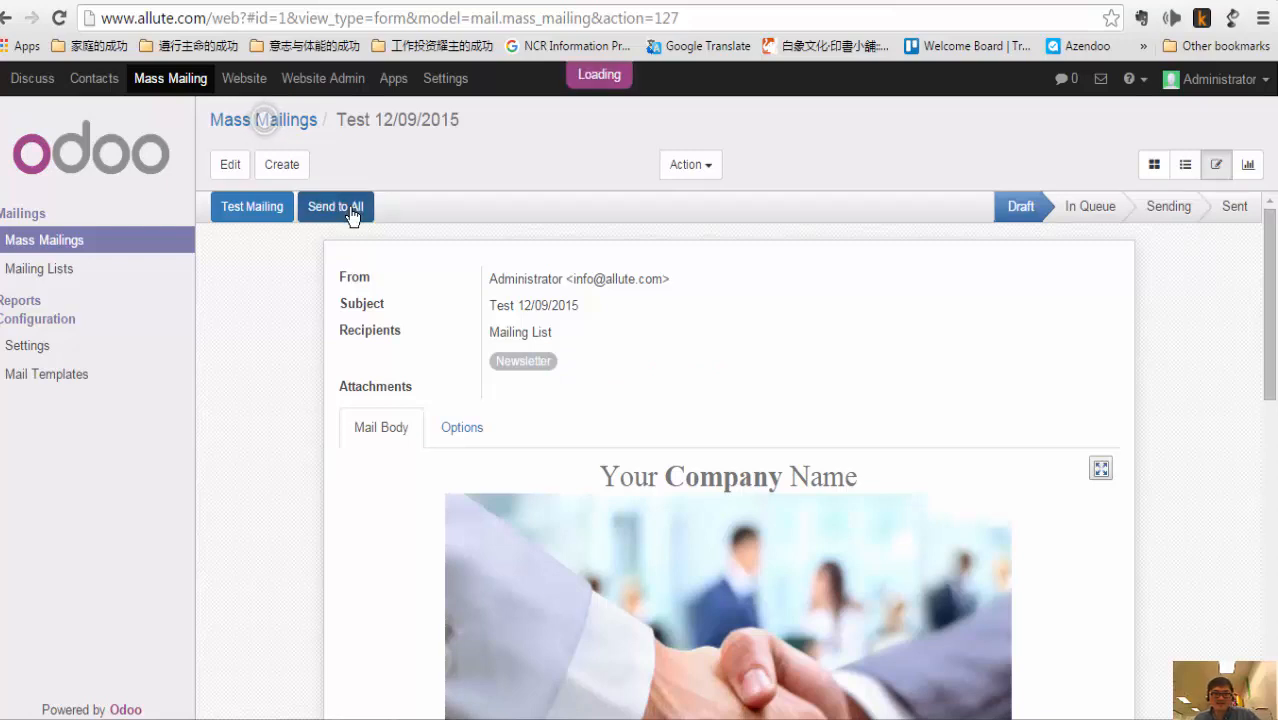
# Confirm Send to All and check the queued schedule of 12/09/2015 10:22:25.
pyautogui.click(336, 206)
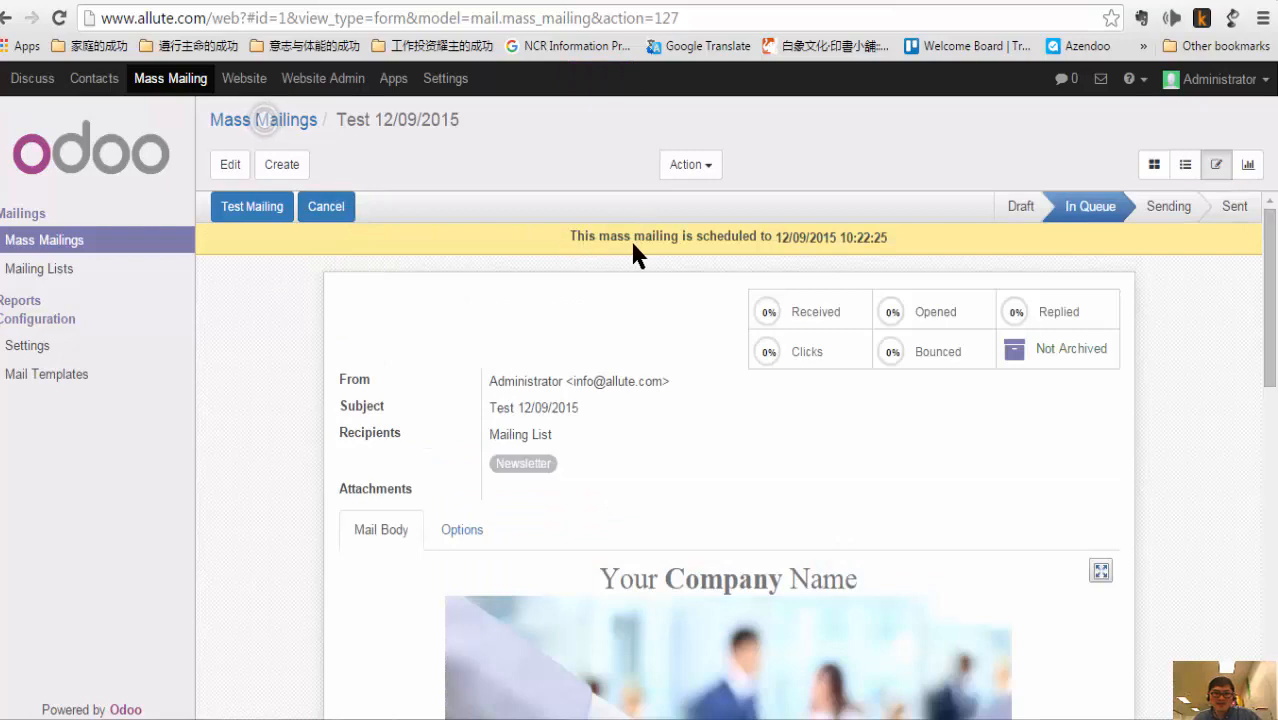
pyautogui.moveTo(796, 256)
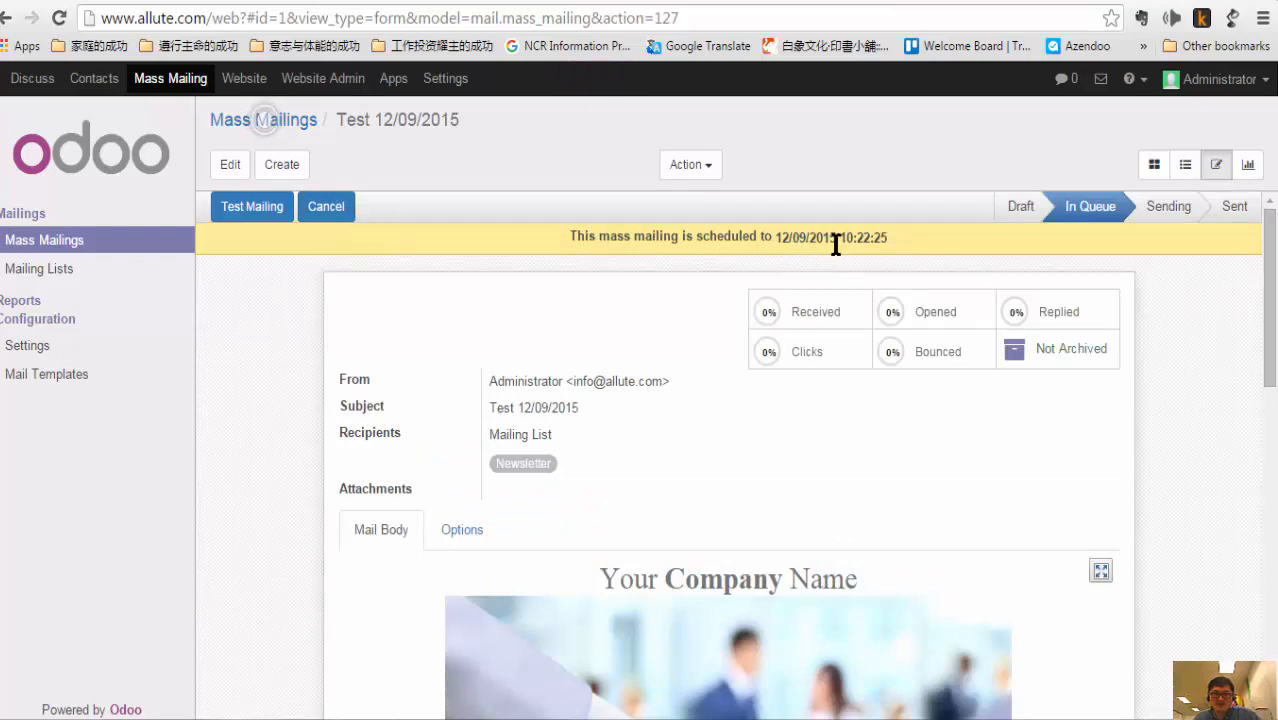
pyautogui.doubleClick(862, 236)
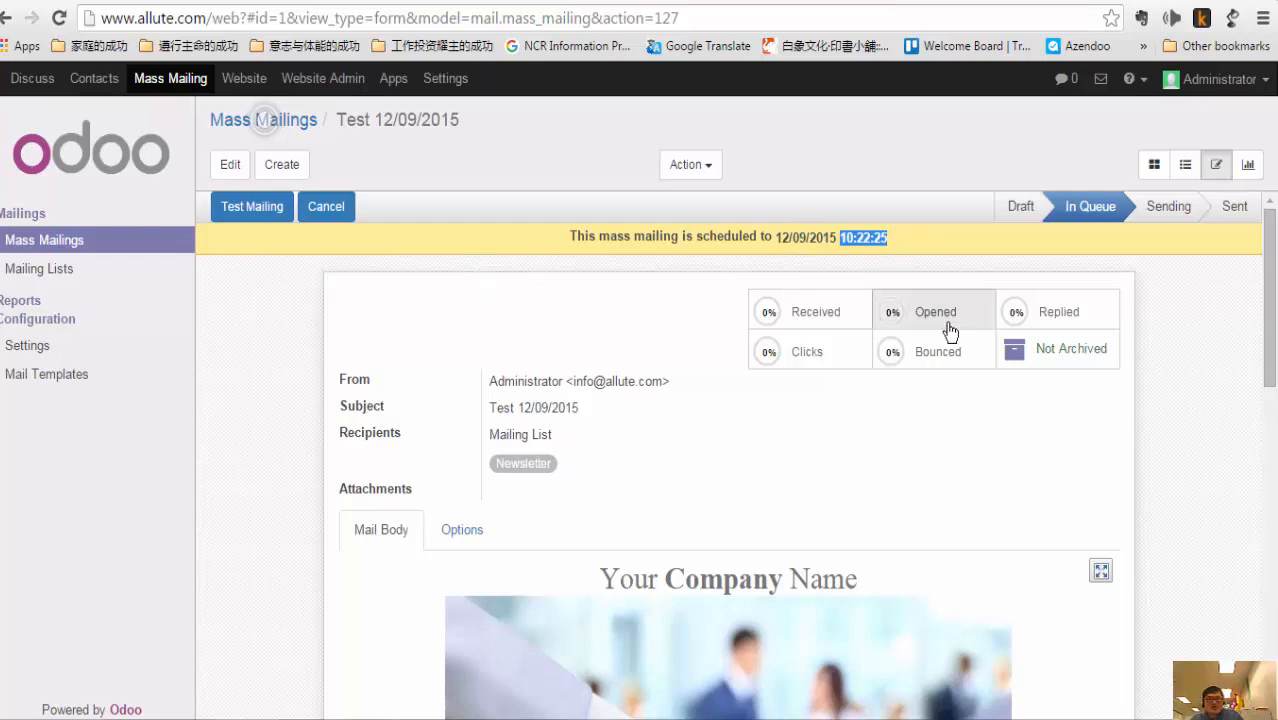
pyautogui.moveTo(676, 264)
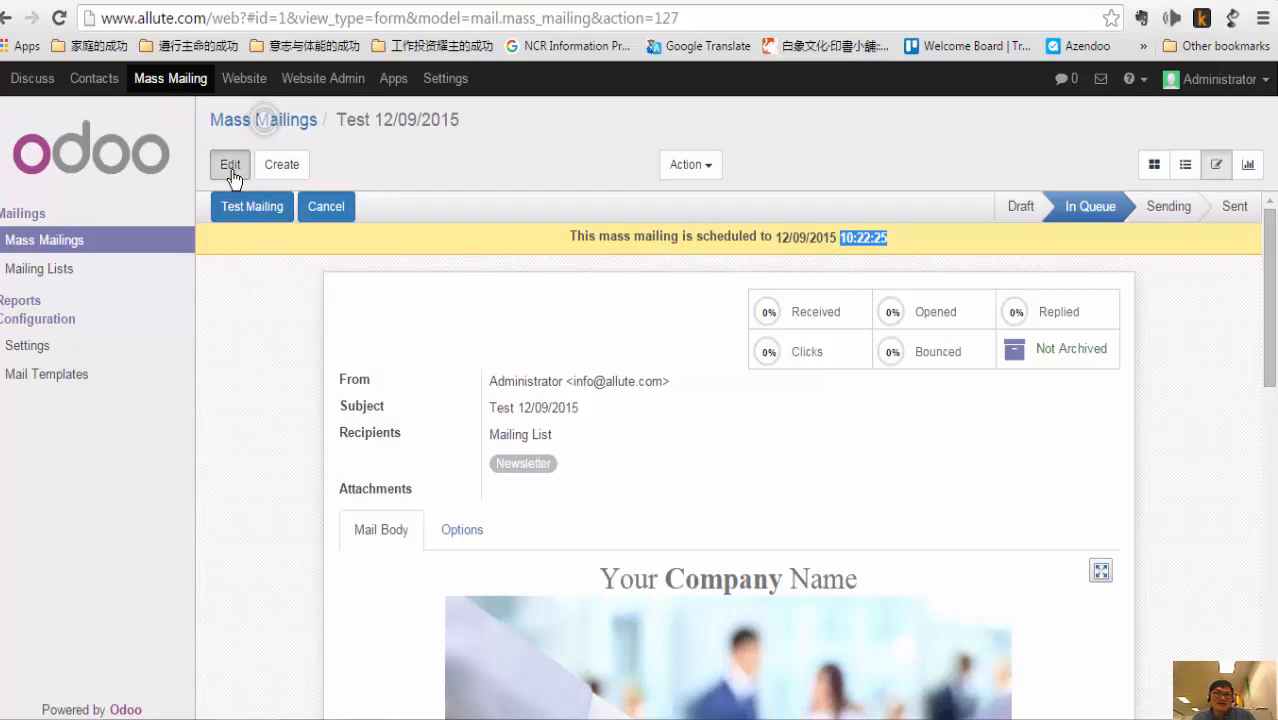
# Edit the mailing's options and browse future schedule dates (Dec 16, Jan 13) in the calendar.
pyautogui.click(230, 164)
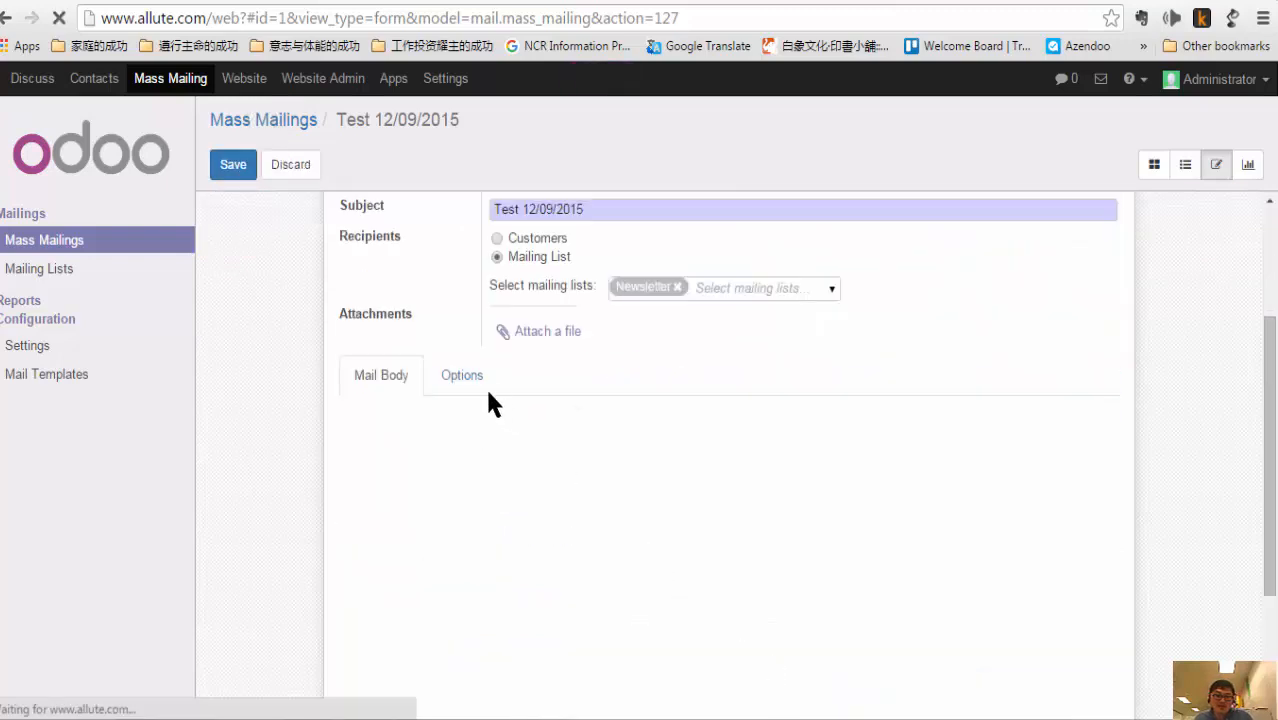
pyautogui.click(462, 376)
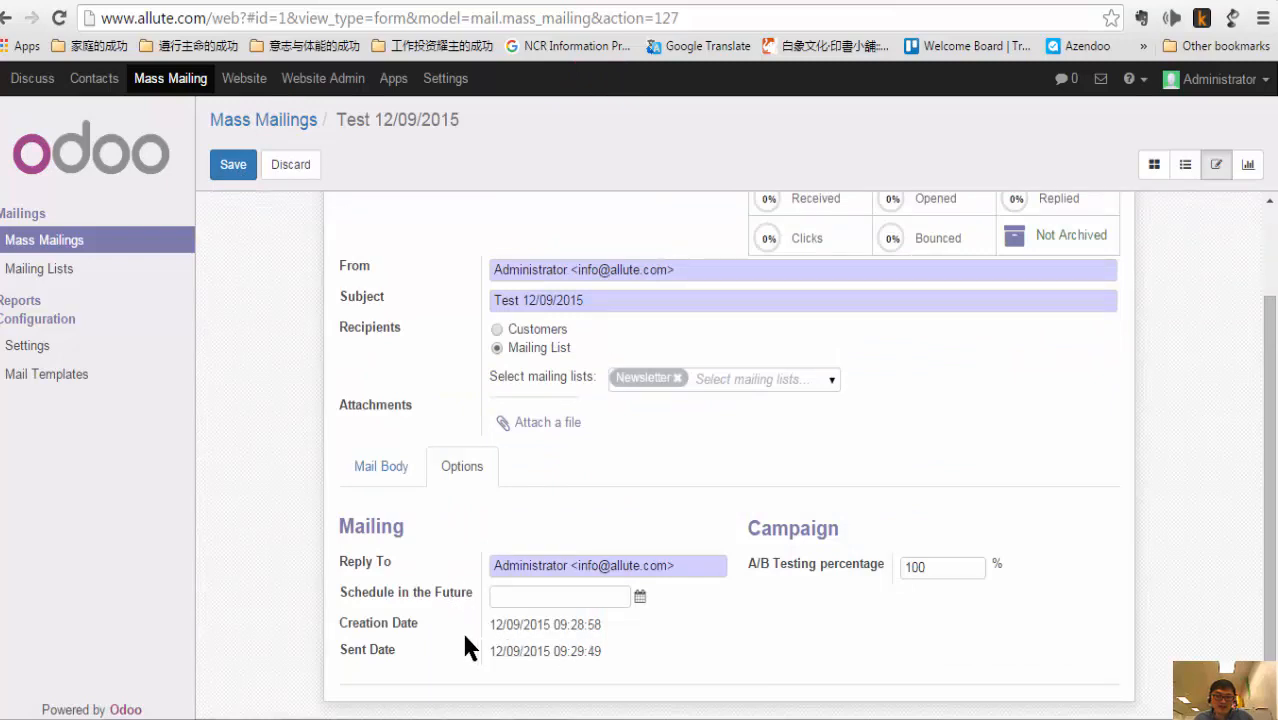
pyautogui.moveTo(448, 624)
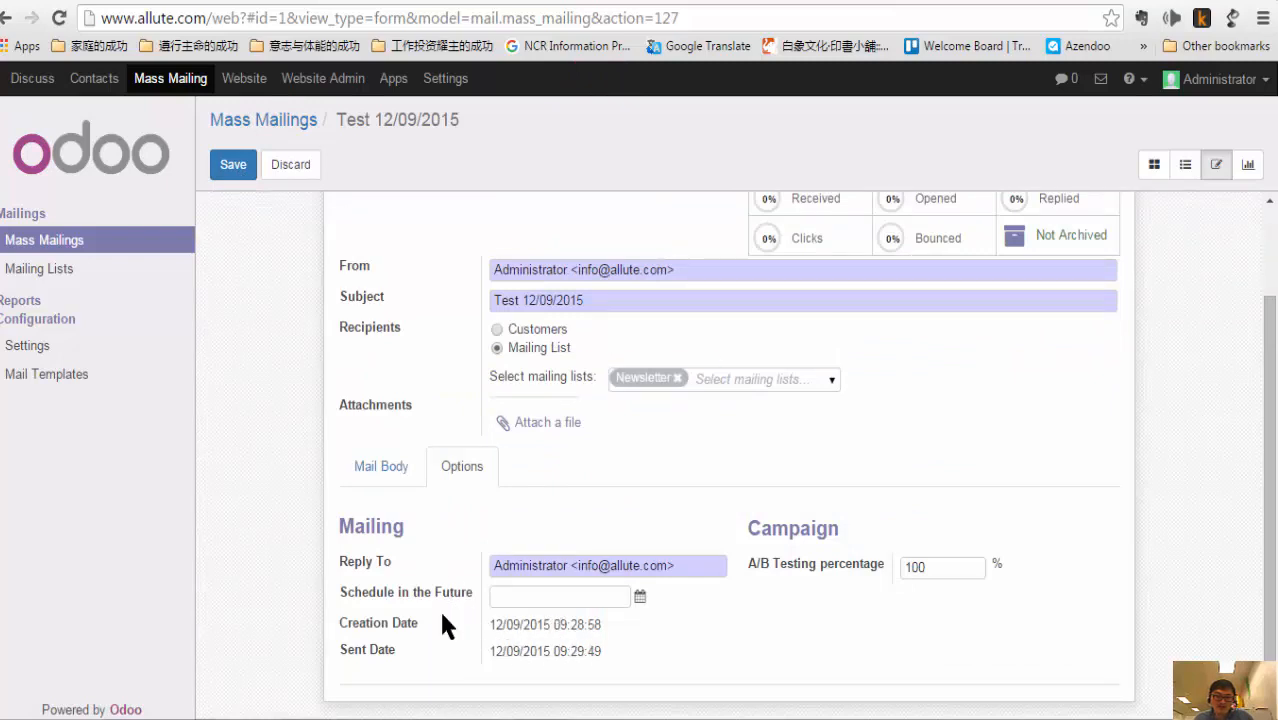
pyautogui.click(560, 596)
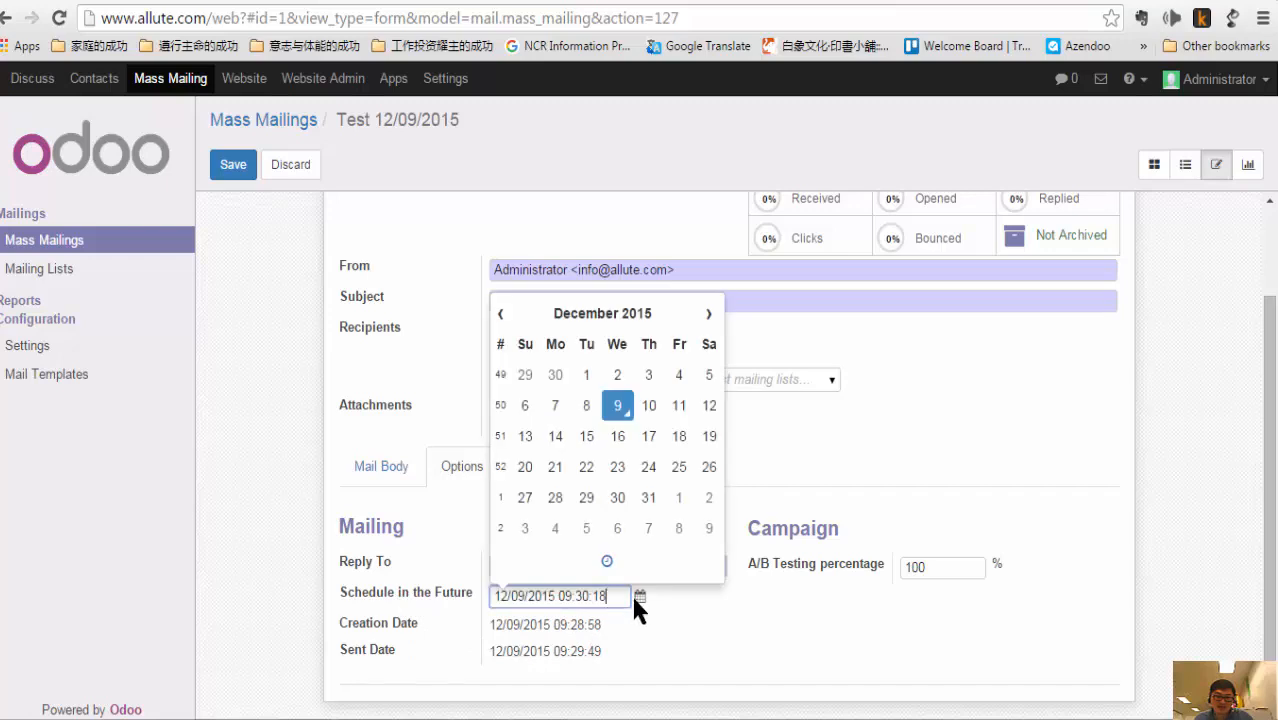
pyautogui.moveTo(650, 412)
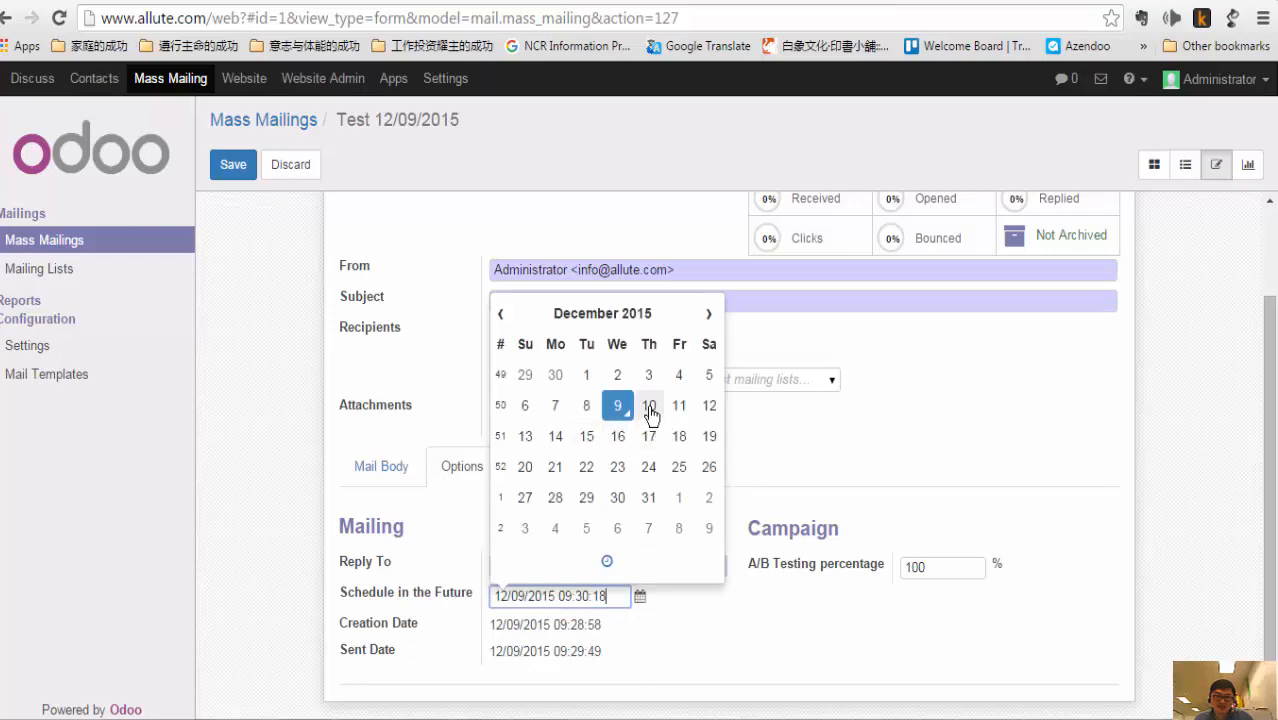
pyautogui.moveTo(616, 436)
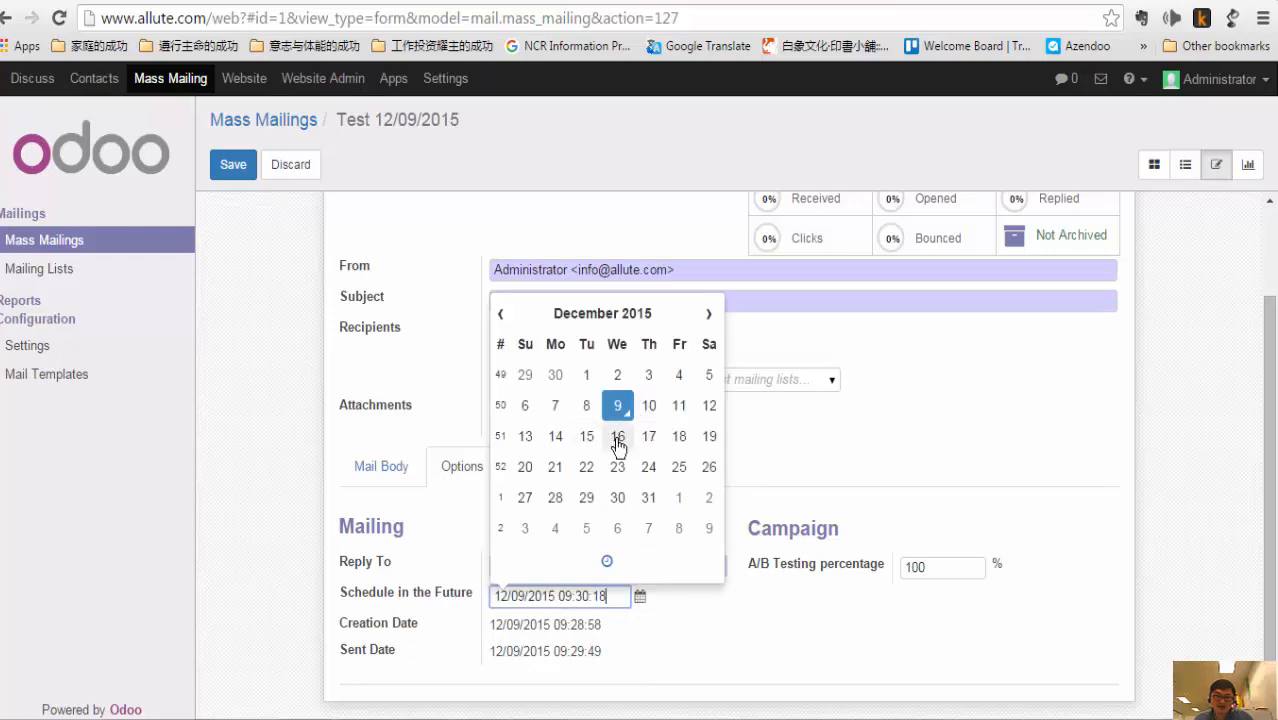
pyautogui.click(616, 436)
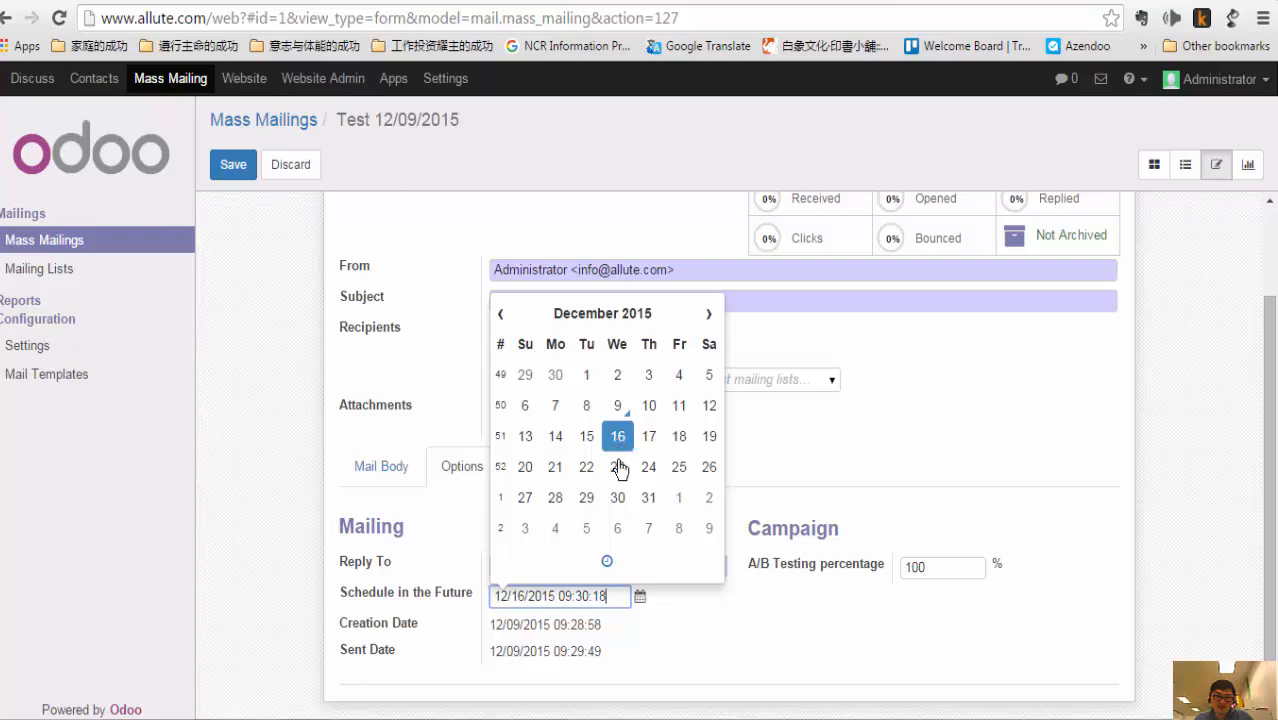
pyautogui.click(708, 312)
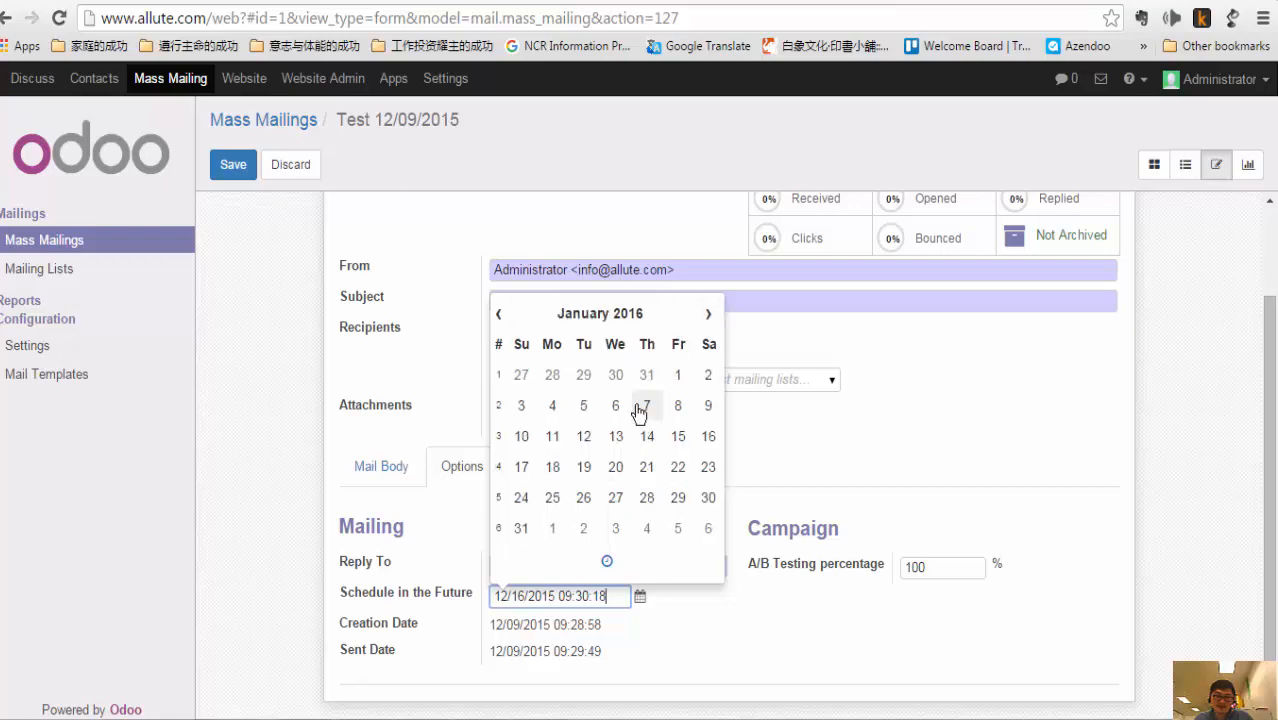
pyautogui.click(616, 436)
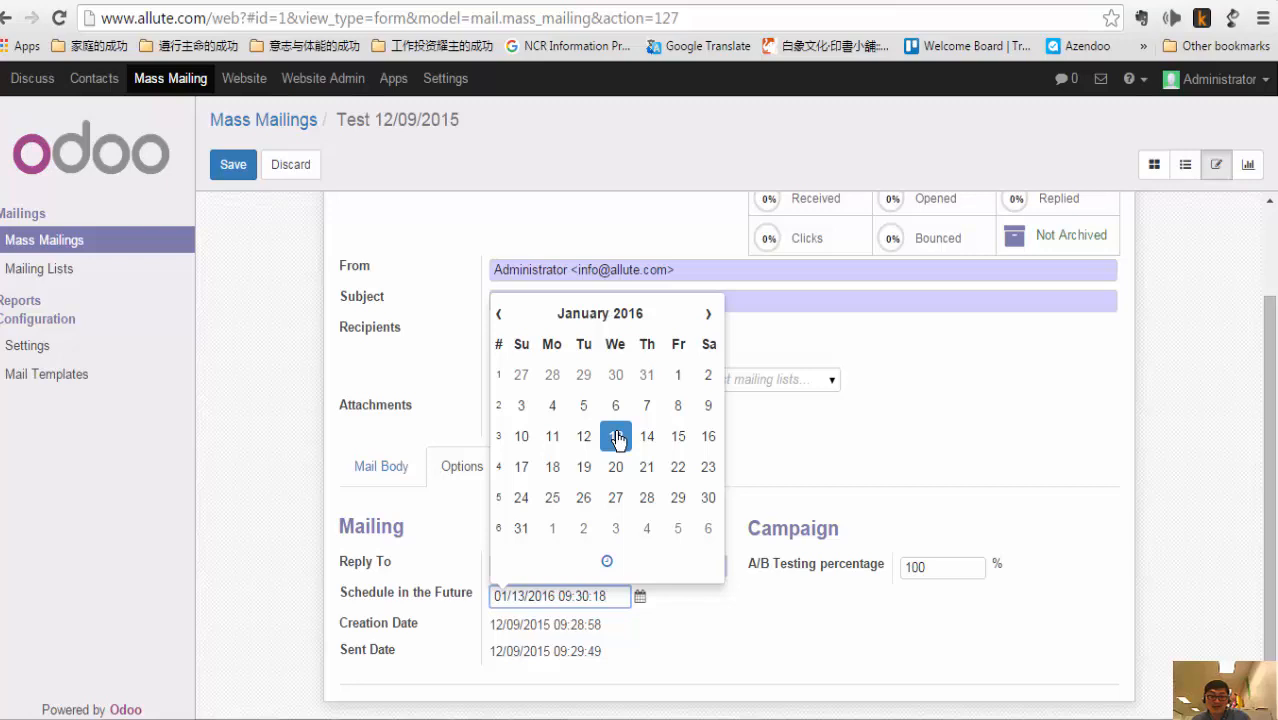
# Leave the future schedule field empty and save the mailing.
pyautogui.click(616, 436)
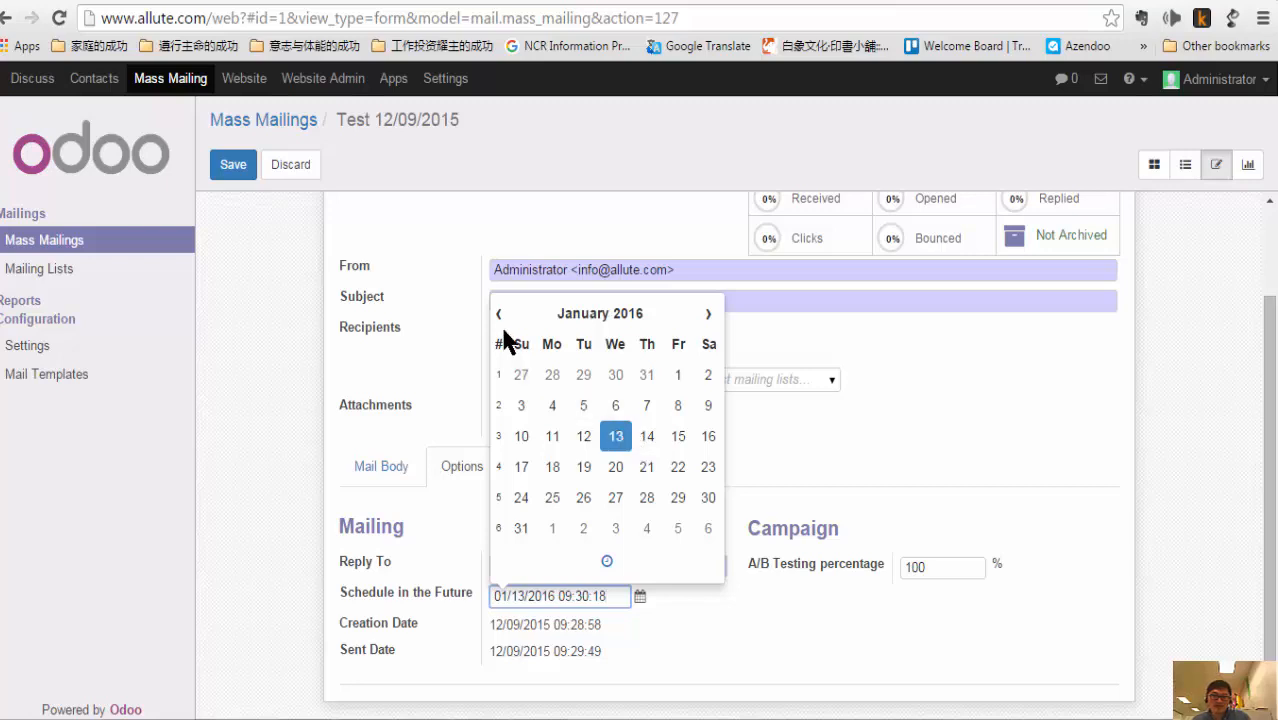
pyautogui.click(498, 312)
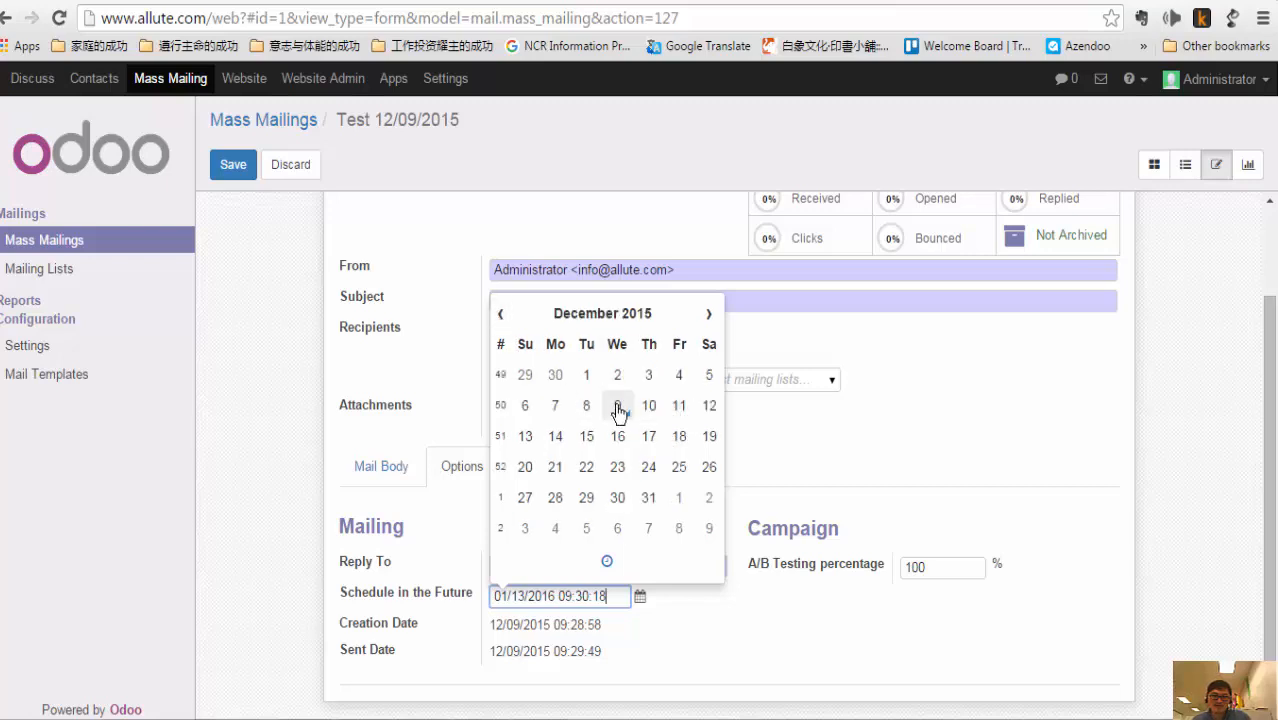
pyautogui.click(500, 312)
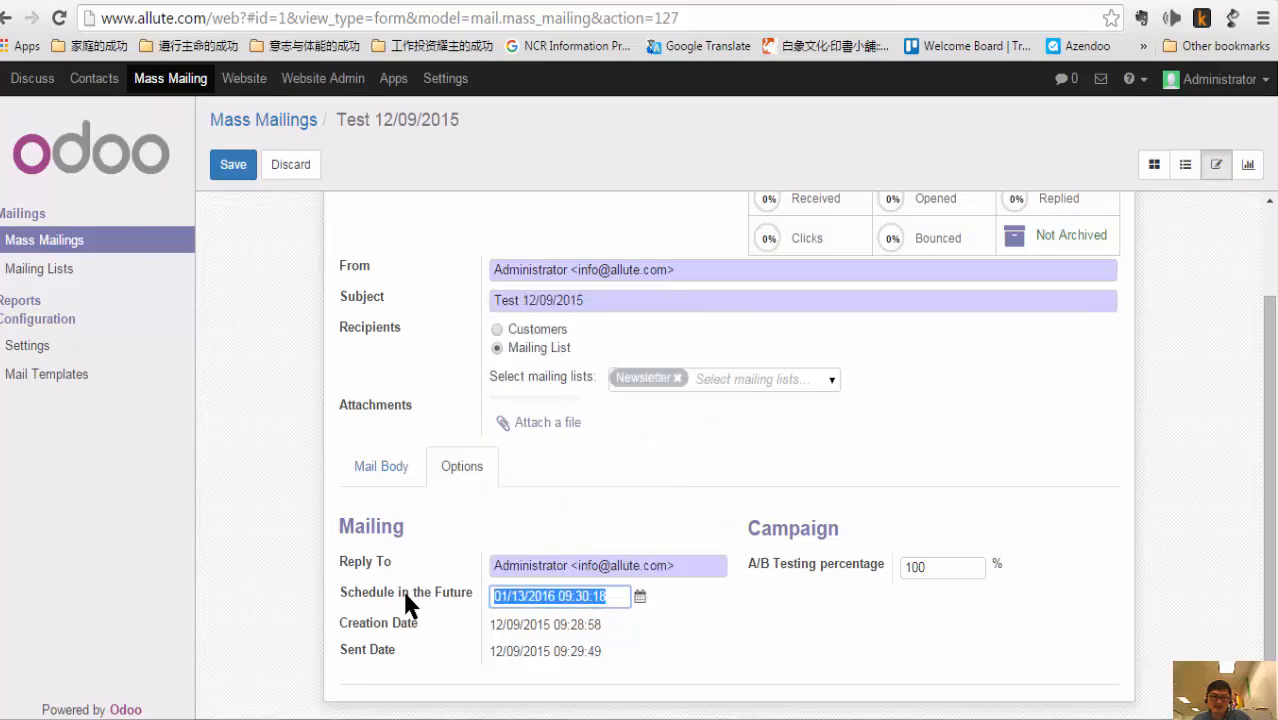
pyautogui.click(560, 596)
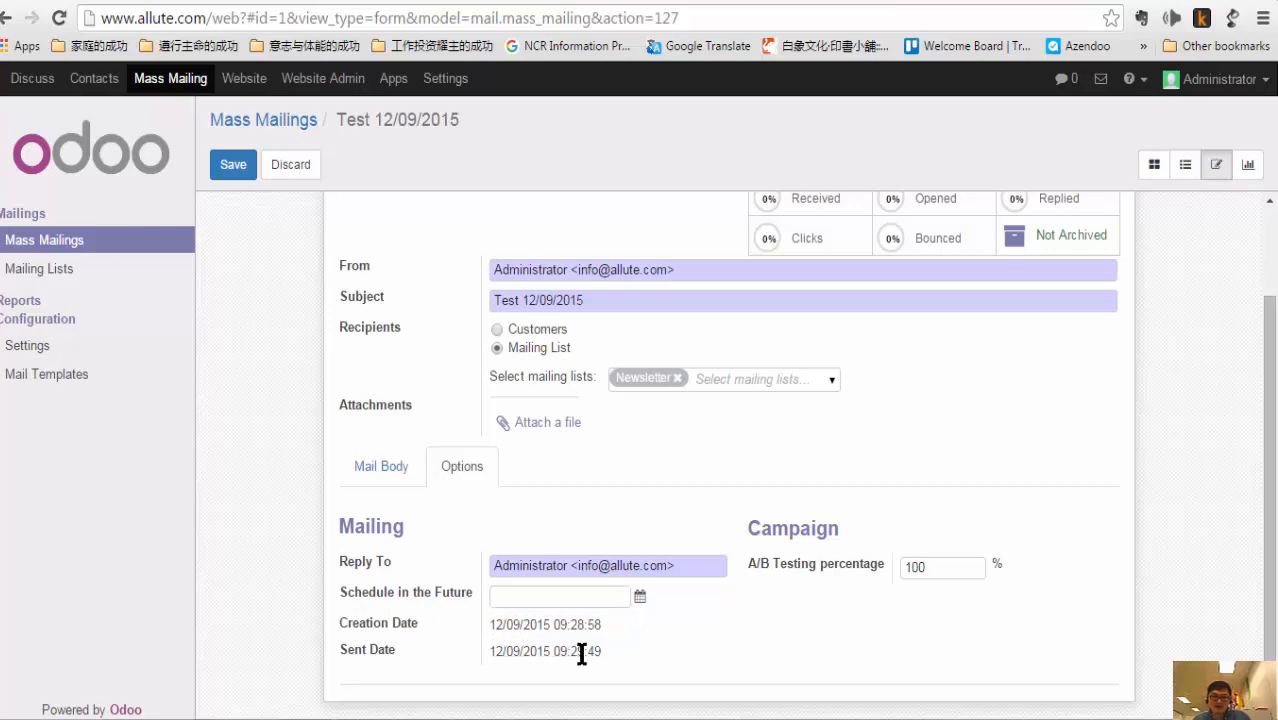
pyautogui.moveTo(612, 660)
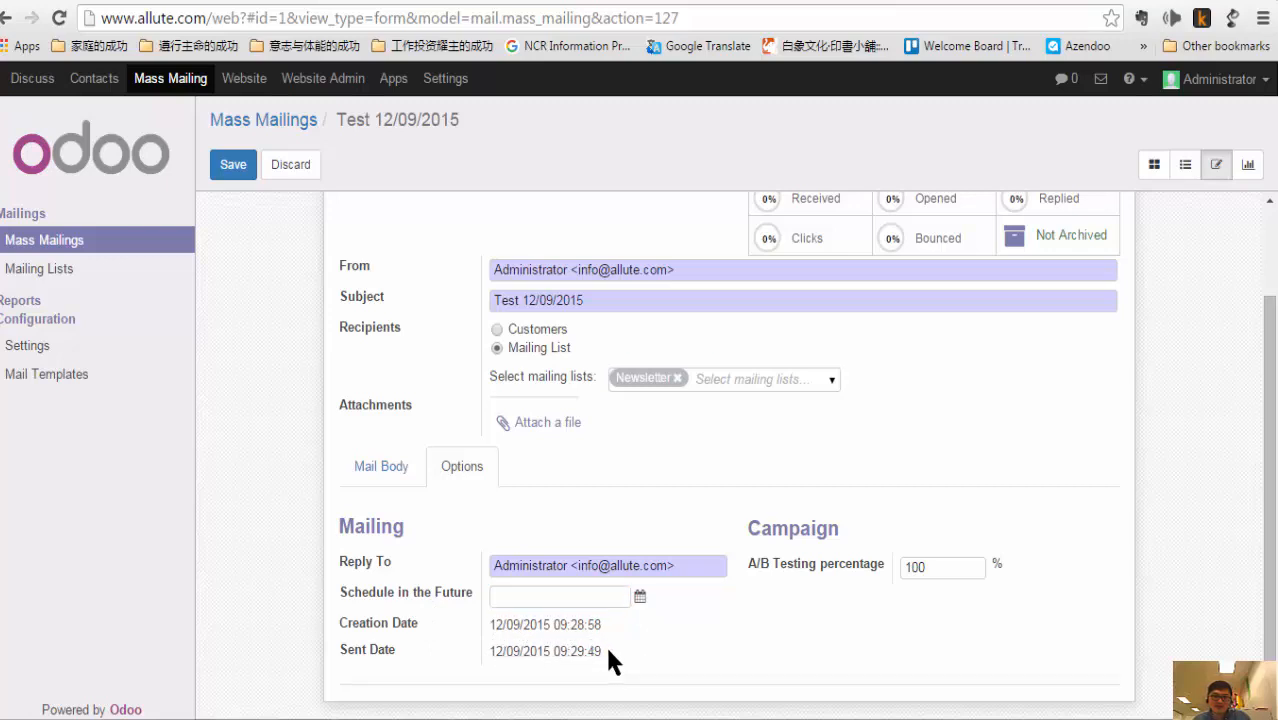
pyautogui.click(232, 164)
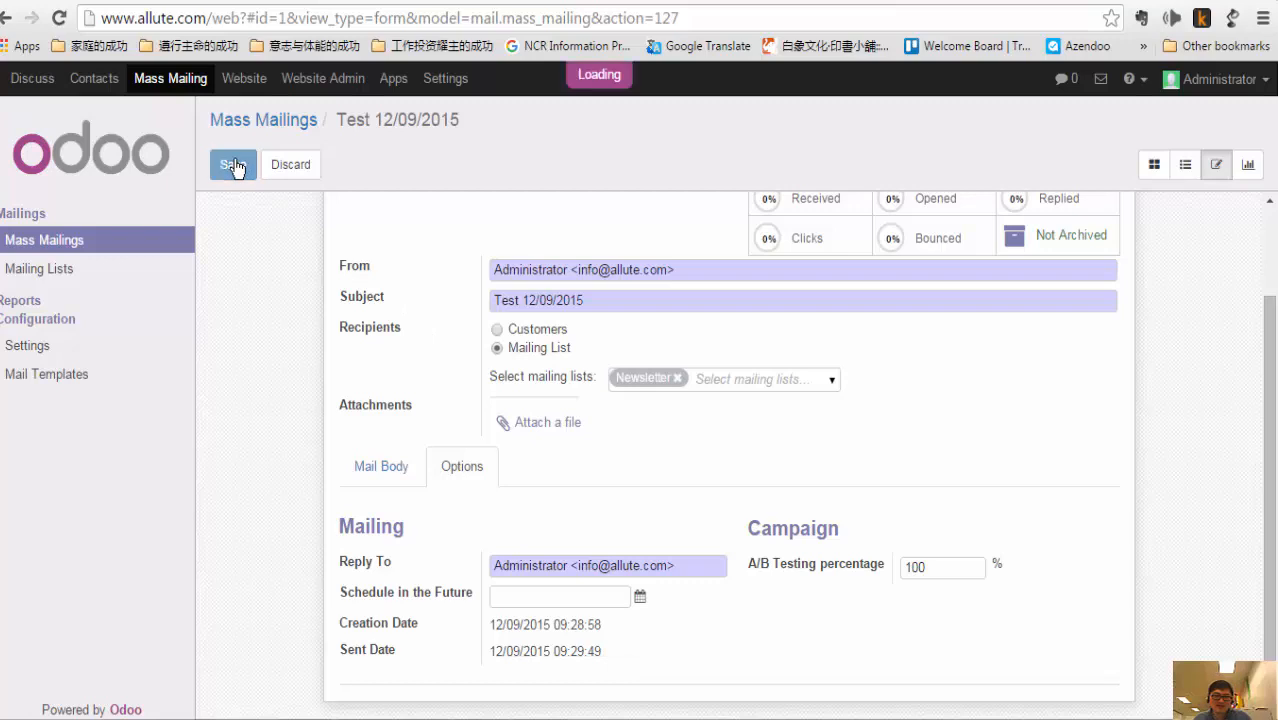
pyautogui.click(232, 164)
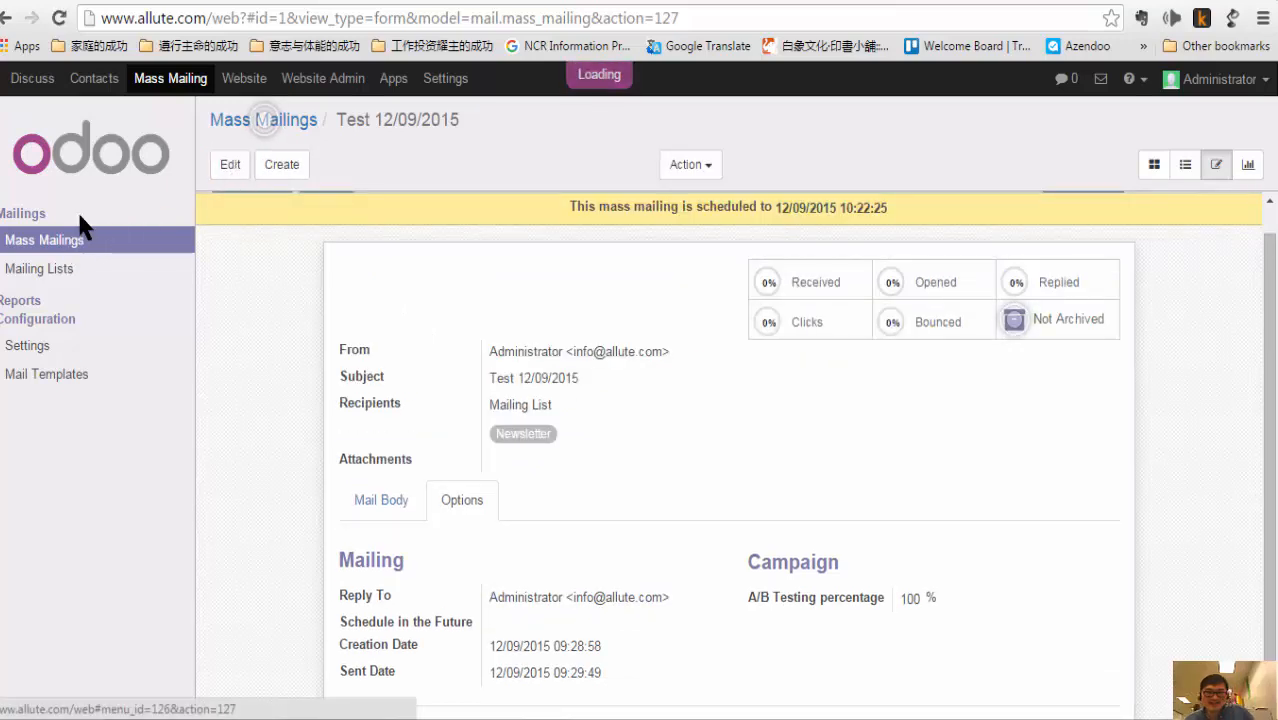
# Return to the Mass Mailings board showing Test 12/09/2015 In Queue, 0 of 2 delivered.
pyautogui.click(264, 120)
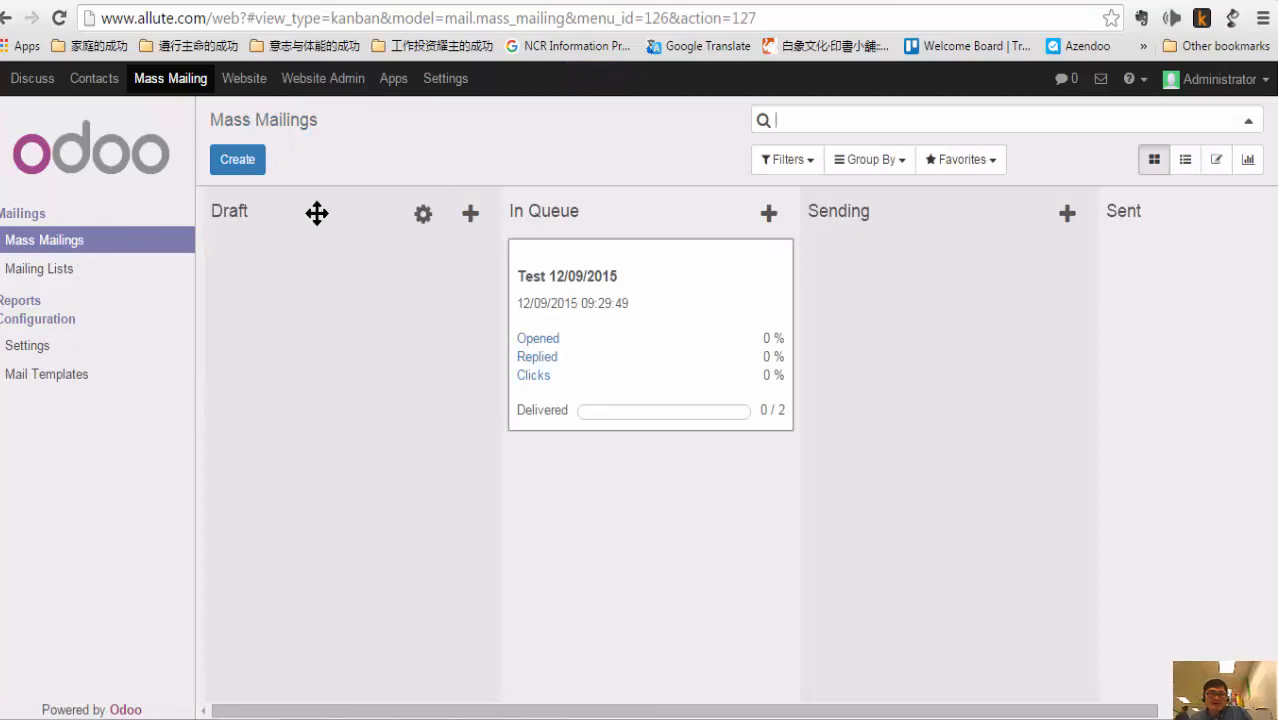
pyautogui.moveTo(600, 310)
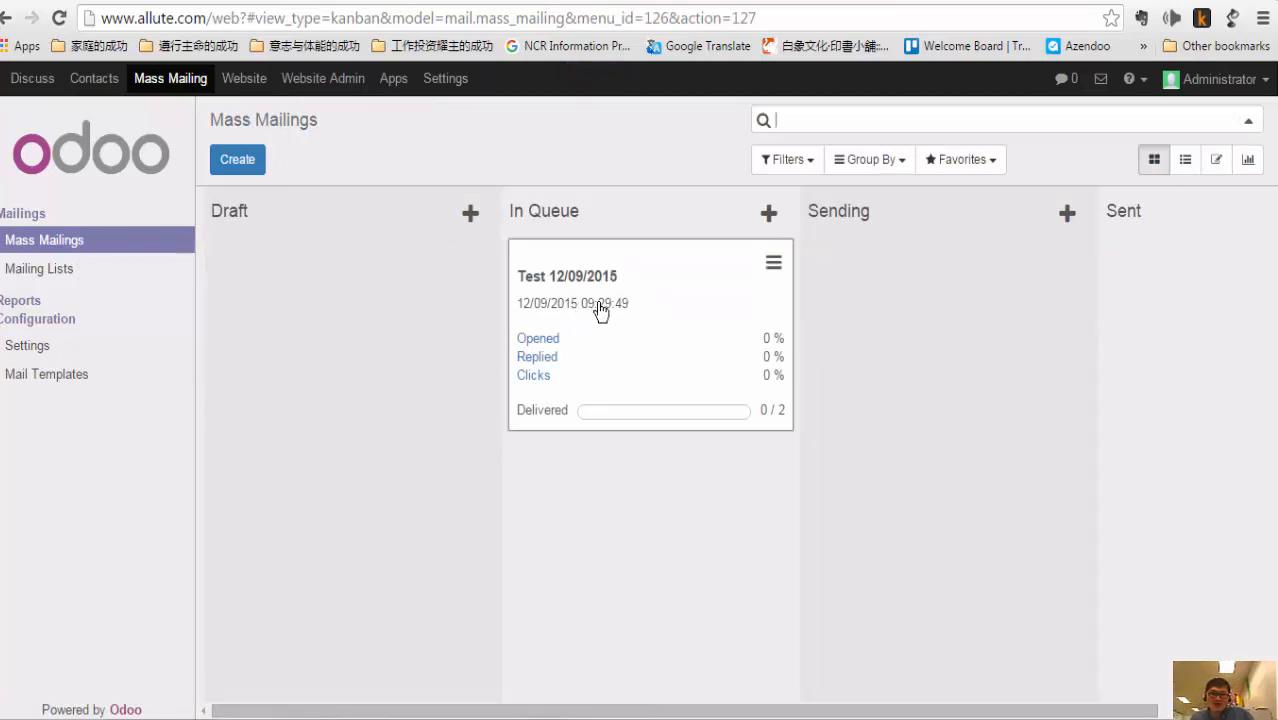
pyautogui.moveTo(772, 444)
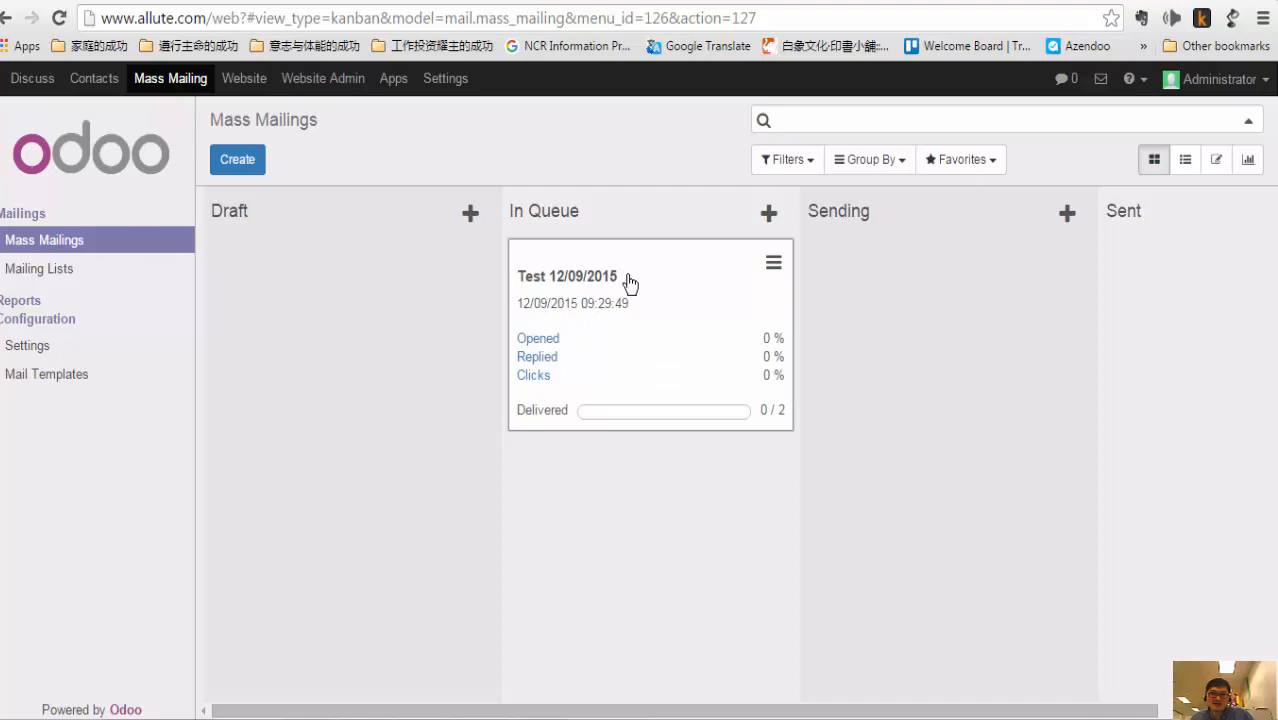
pyautogui.moveTo(600, 284)
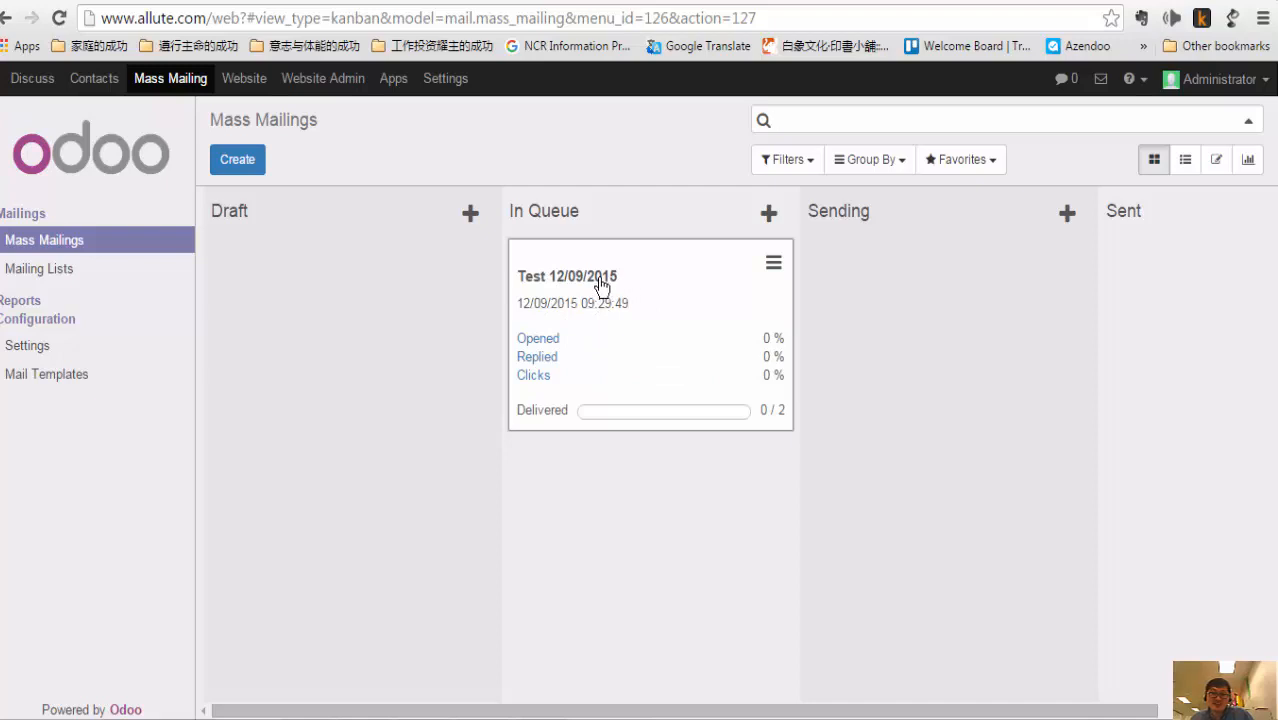
pyautogui.moveTo(144, 180)
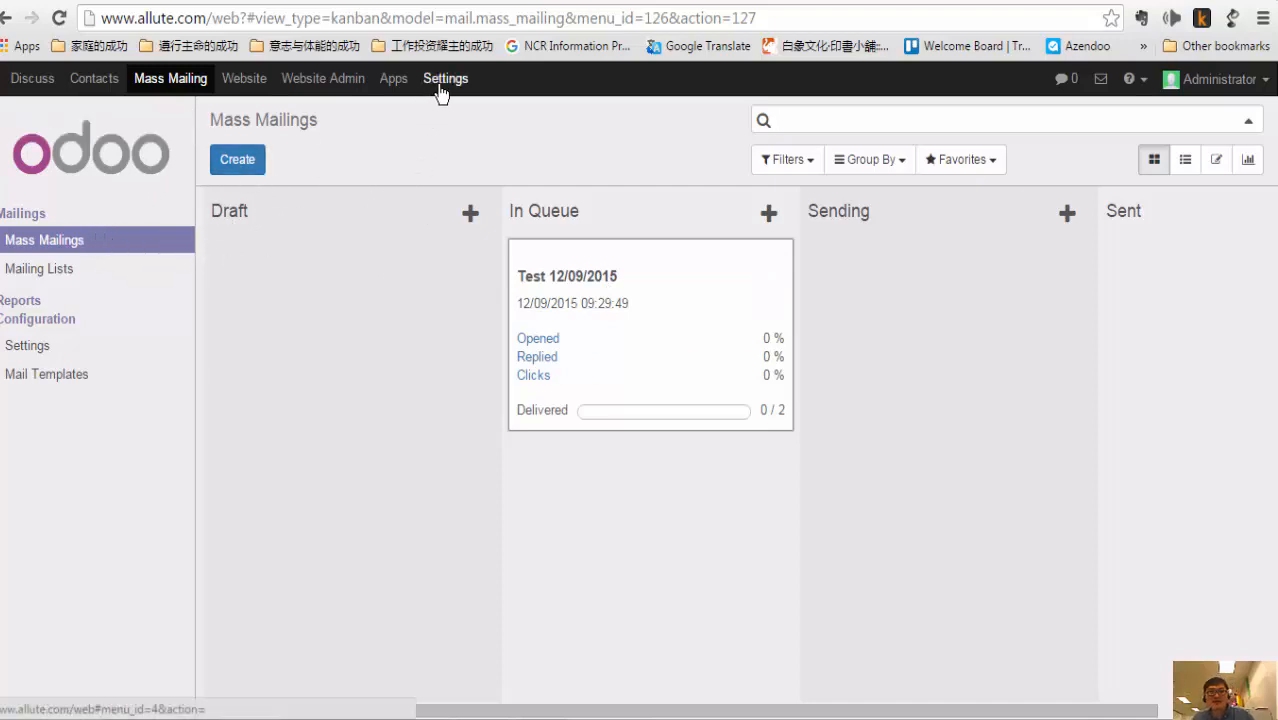
# Activate developer mode from the About dialog in Settings.
pyautogui.click(444, 78)
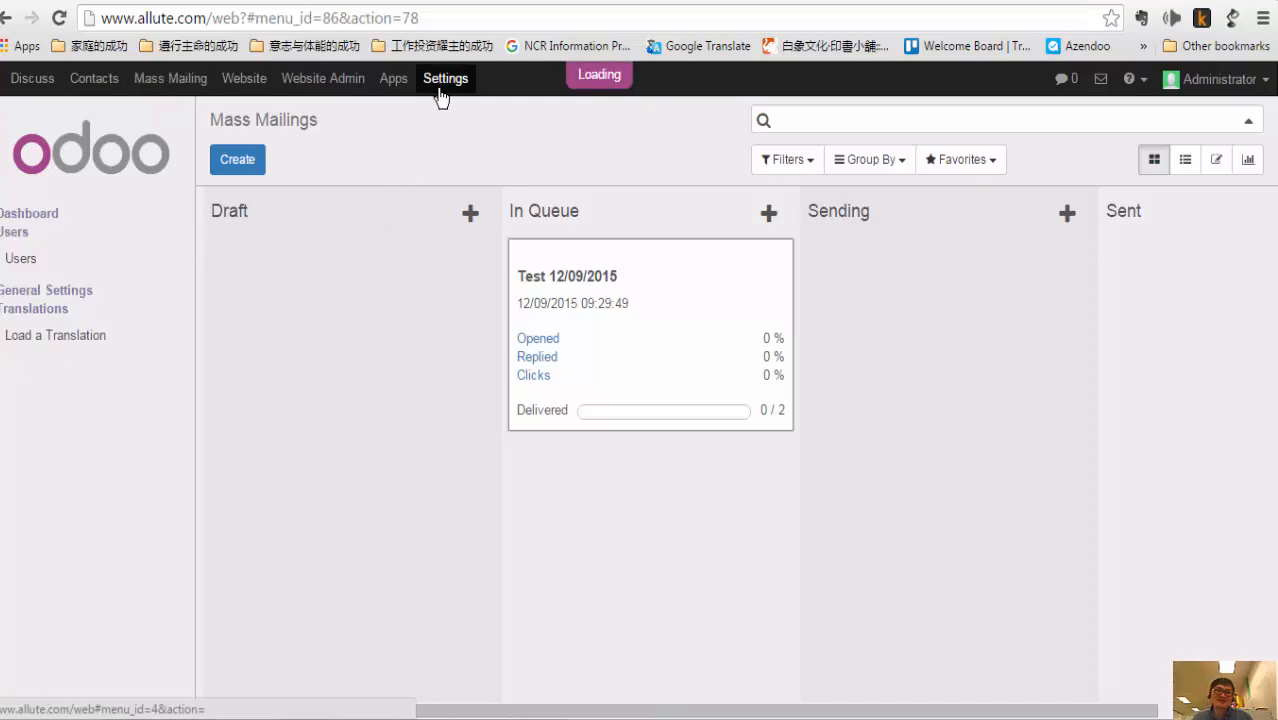
pyautogui.click(444, 78)
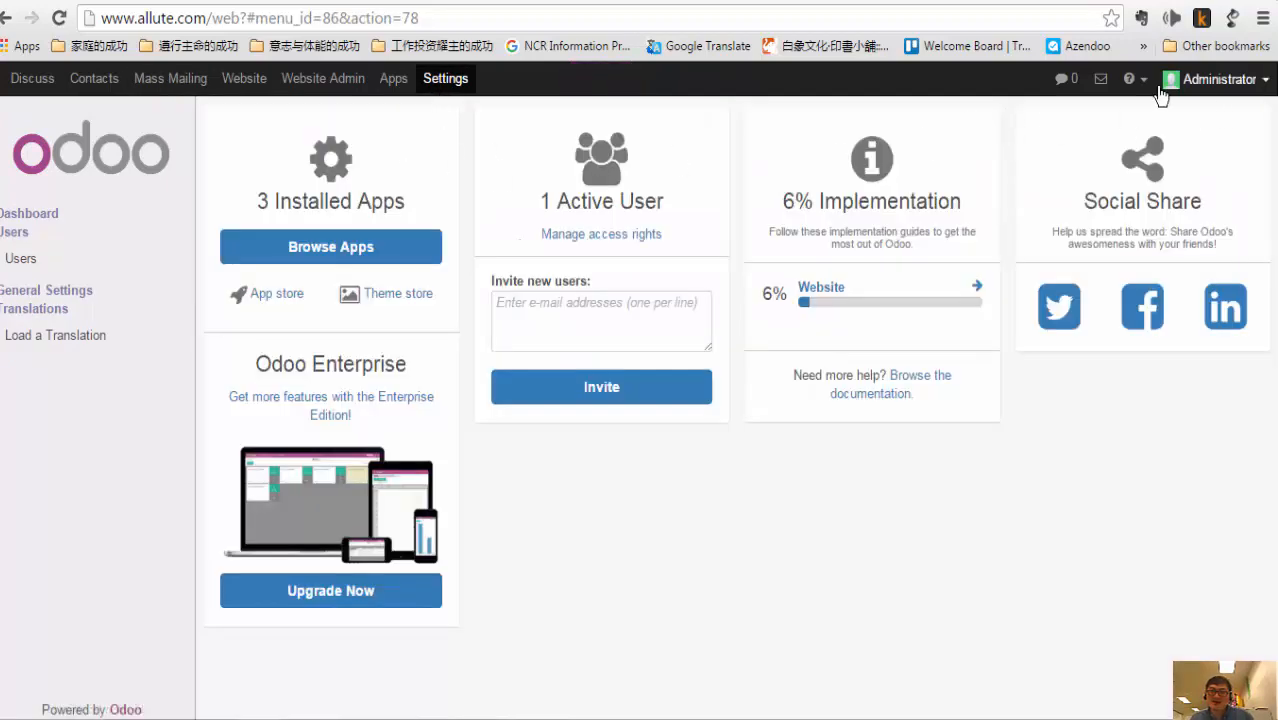
pyautogui.click(1132, 80)
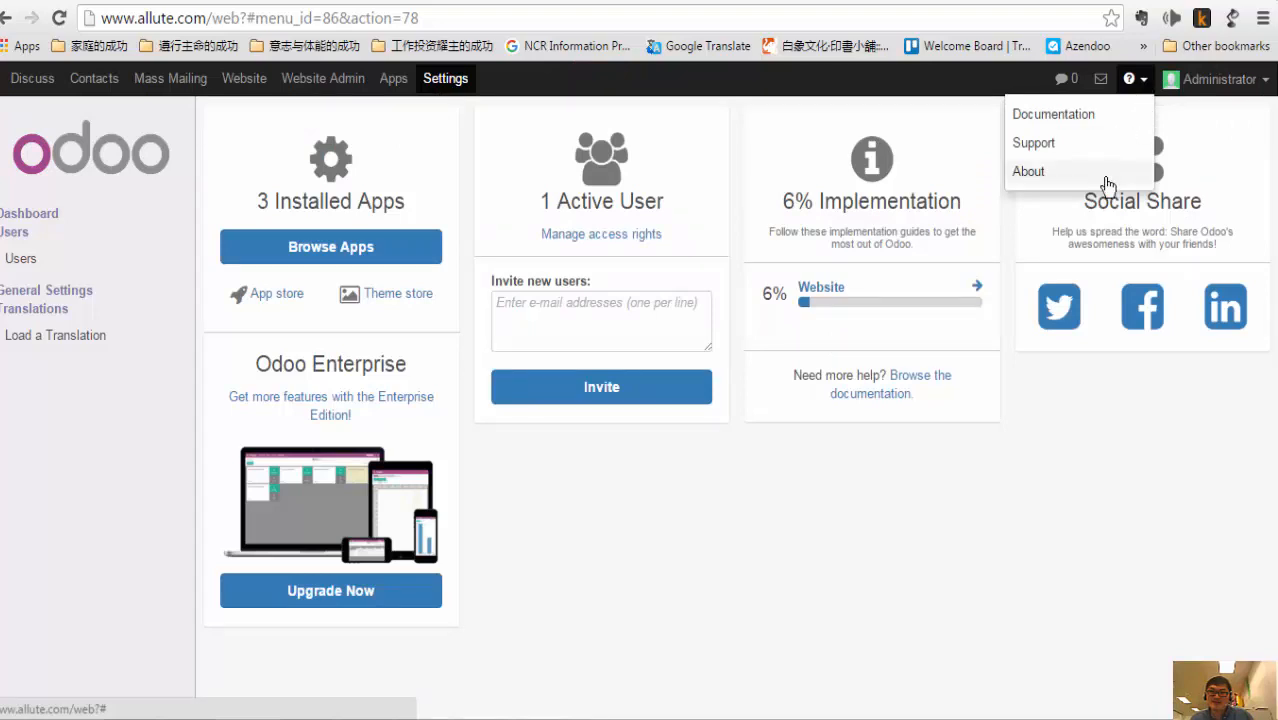
pyautogui.click(1028, 172)
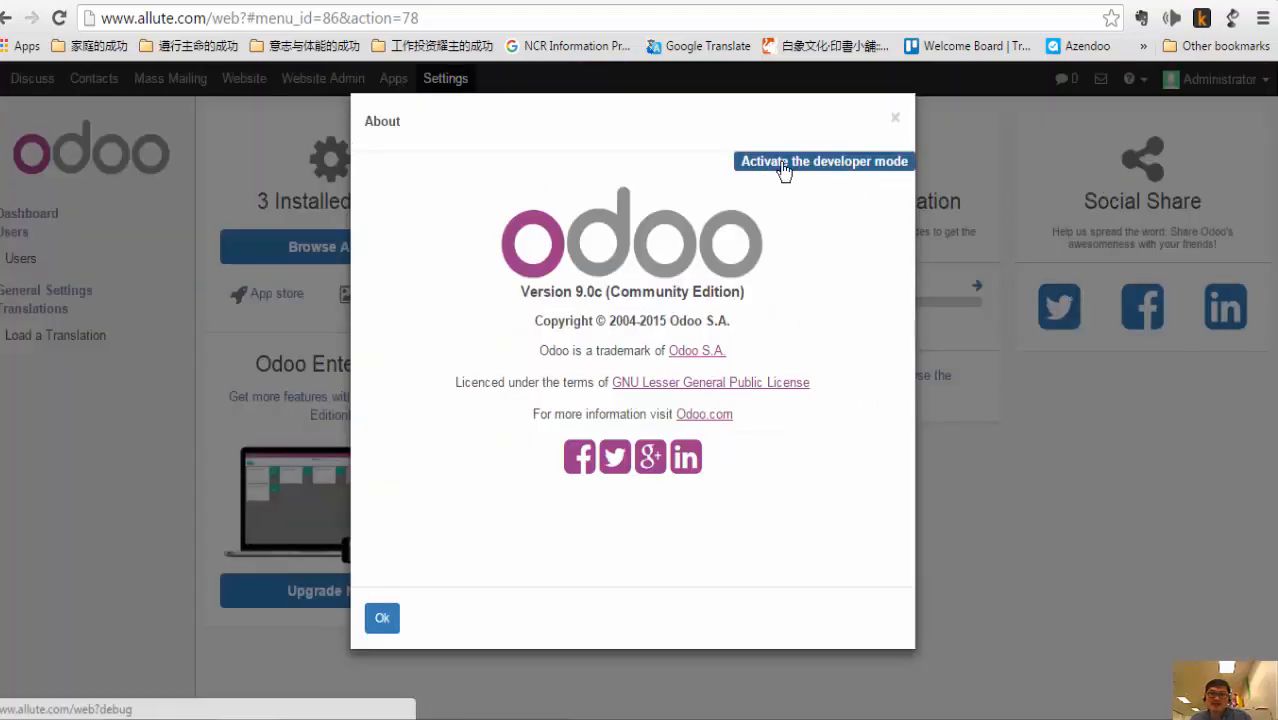
pyautogui.moveTo(876, 172)
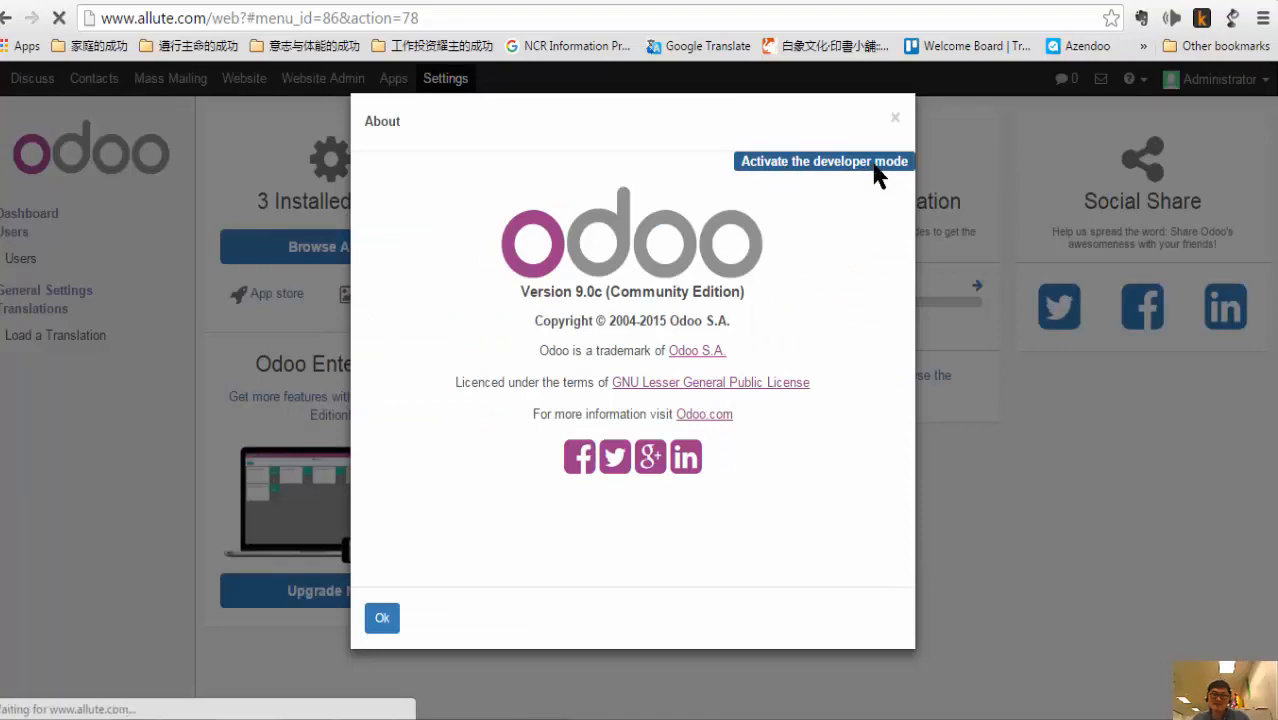
pyautogui.click(824, 160)
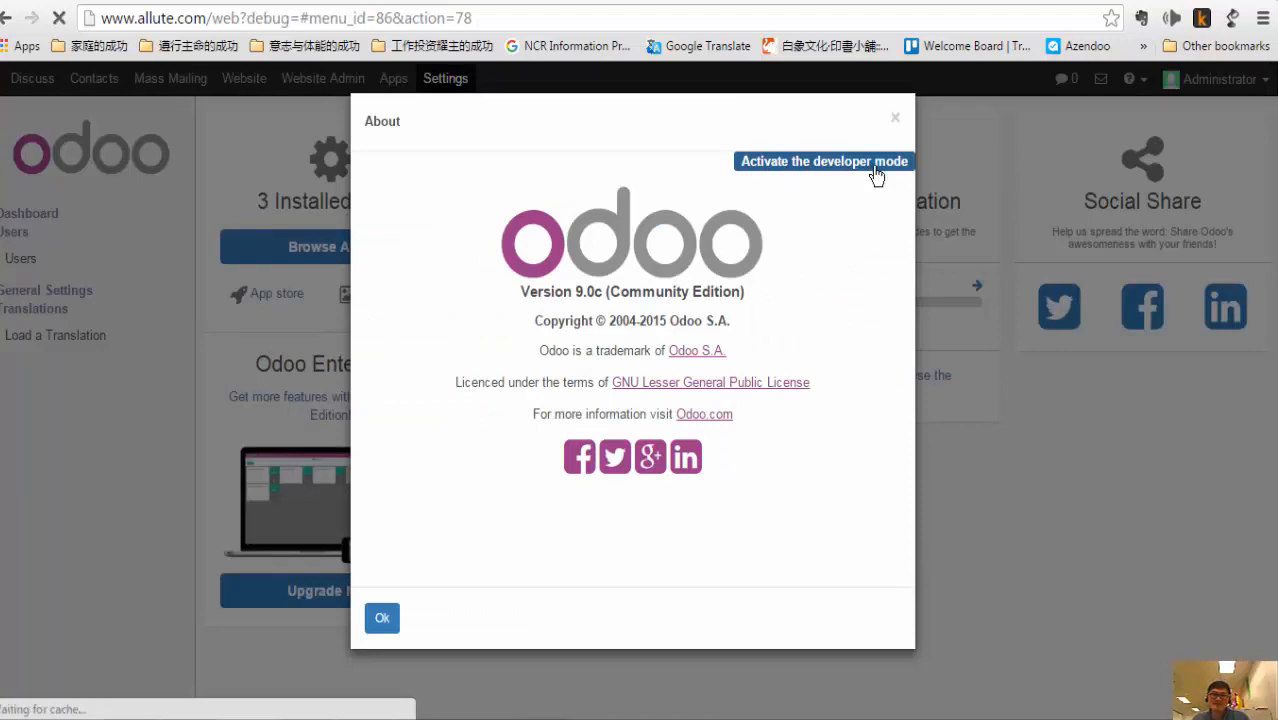
pyautogui.click(824, 160)
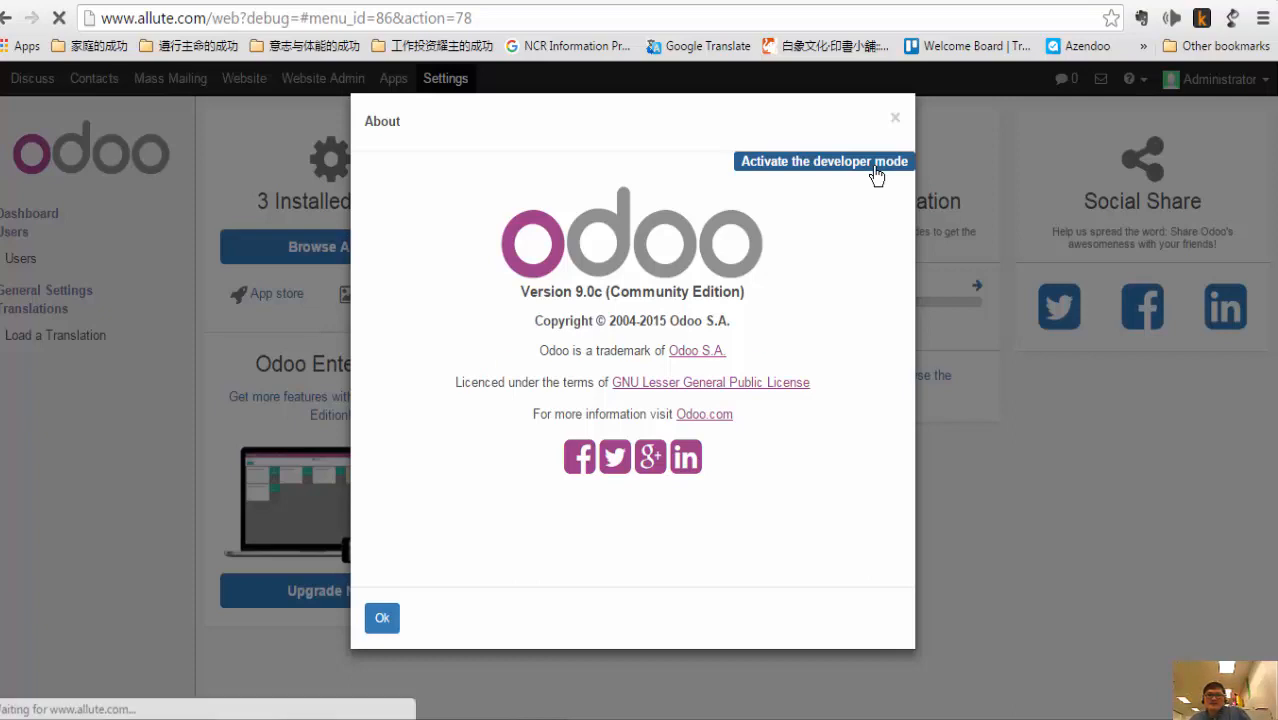
pyautogui.moveTo(884, 232)
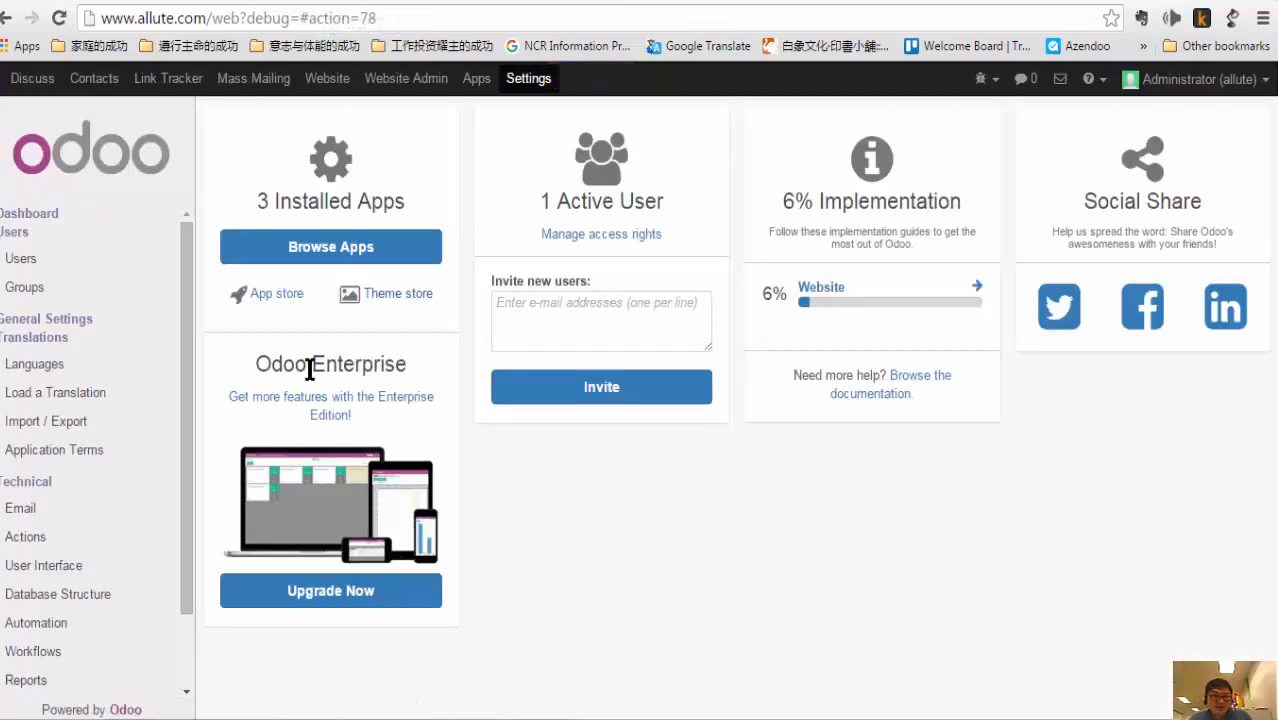
# Go to Technical > Automation > Scheduled Actions listing Process Mass Mailing Queue.
pyautogui.scroll(-3)
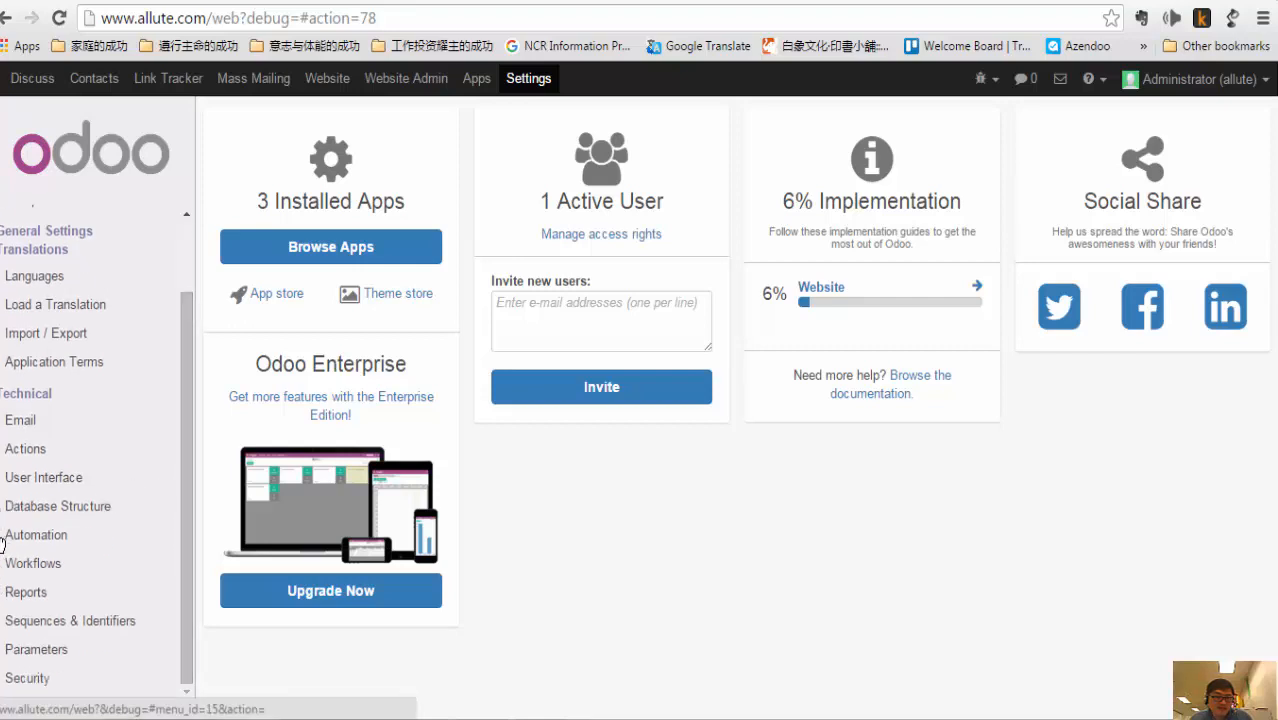
pyautogui.click(36, 534)
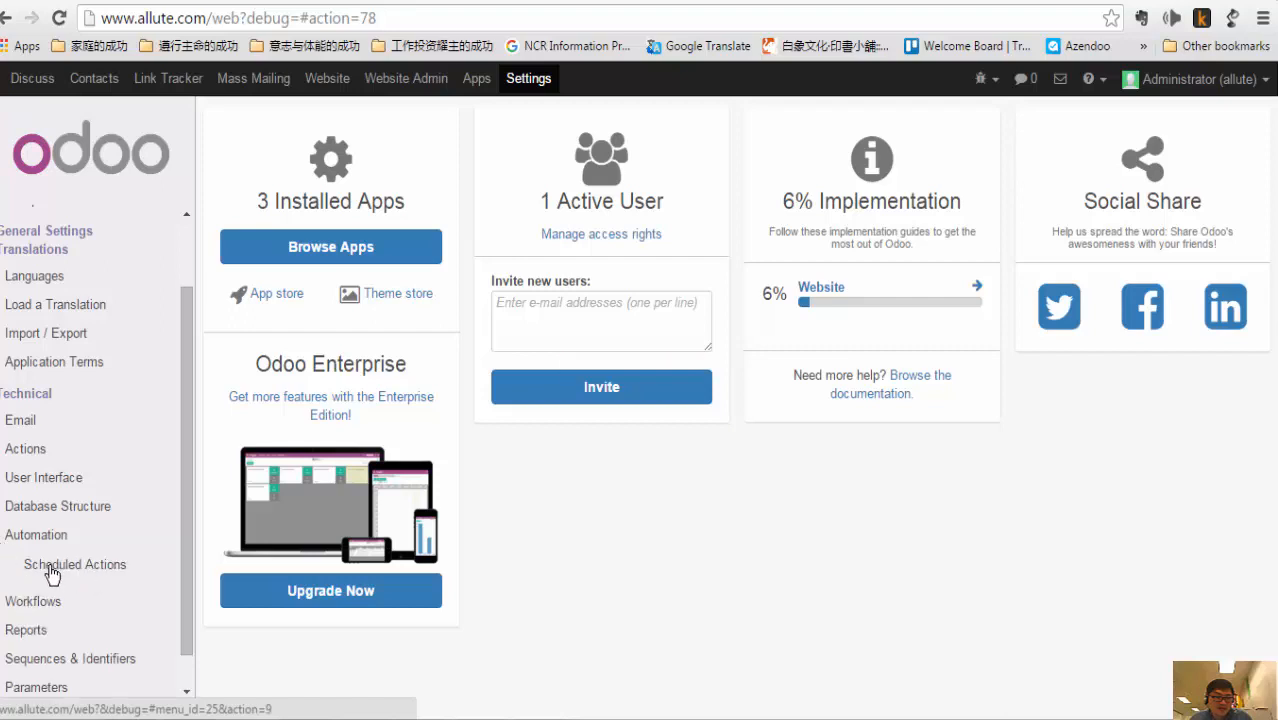
pyautogui.click(76, 564)
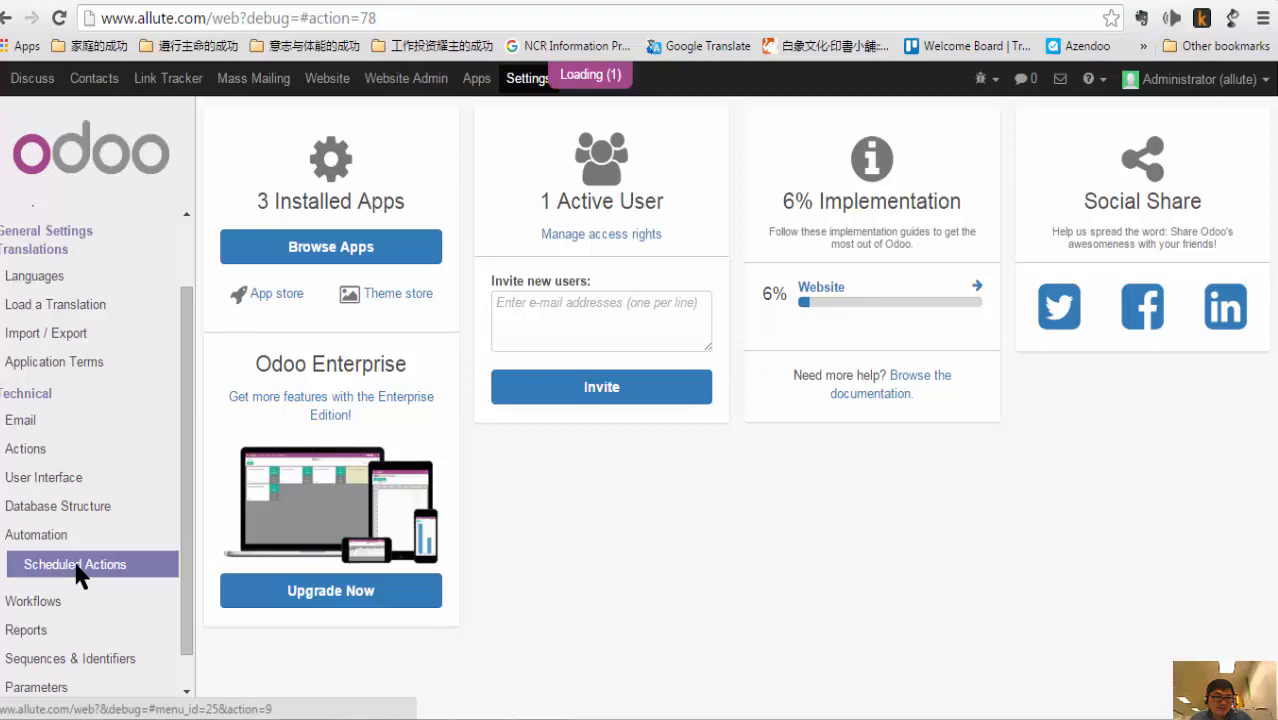
pyautogui.click(74, 564)
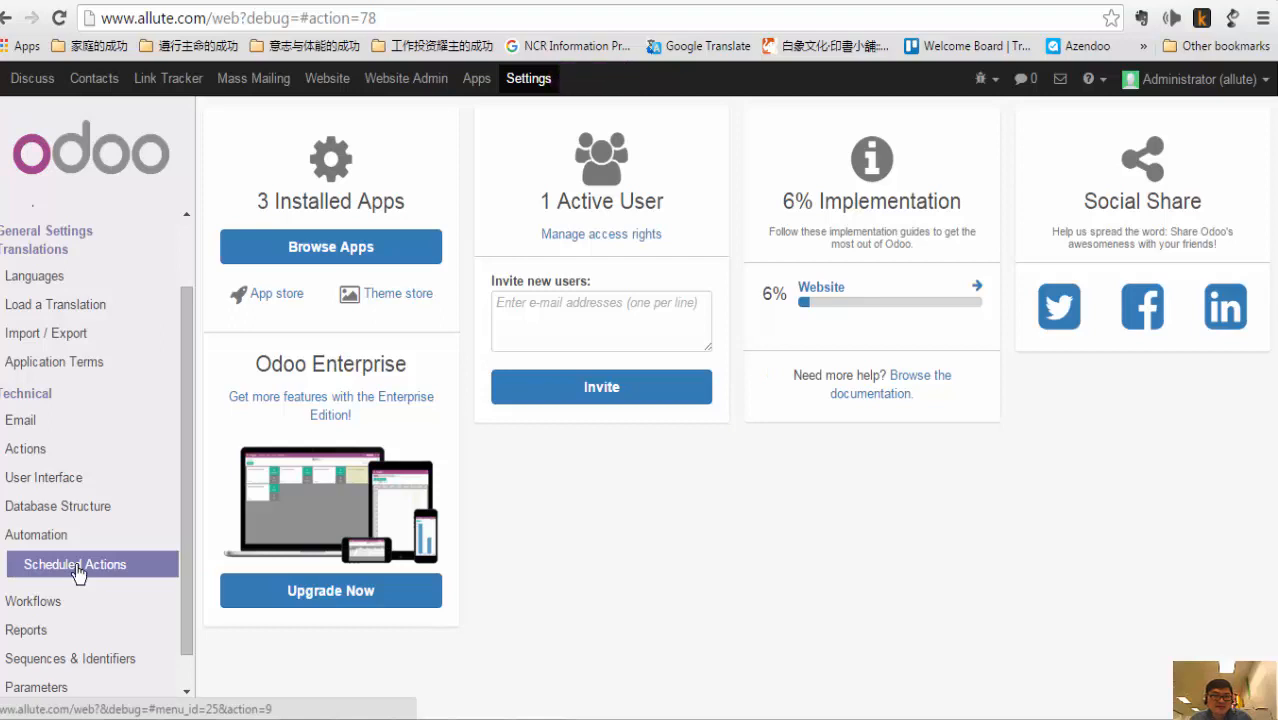
pyautogui.click(74, 564)
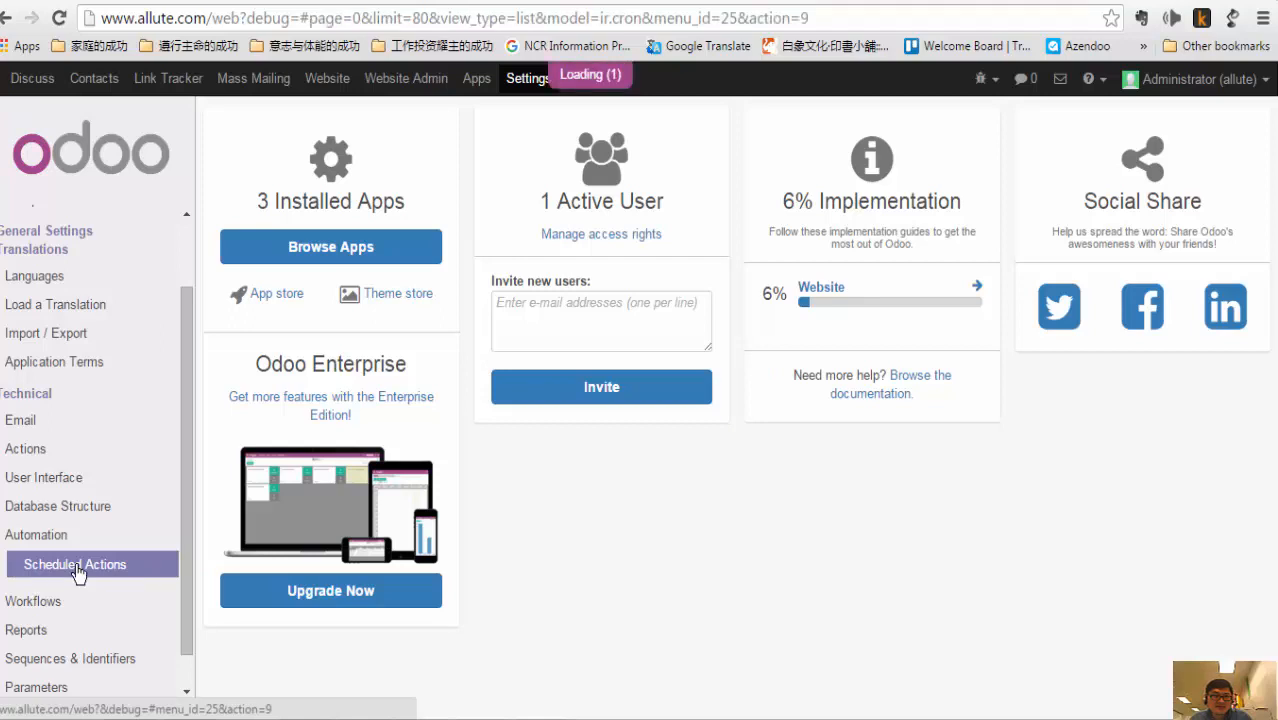
pyautogui.click(74, 564)
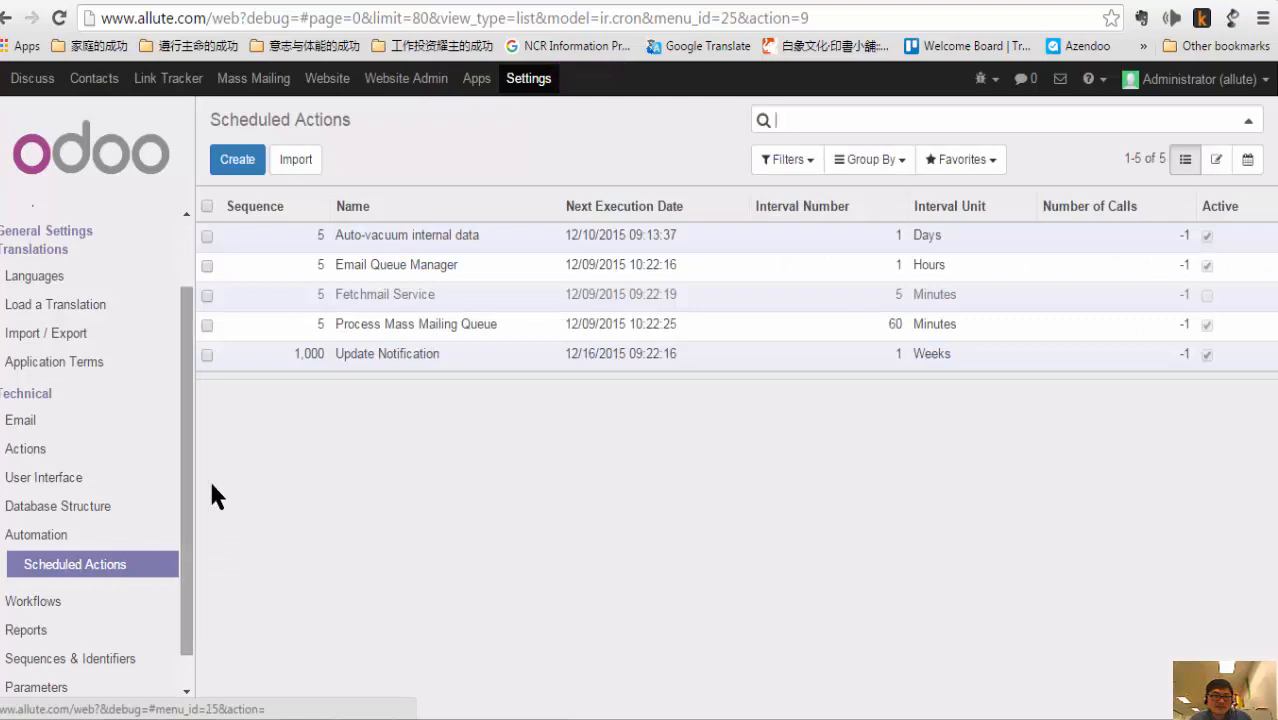
pyautogui.moveTo(358, 336)
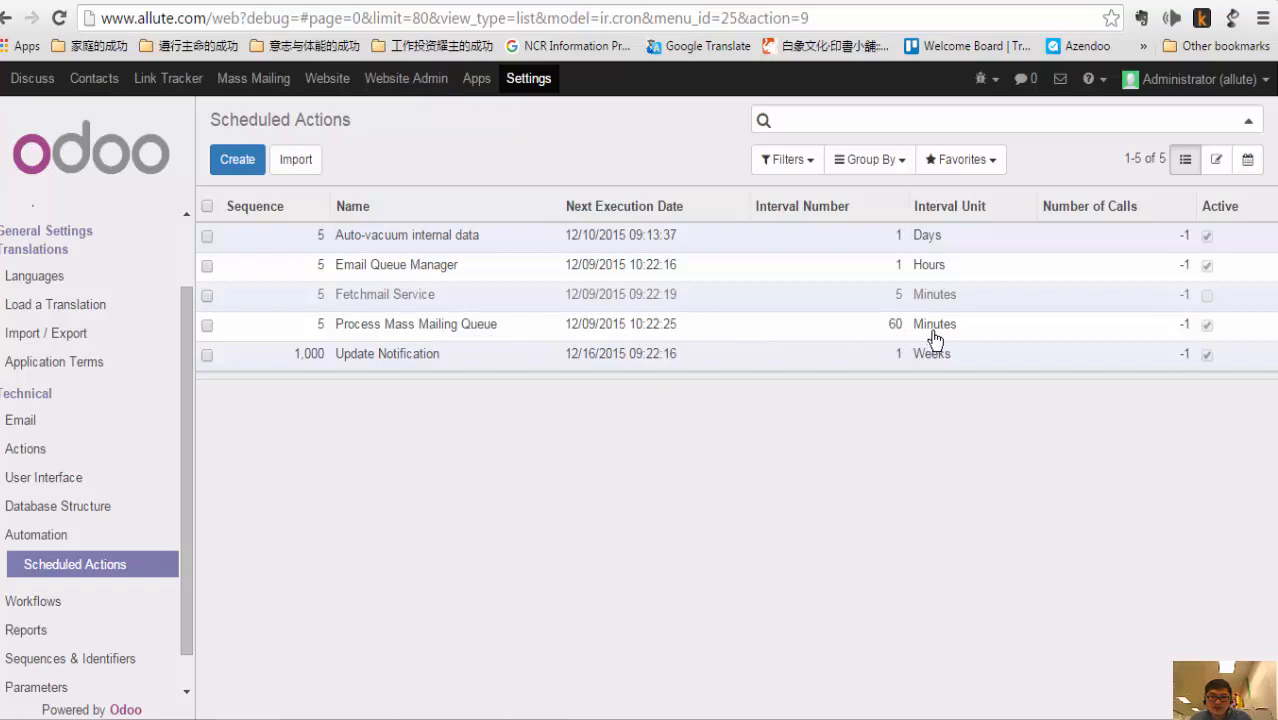
pyautogui.moveTo(370, 338)
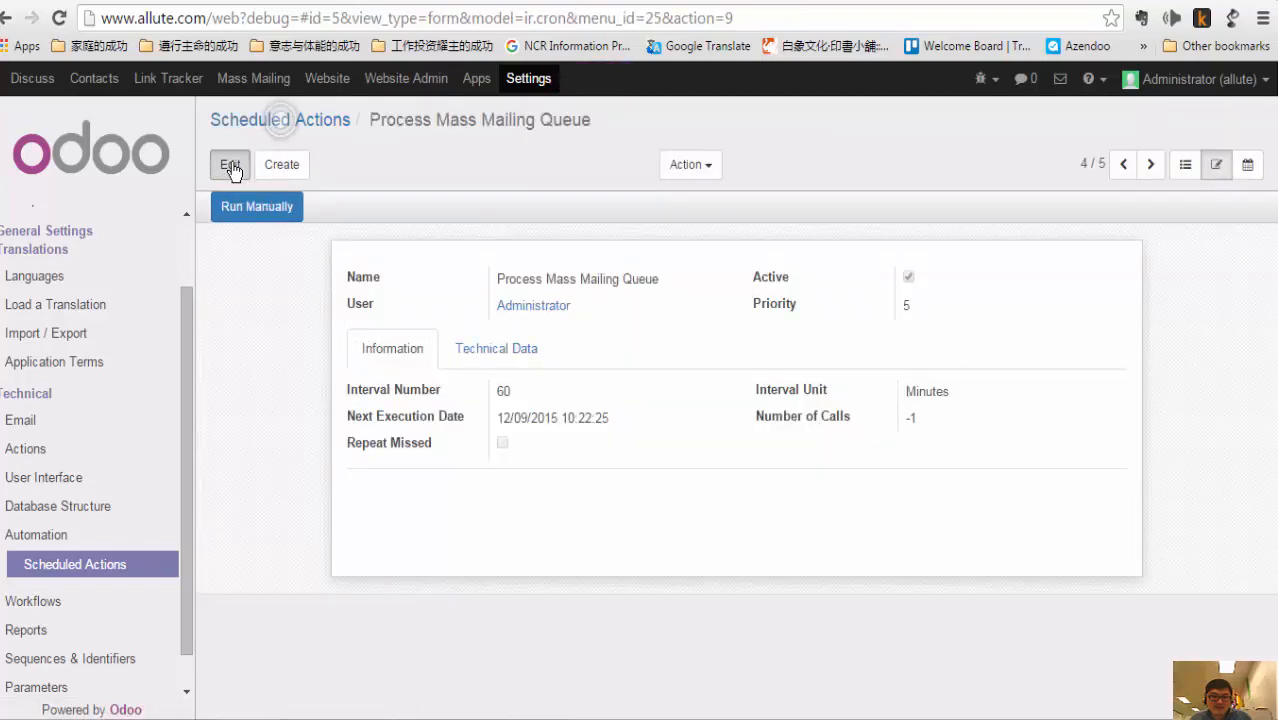
# Edit the scheduled action to run every 5 minutes with Repeat Missed enabled, and save it.
pyautogui.click(230, 164)
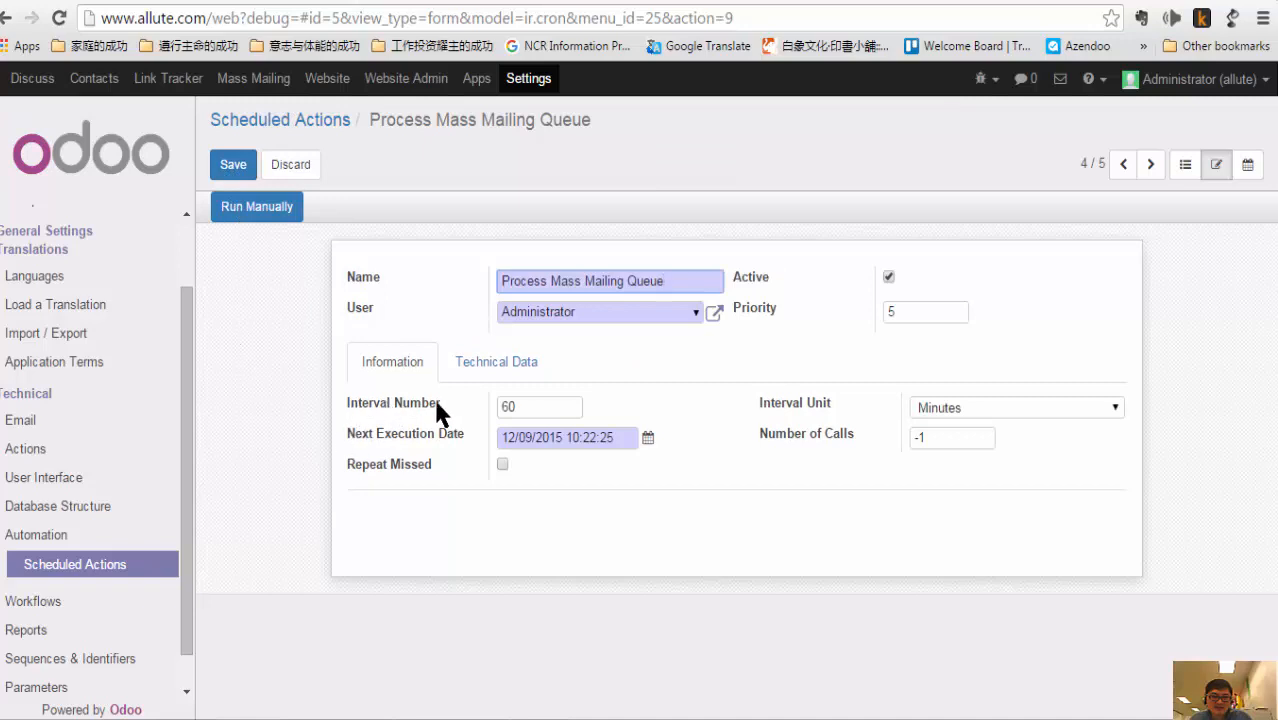
pyautogui.click(540, 406)
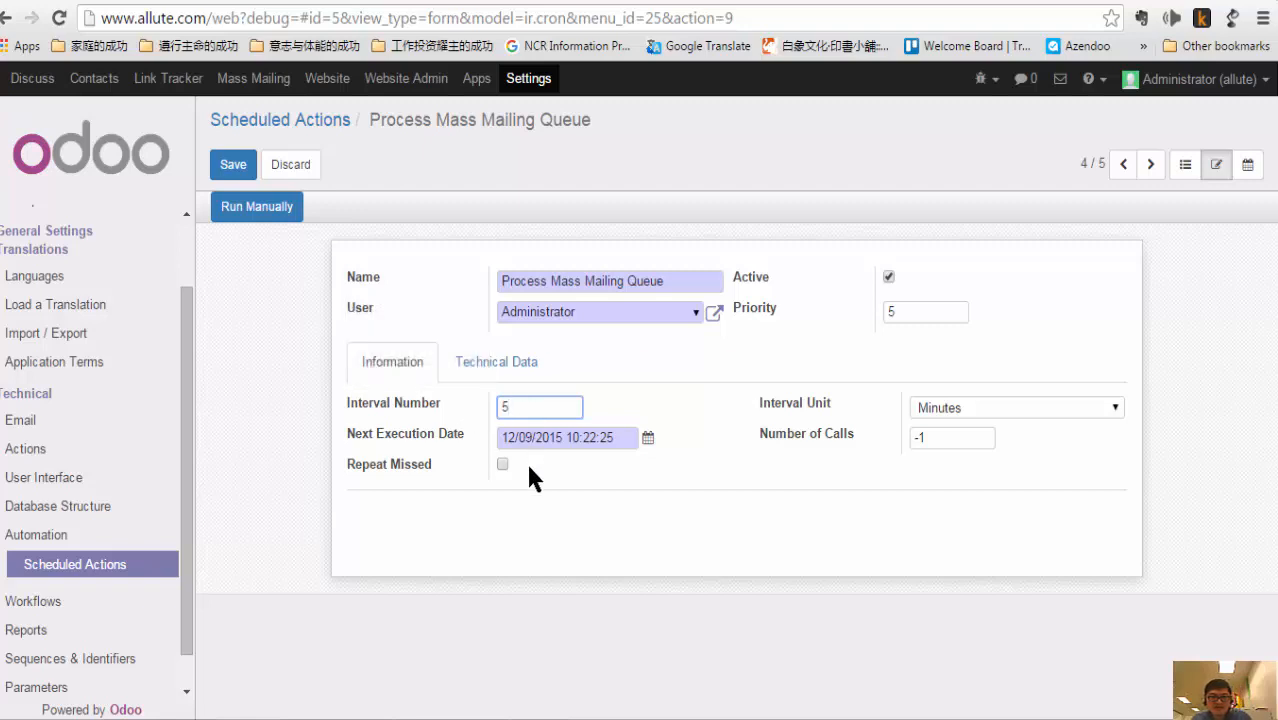
pyautogui.moveTo(490, 484)
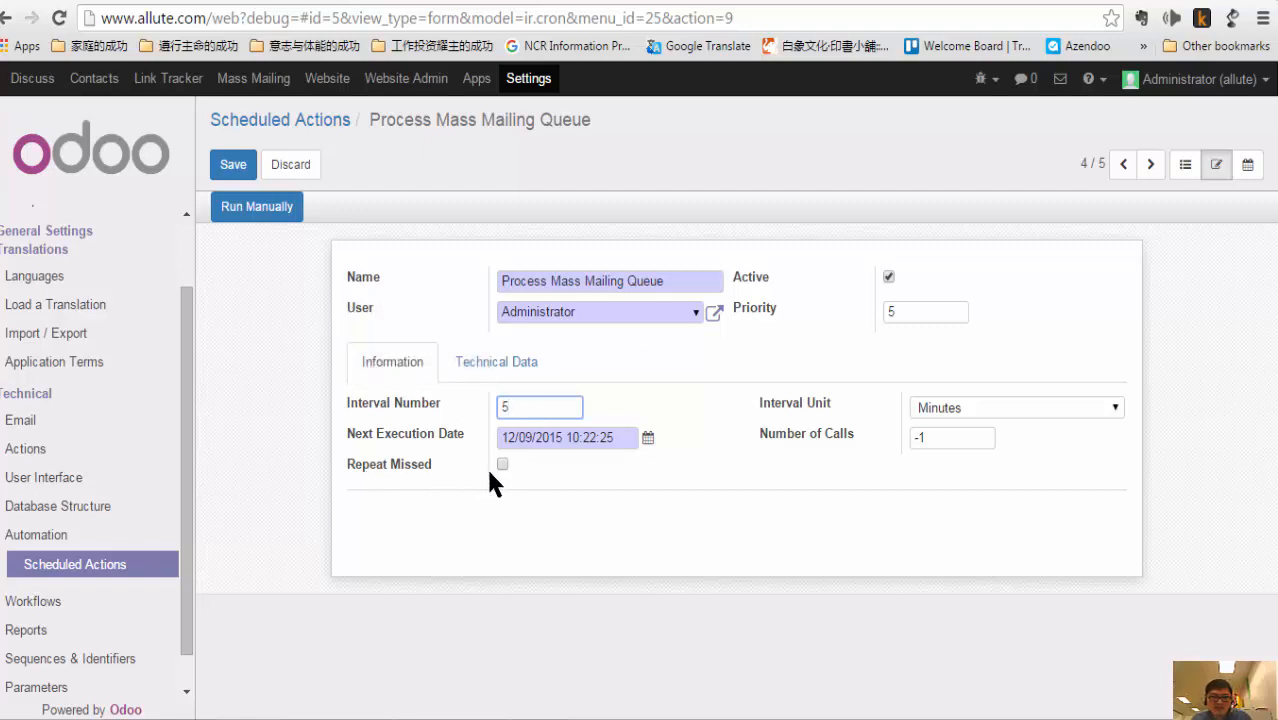
pyautogui.click(502, 464)
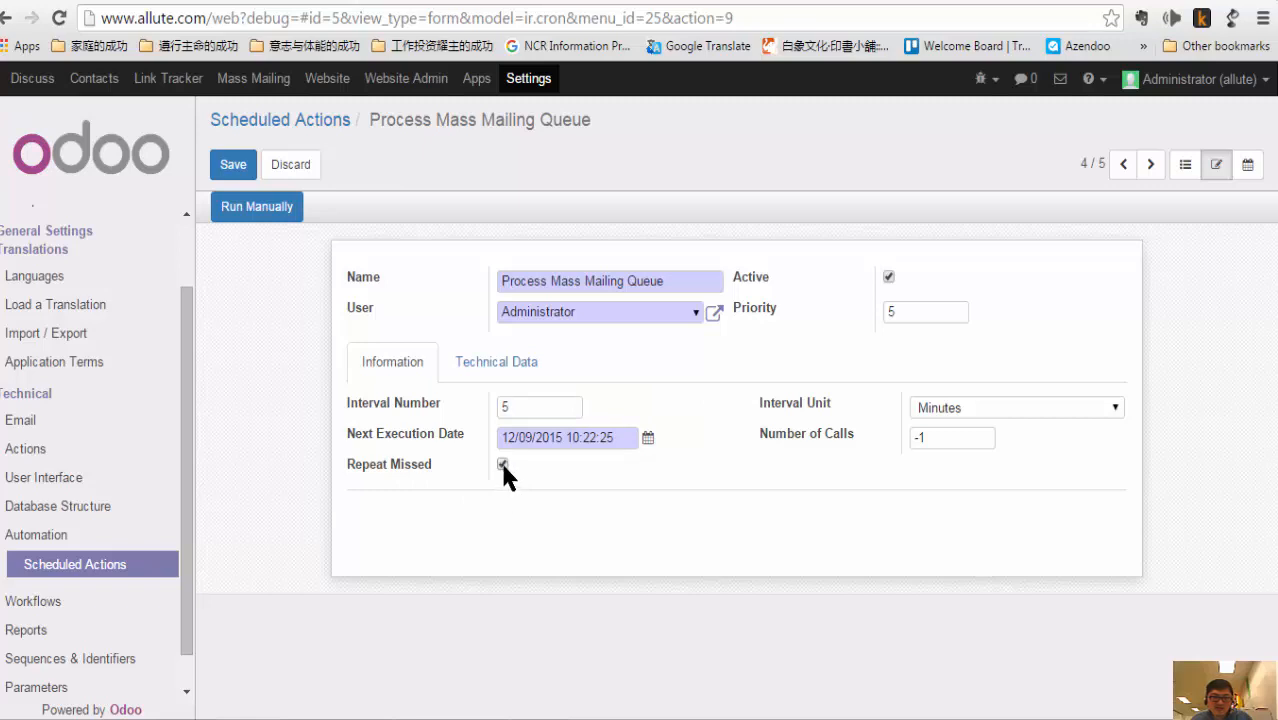
pyautogui.click(504, 464)
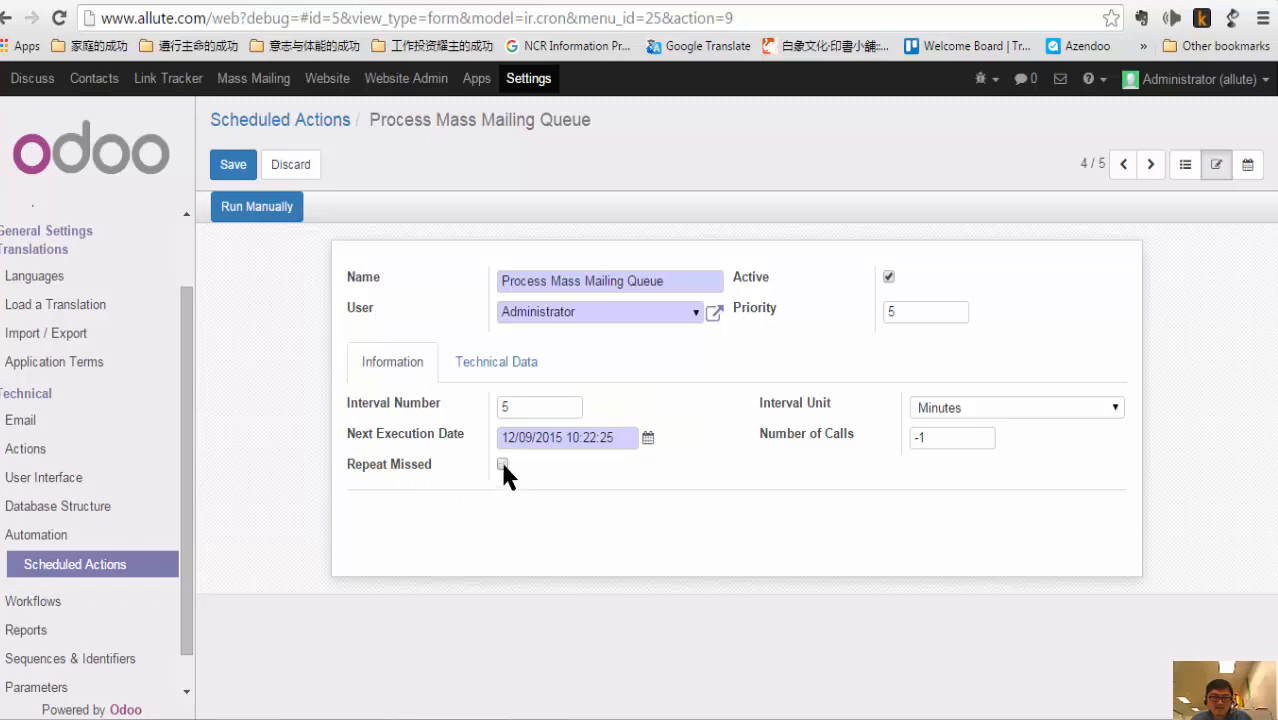
pyautogui.click(502, 464)
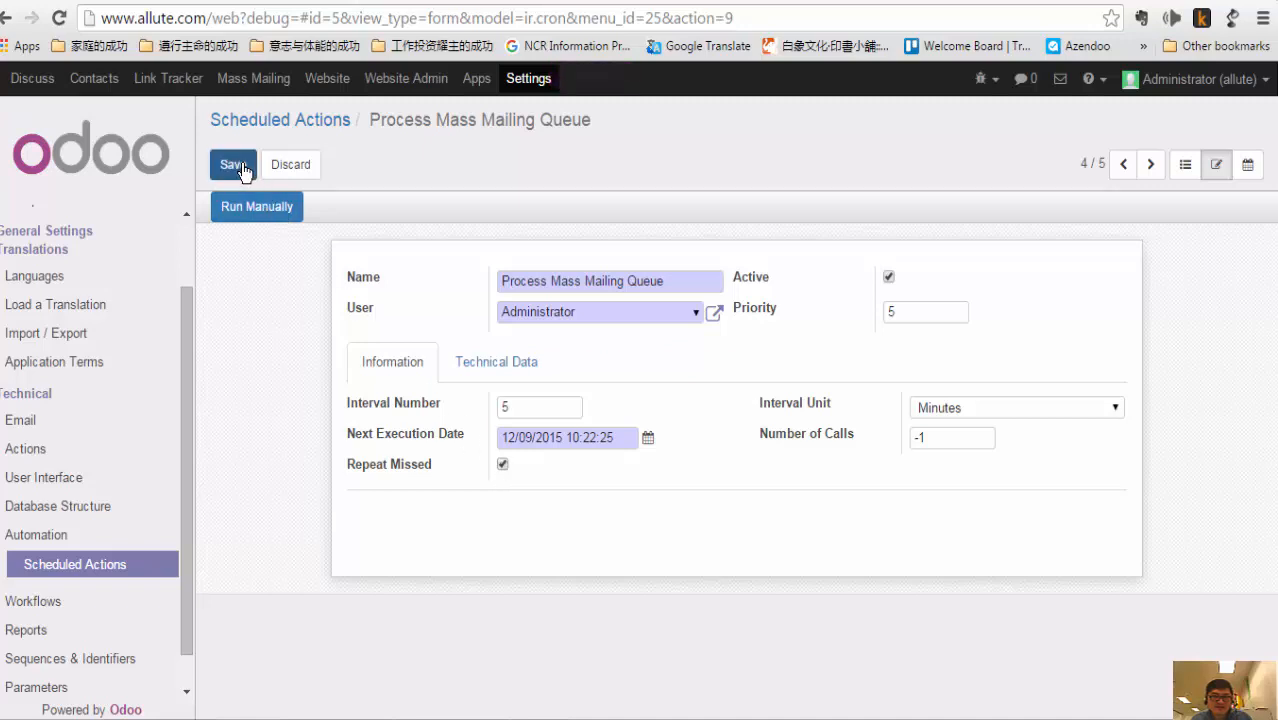
pyautogui.click(232, 164)
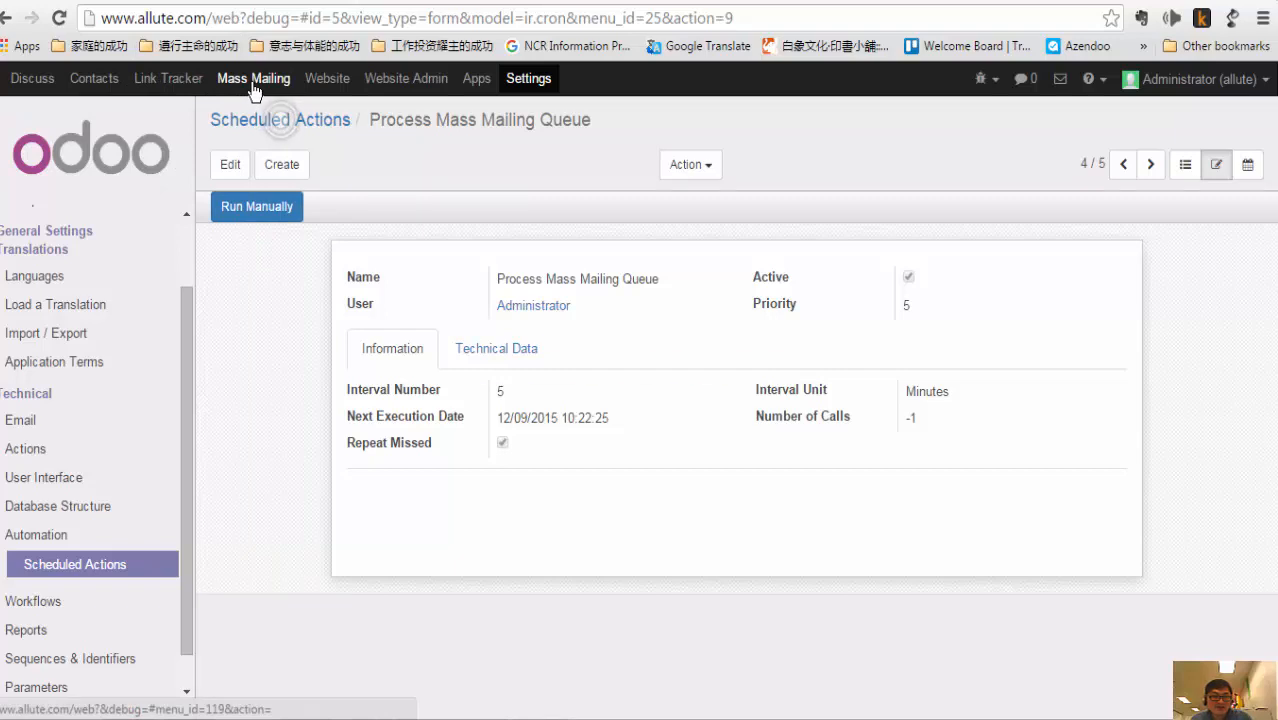
# Return to the Mass Mailings kanban, where Test 12/09/2015 is still In Queue at 0 of 2.
pyautogui.click(252, 78)
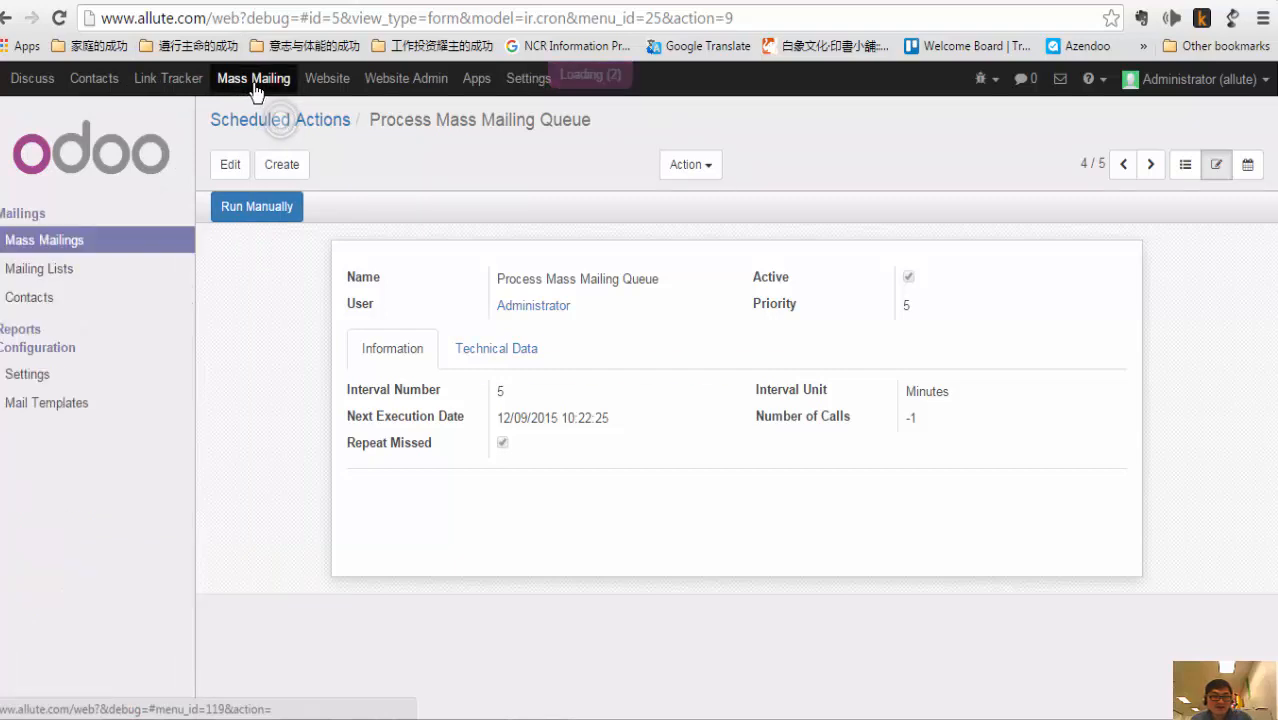
pyautogui.click(252, 78)
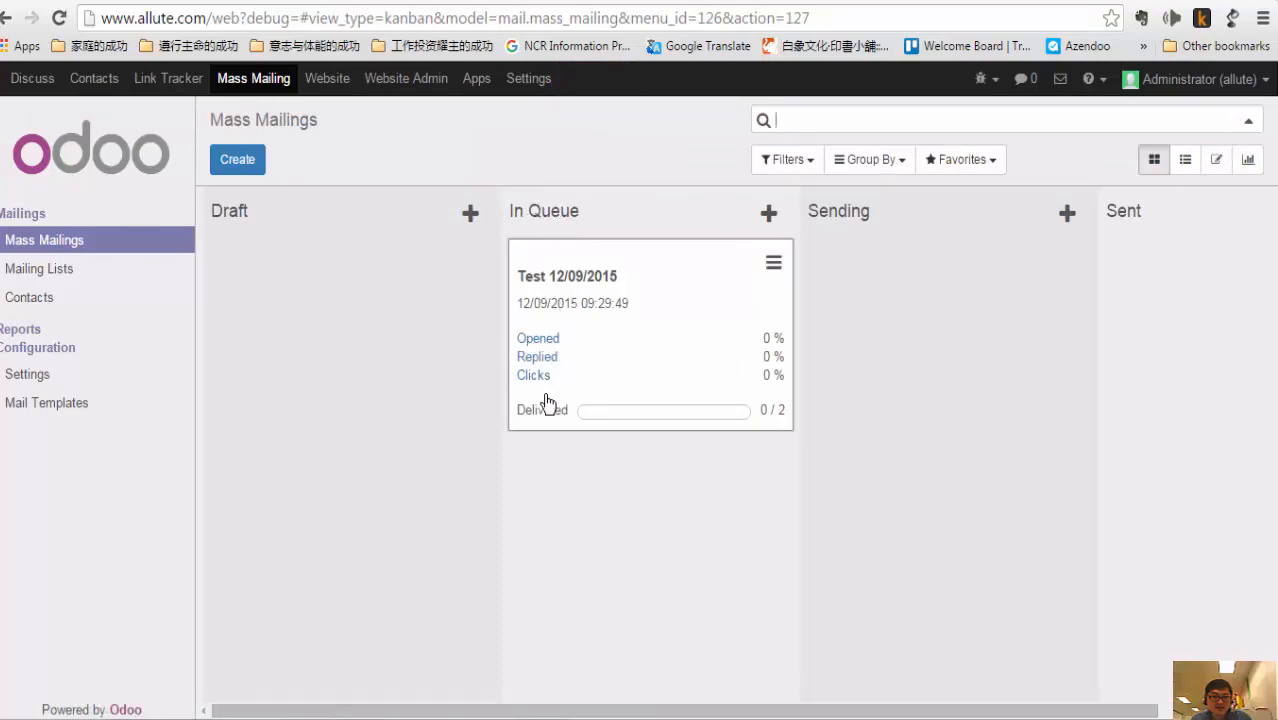
pyautogui.moveTo(528, 82)
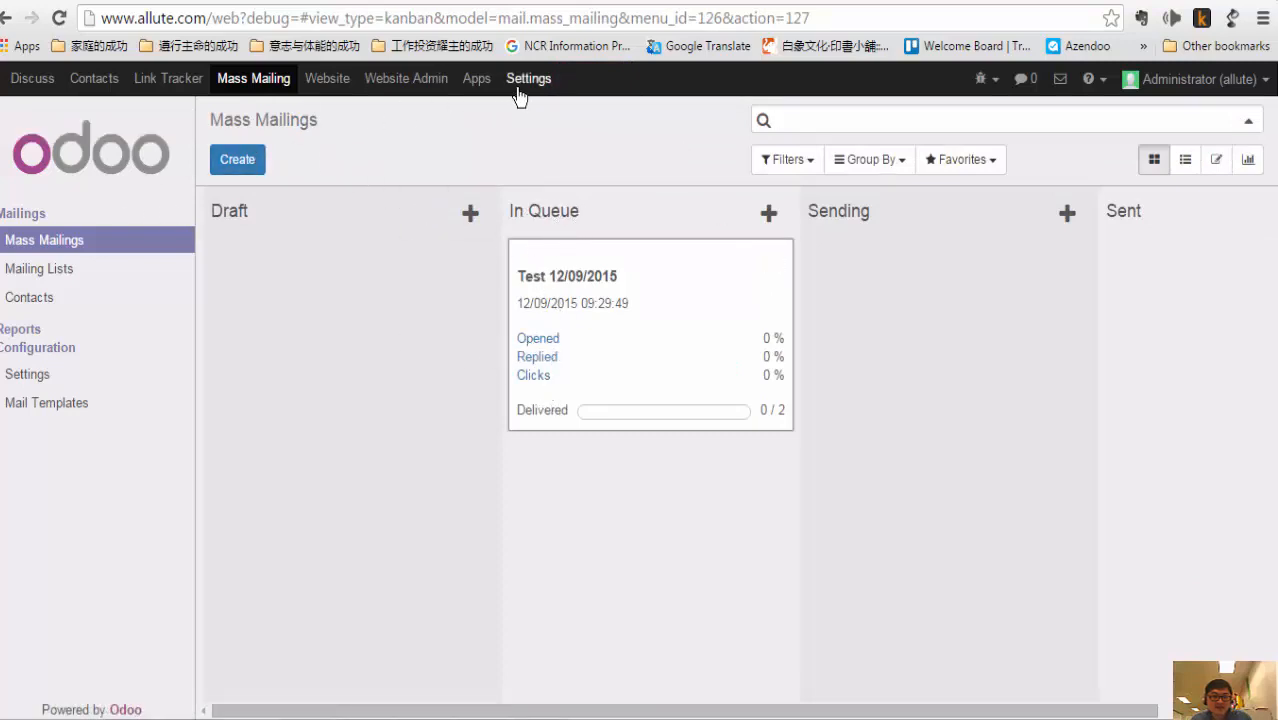
# From Settings, reach Scheduled Actions and bring up the Process Mass Mailing Queue record.
pyautogui.click(528, 78)
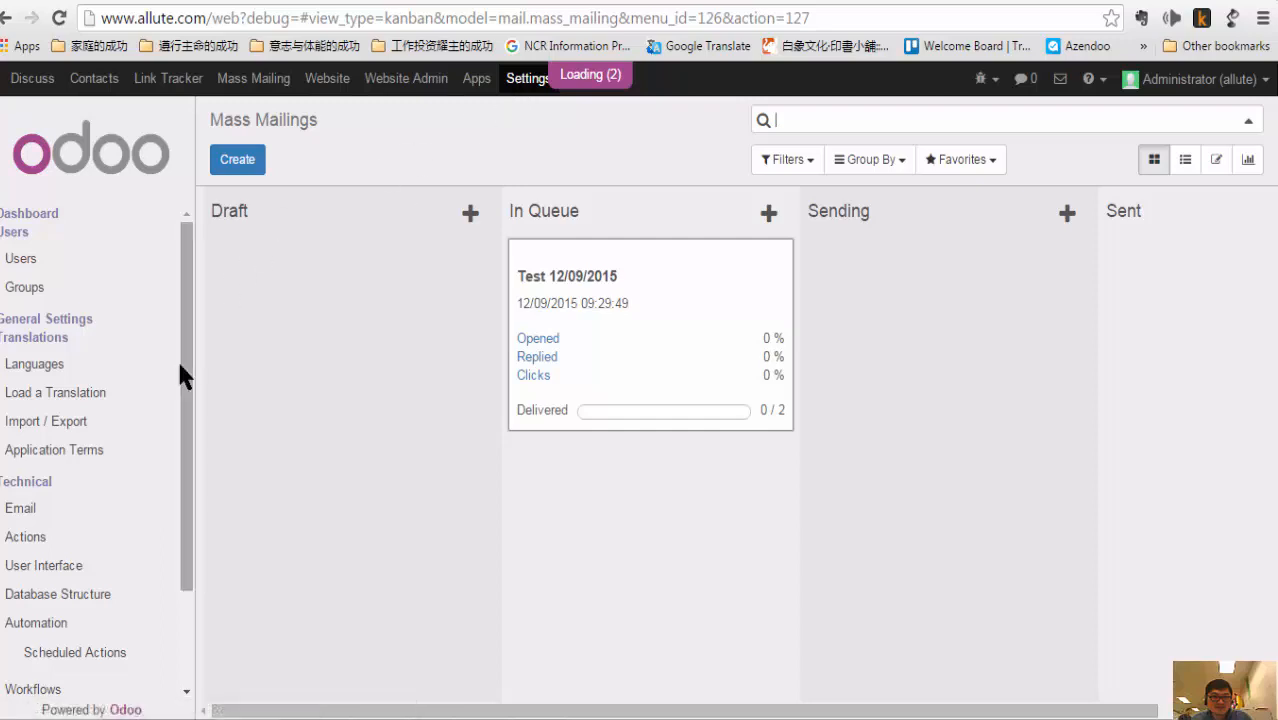
pyautogui.click(74, 652)
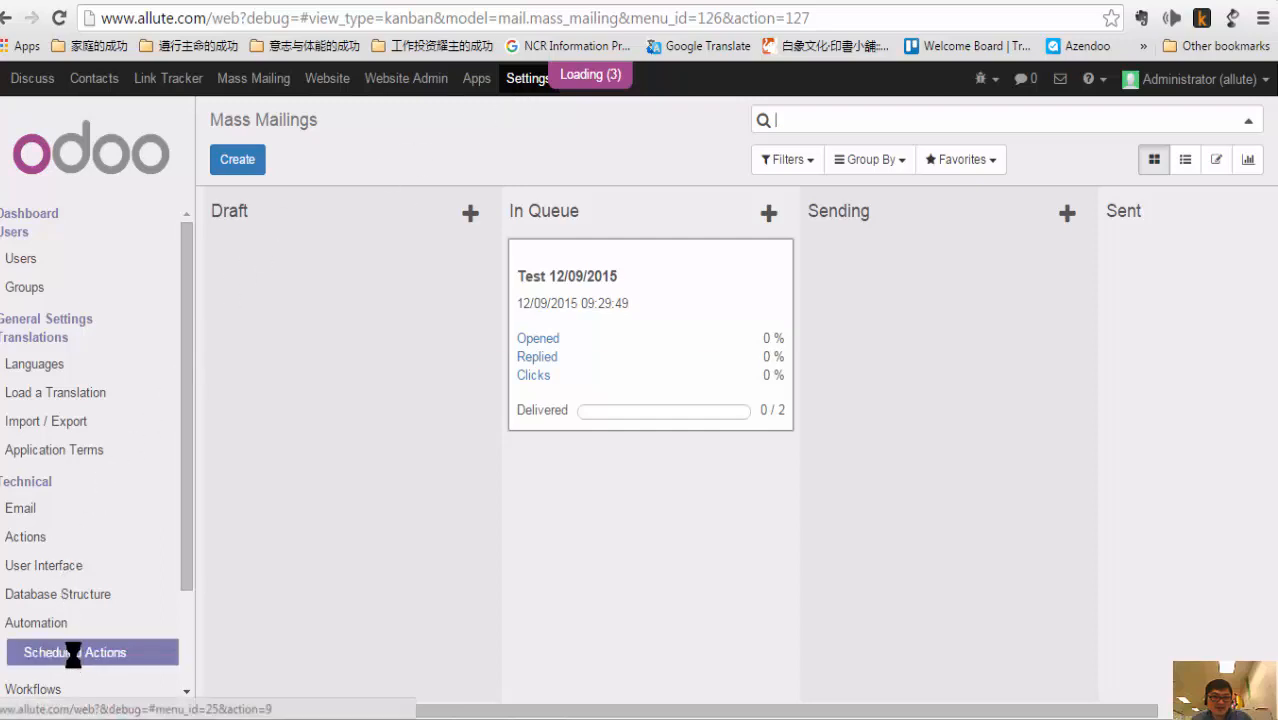
pyautogui.click(74, 652)
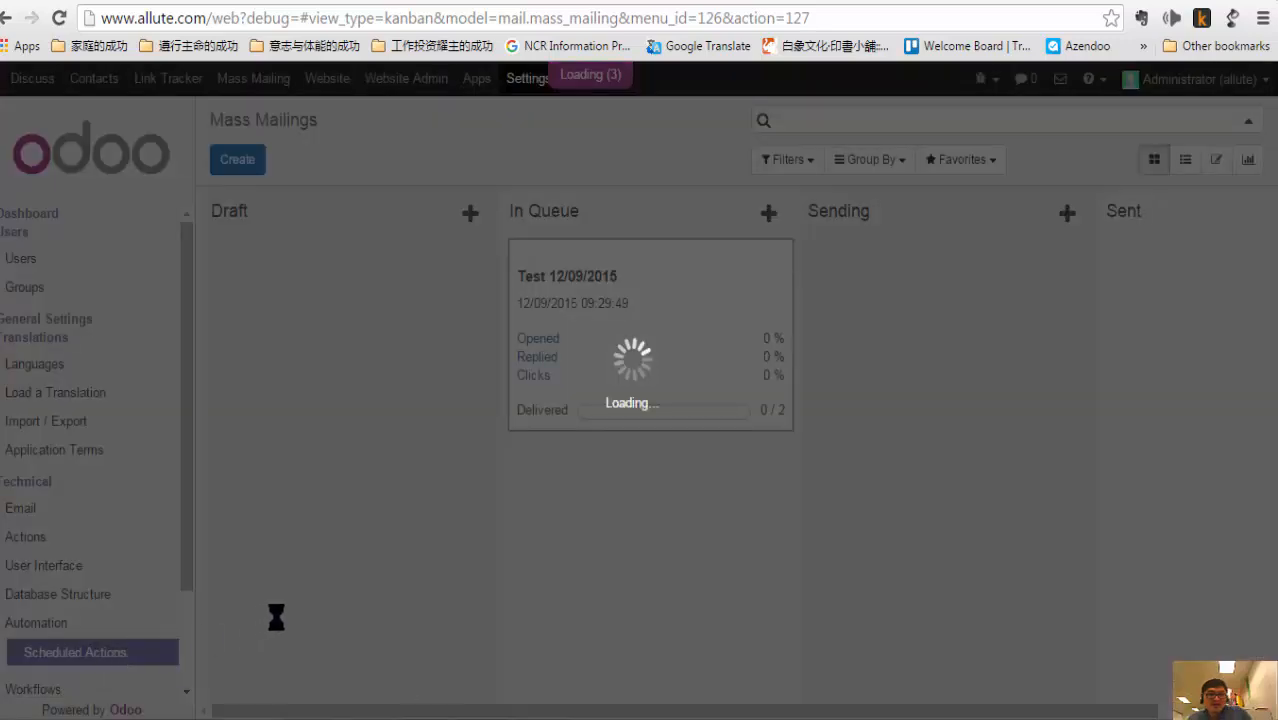
pyautogui.moveTo(284, 596)
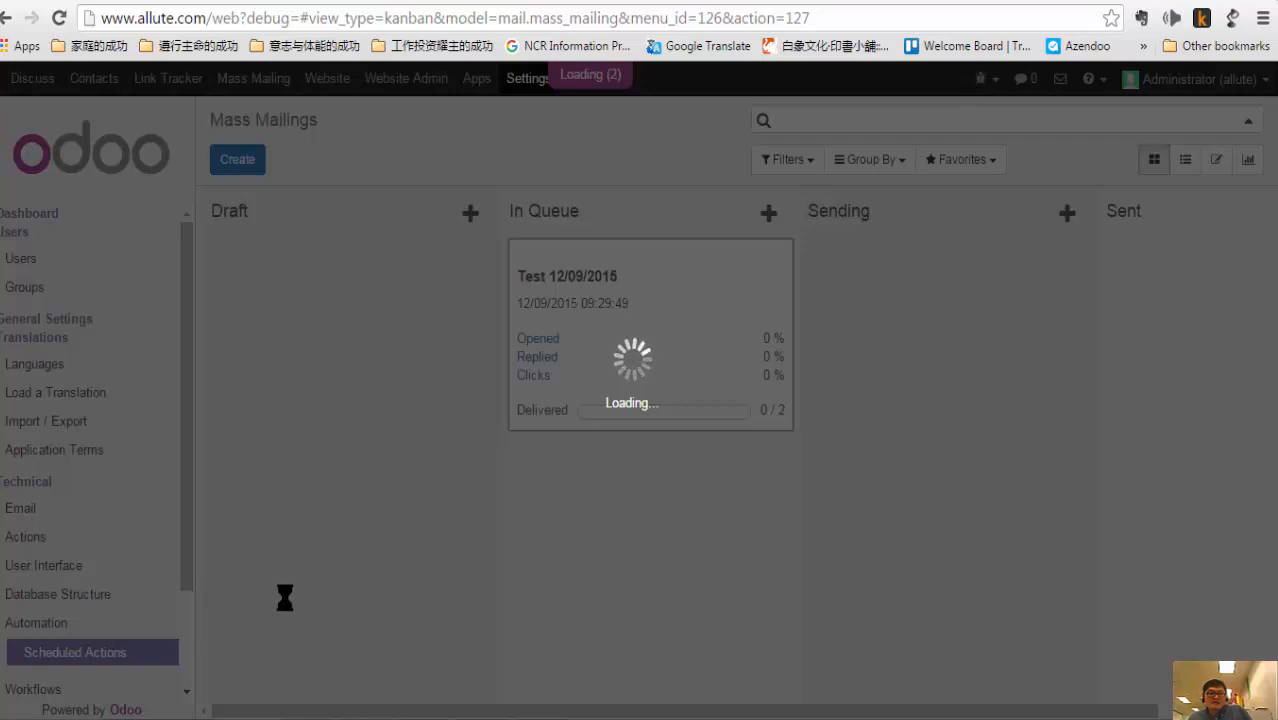
pyautogui.moveTo(284, 588)
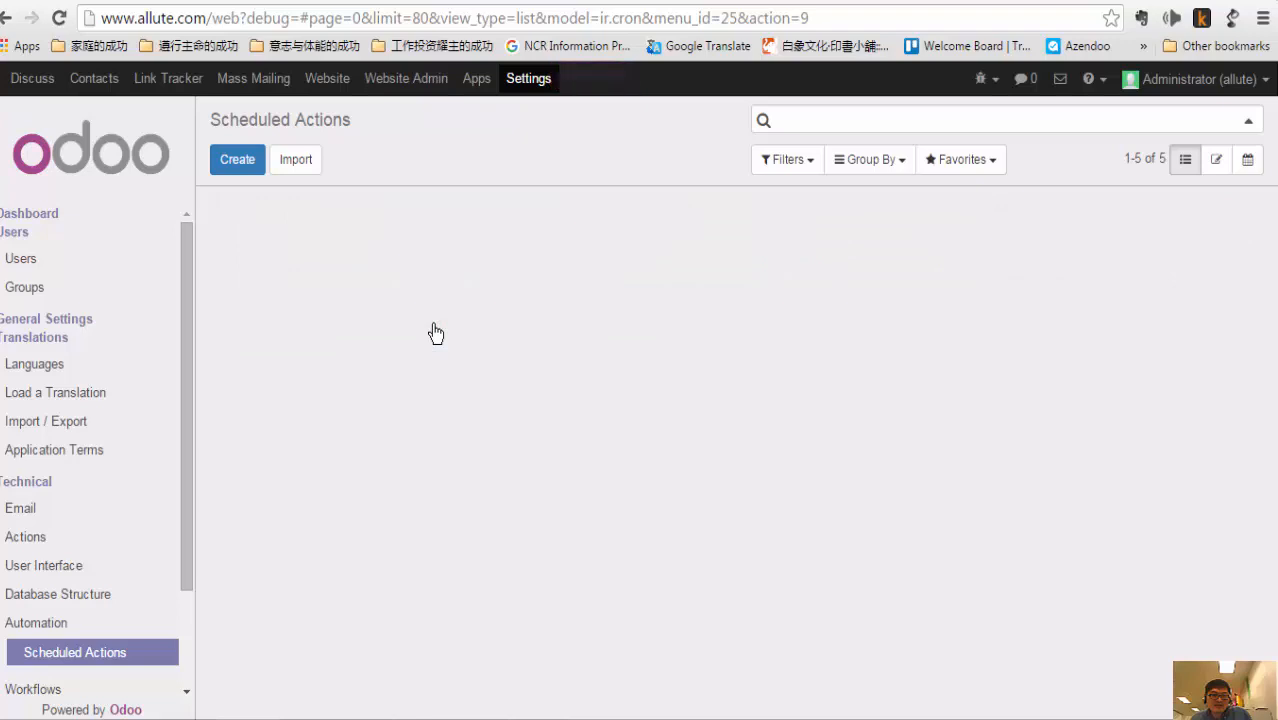
pyautogui.click(436, 332)
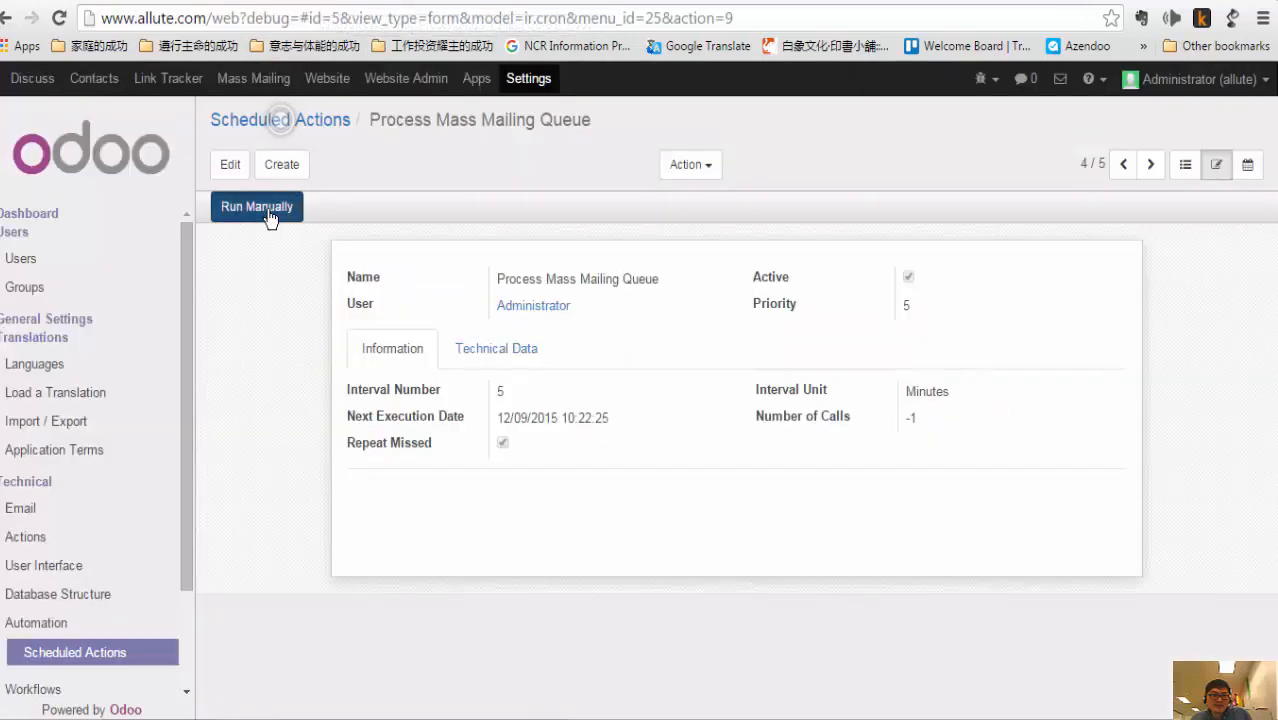
# Run the Process Mass Mailing Queue job immediately via Run Manually.
pyautogui.click(256, 206)
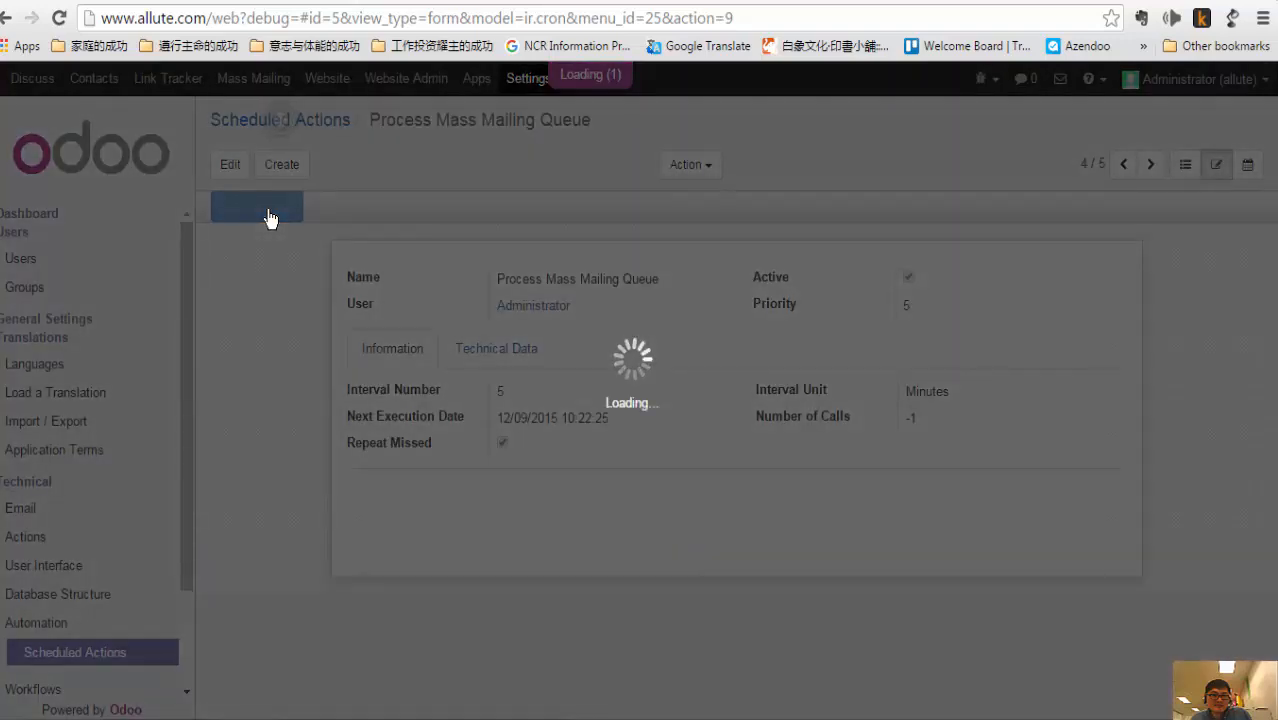
pyautogui.click(256, 206)
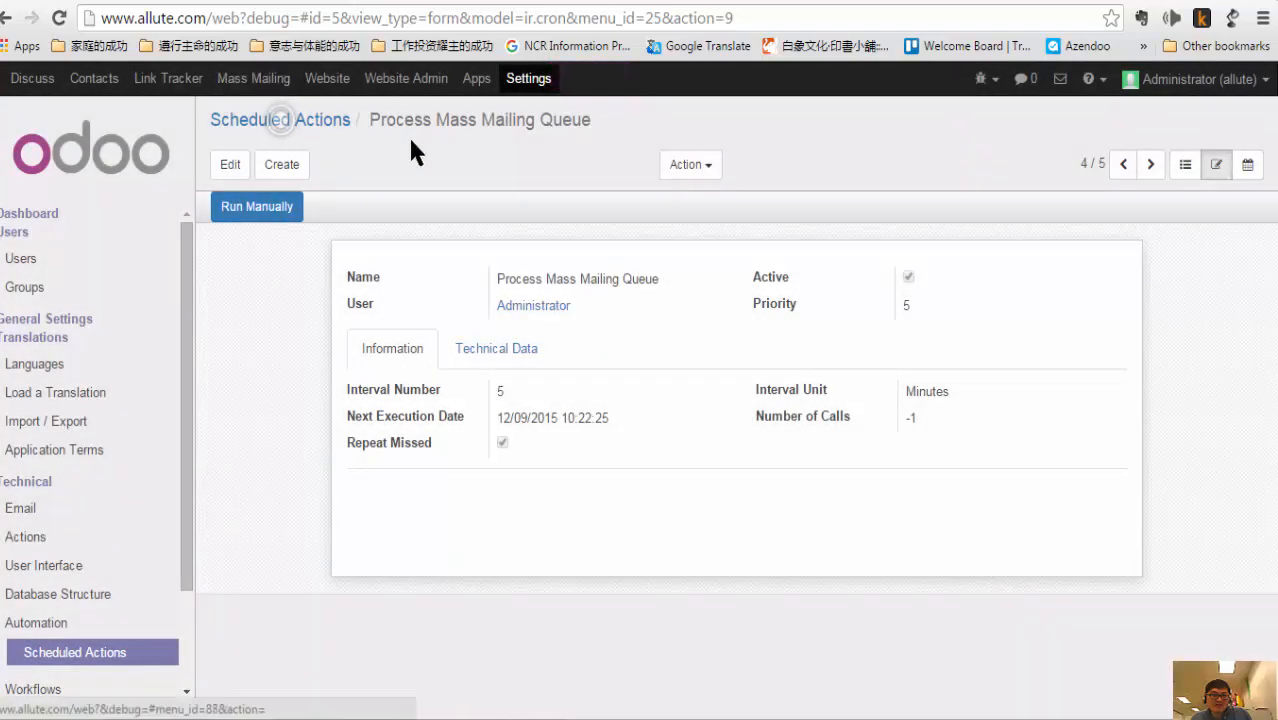
pyautogui.moveTo(252, 78)
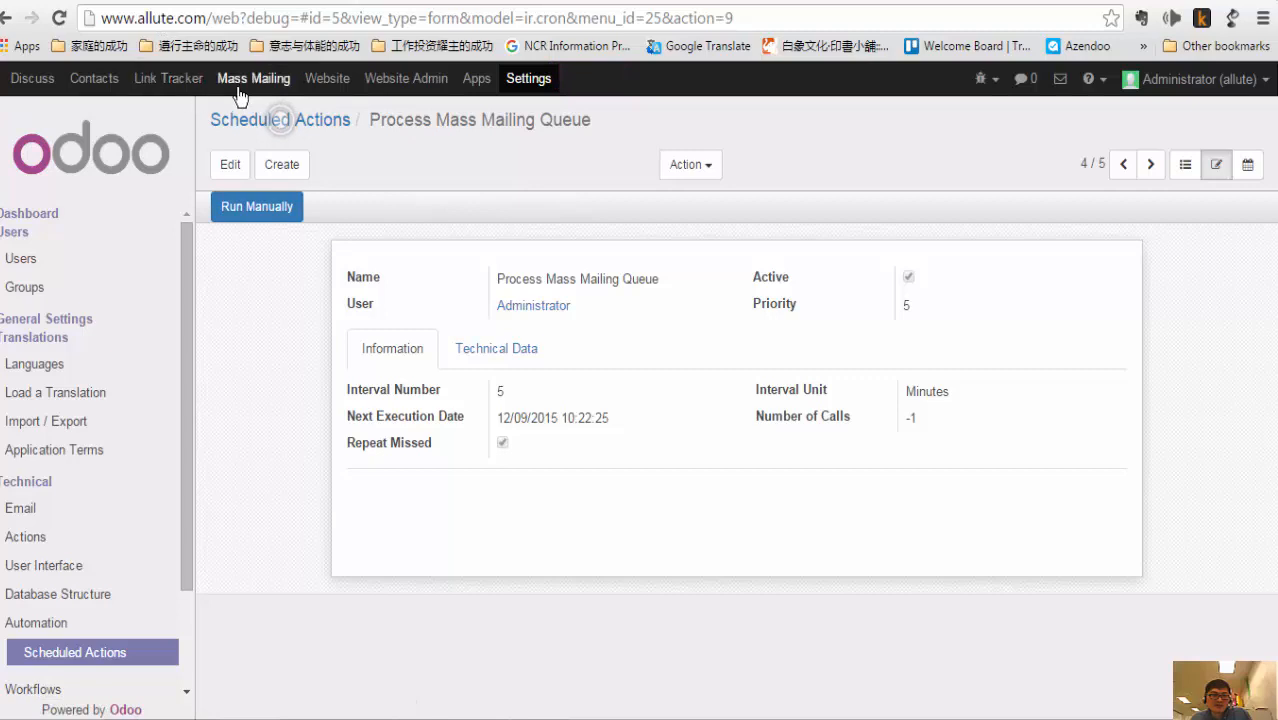
# Go back to the Mass Mailings kanban, where Test 12/09/2015 now sits under Sent.
pyautogui.click(252, 78)
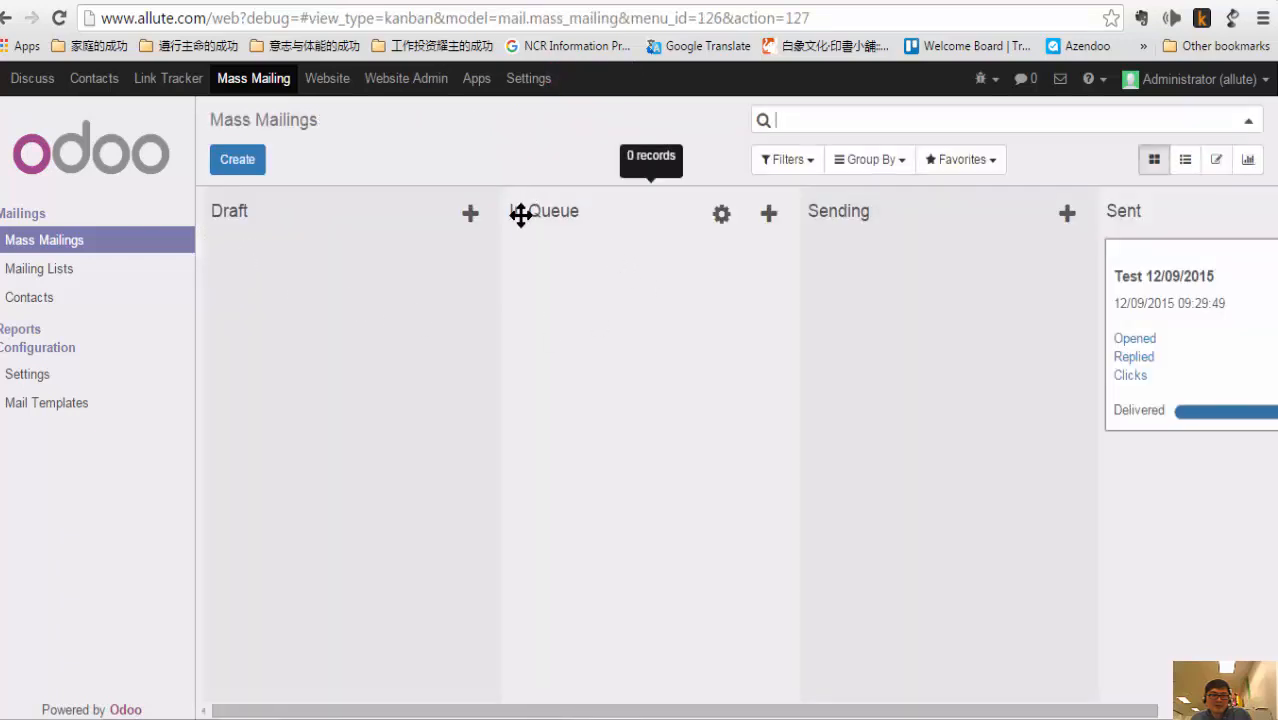
pyautogui.moveTo(584, 280)
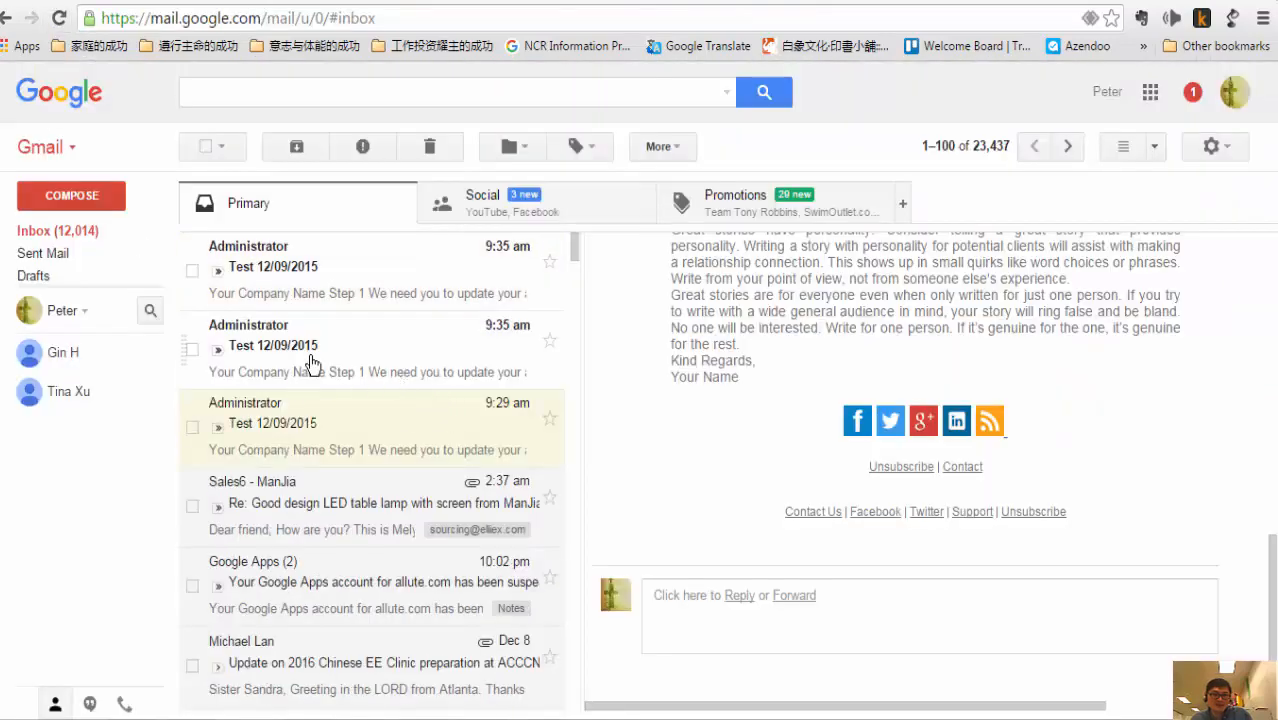
# Open the newest Test 12/09/2015 email from Administrator and expand its sender/recipient details.
pyautogui.click(272, 344)
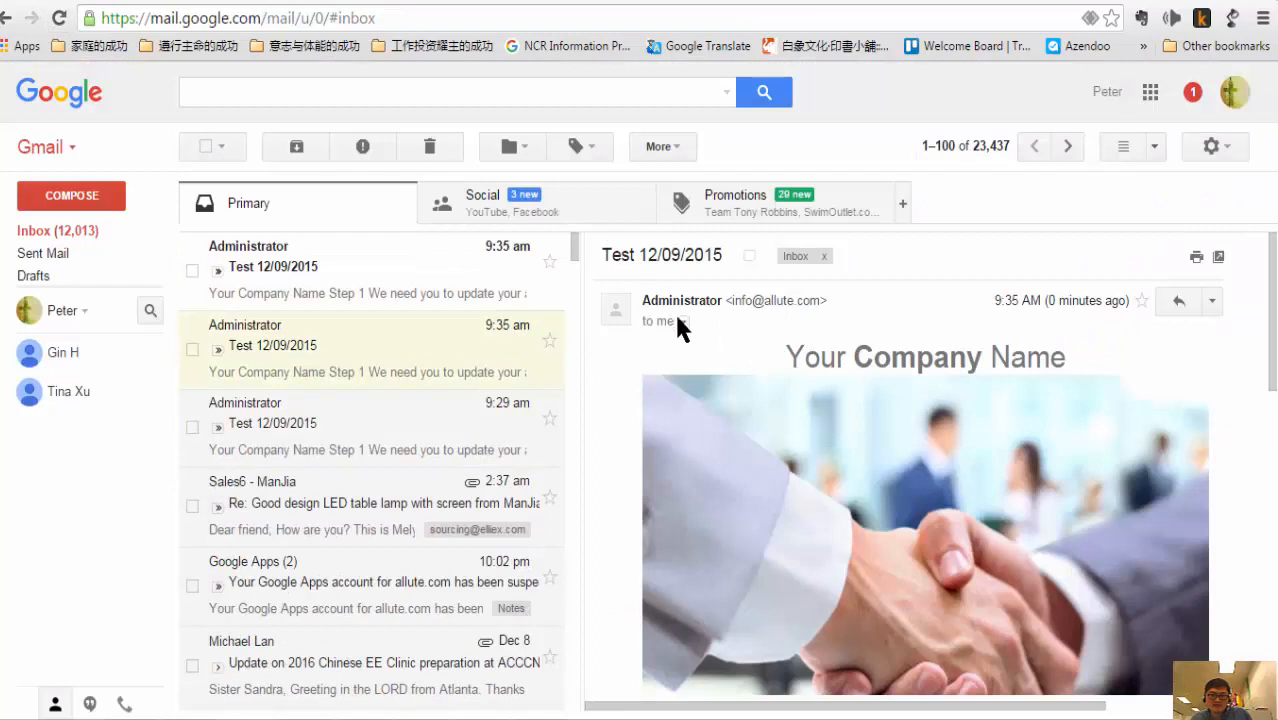
pyautogui.click(684, 320)
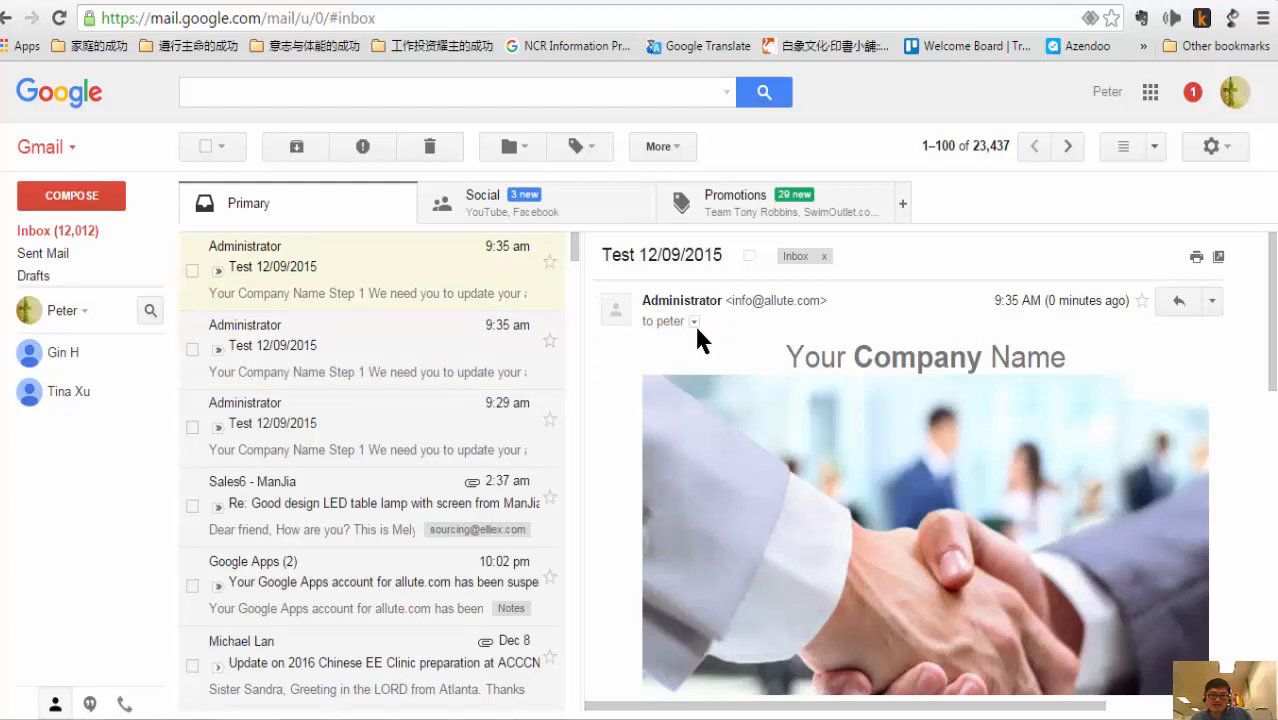
pyautogui.click(694, 320)
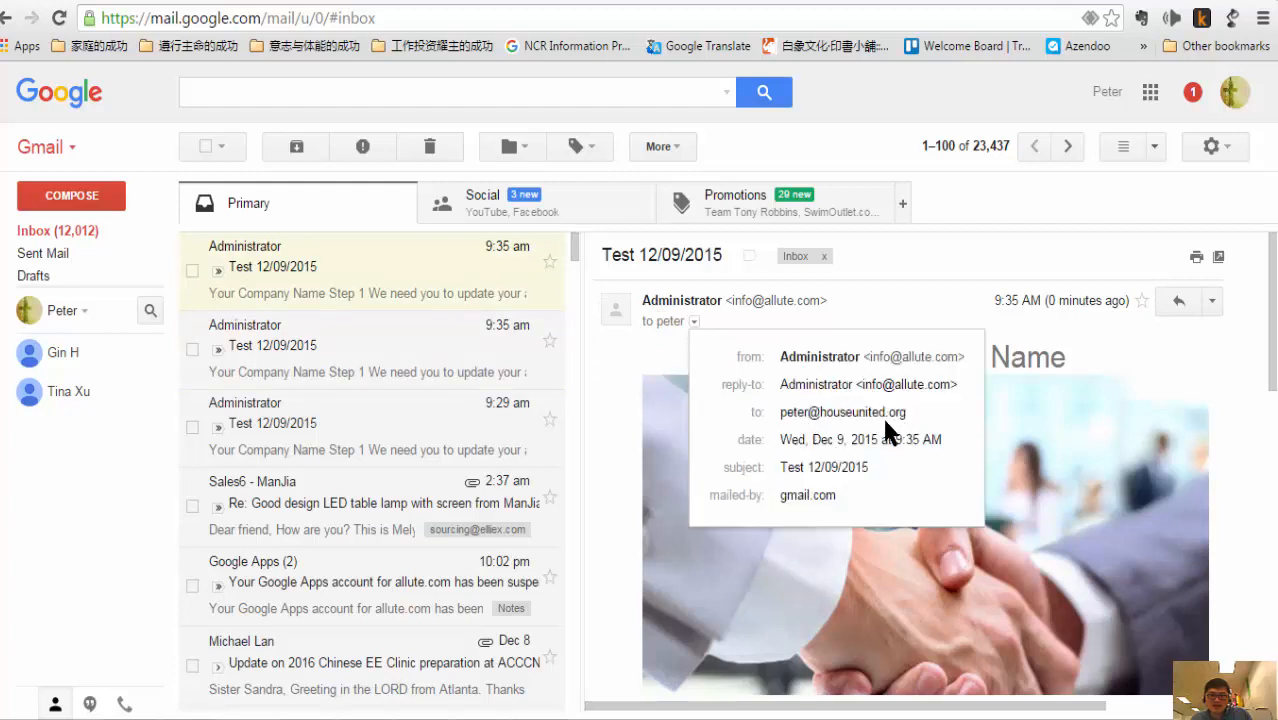
pyautogui.moveTo(352, 330)
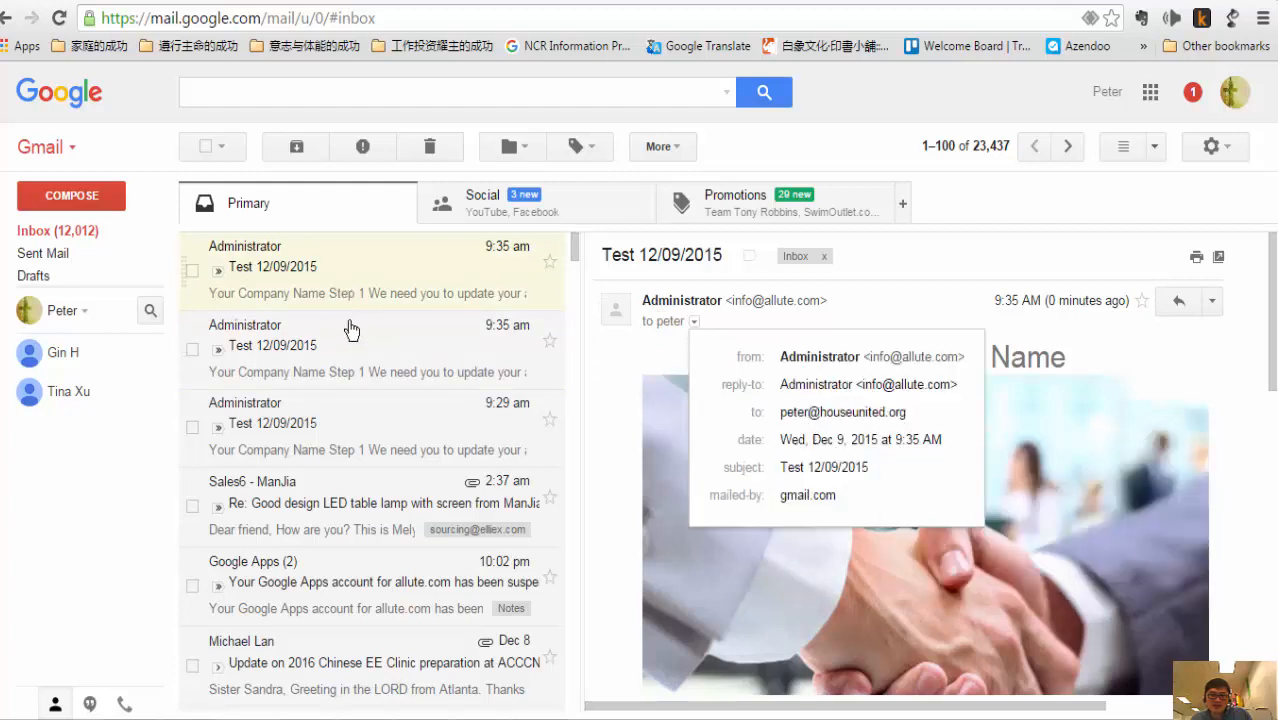
pyautogui.moveTo(1100, 270)
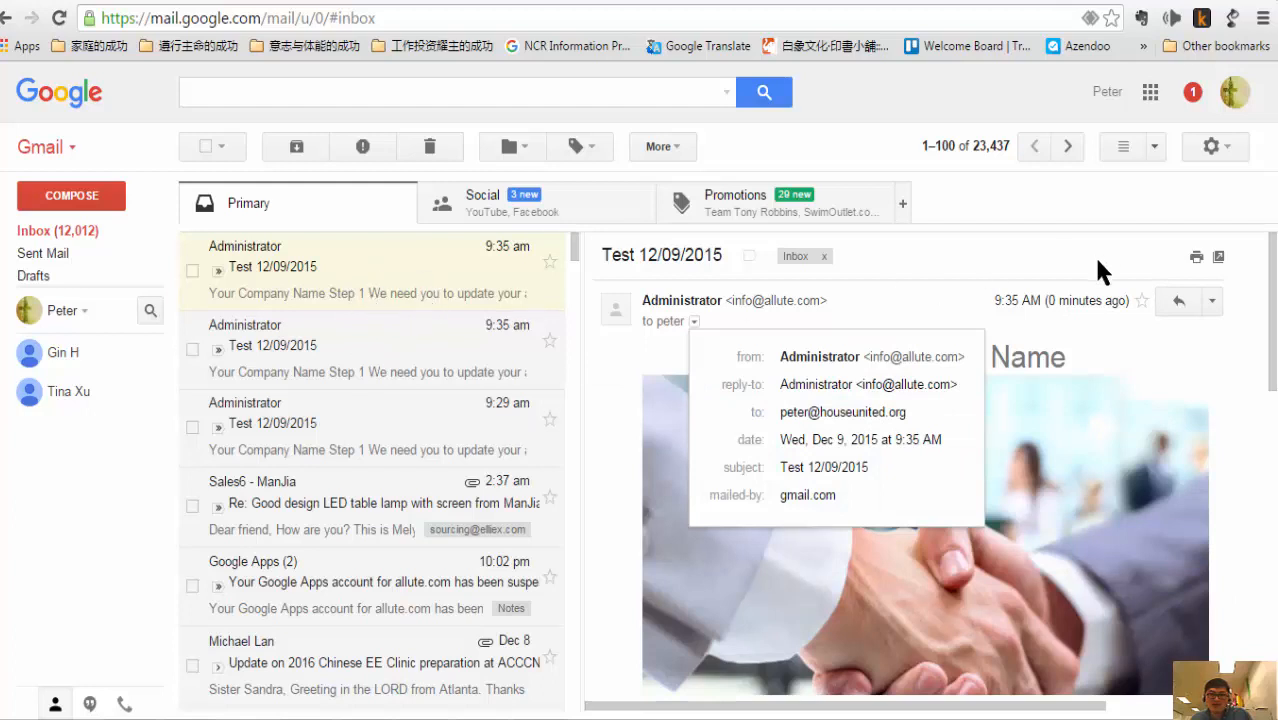
pyautogui.moveTo(1212, 146)
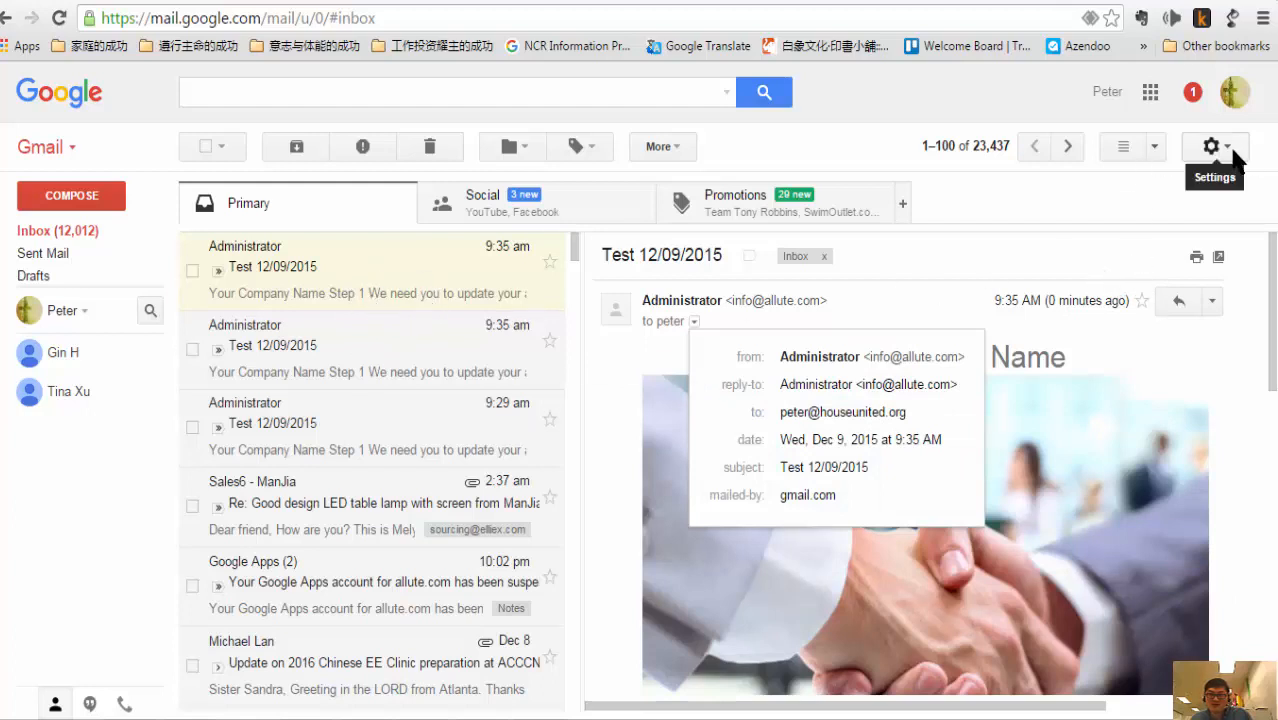
# Review Gmail's Accounts and Import settings down to Check mail from other accounts, then return to the inbox.
pyautogui.click(1212, 146)
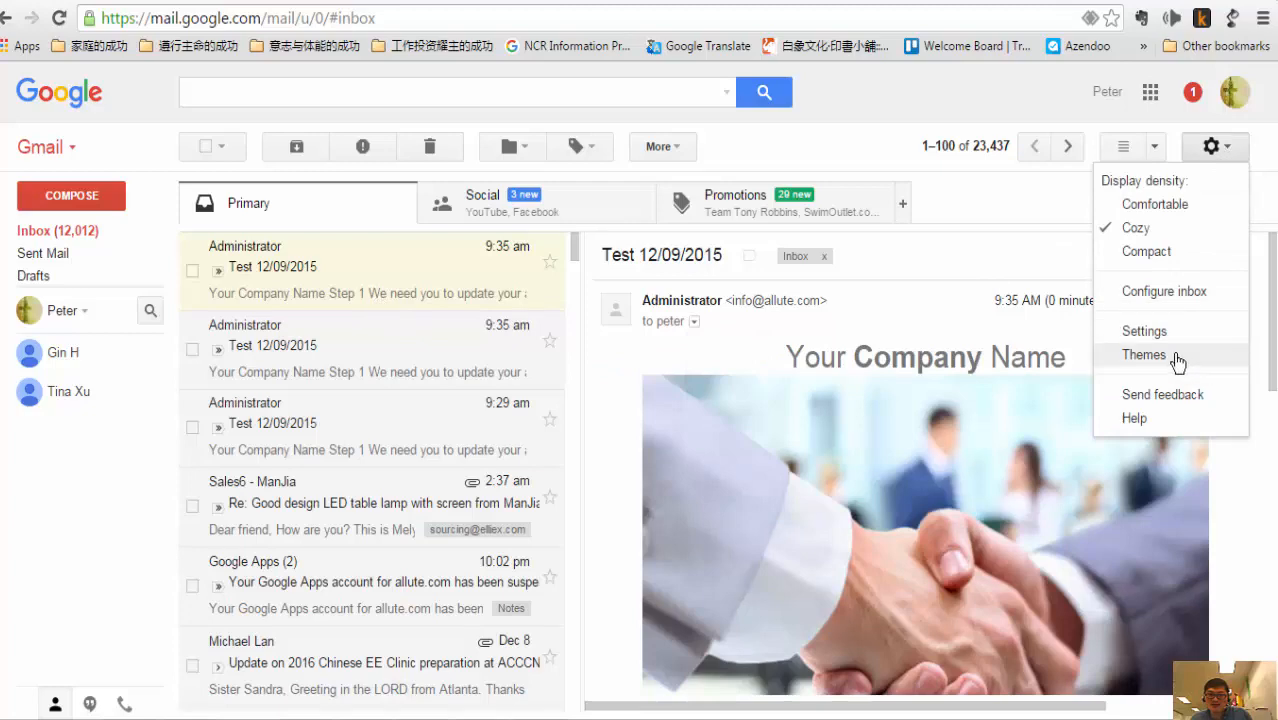
pyautogui.click(1144, 356)
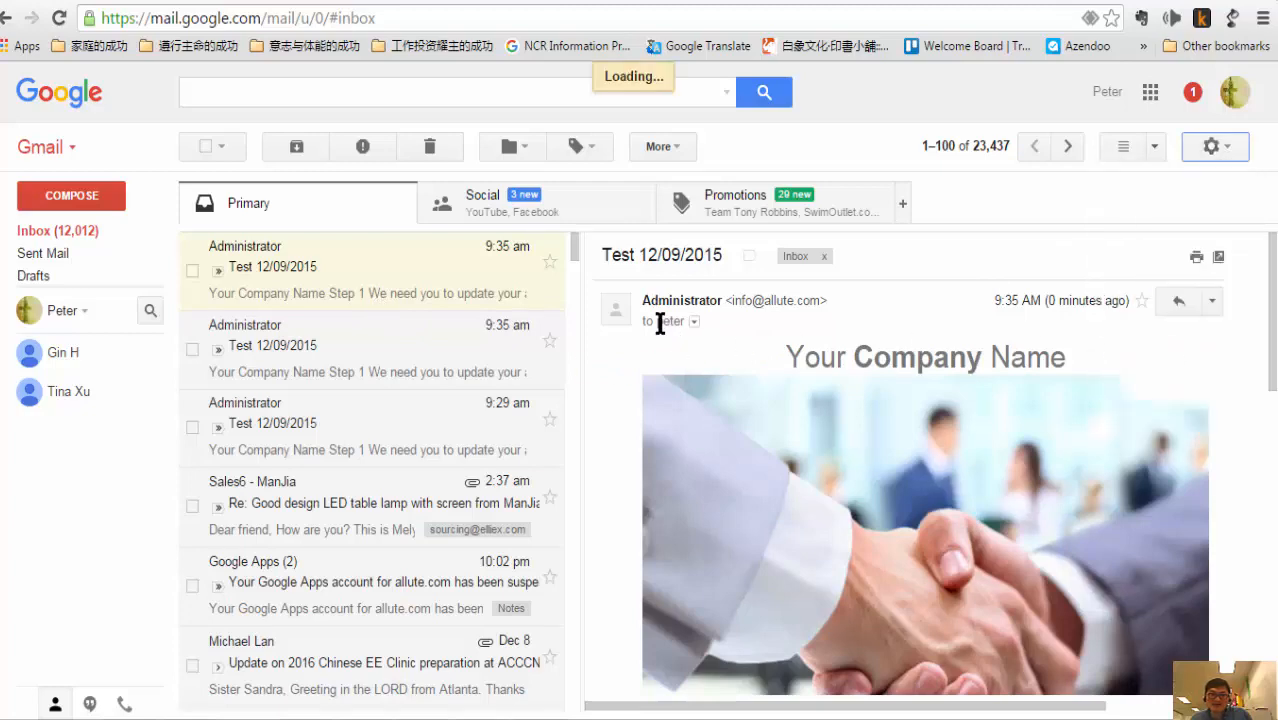
pyautogui.click(1212, 146)
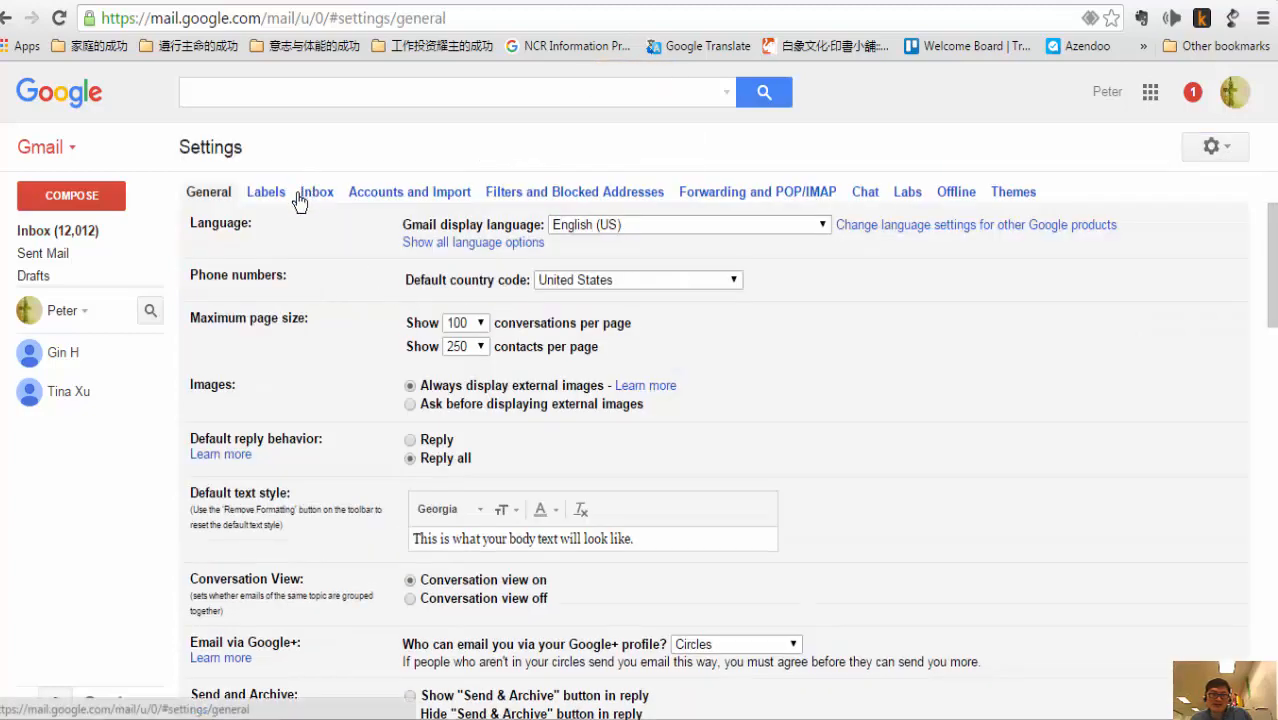
pyautogui.moveTo(316, 192)
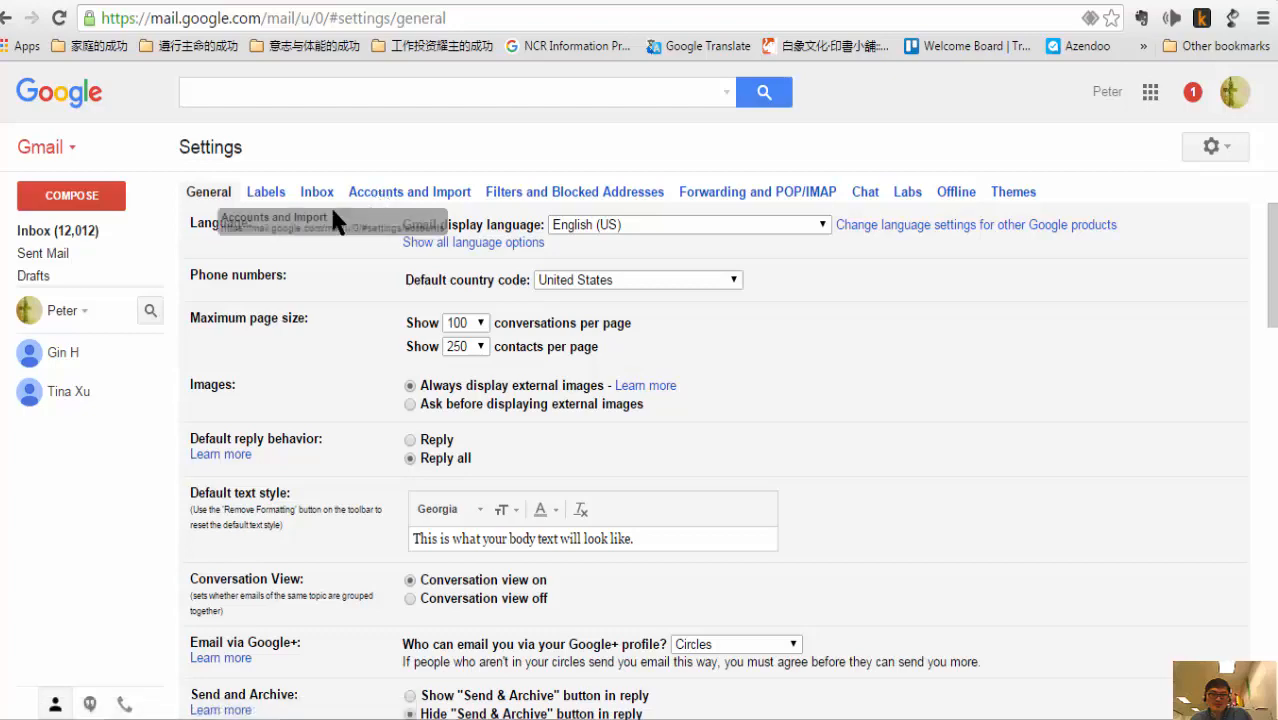
pyautogui.click(408, 192)
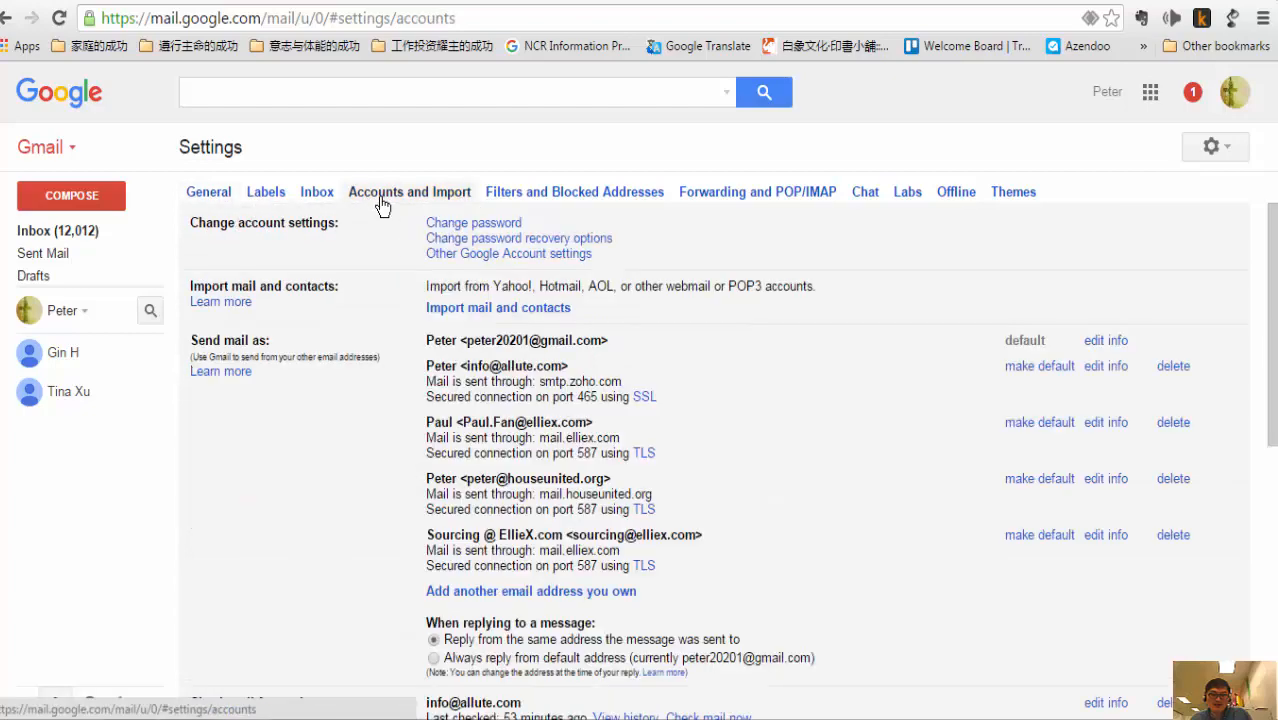
pyautogui.scroll(-3)
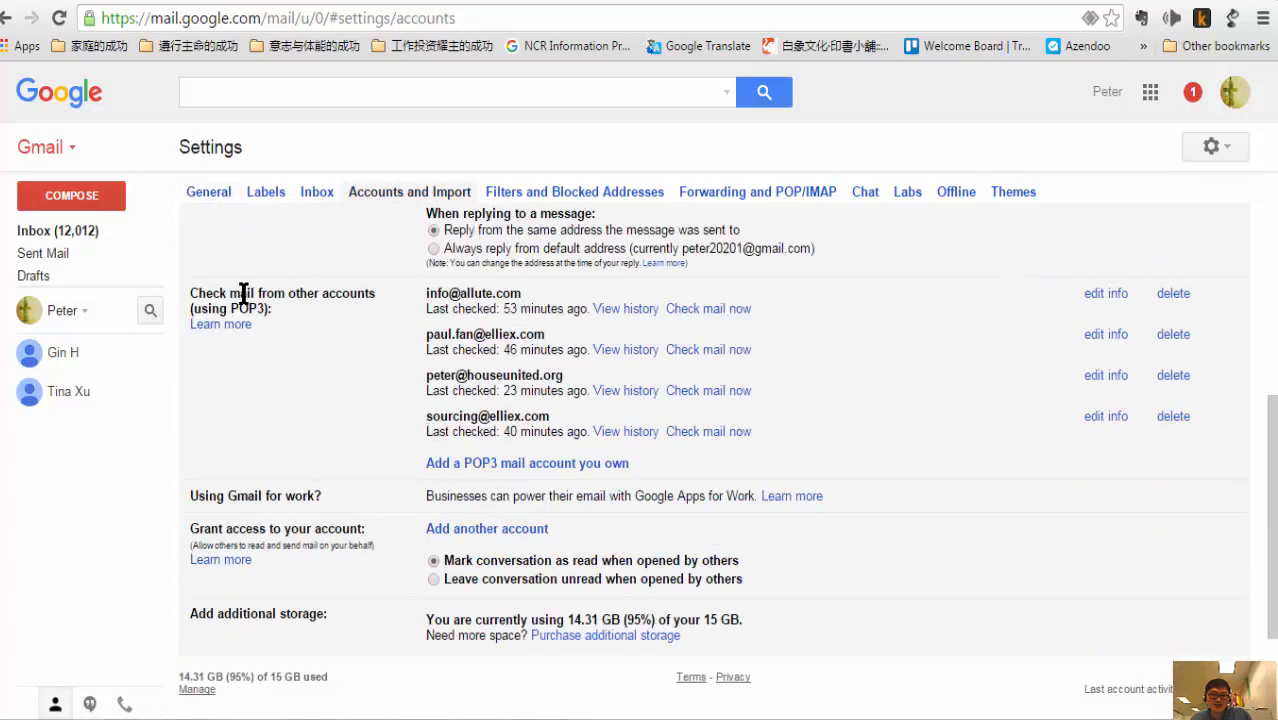
pyautogui.click(56, 232)
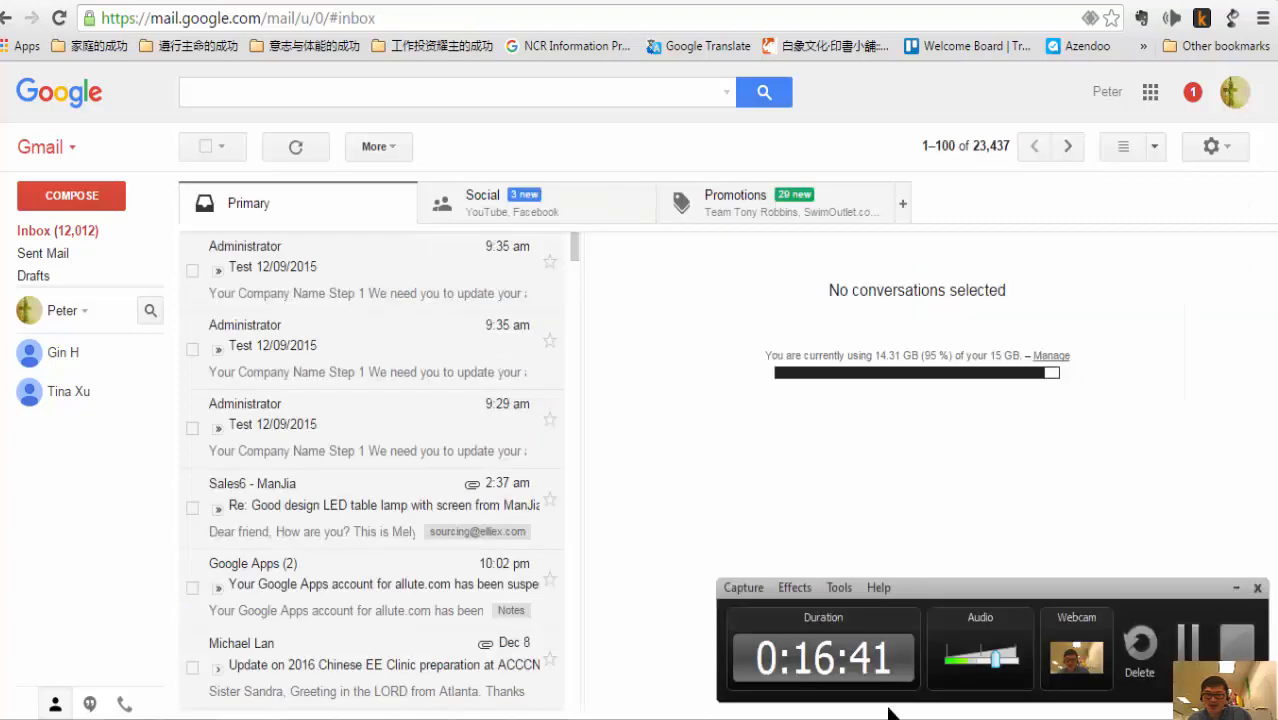